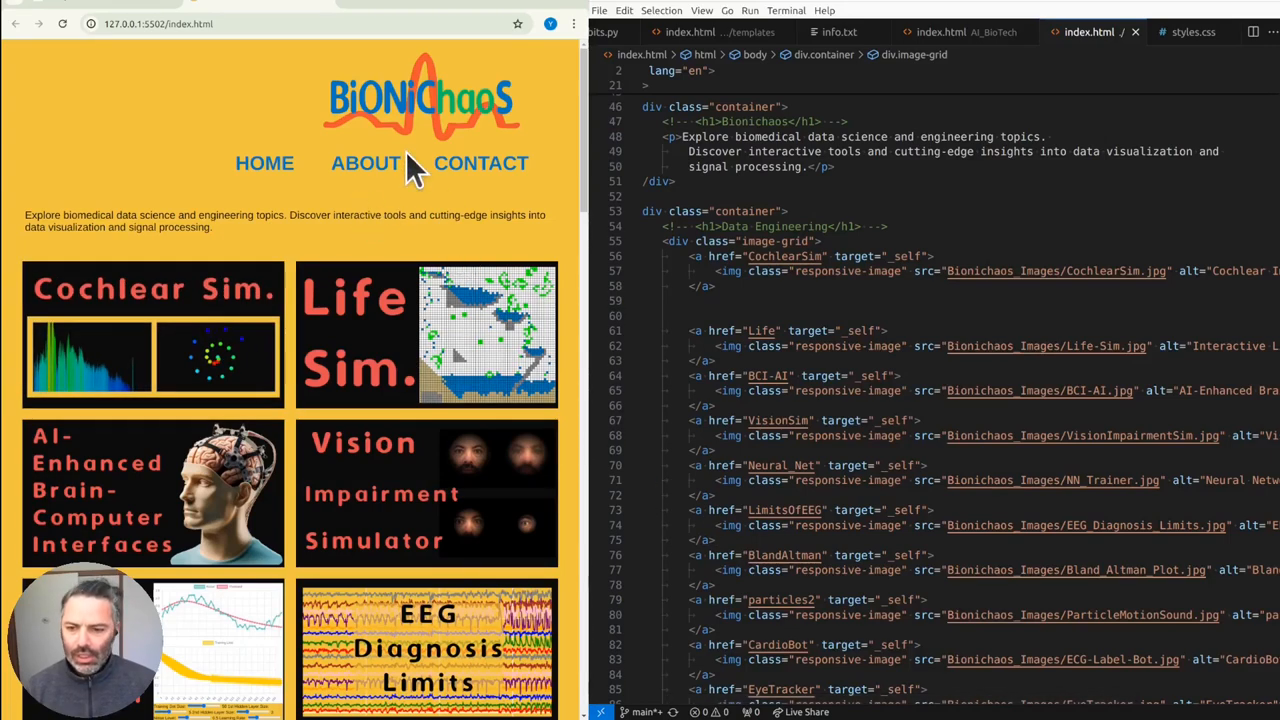
mouse_move(240, 355)
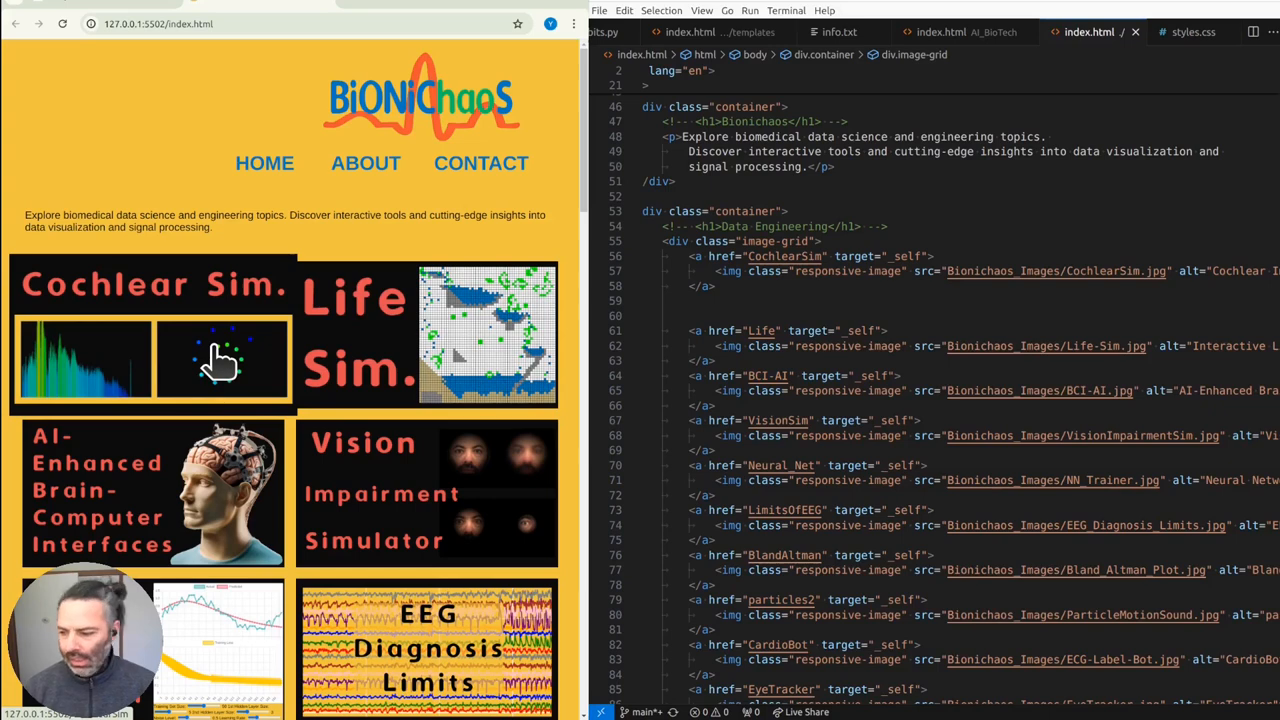
mouse_move(180, 360)
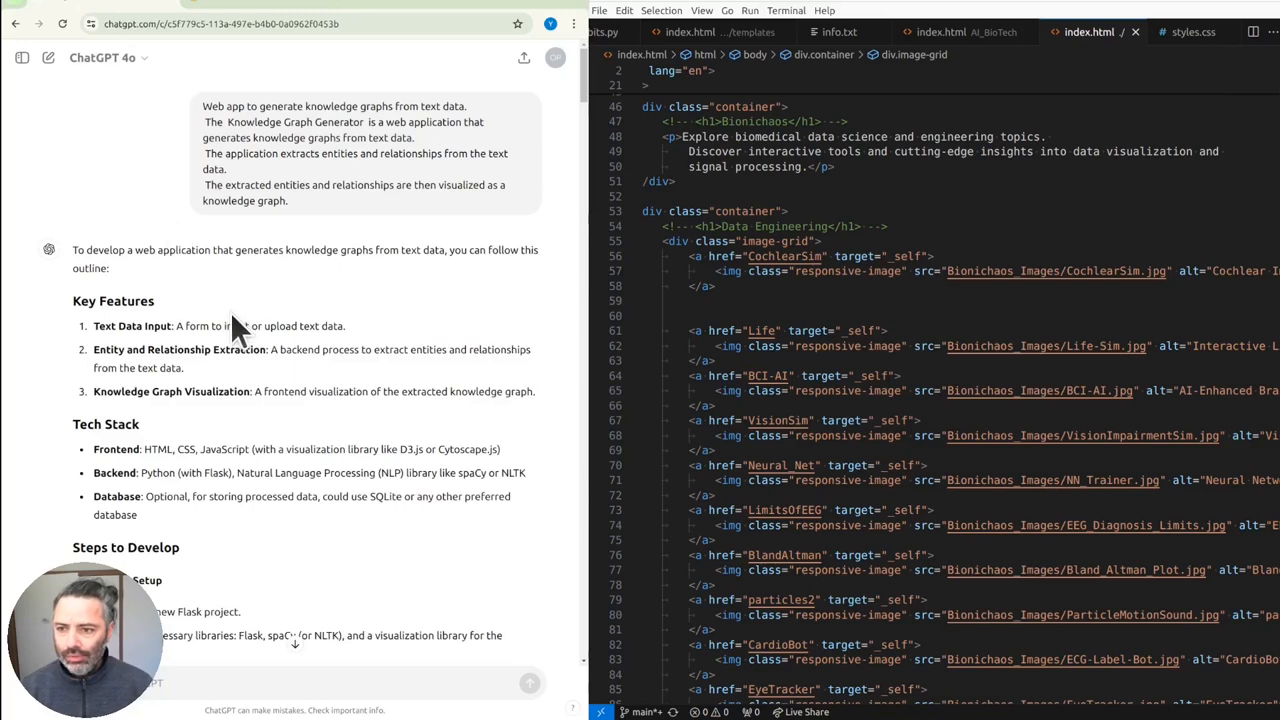
mouse_move(360, 350)
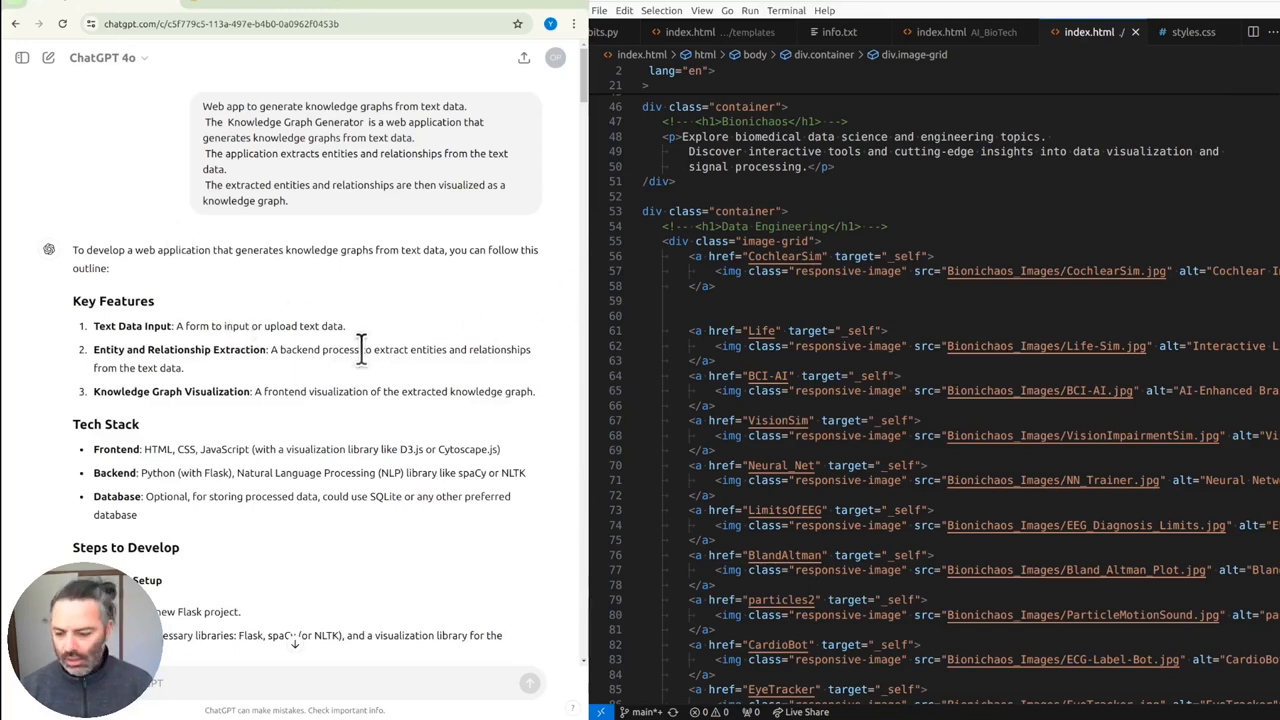
mouse_move(290, 385)
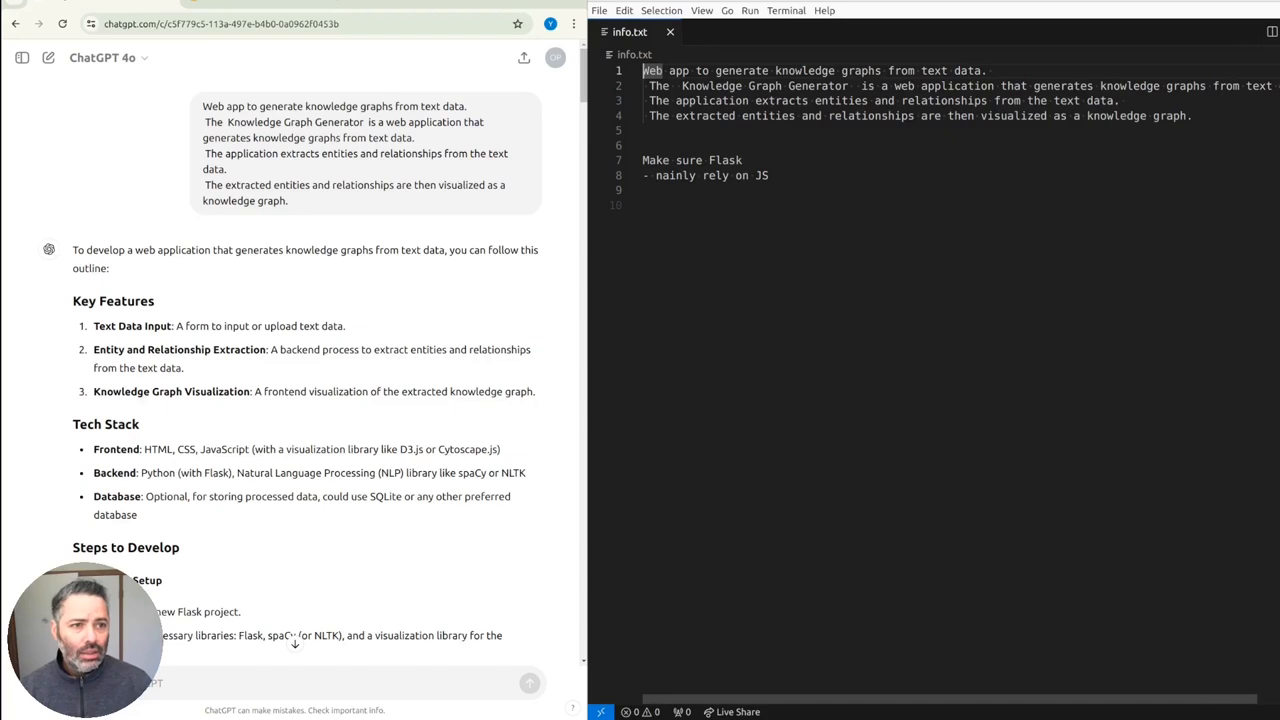
mouse_move(1240, 315)
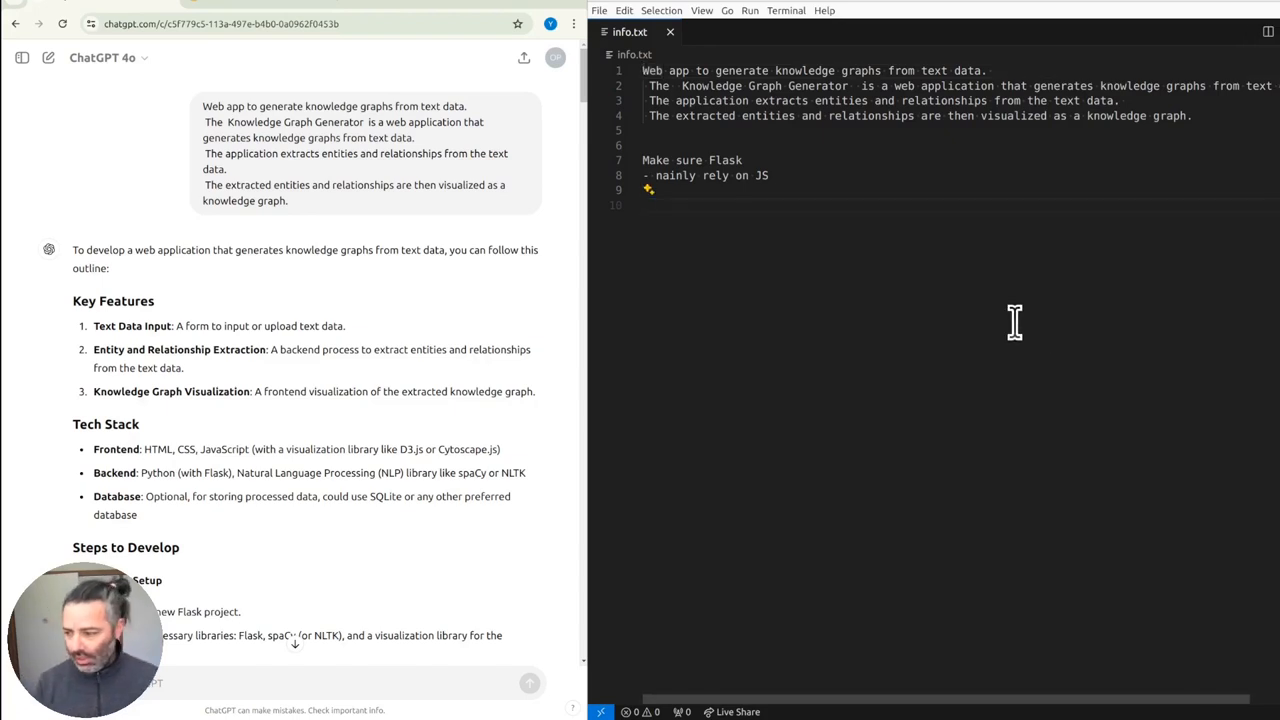
scroll("down", 3)
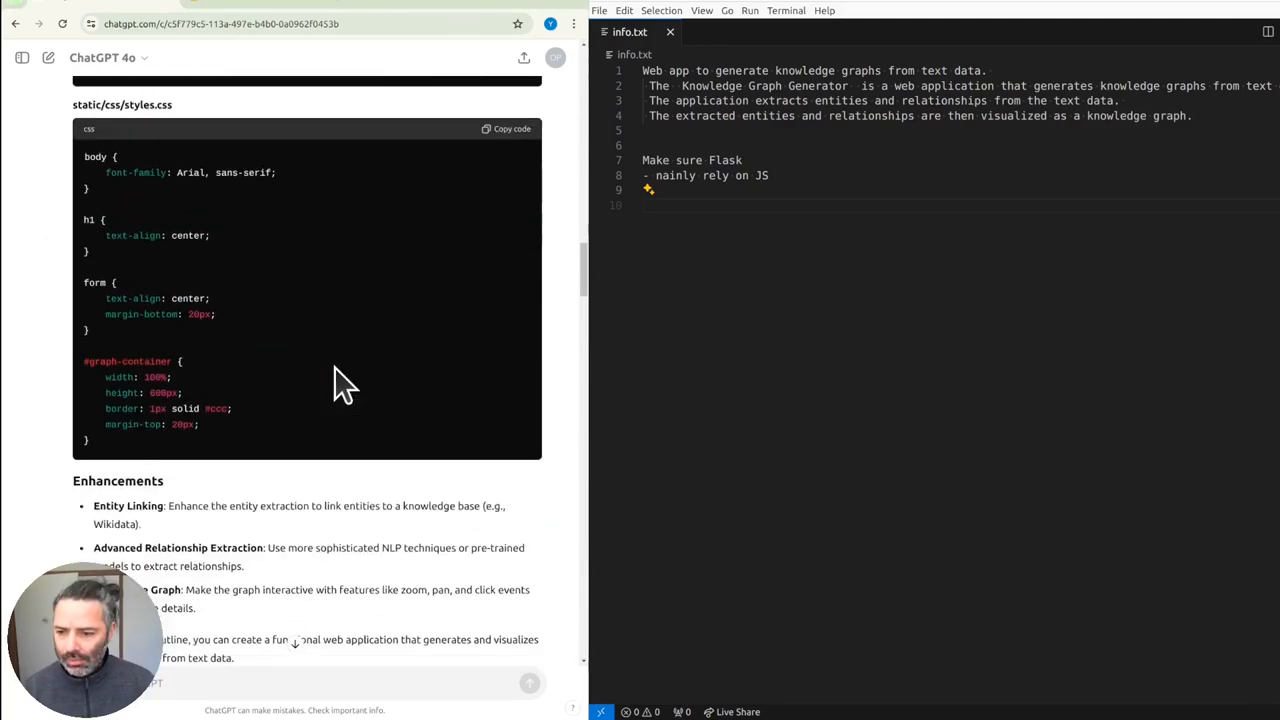
scroll("up", 3)
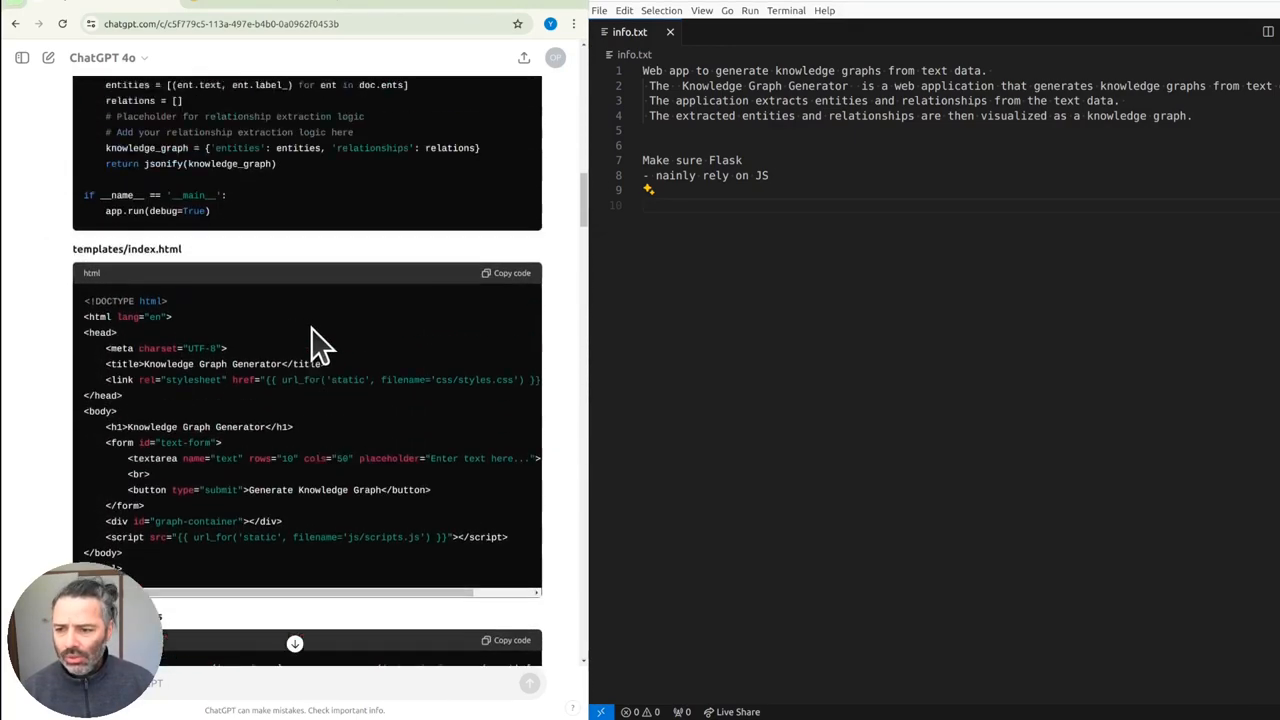
scroll("up", 3)
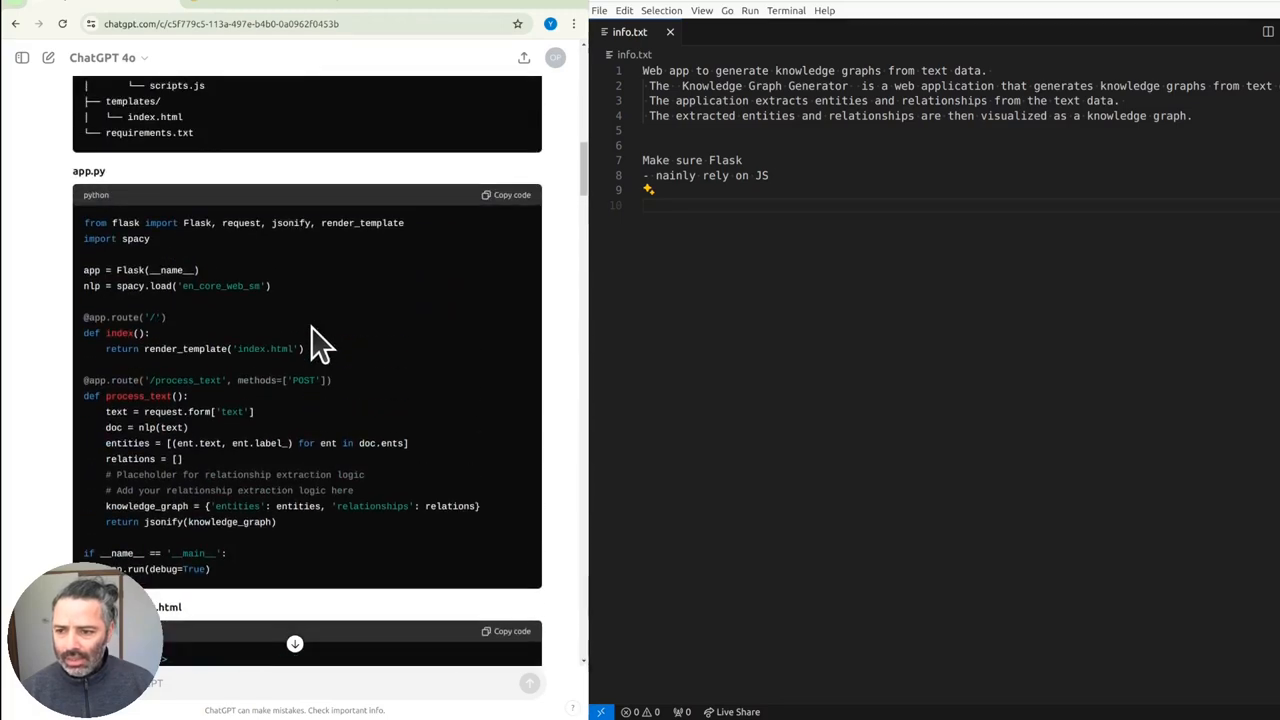
scroll("up", 3)
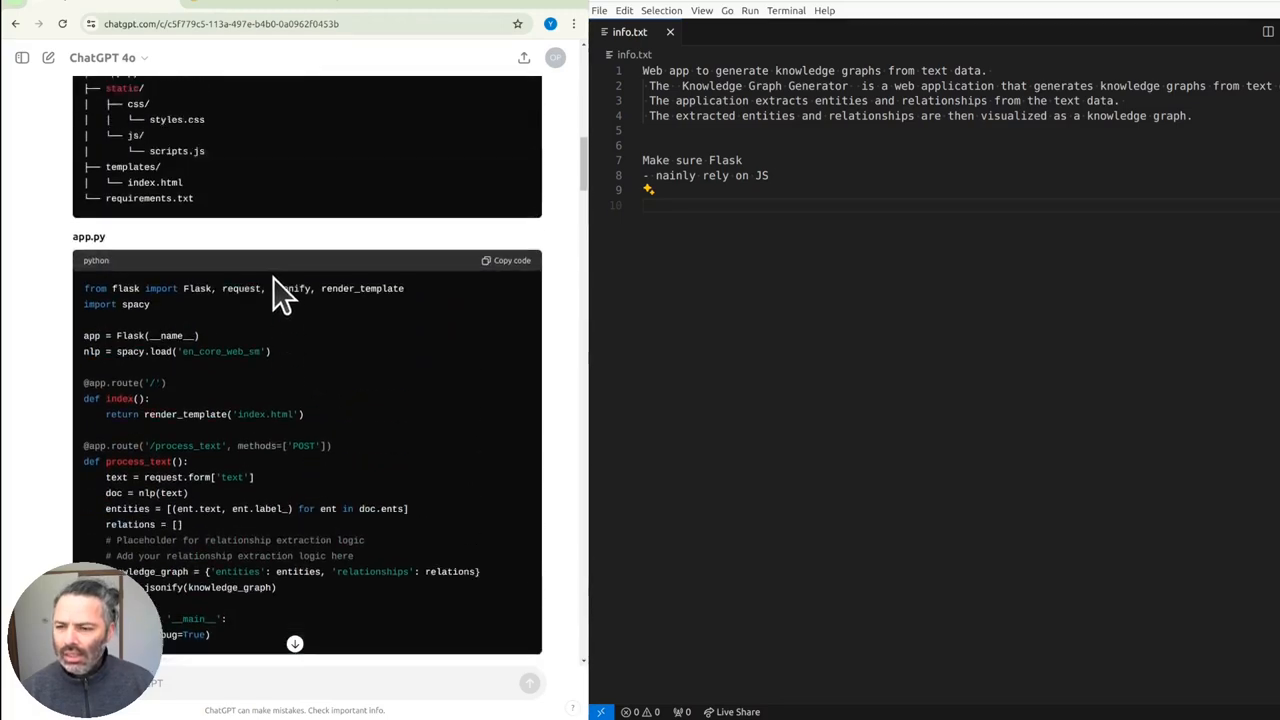
scroll("up", 3)
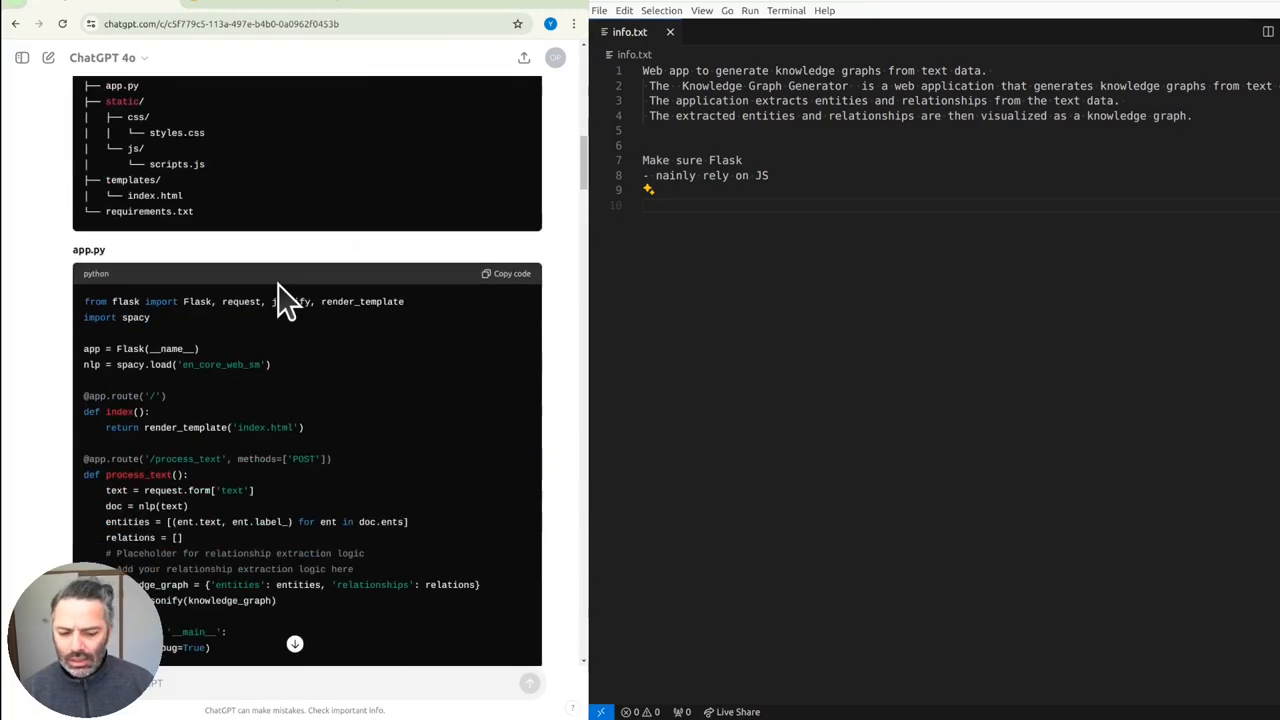
scroll("up", 3)
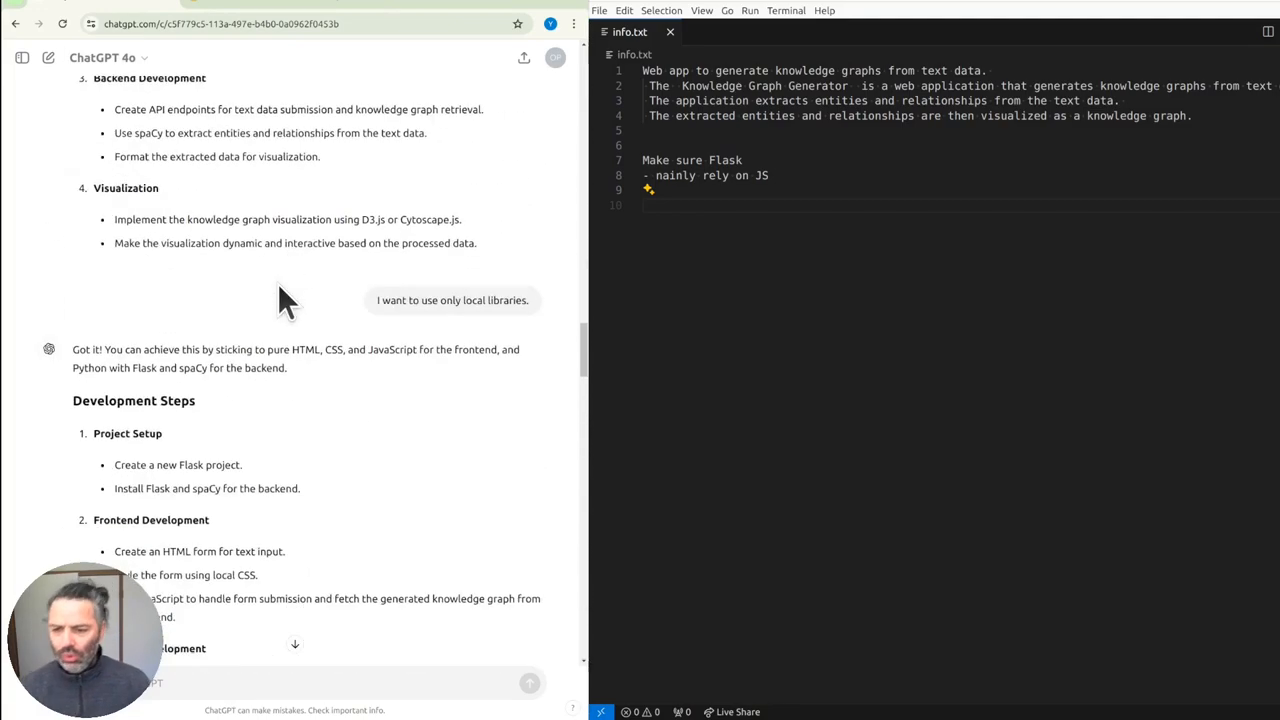
scroll("down", 3)
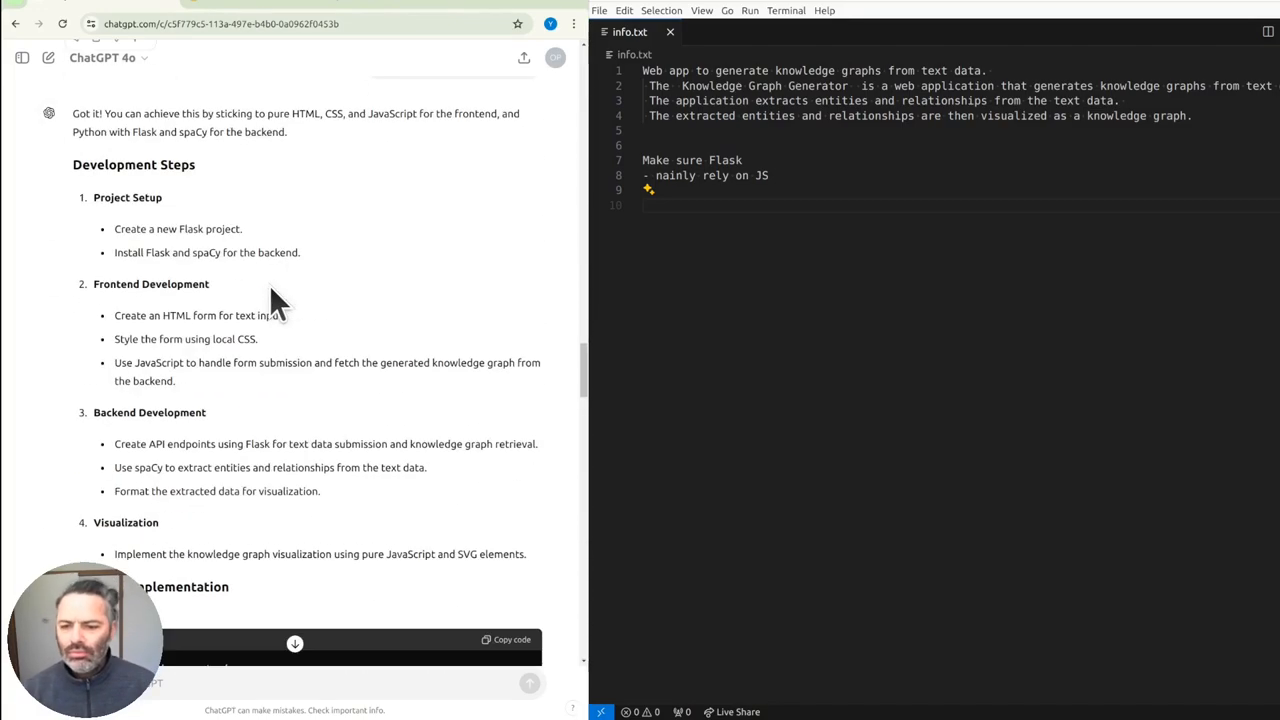
scroll("down", 3)
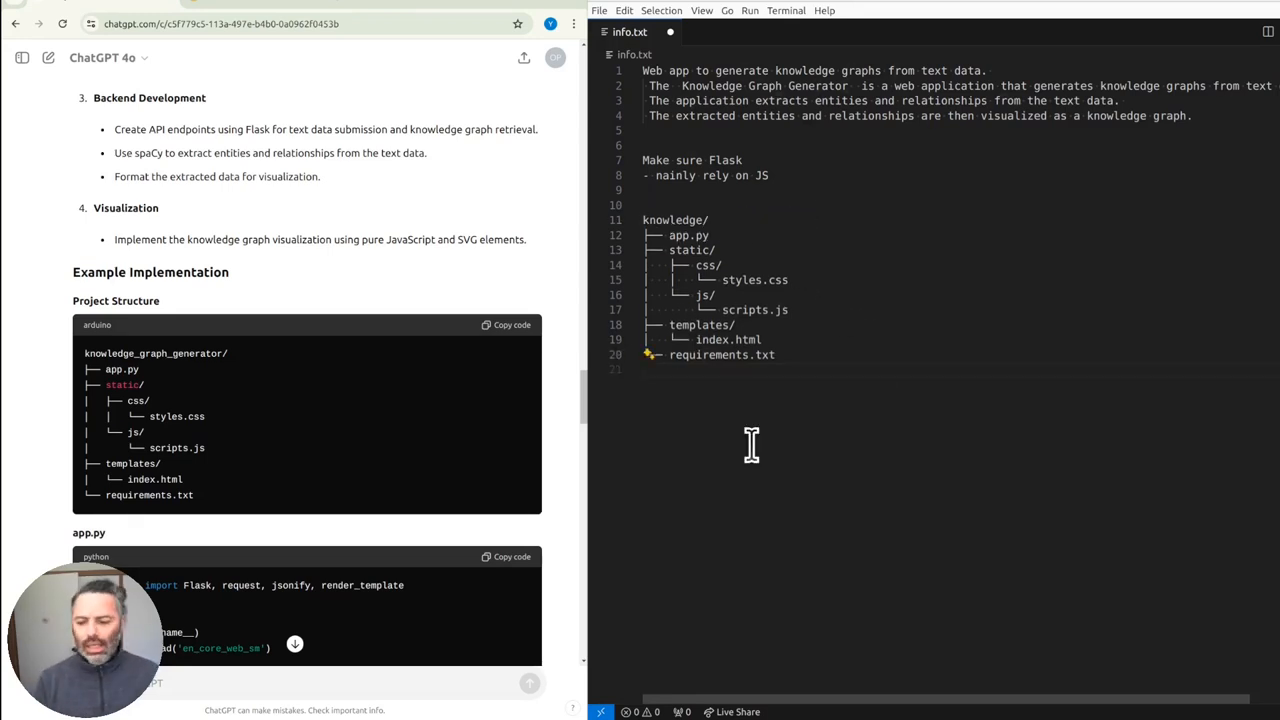
mouse_move(685, 270)
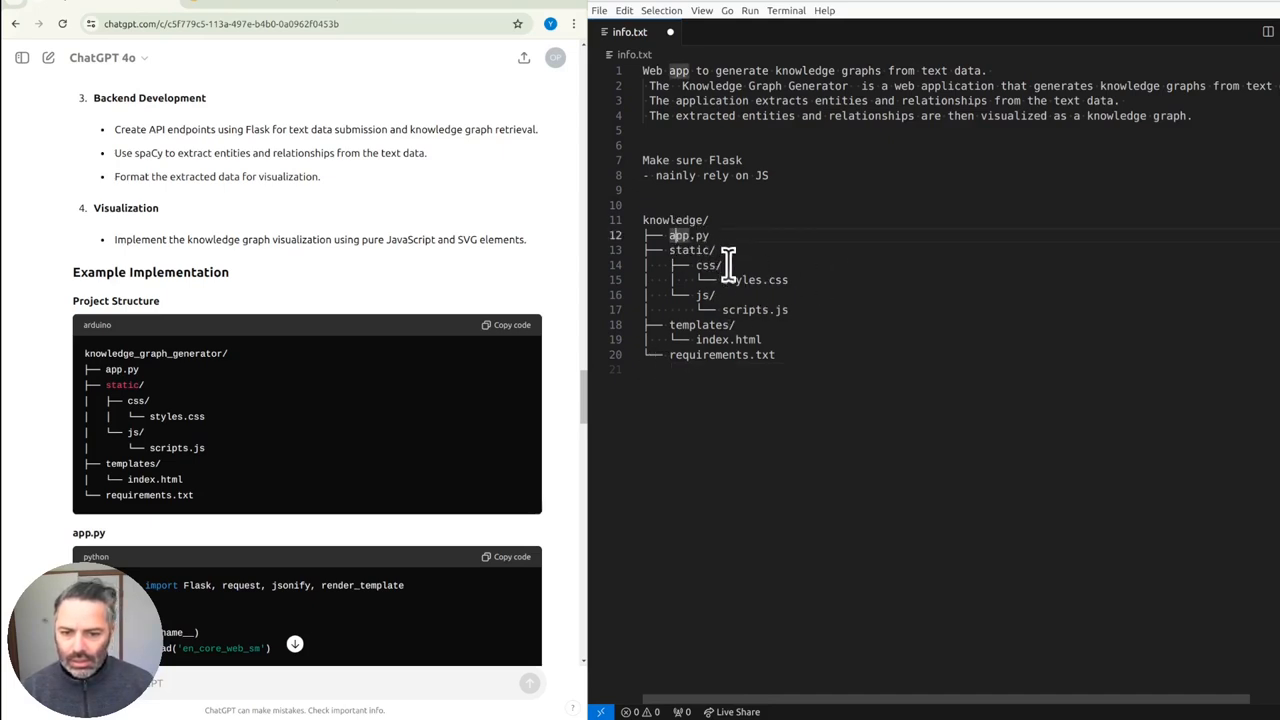
- Scroll through the pasted knowledge/ tree with styles.css and scripts.js directly under static/
scroll("down", 3)
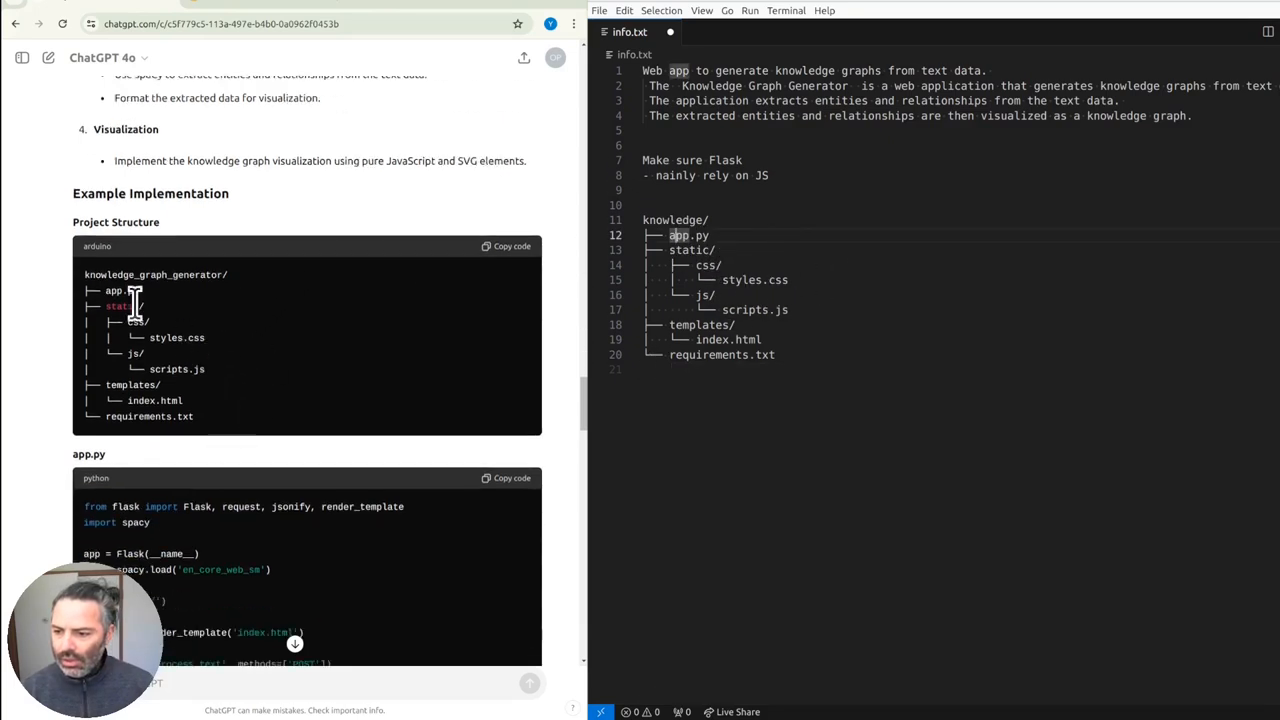
scroll("down", 3)
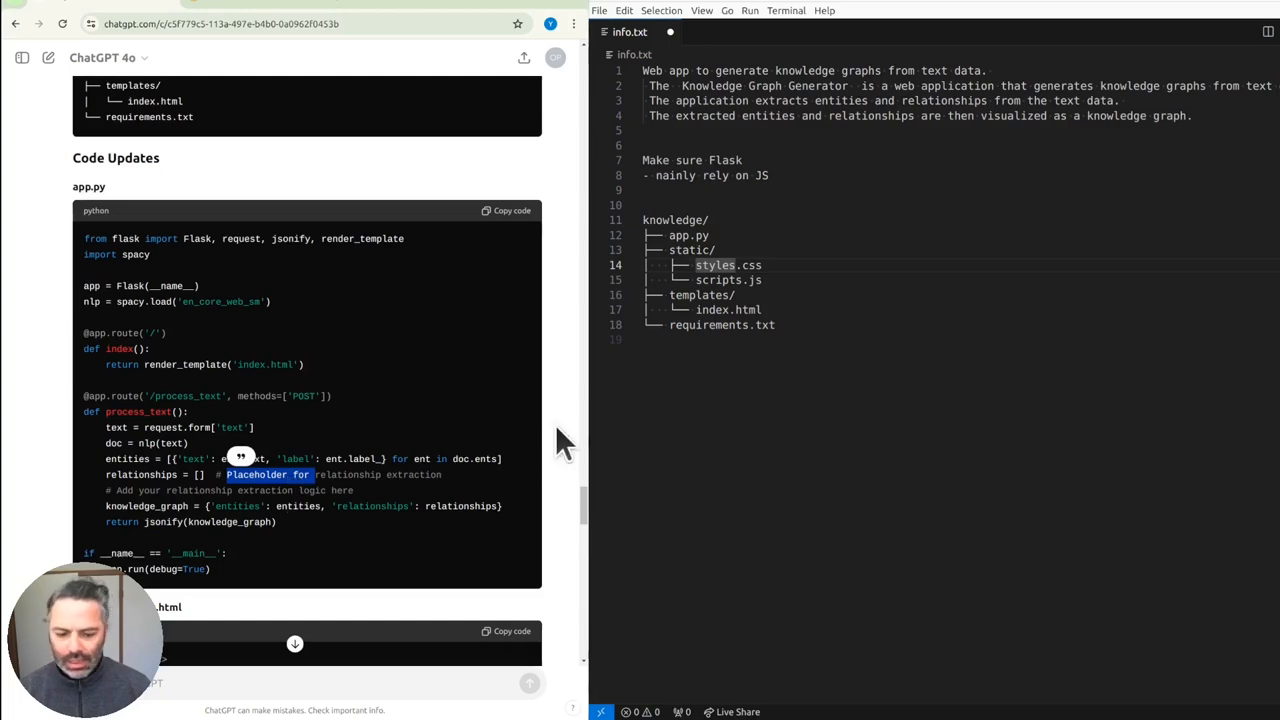
mouse_move(745, 320)
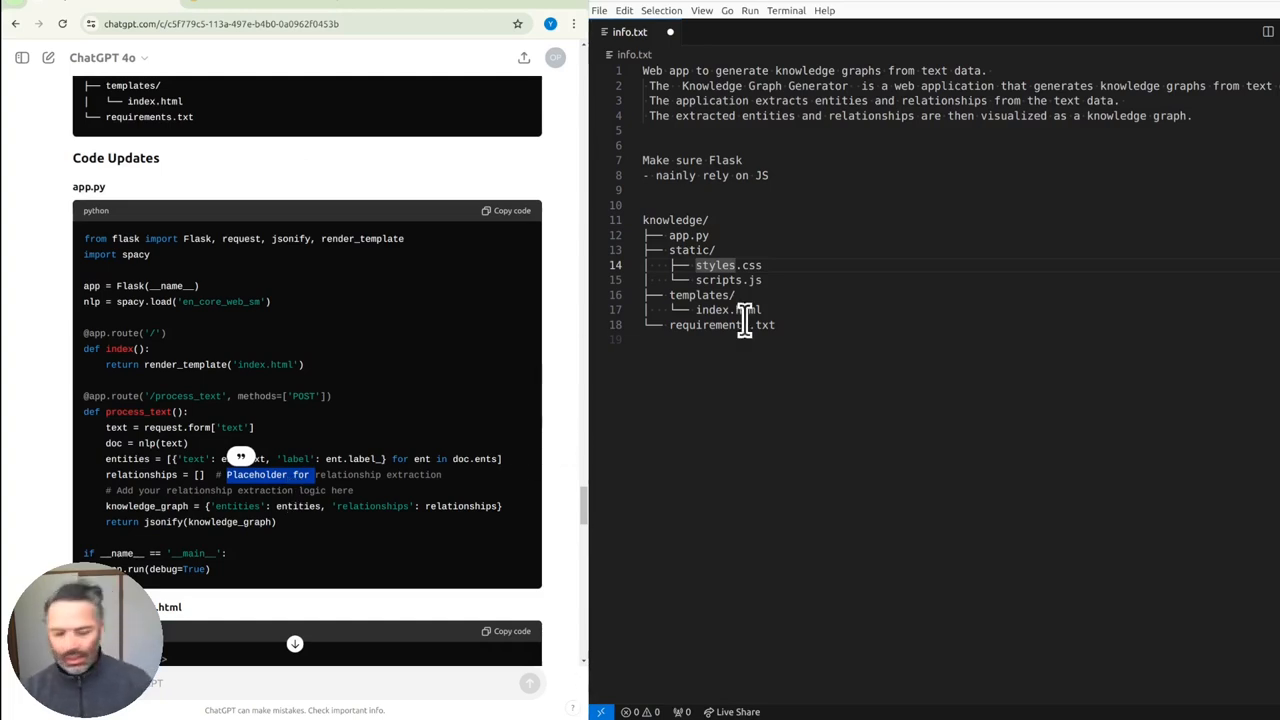
mouse_move(850, 290)
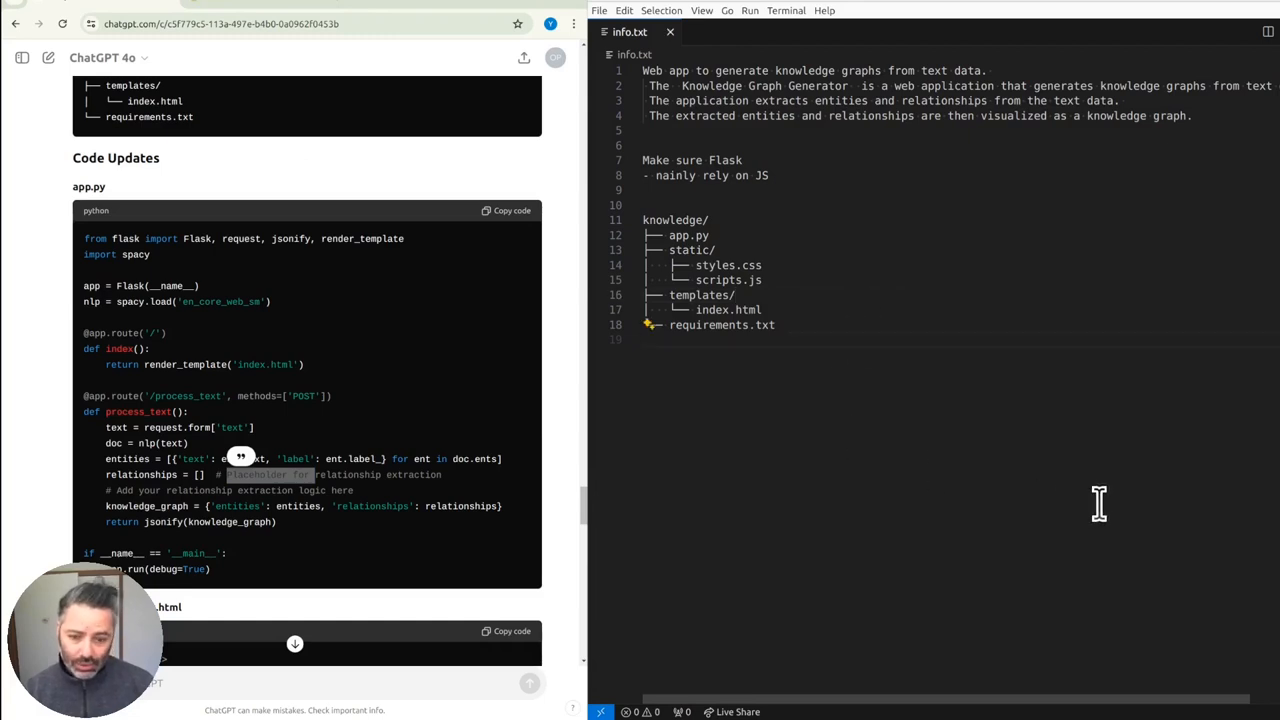
- Write bash mkdir, cd and touch commands creating the knowledge project files, then an app.py heading
type("bash")
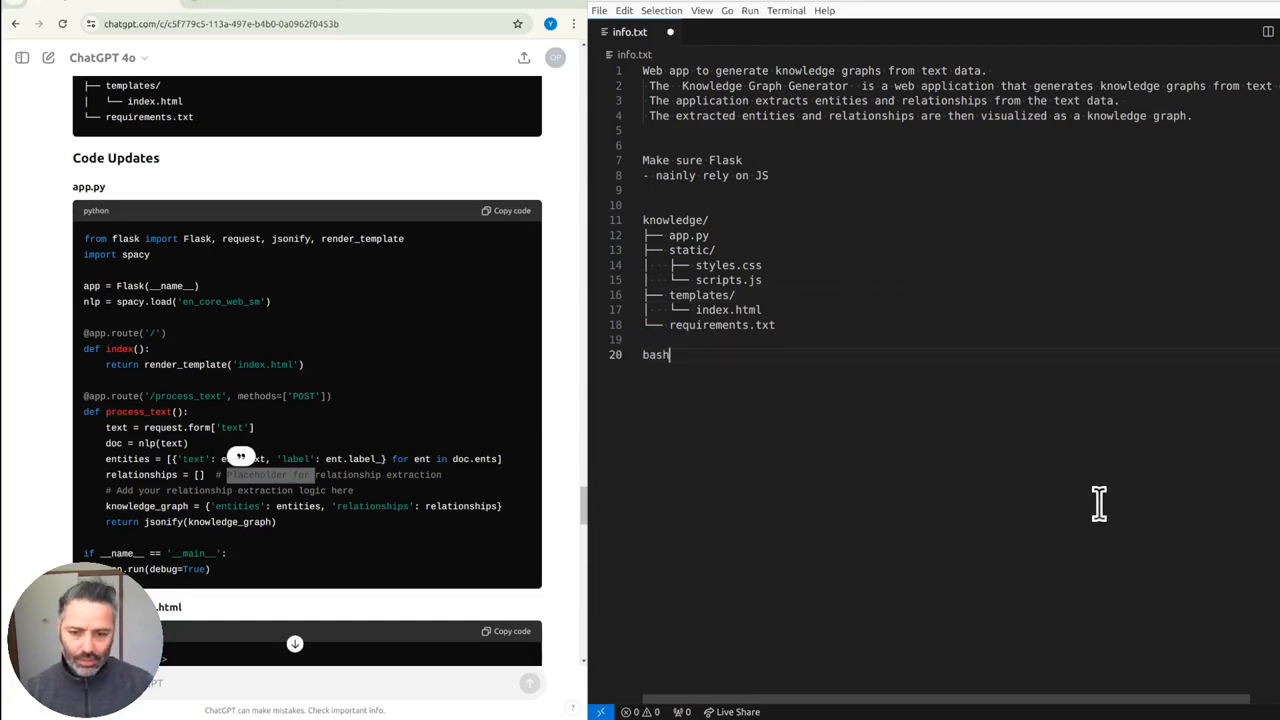
type("commands to generate all the")
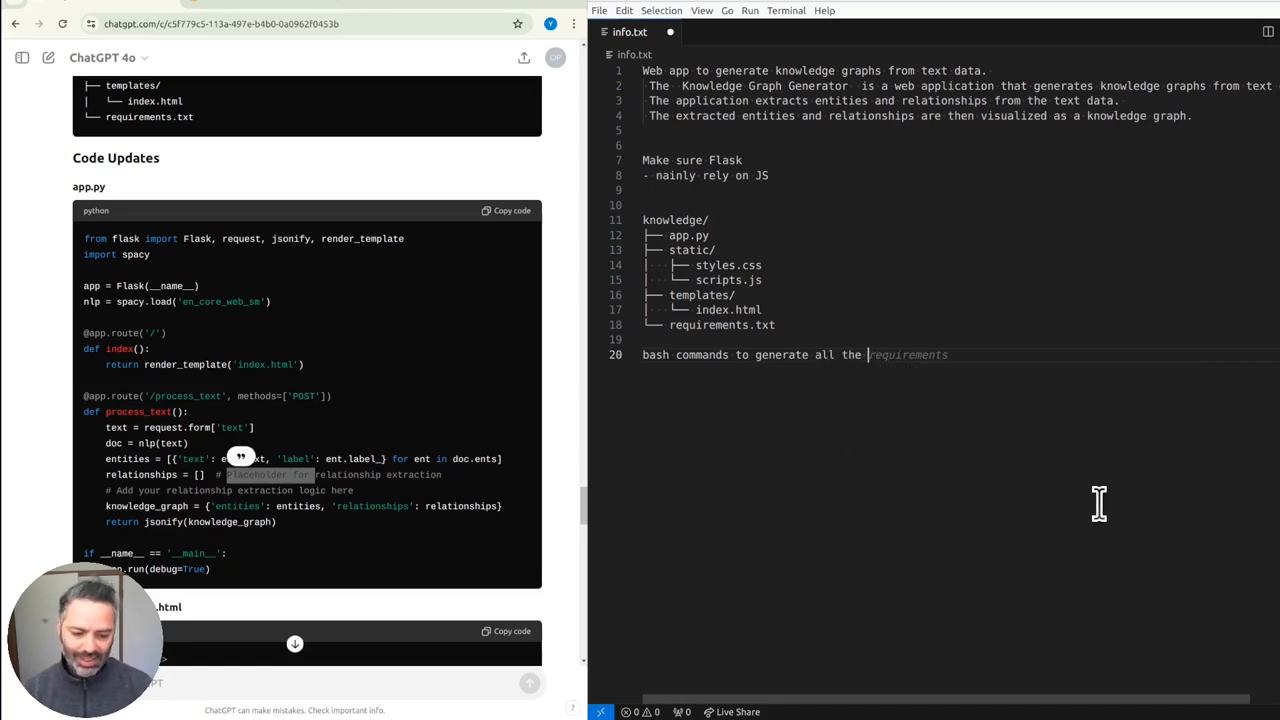
type("files and folders")
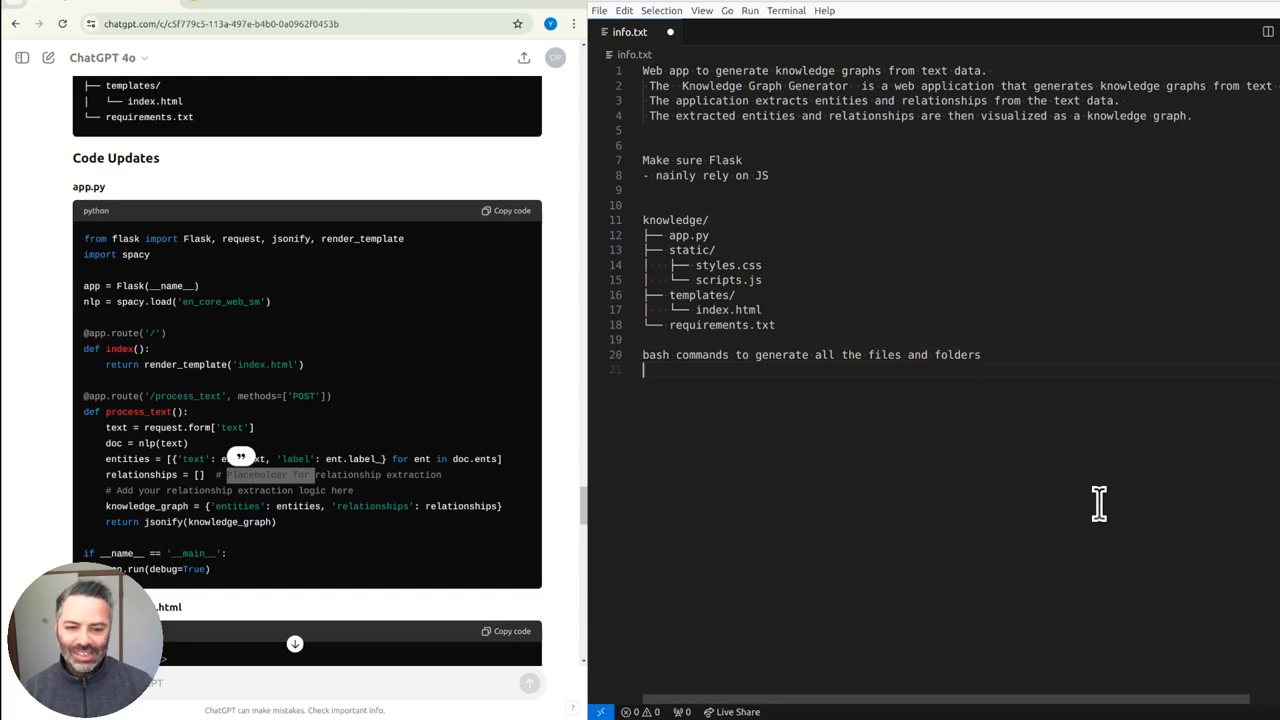
type("mkdir knowledge")
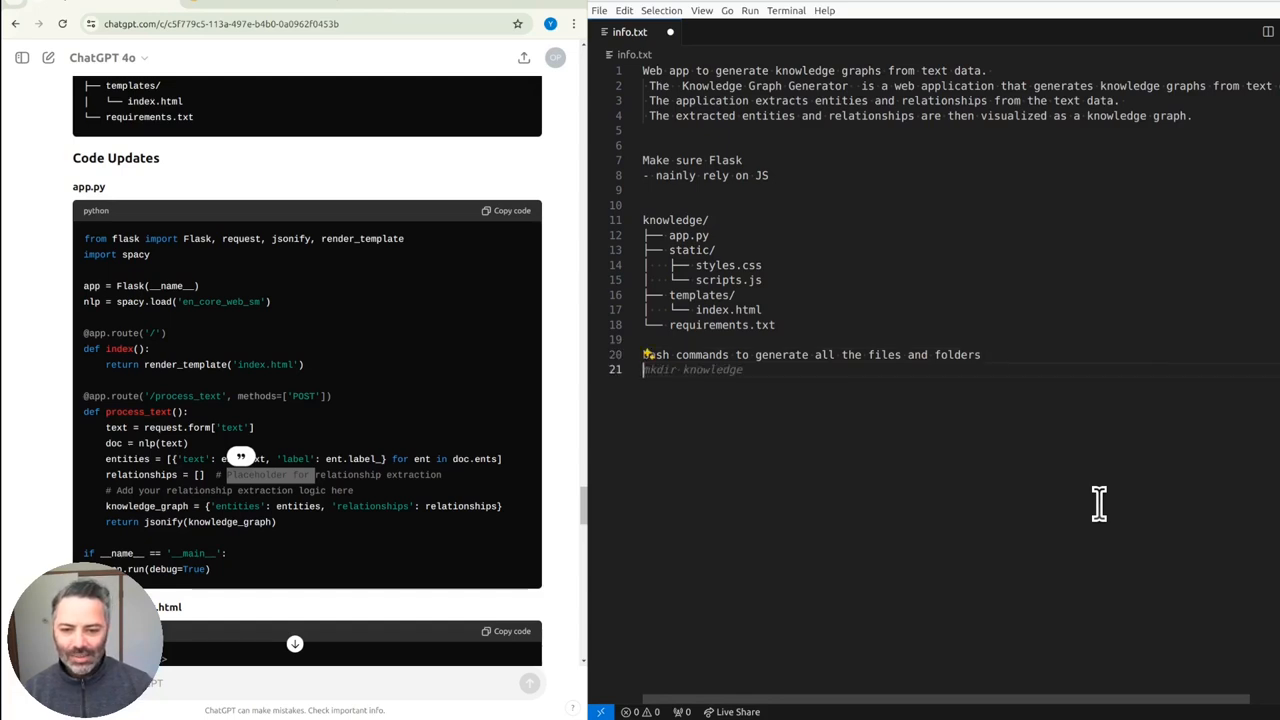
key("enter")
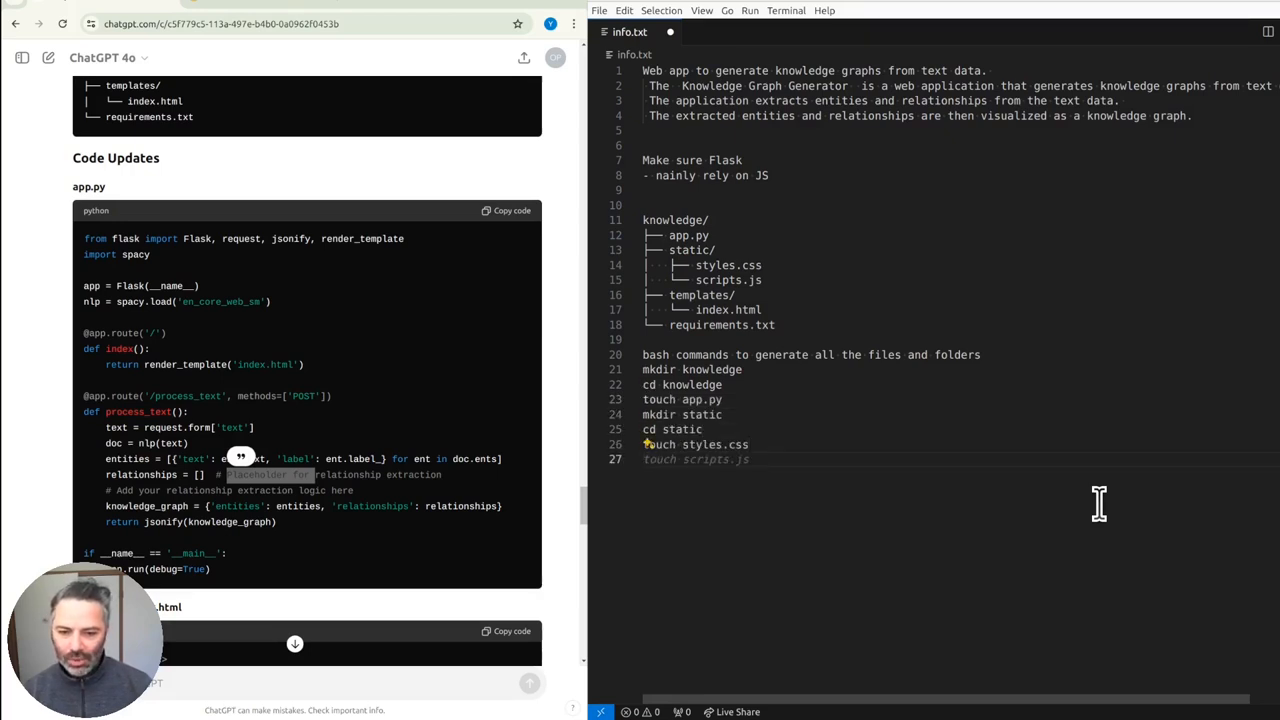
type("cd ..")
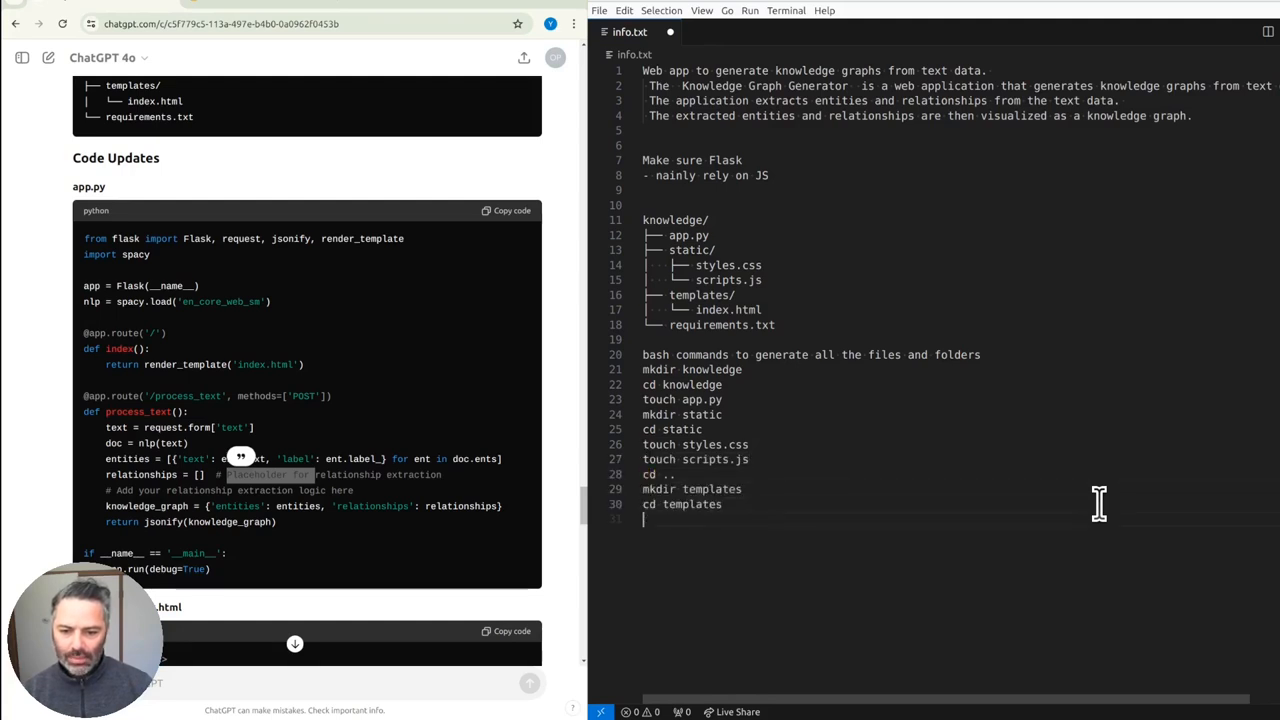
type("touch index.html")
type("touch requirements.txt")
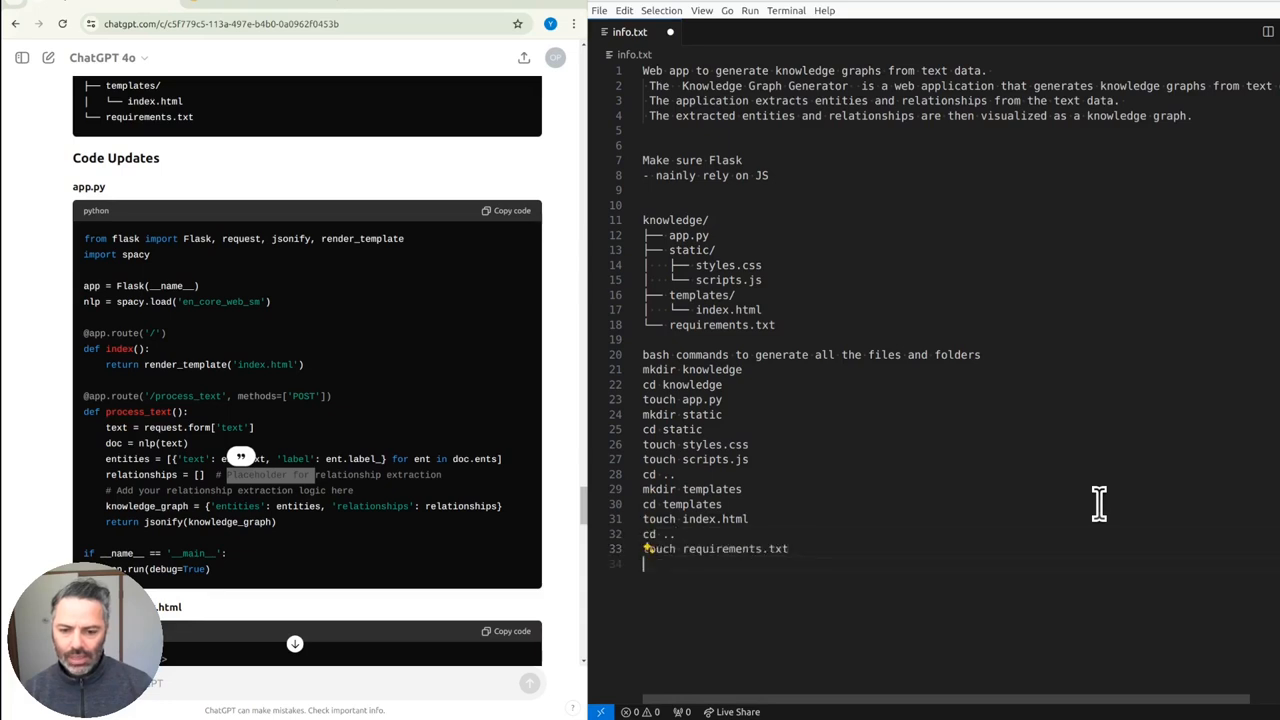
type("app.py")
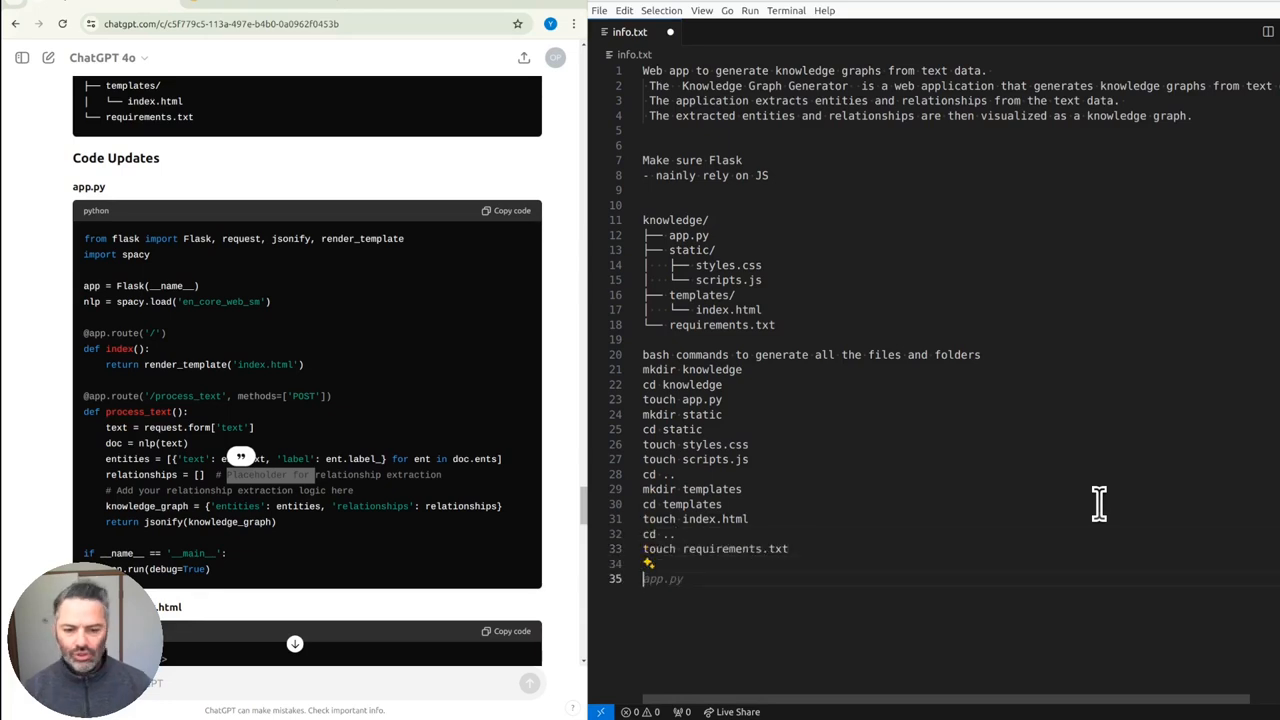
mouse_move(827, 553)
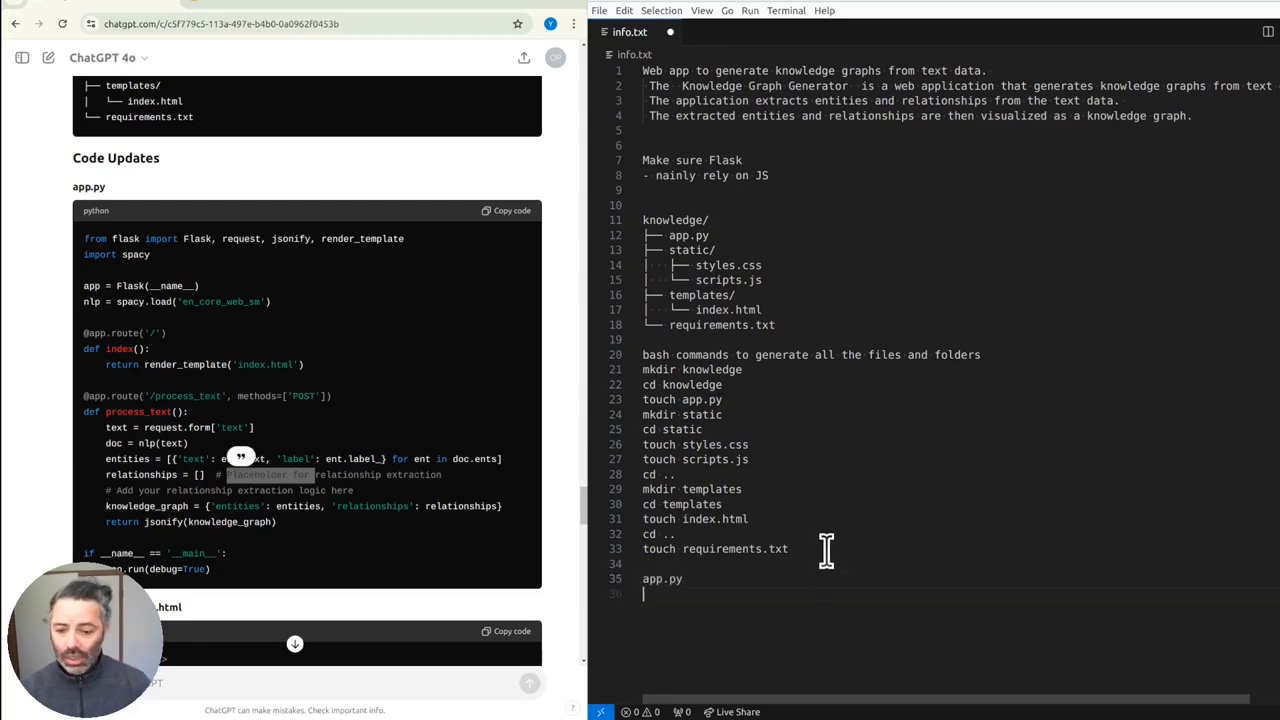
- Add 'from flask import Flask, render_template' under the app.py heading in info.txt
type("from flask import Flask, render_template")
type("app = Flask(__name__)")
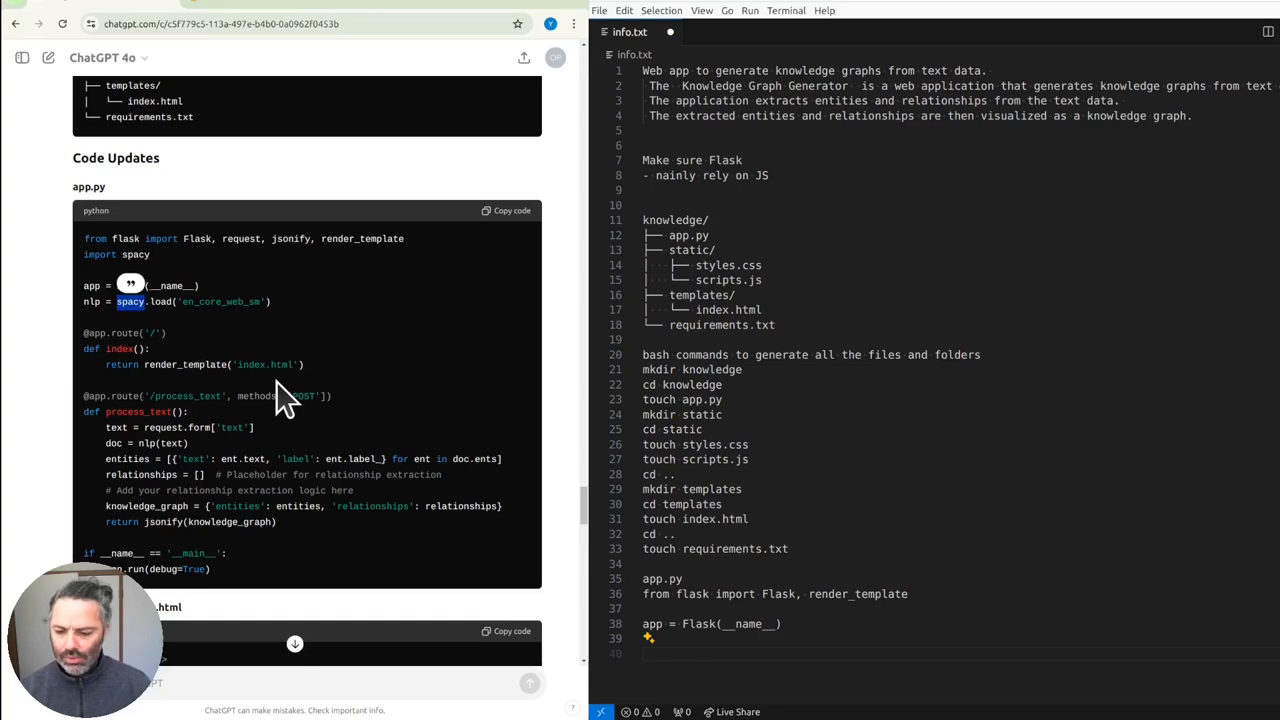
mouse_move(265, 405)
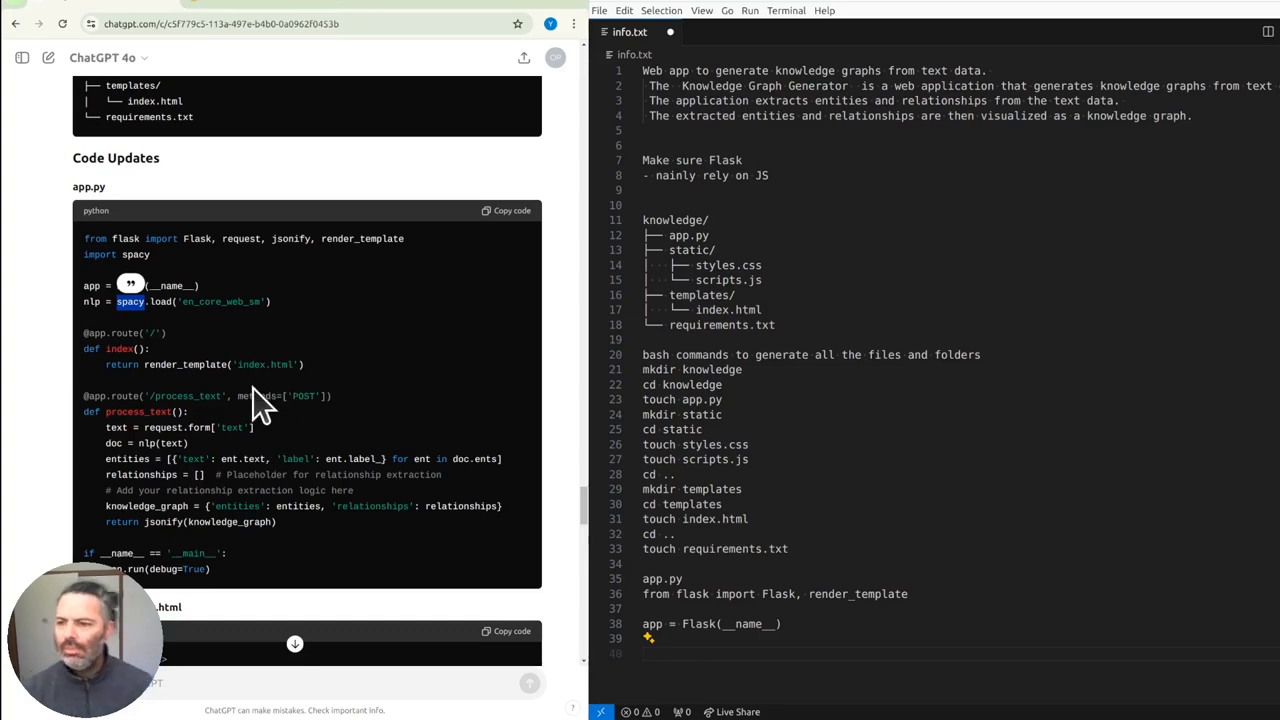
mouse_move(145, 265)
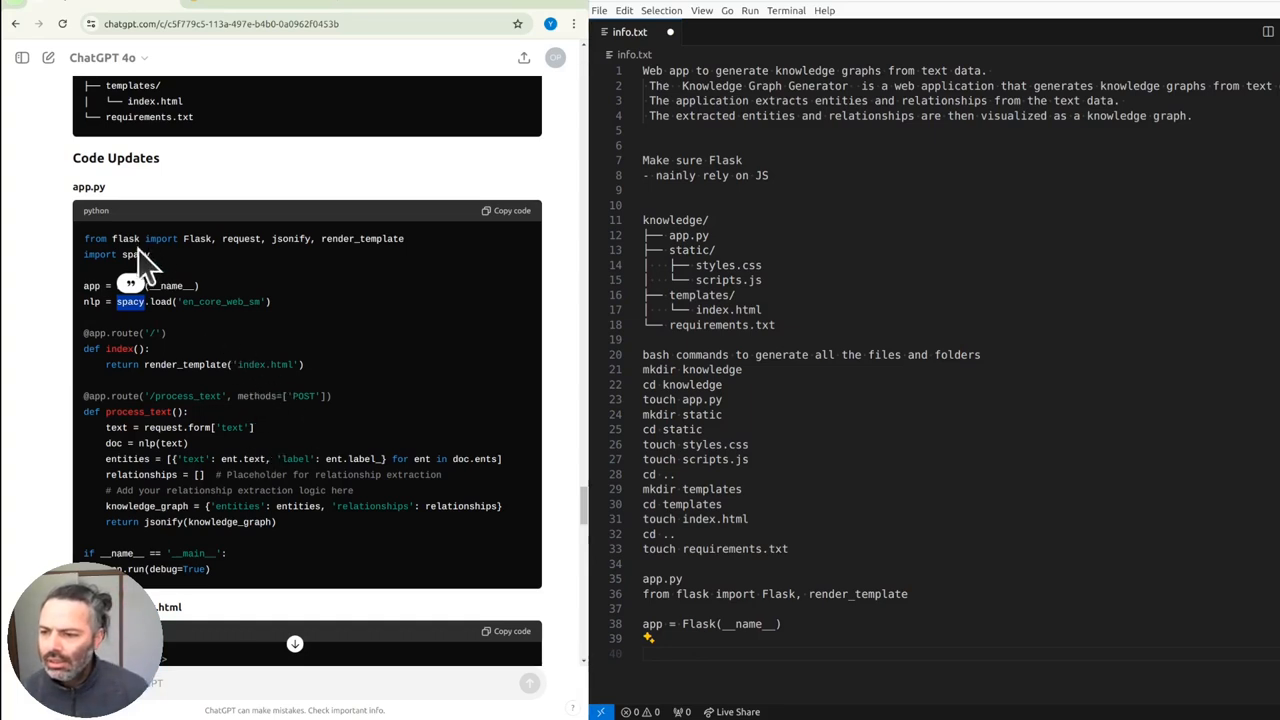
- Scroll through ChatGPT's replies about removing the generate button and building the graph automatically
scroll("up", 3)
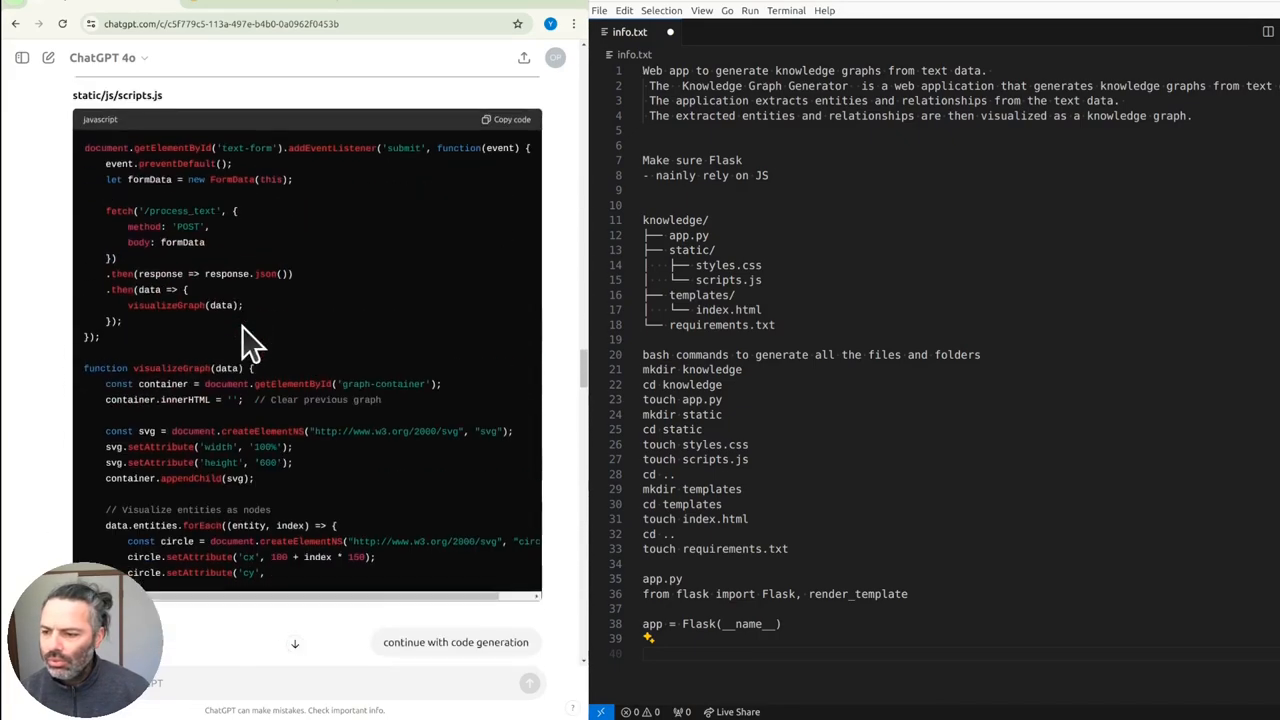
scroll("down", 3)
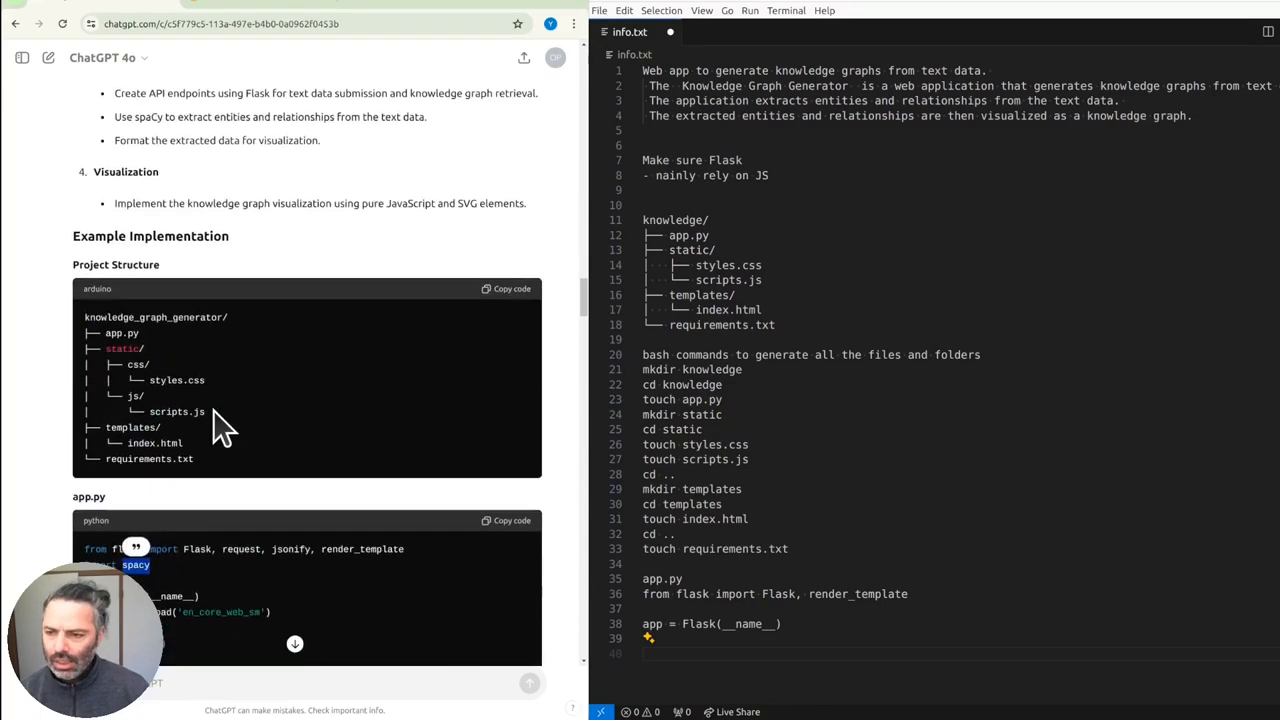
scroll("down", 3)
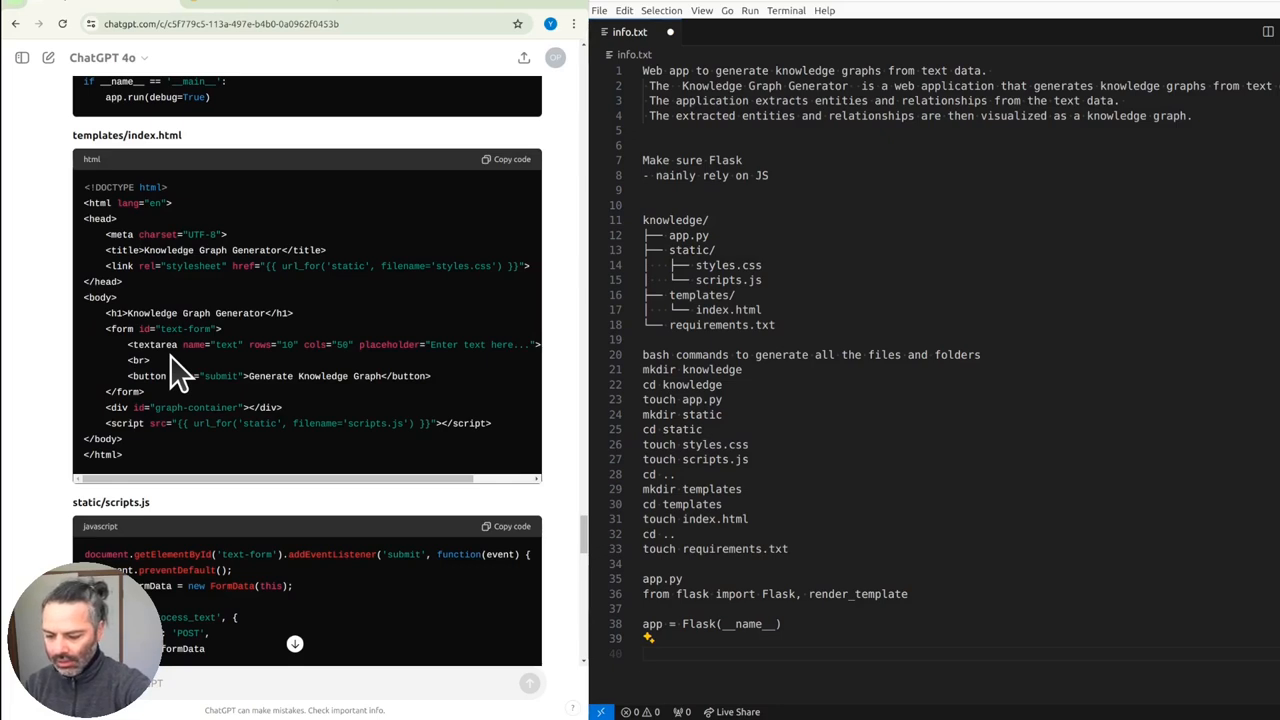
mouse_move(60, 448)
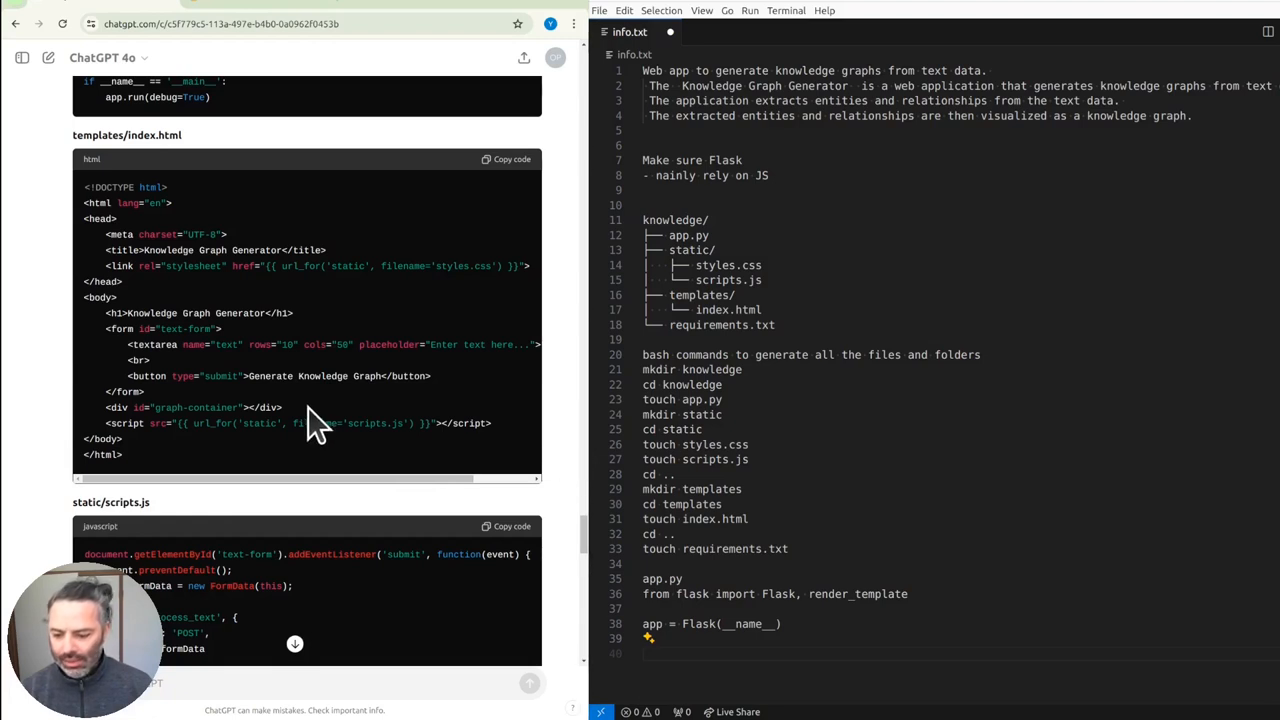
mouse_move(310, 488)
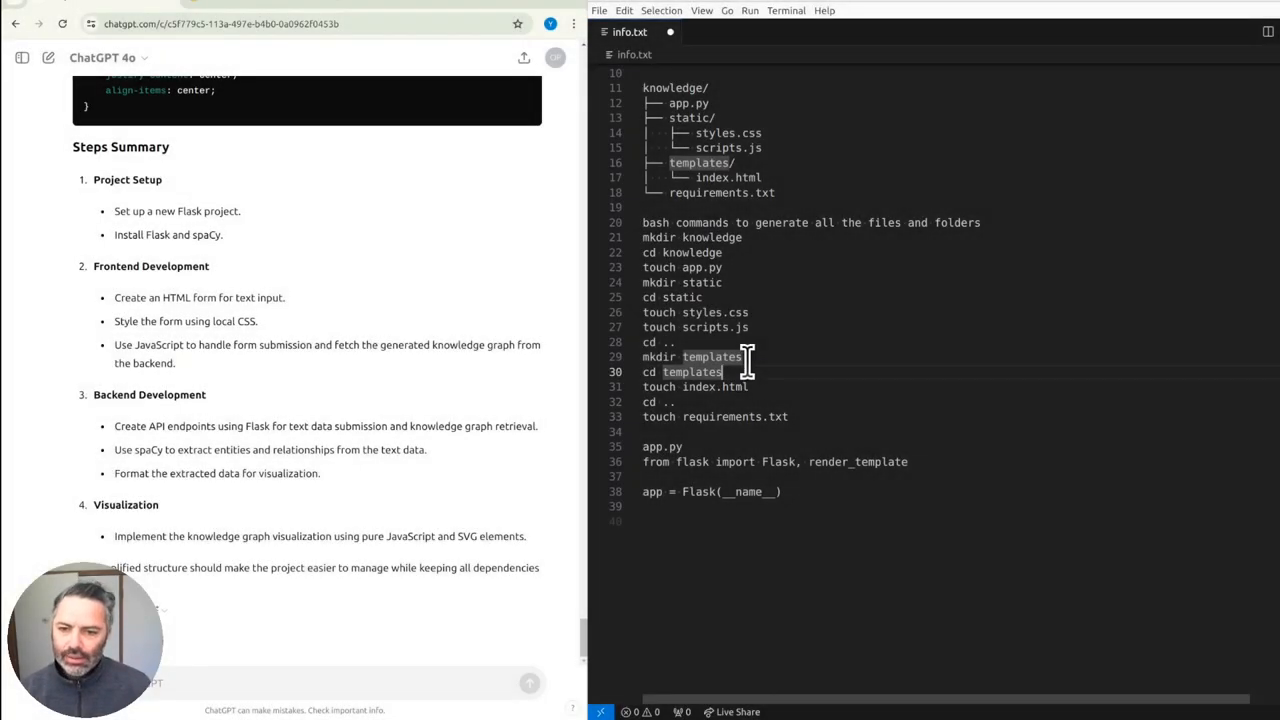
mouse_move(785, 333)
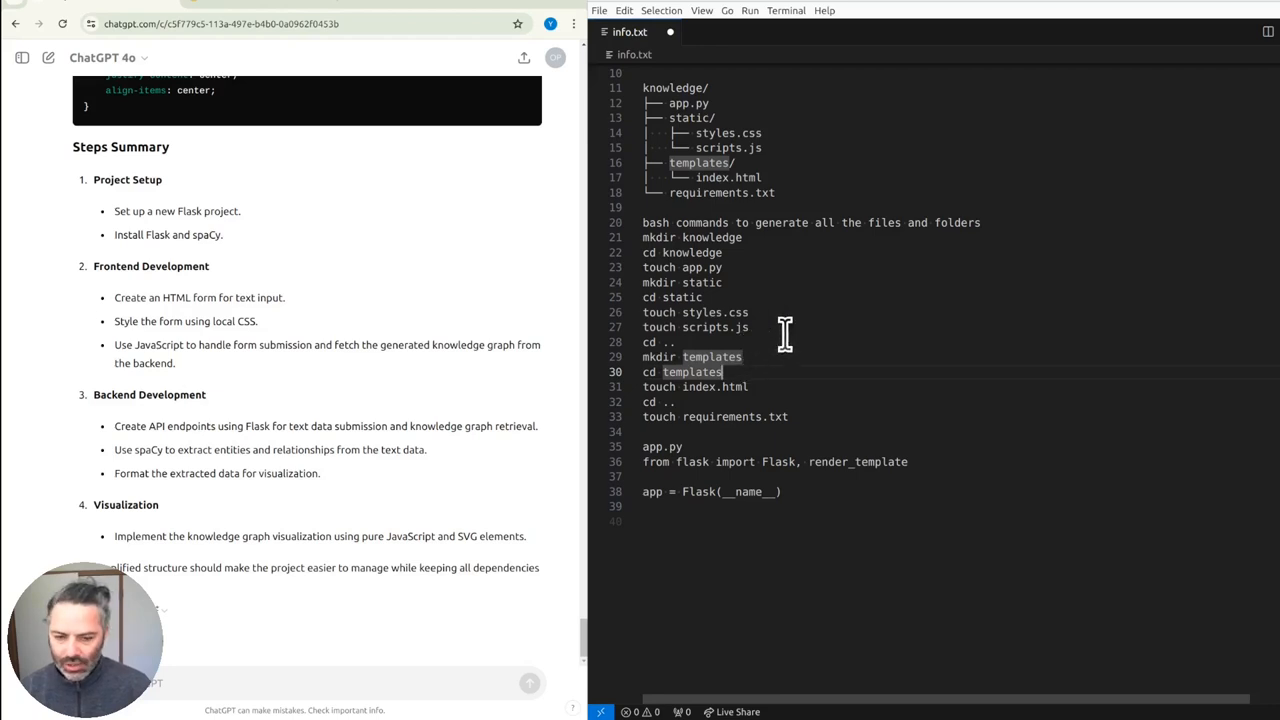
mouse_move(803, 340)
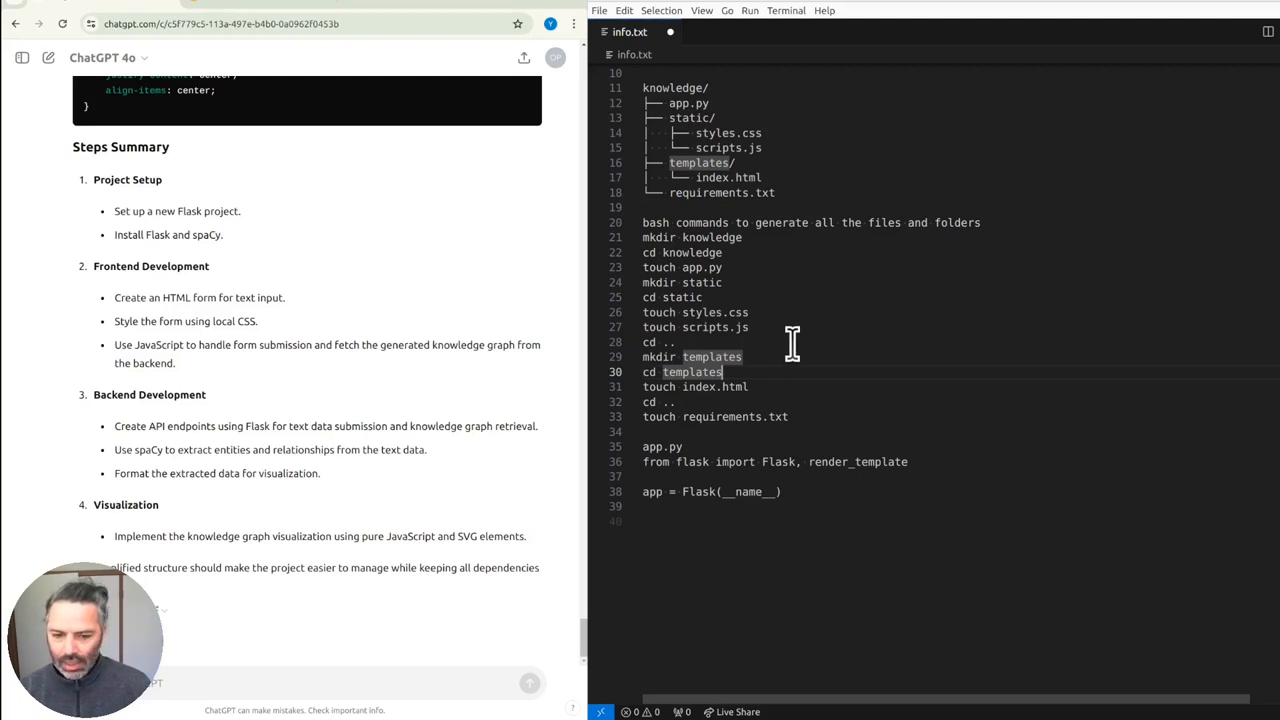
scroll("up", 3)
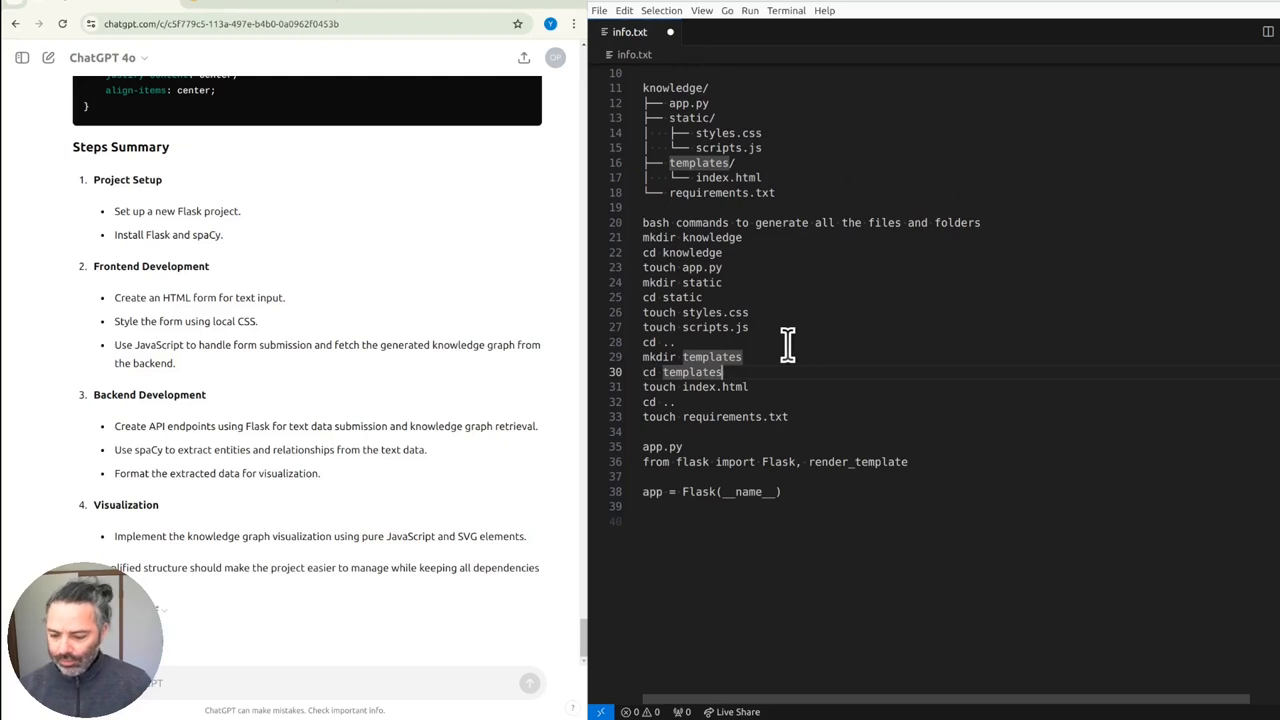
scroll("down", 3)
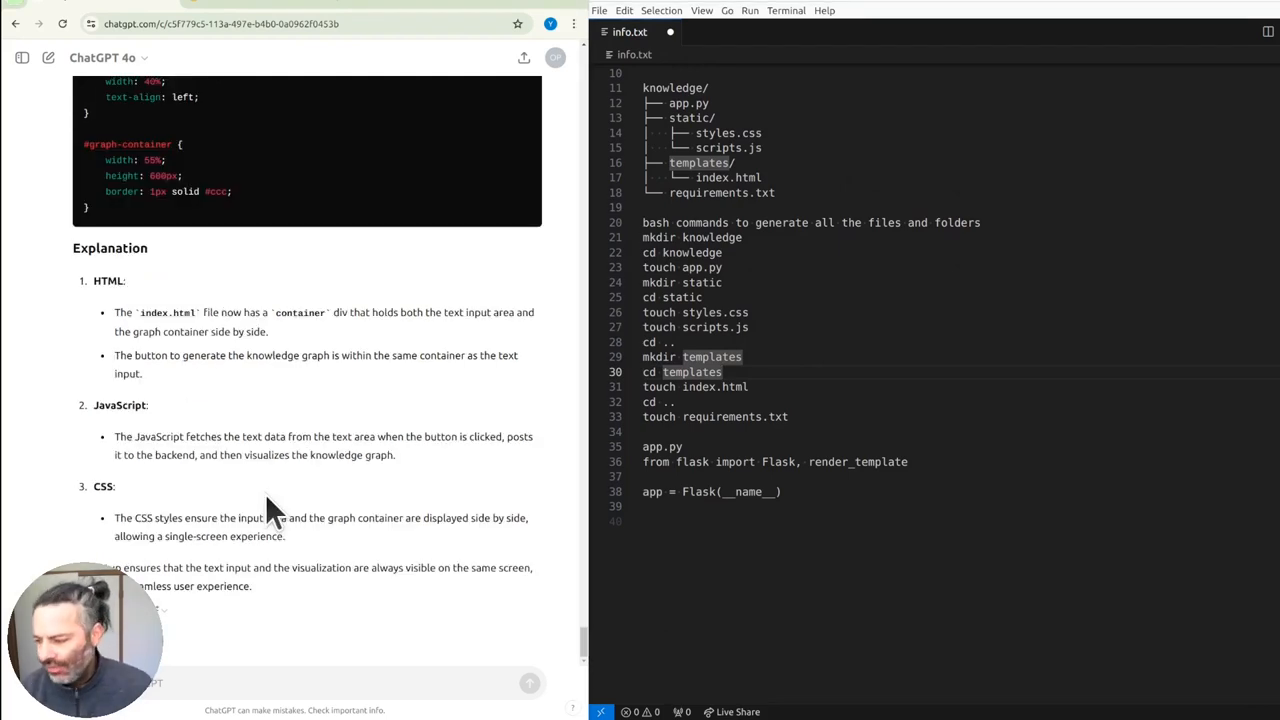
mouse_move(330, 518)
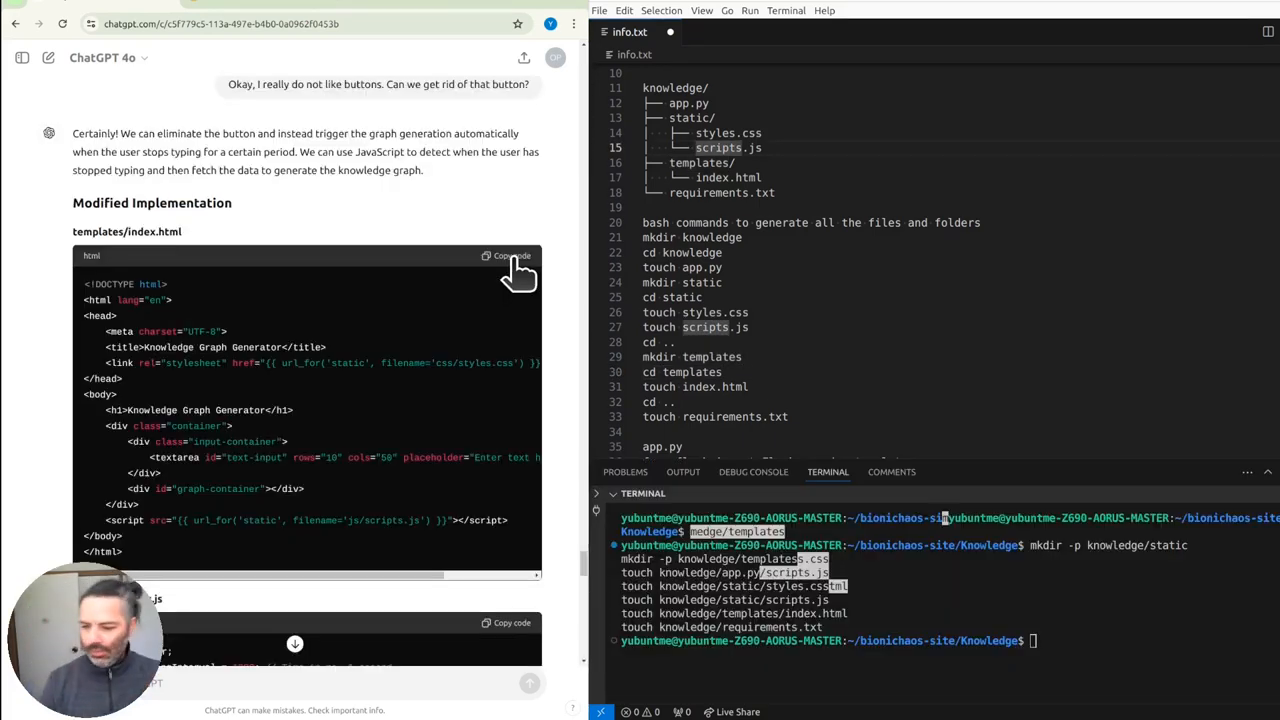
- Copy ChatGPT's button-free code and the continued scripts.js part for the typing-triggered graph
left_click(510, 256)
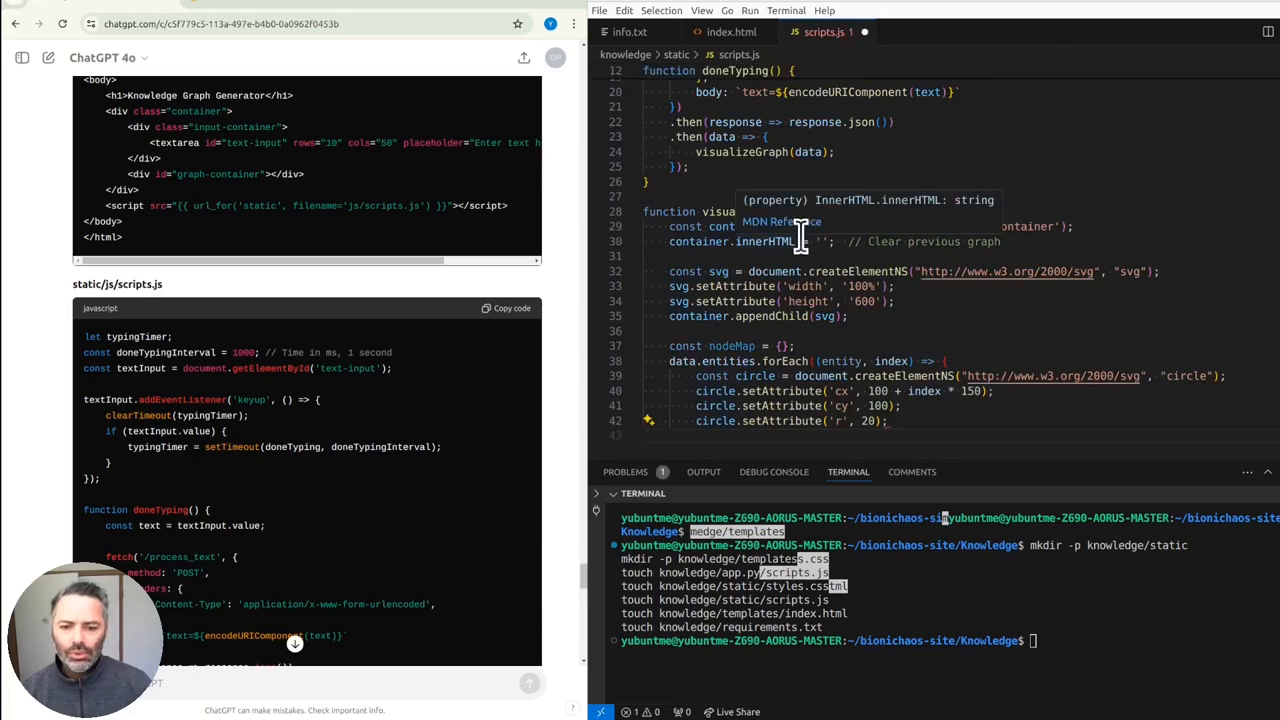
scroll("down", 3)
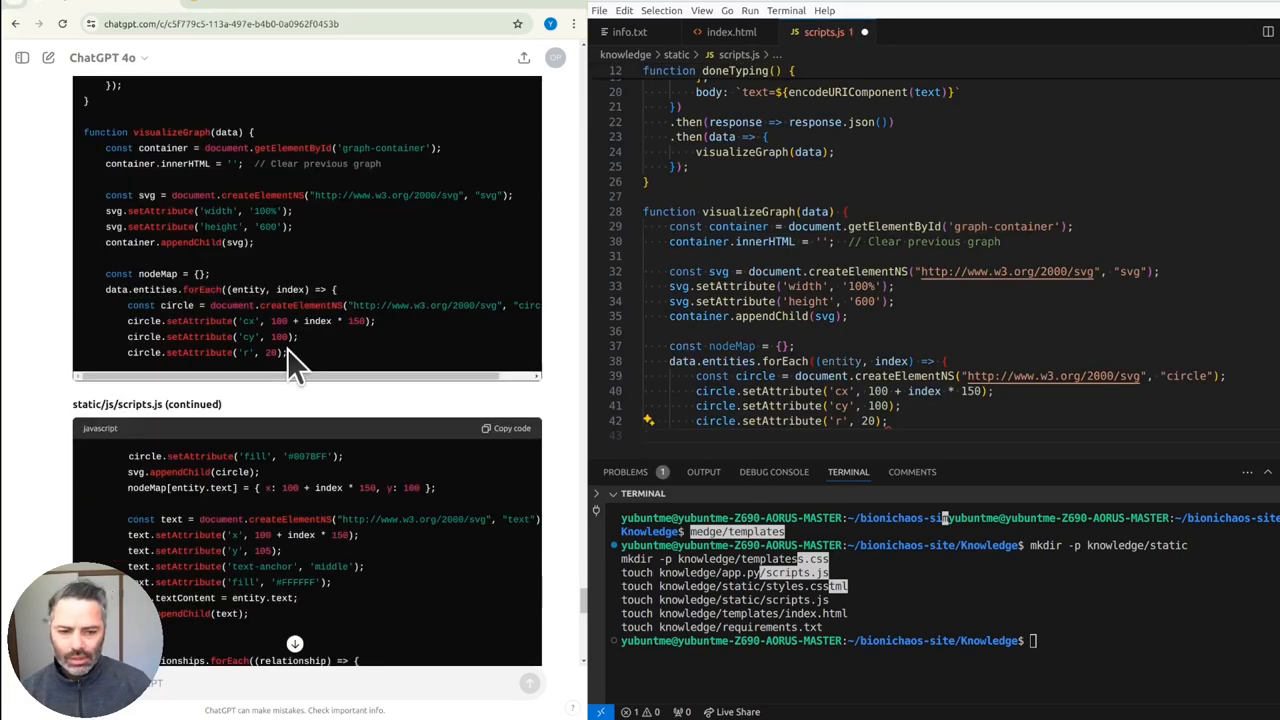
scroll("down", 3)
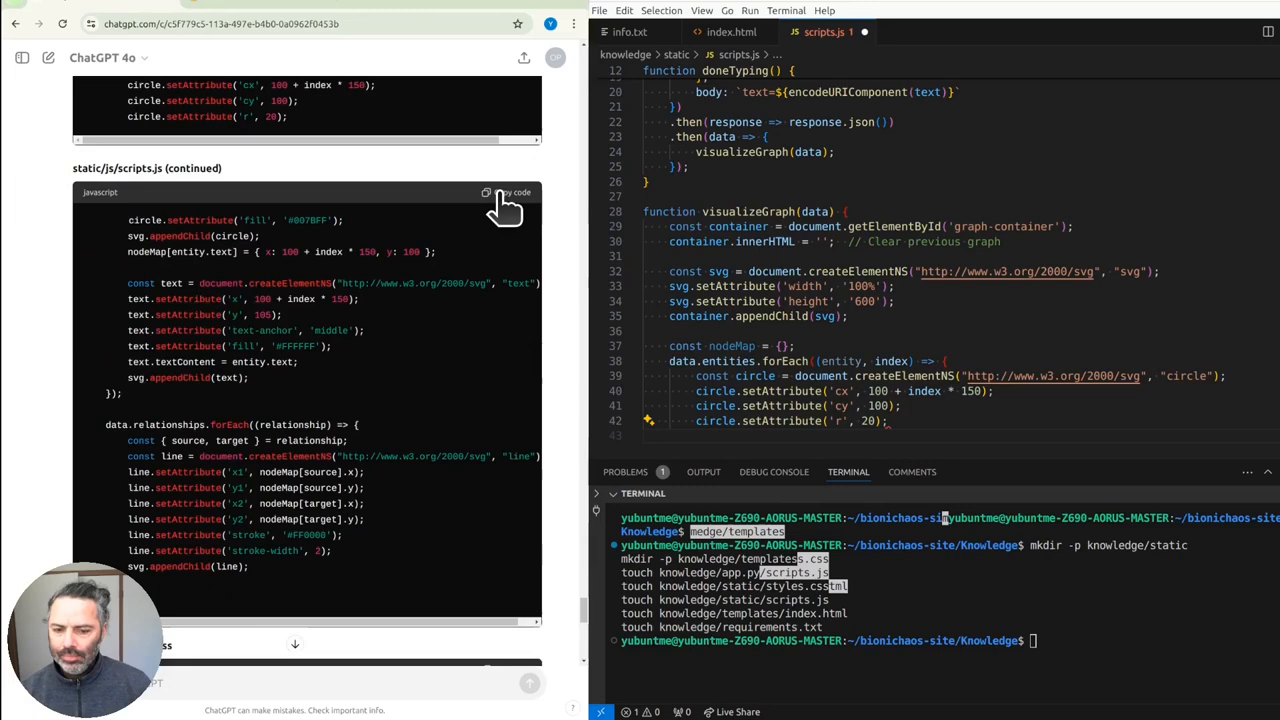
left_click(512, 192)
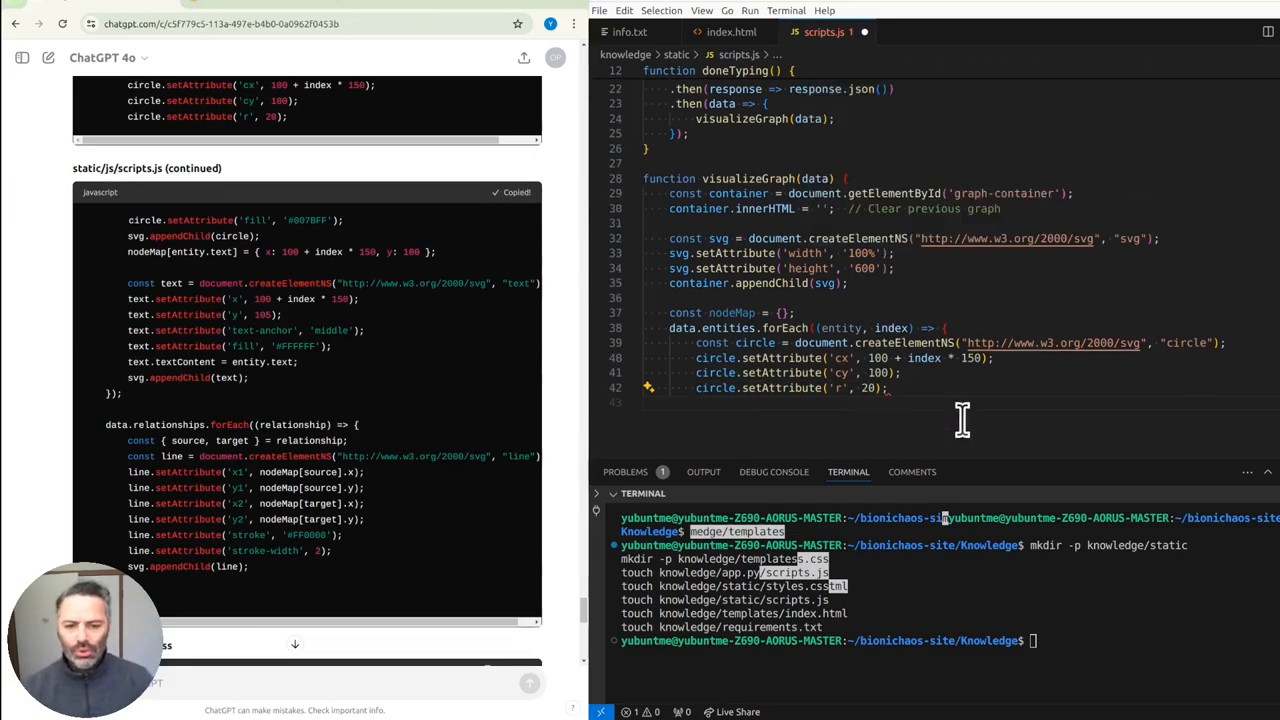
scroll("down", 3)
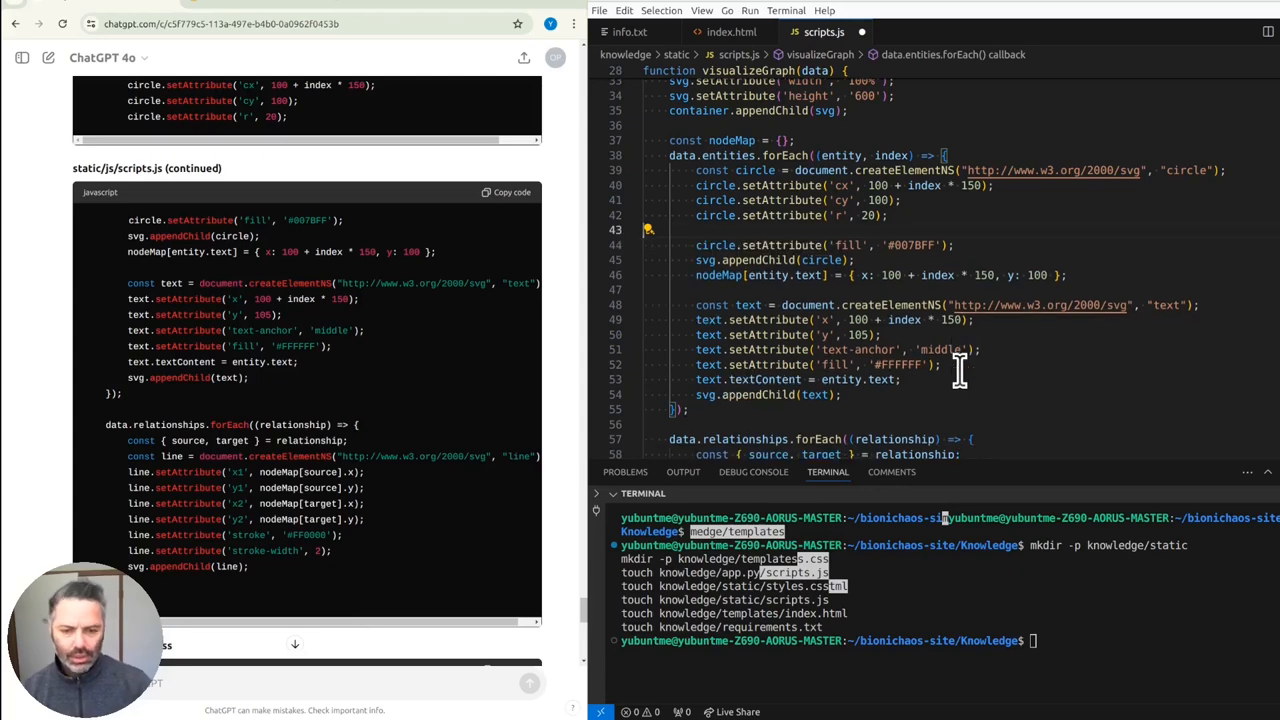
scroll("down", 3)
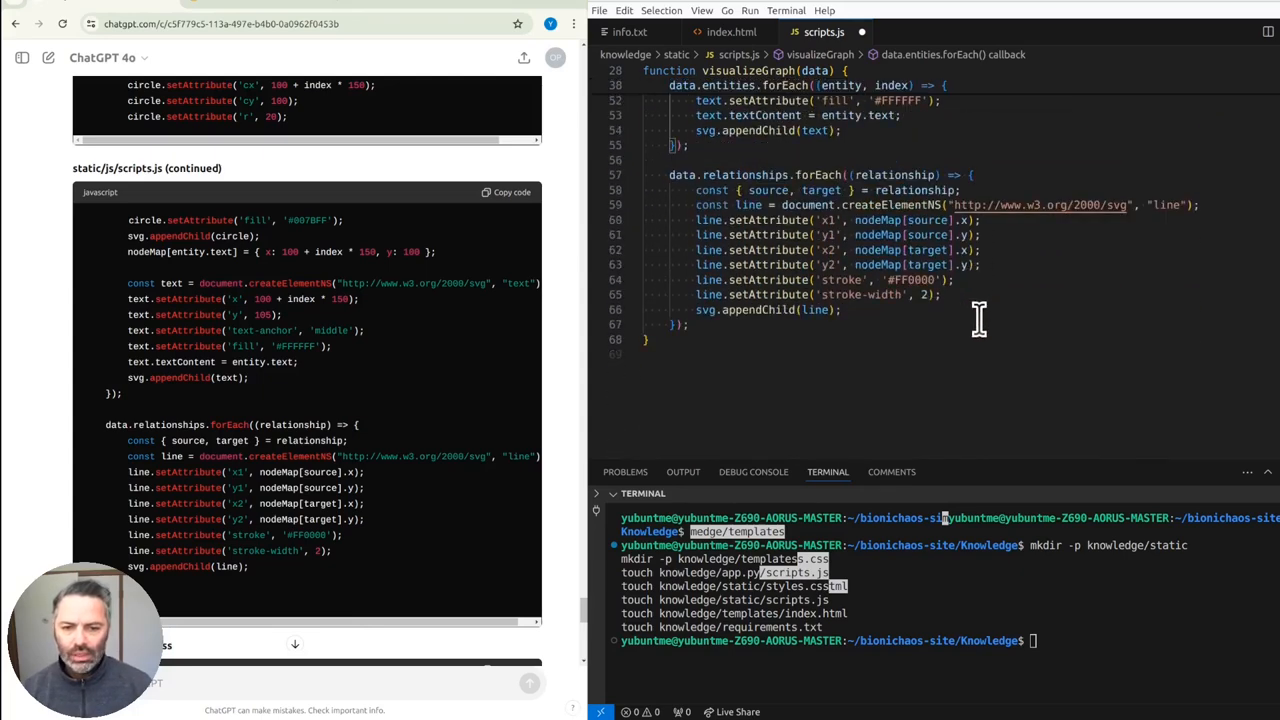
scroll("down", 3)
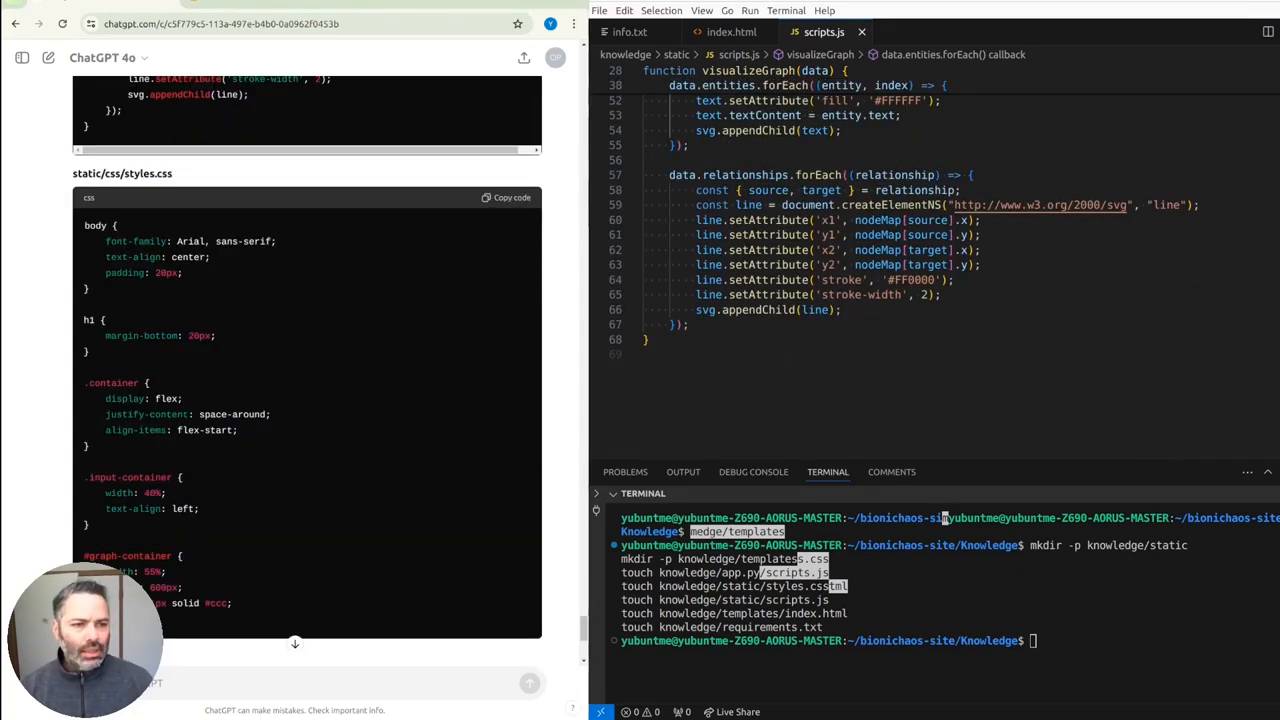
- Copy the styles.css code and remove css/ and js/ from index.html's file links
left_click(918, 31)
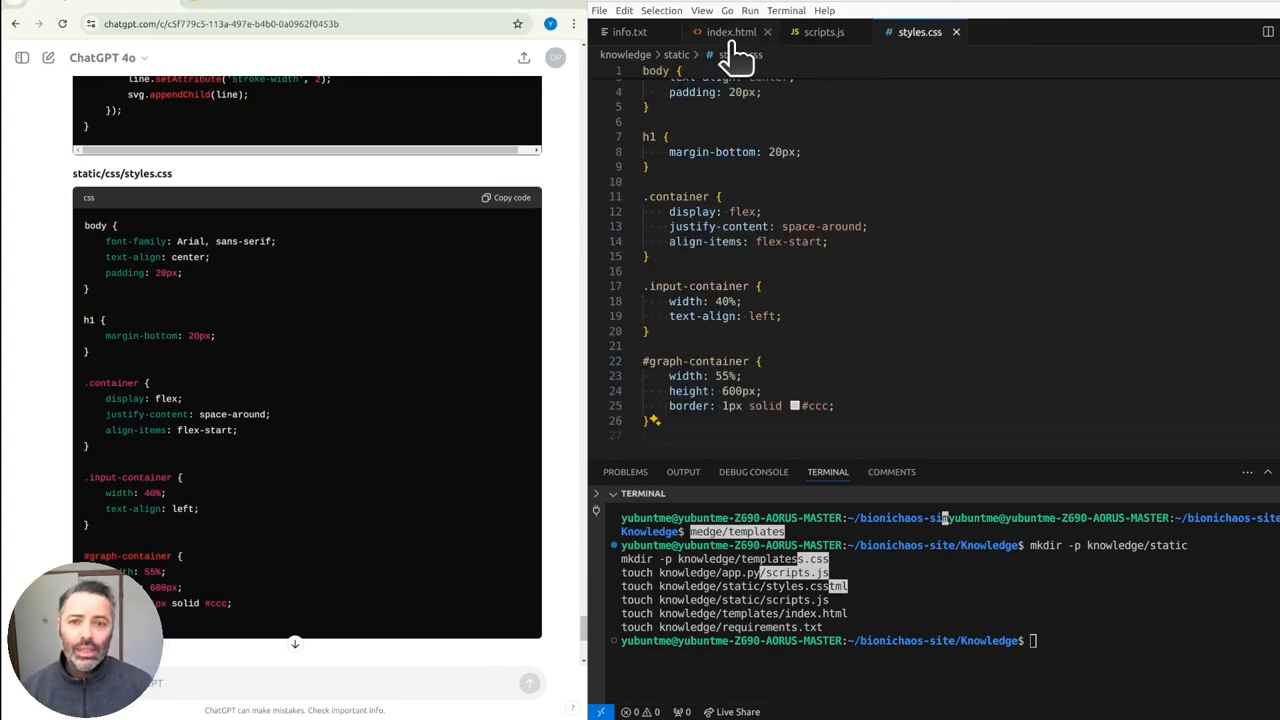
left_click(731, 31)
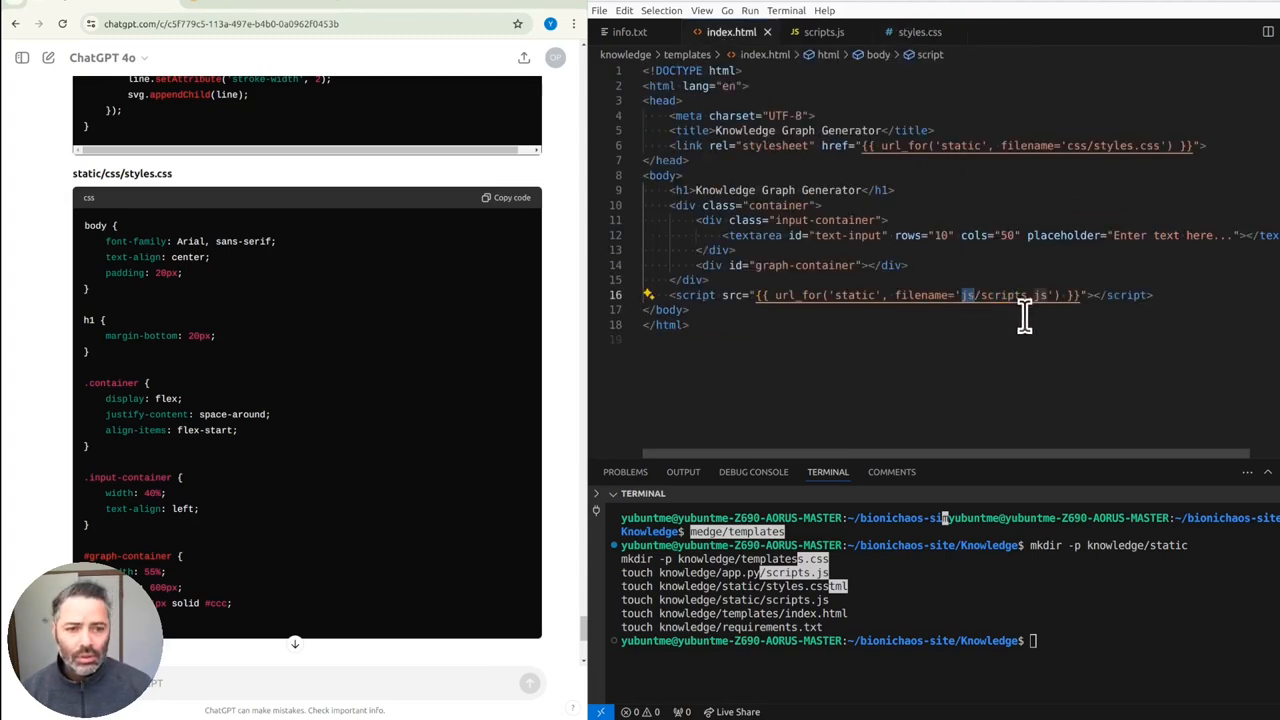
mouse_move(1022, 328)
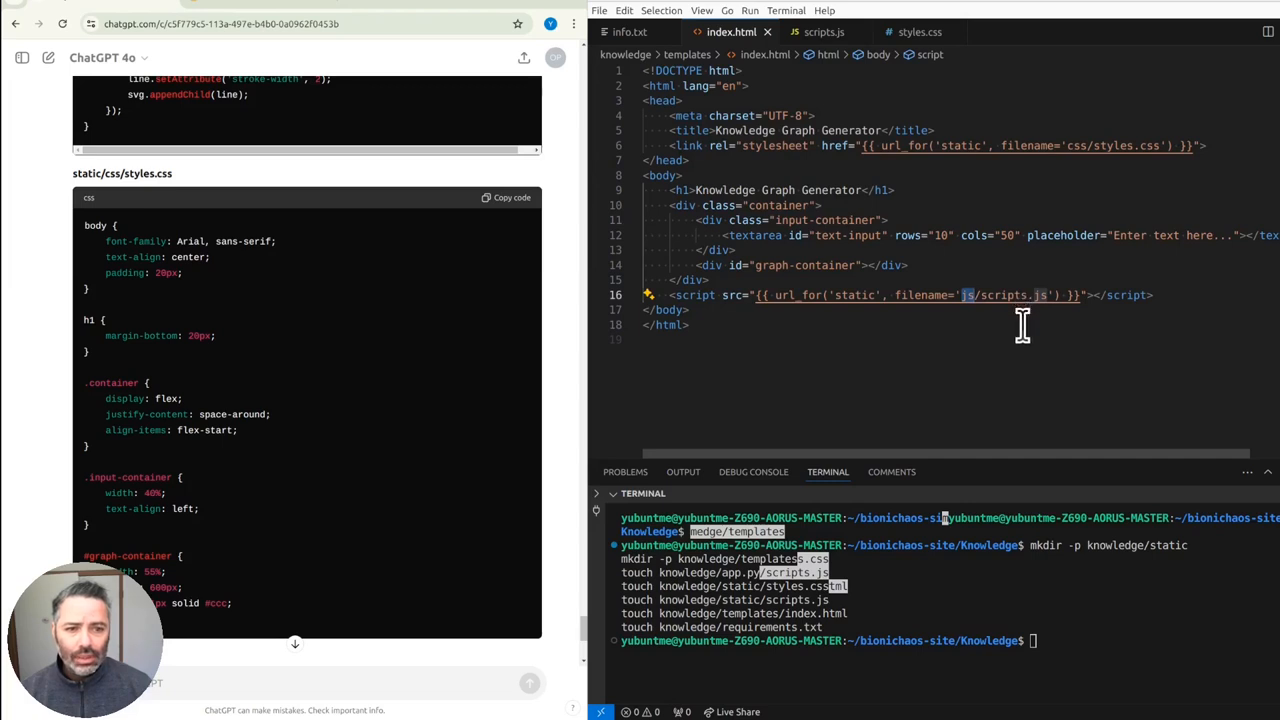
mouse_move(1033, 357)
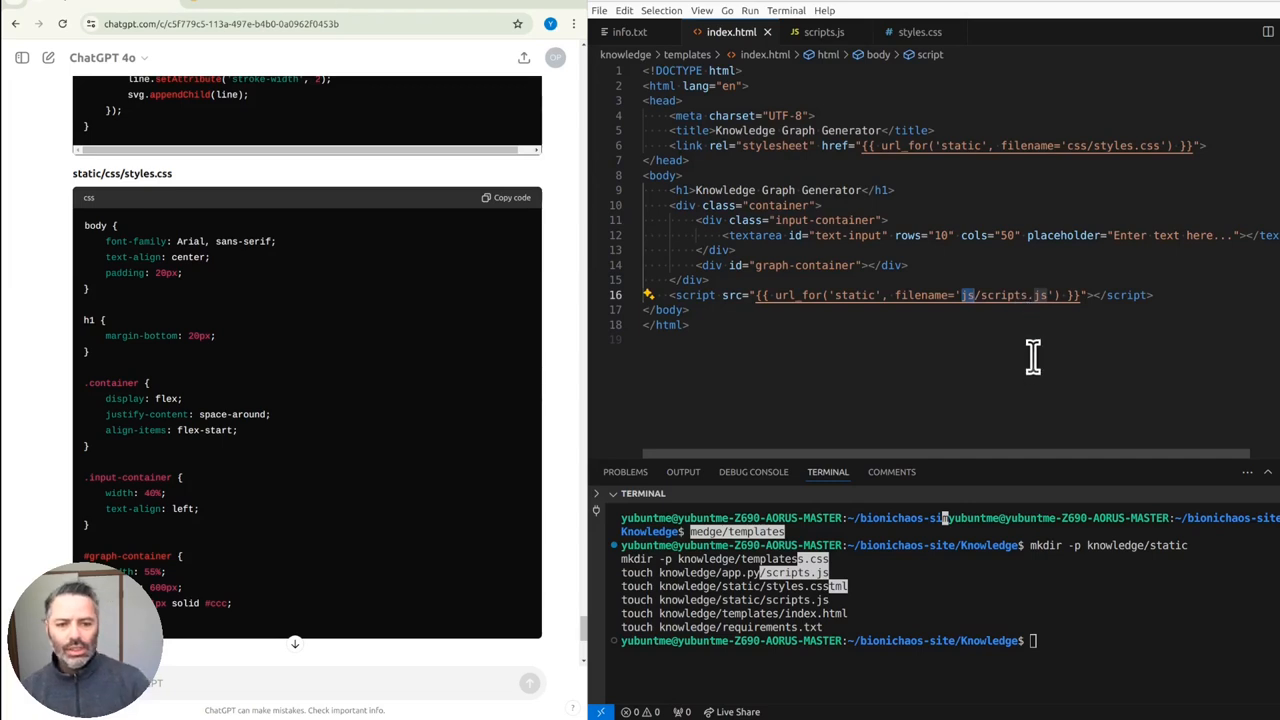
left_click(908, 265)
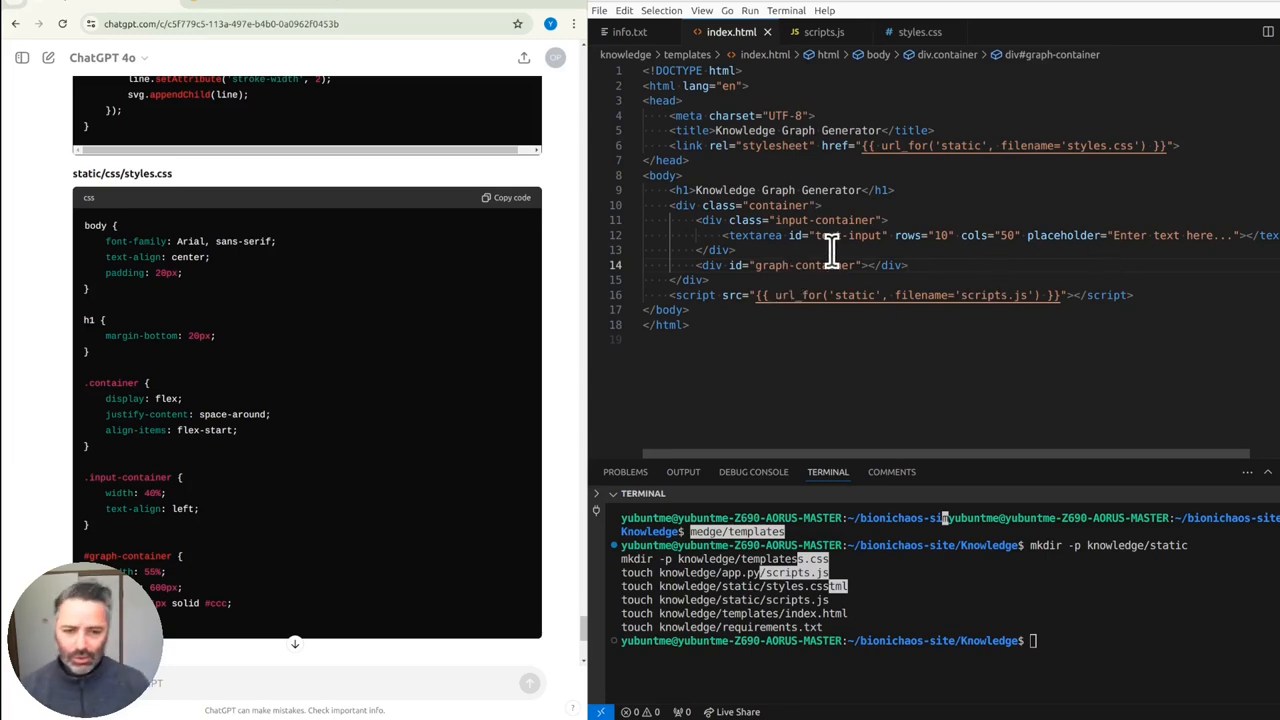
scroll("down", 3)
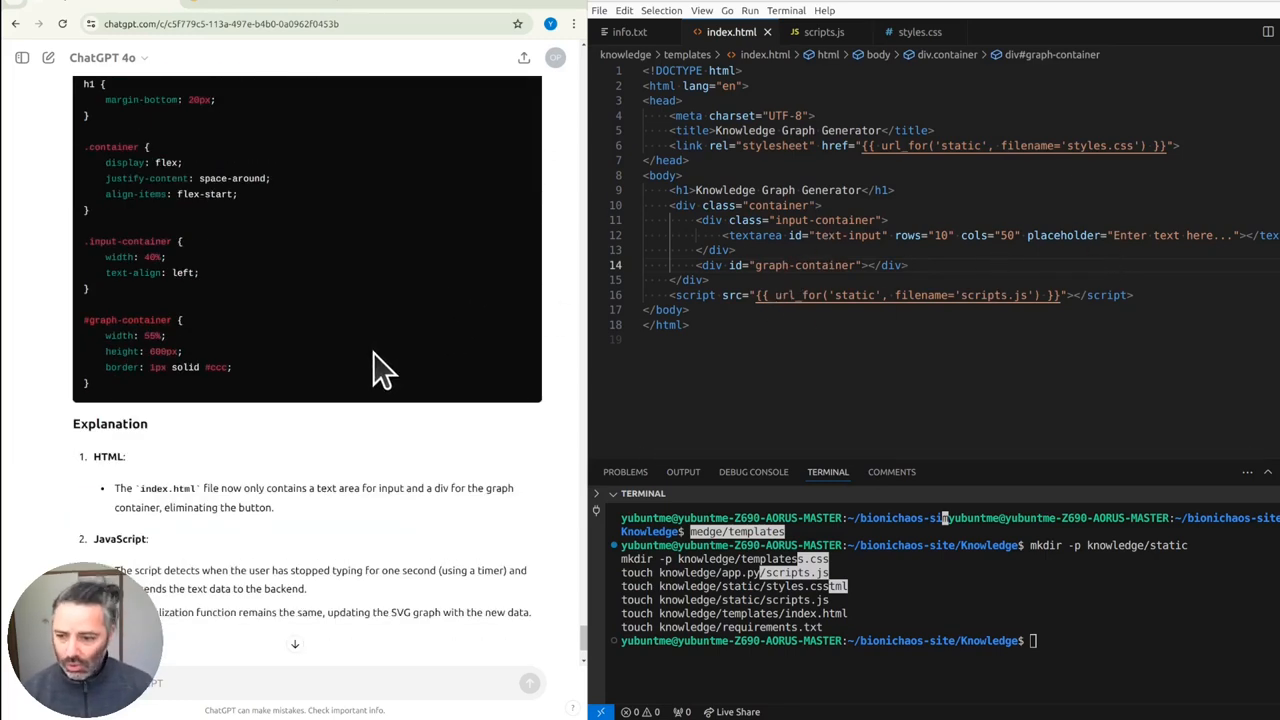
scroll("down", 3)
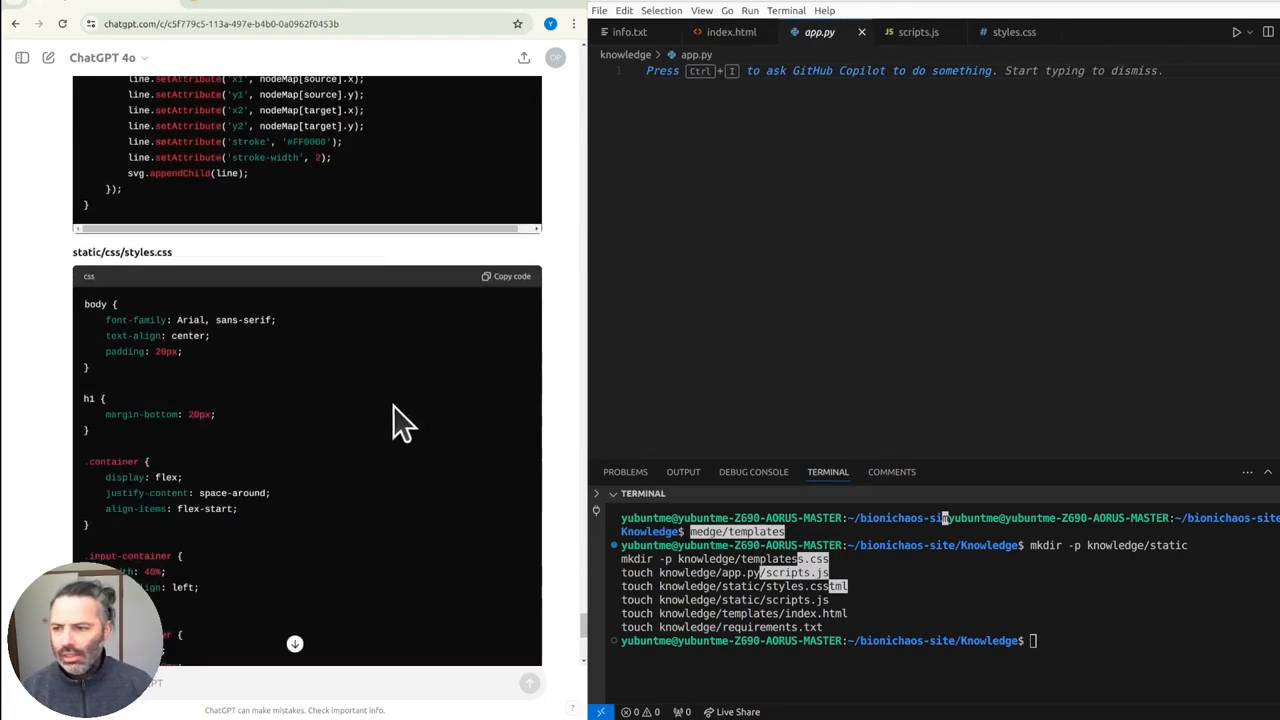
scroll("up", 3)
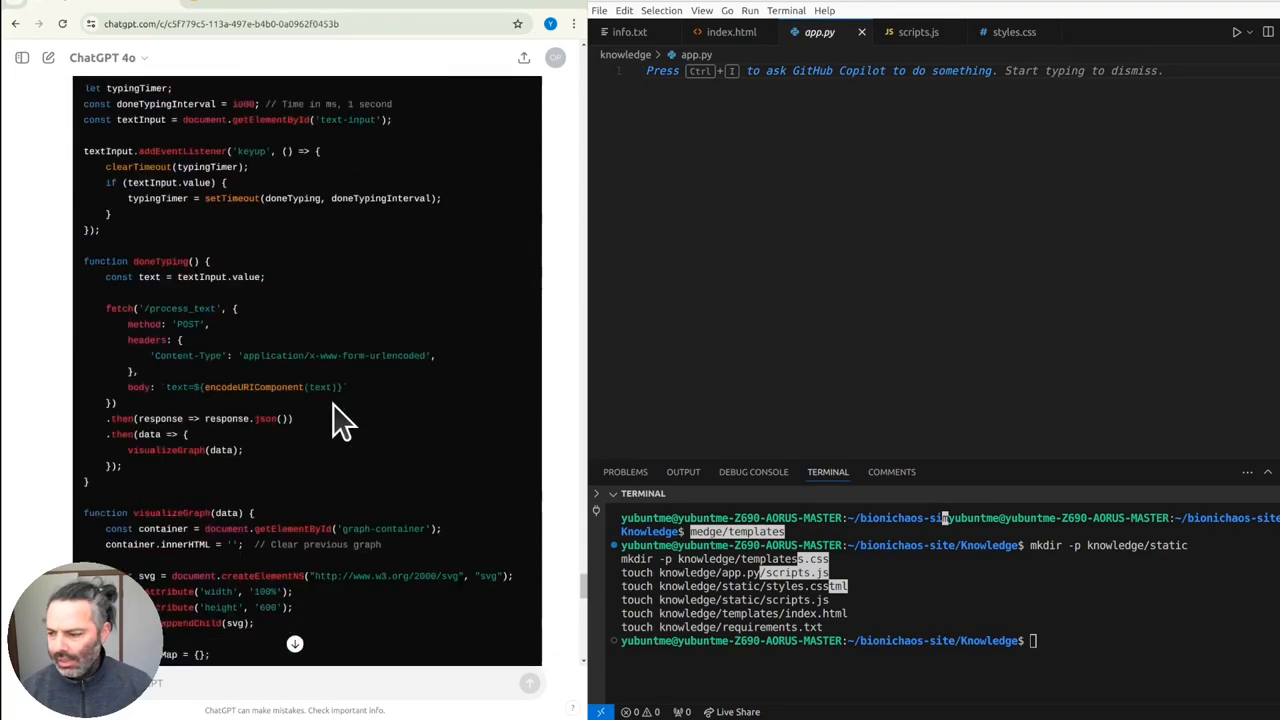
scroll("down", 3)
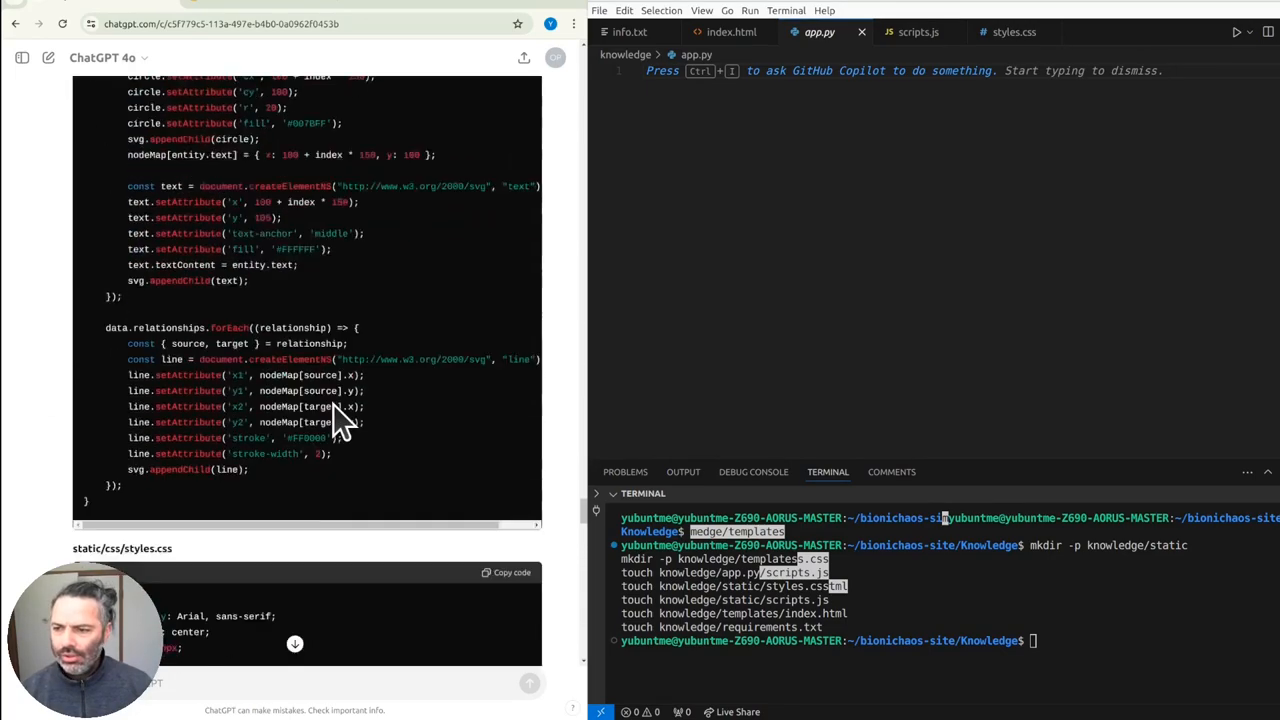
scroll("up", 3)
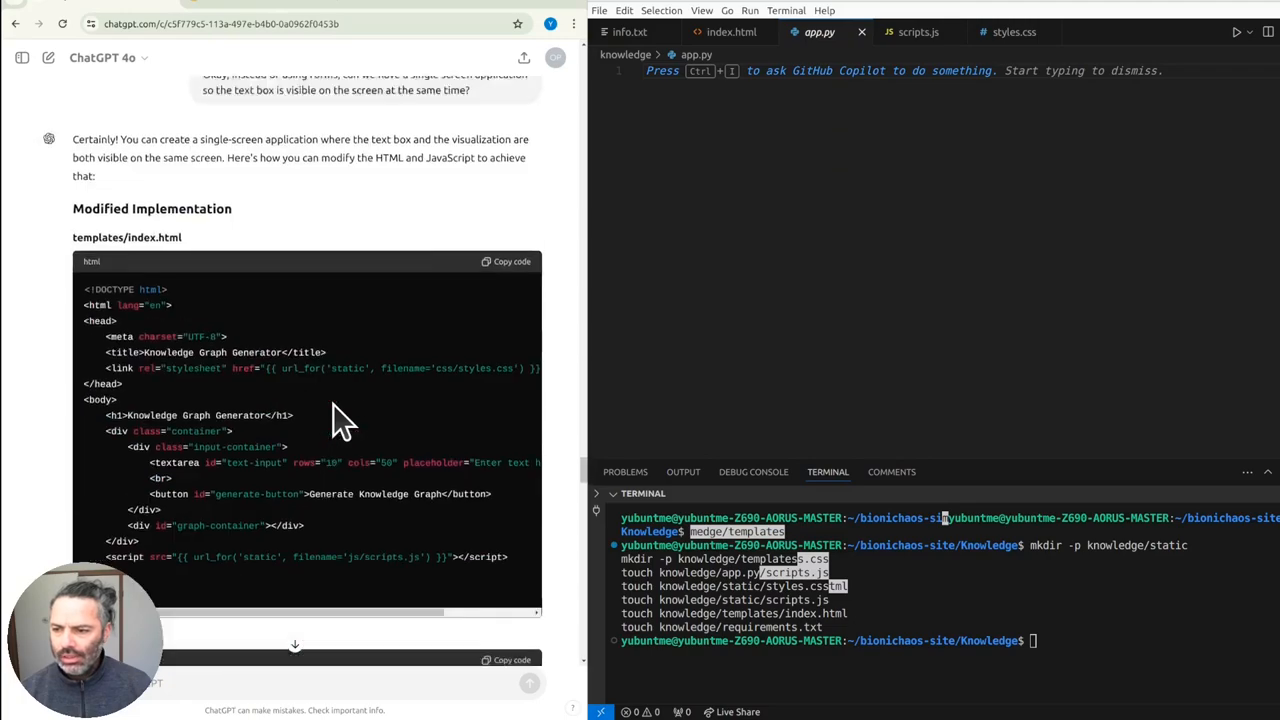
scroll("down", 3)
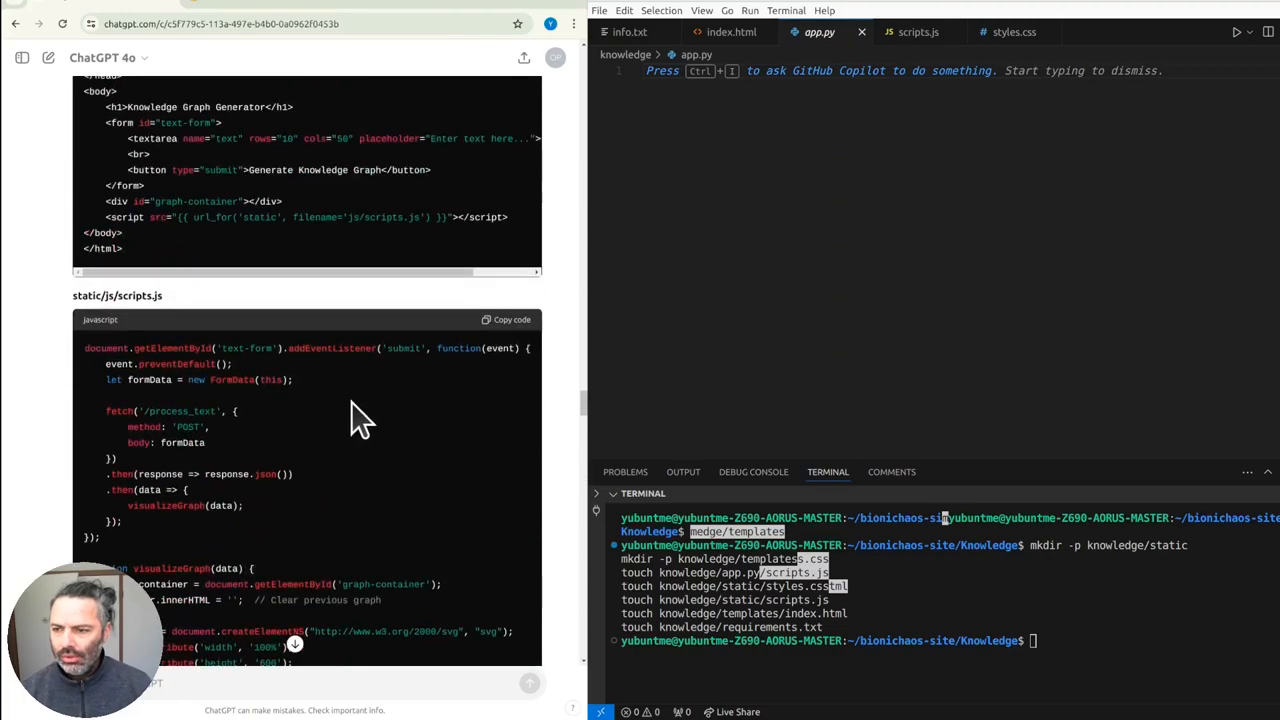
scroll("up", 3)
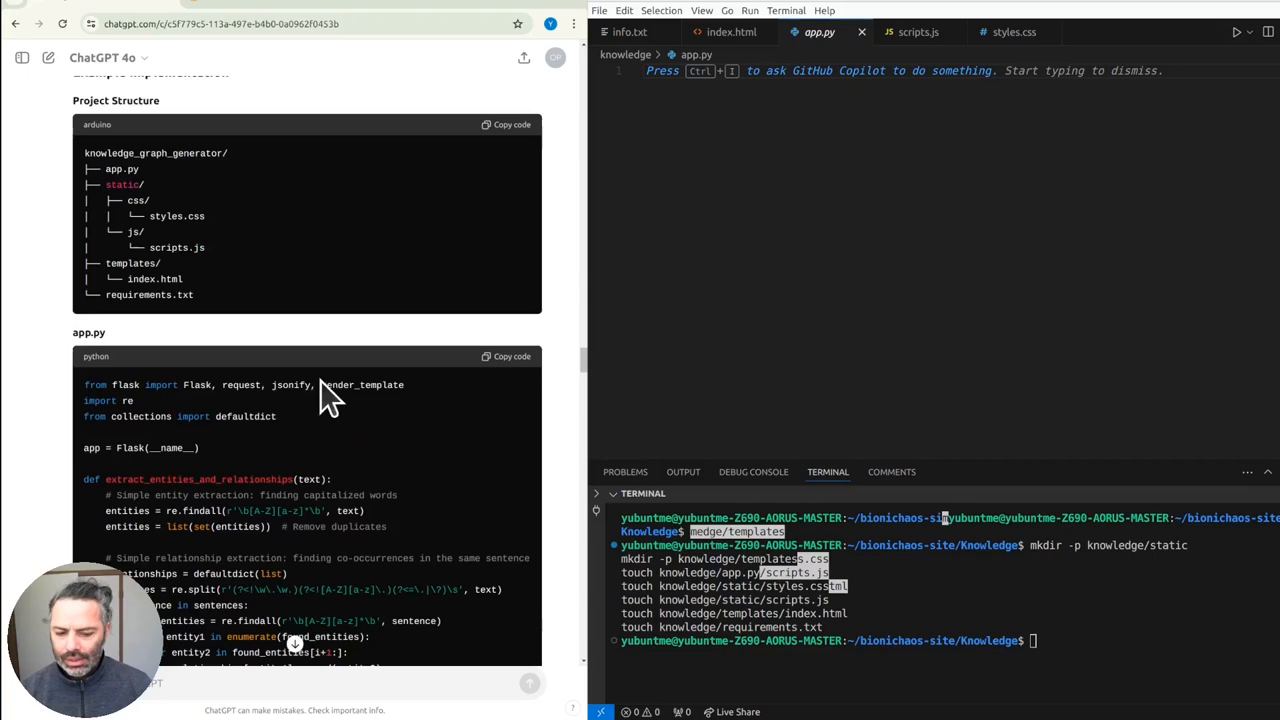
- Send ChatGPT the flattened project tree with 'regen app.py from scratch' and read the reply
left_click(628, 32)
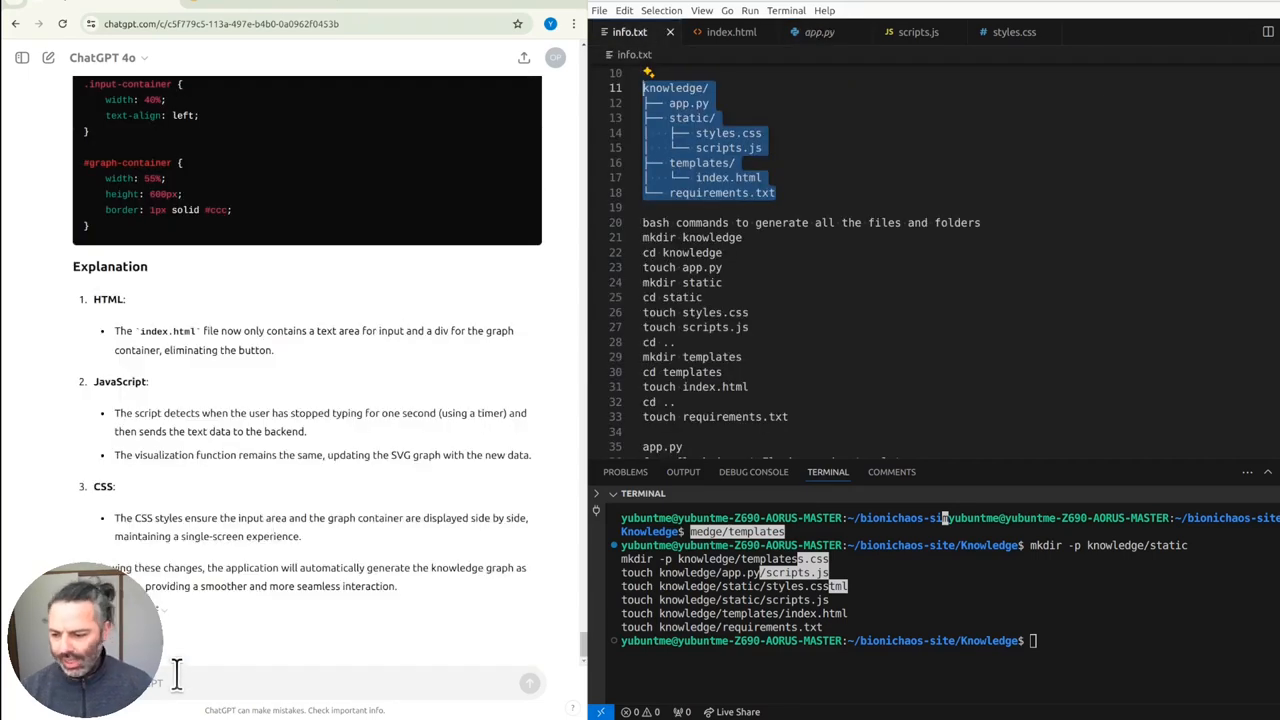
scroll("down", 3)
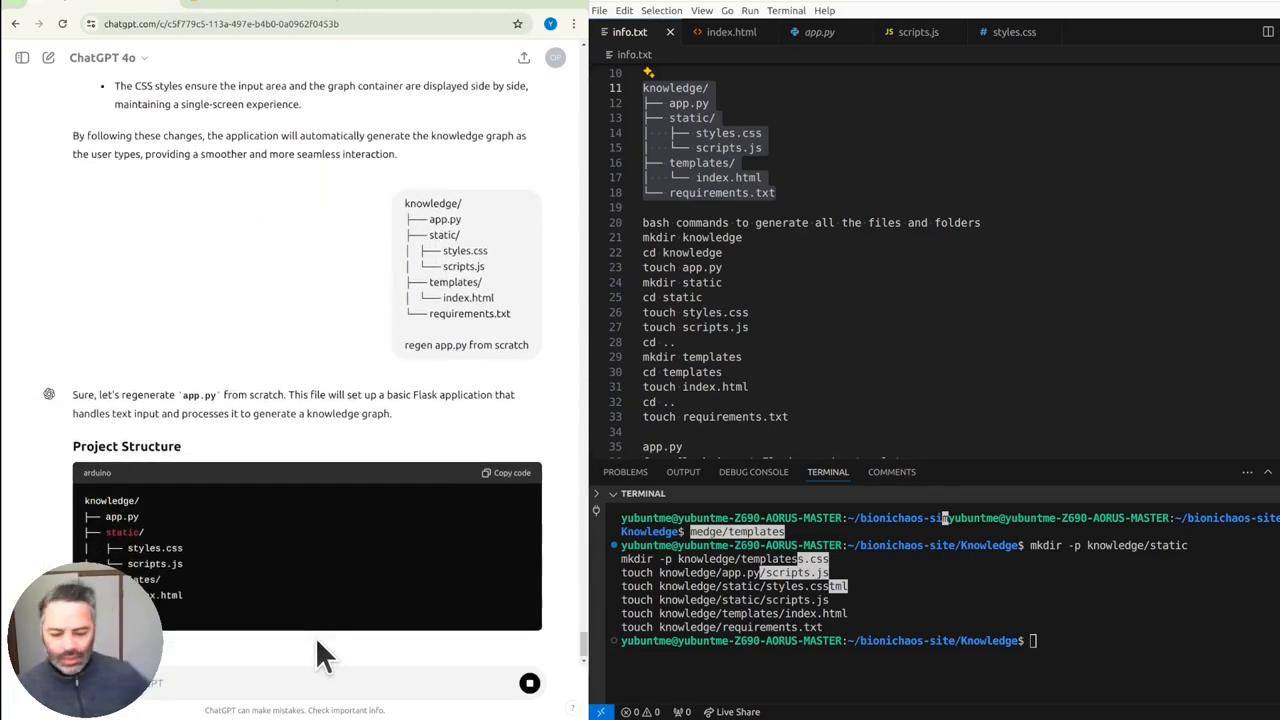
scroll("down", 3)
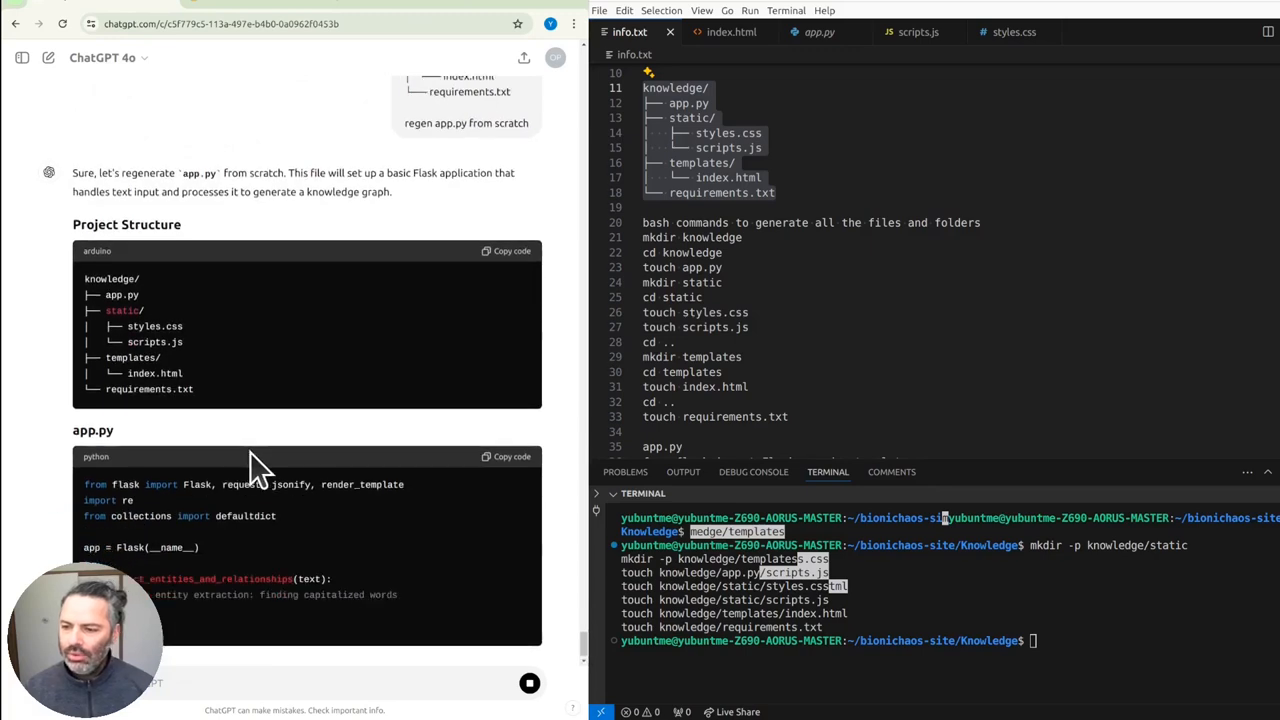
scroll("down", 3)
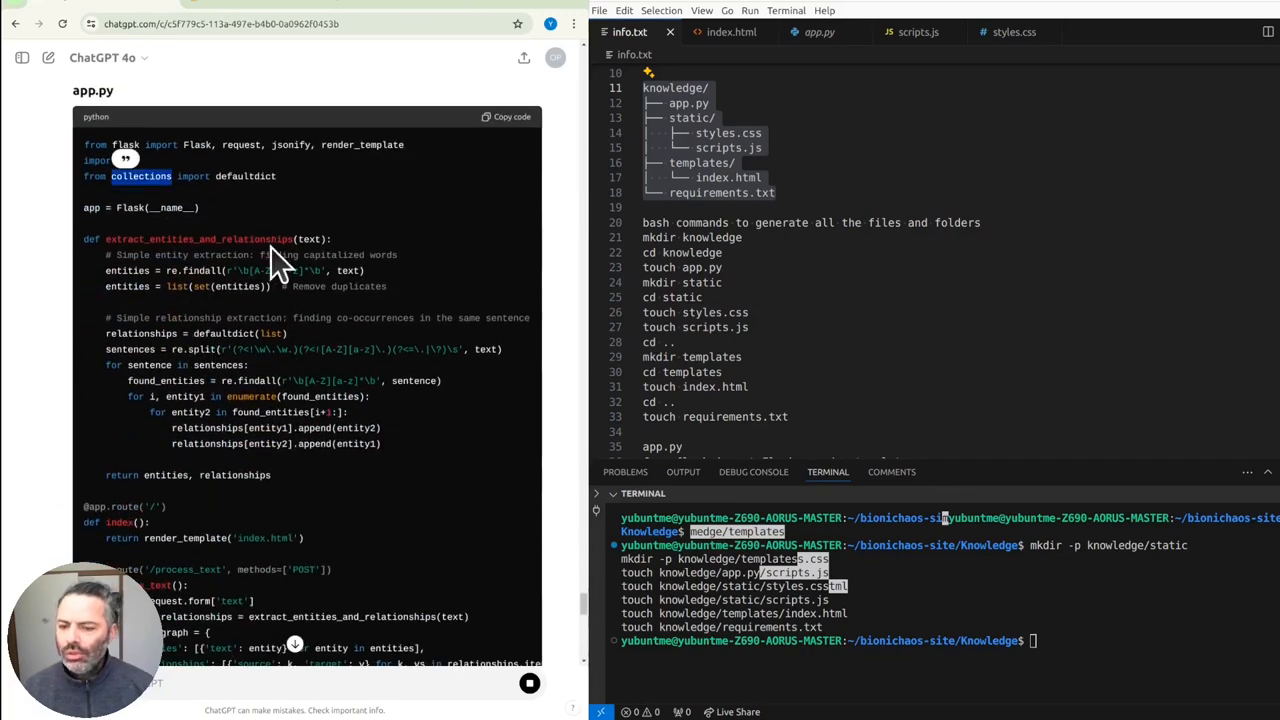
mouse_move(267, 245)
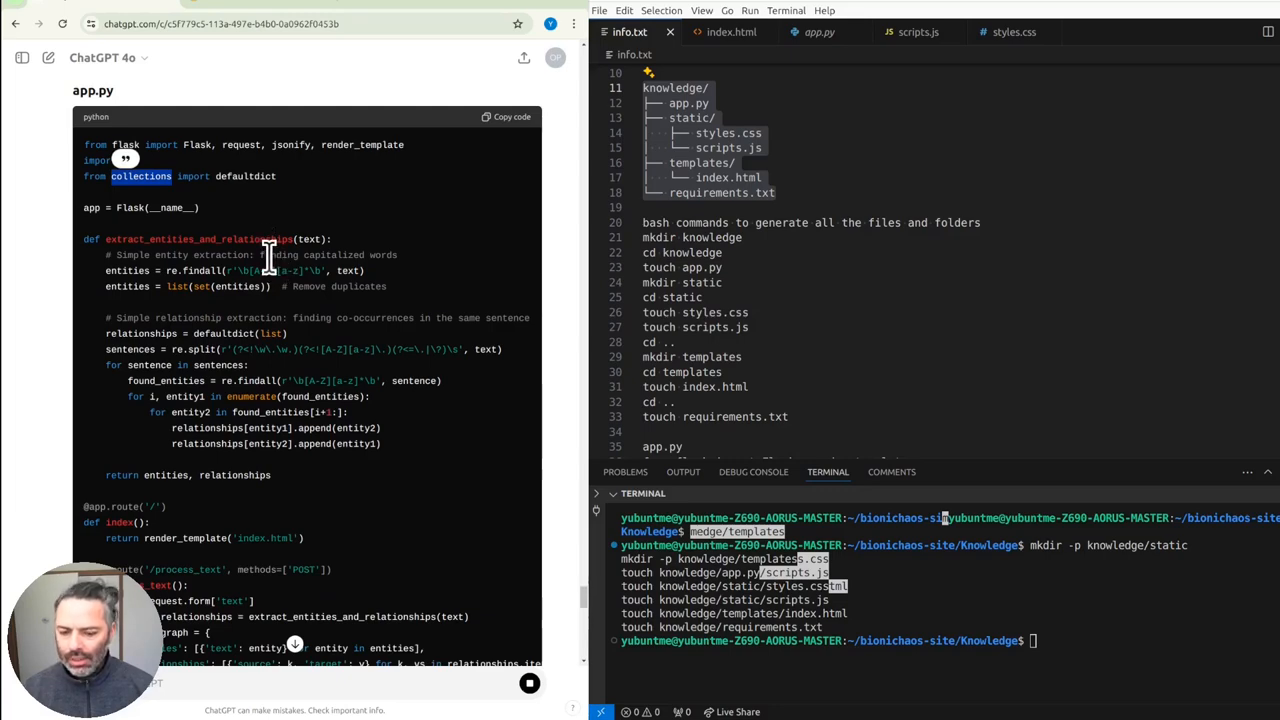
- Review index.html and scripts.js, then paste the CSS and regenerated app.py code
left_click(730, 31)
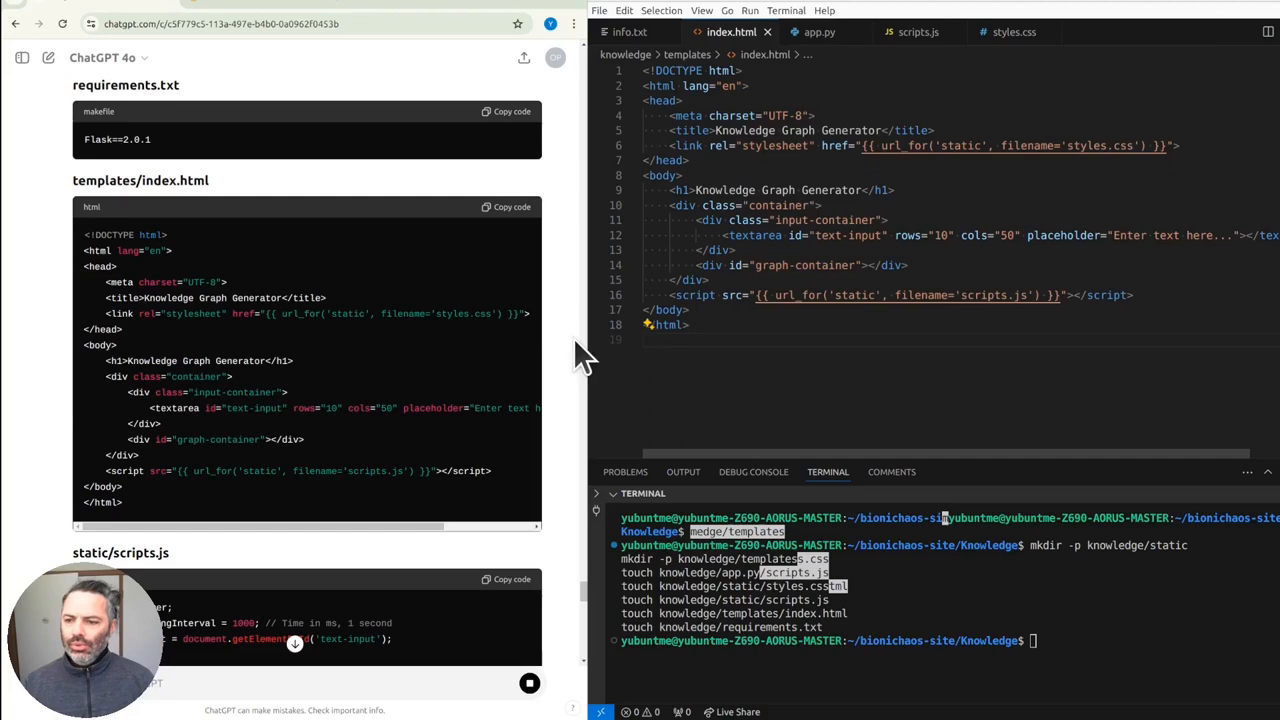
mouse_move(330, 375)
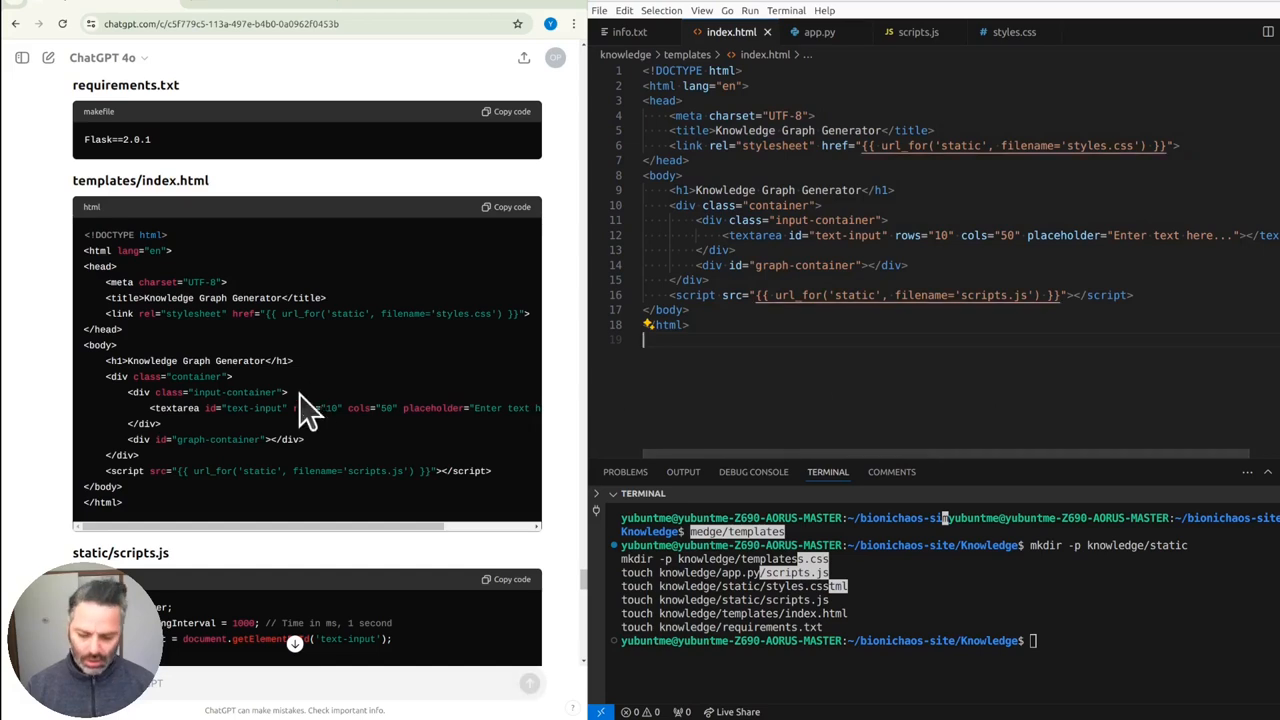
scroll("down", 3)
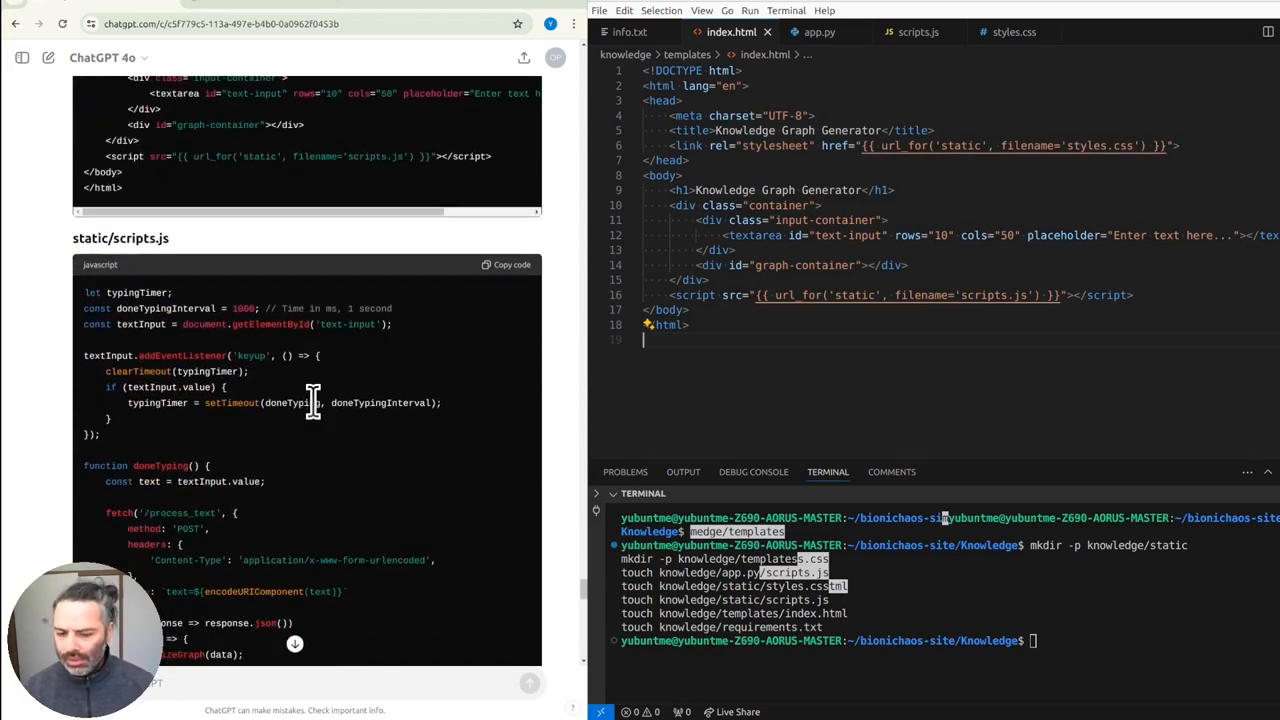
mouse_move(305, 395)
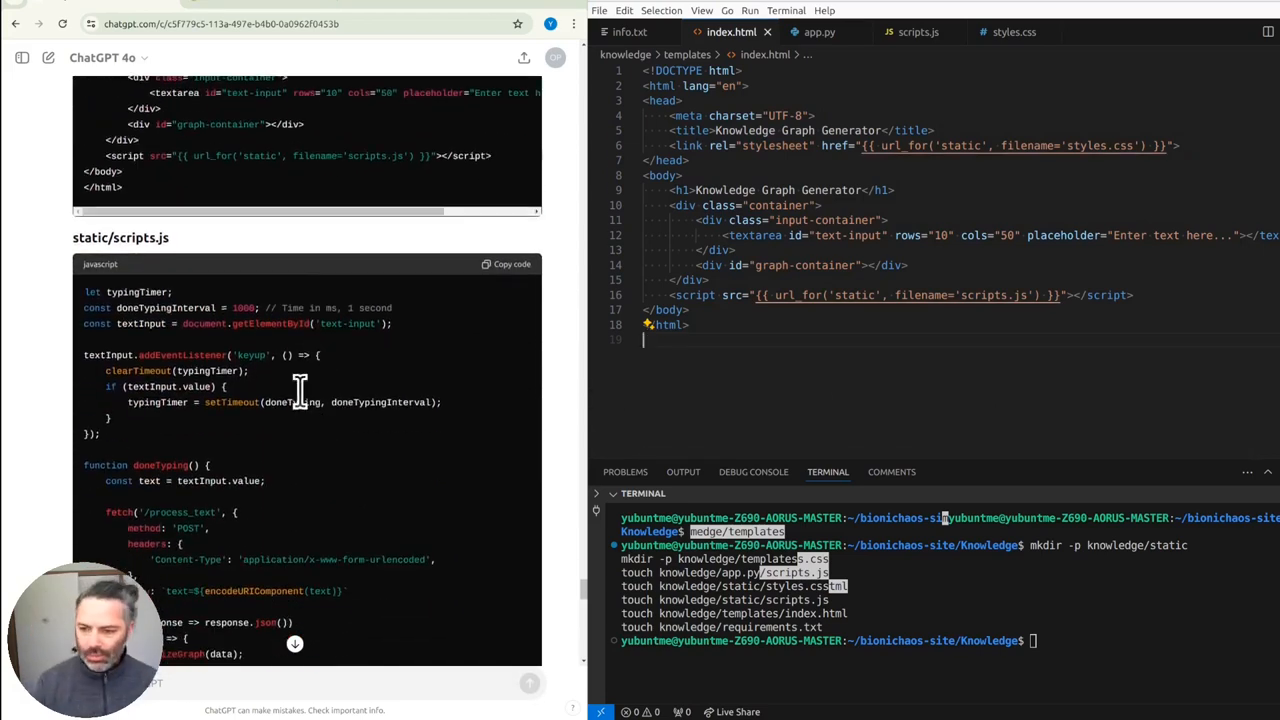
scroll("down", 3)
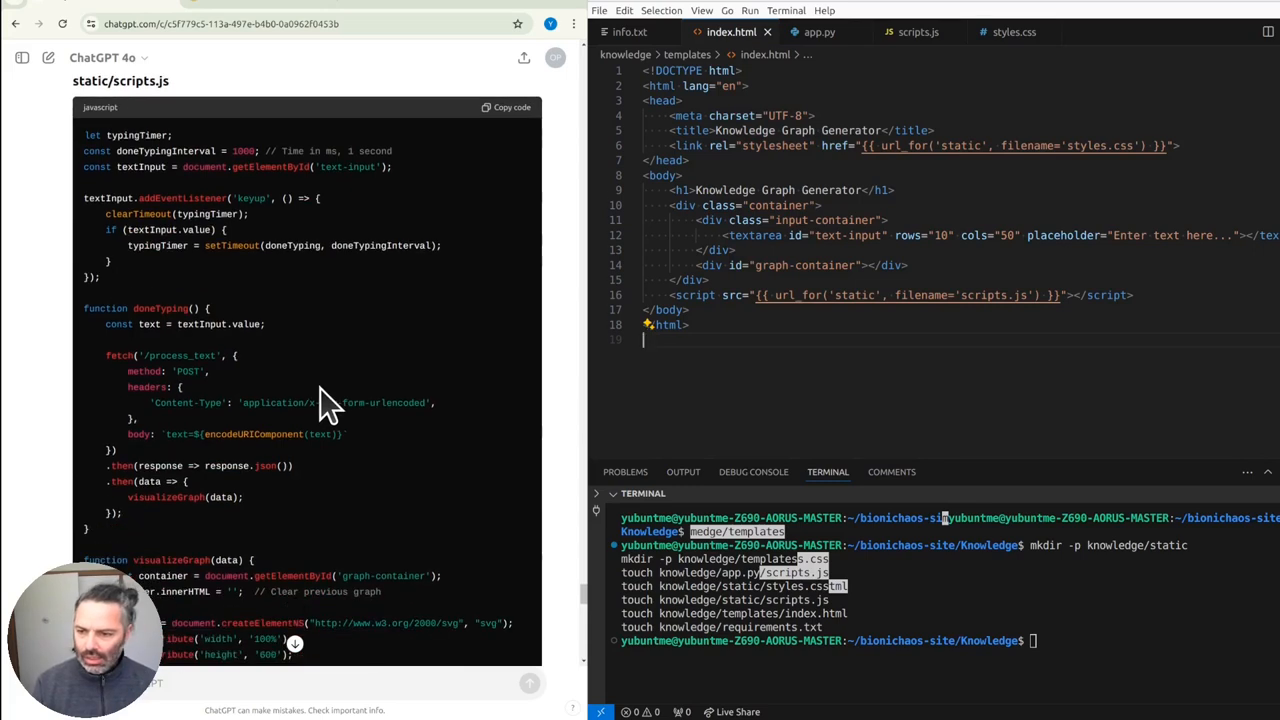
scroll("down", 3)
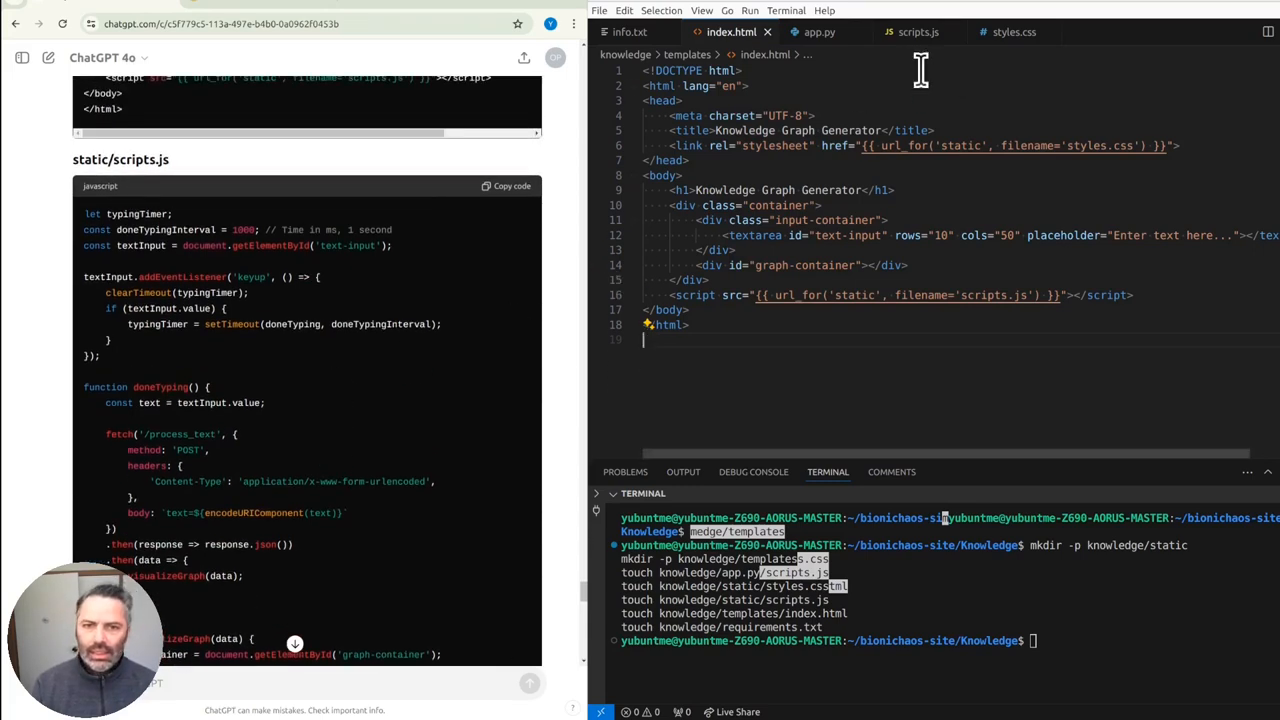
left_click(918, 31)
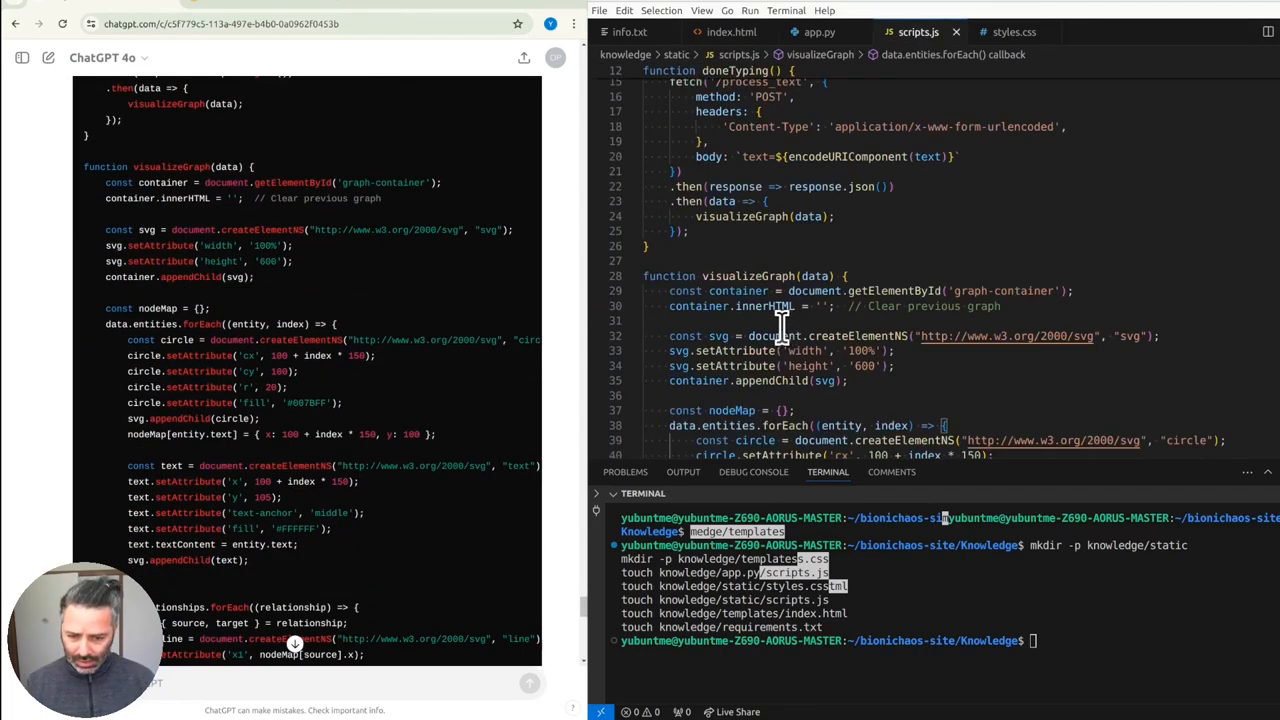
scroll("down", 3)
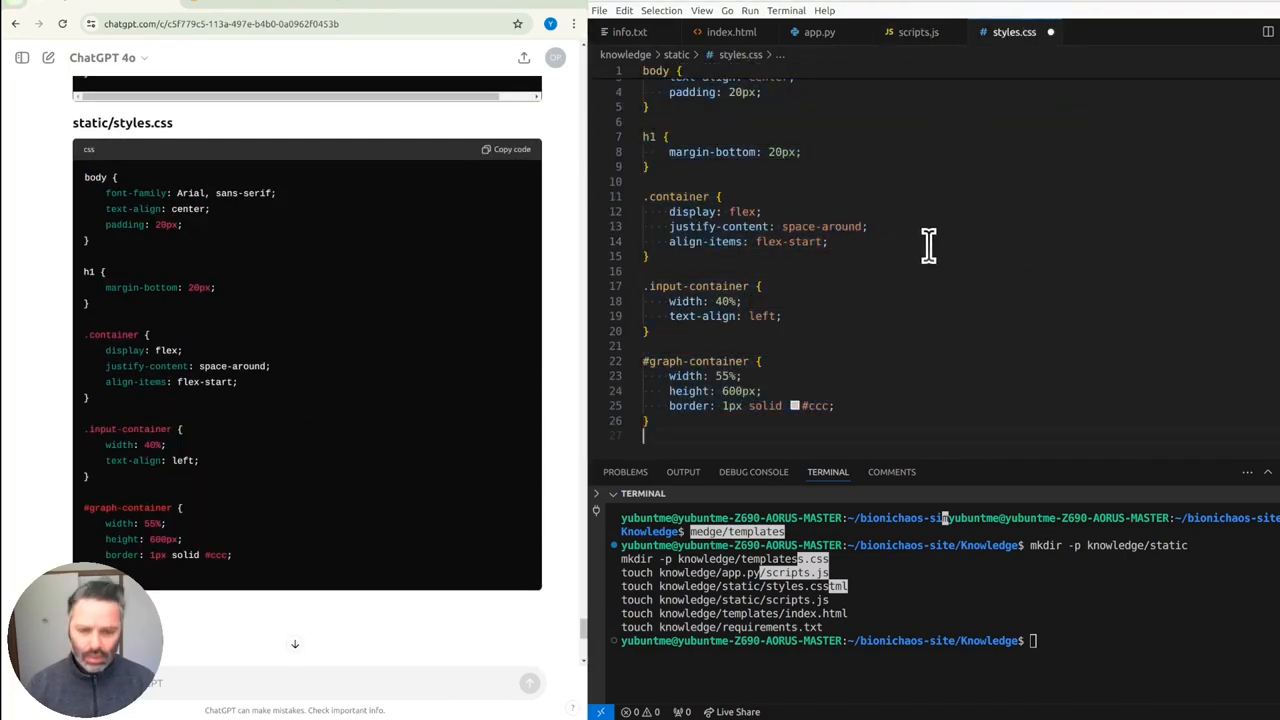
left_click(820, 32)
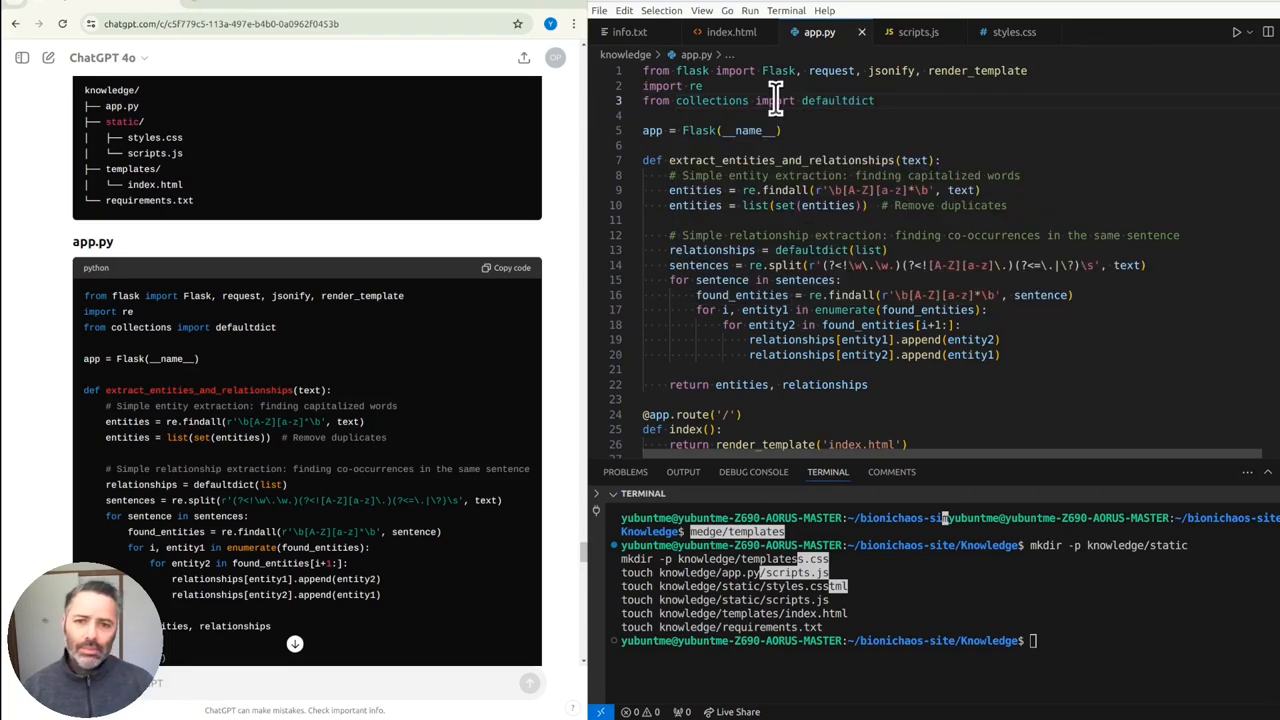
scroll("down", 3)
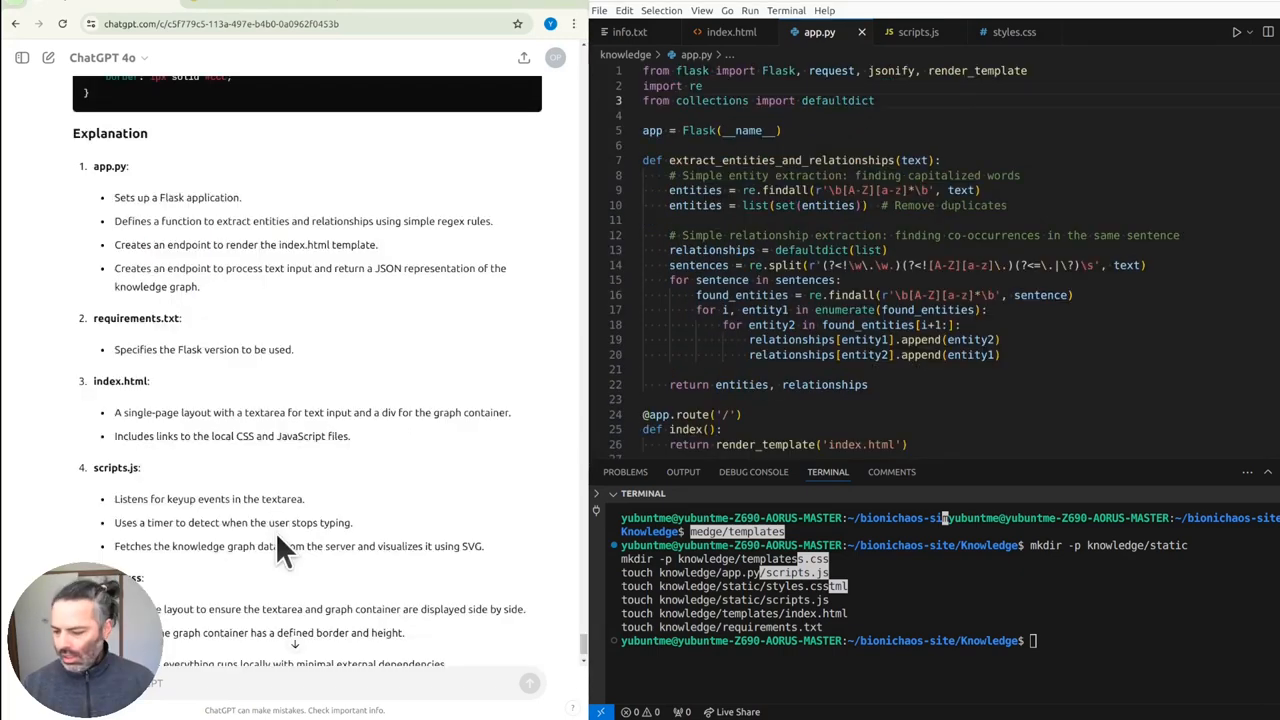
mouse_move(830, 264)
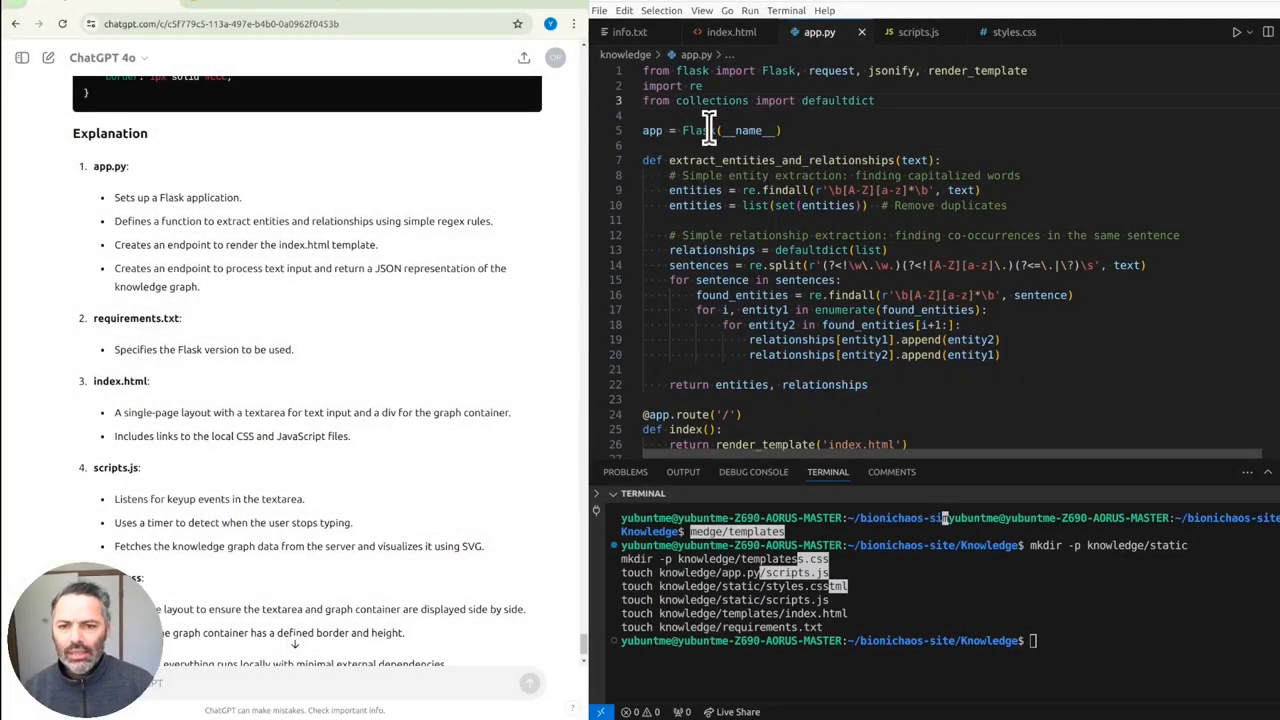
mouse_move(785, 165)
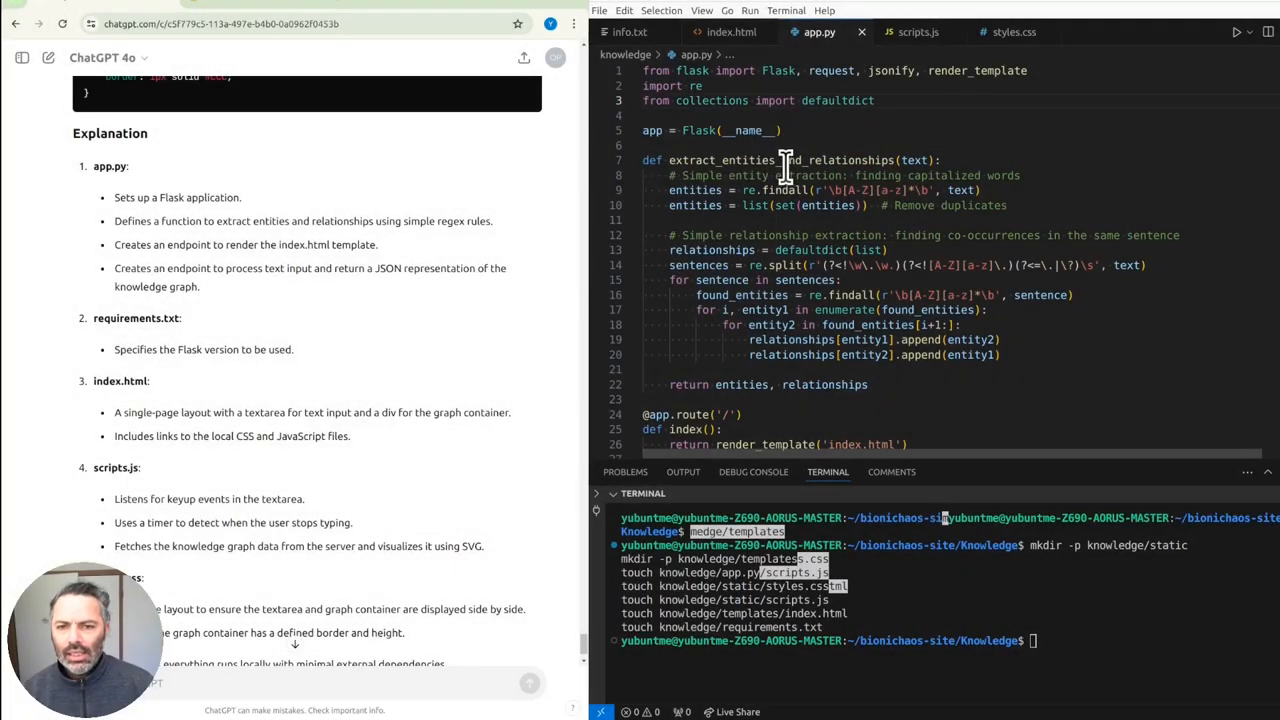
mouse_move(835, 205)
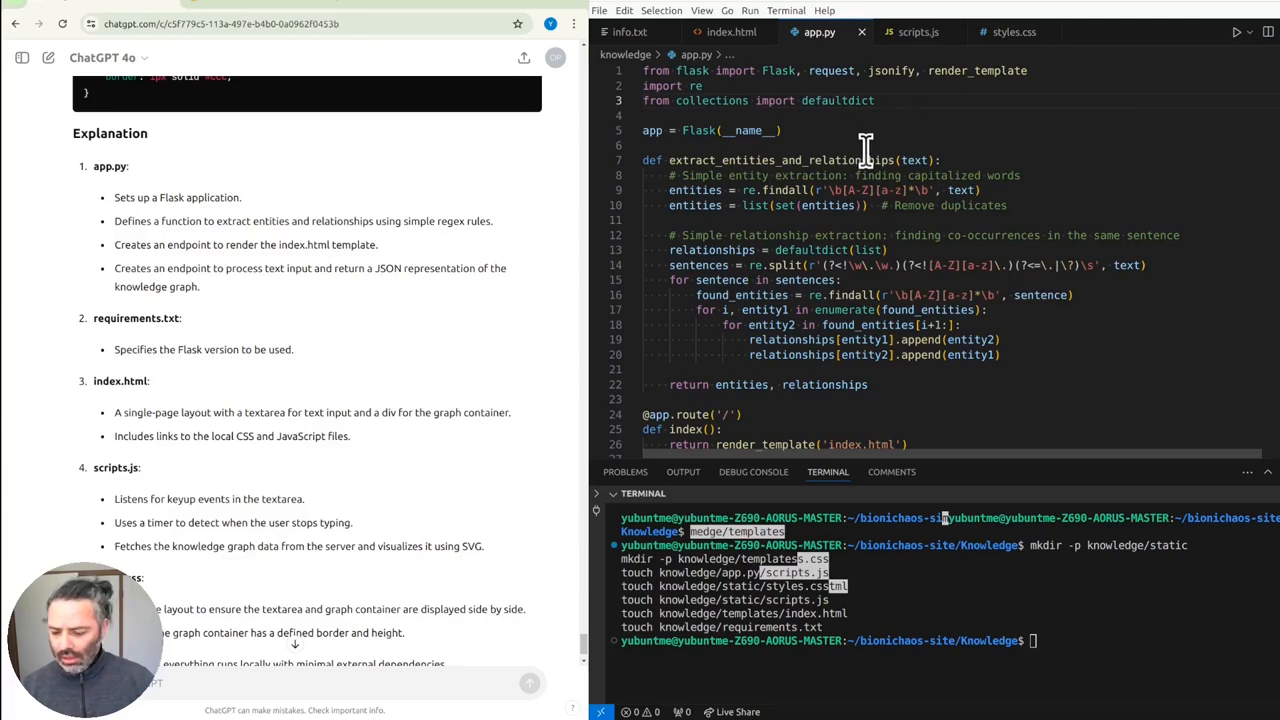
mouse_move(810, 190)
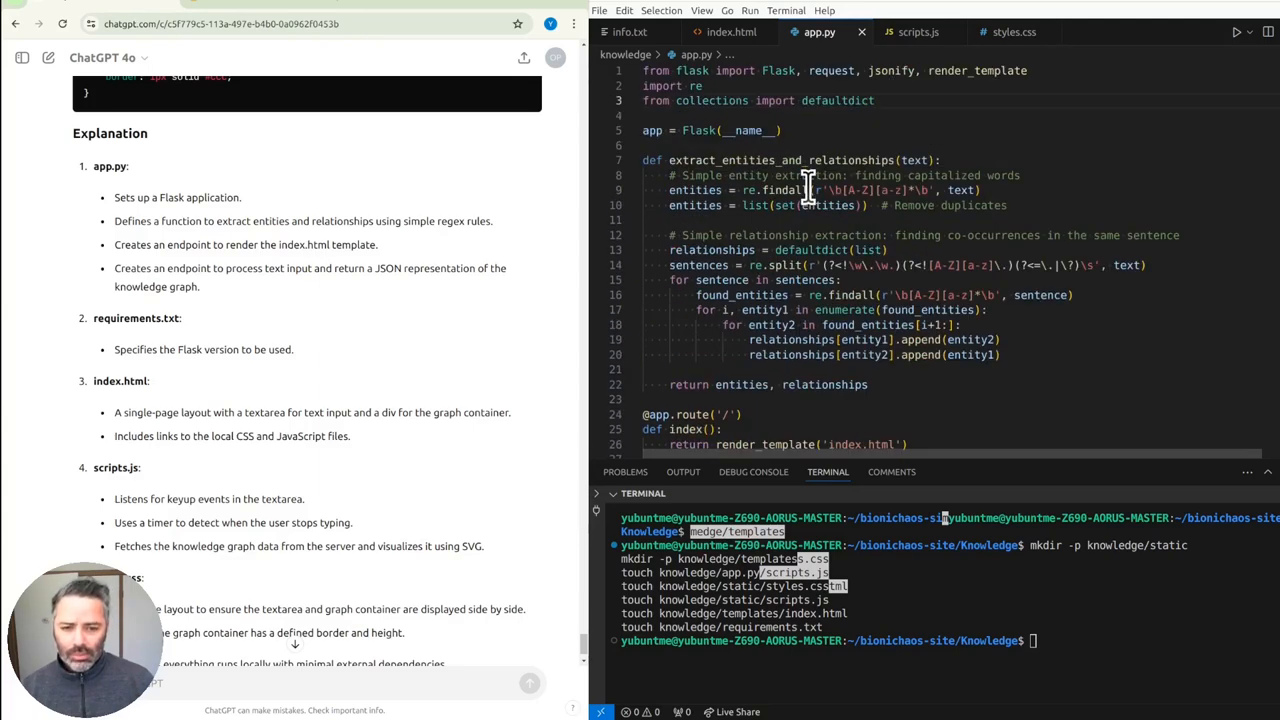
left_click(917, 32)
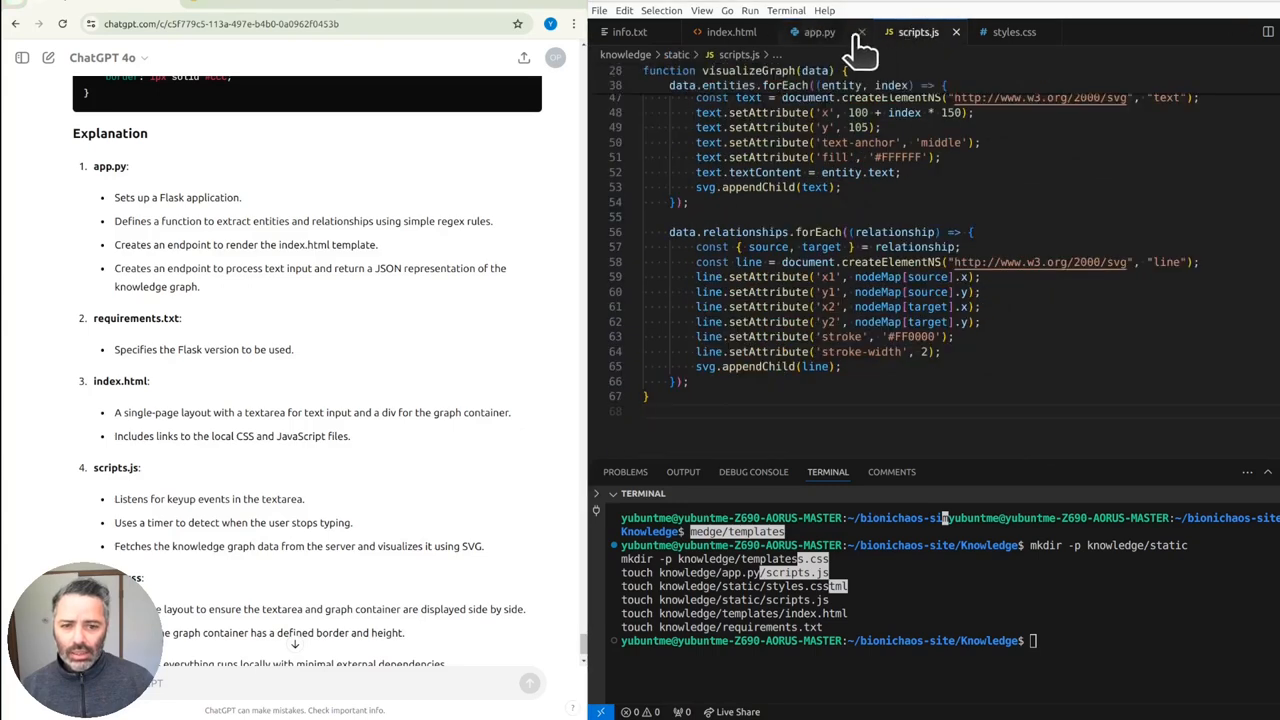
left_click(819, 32)
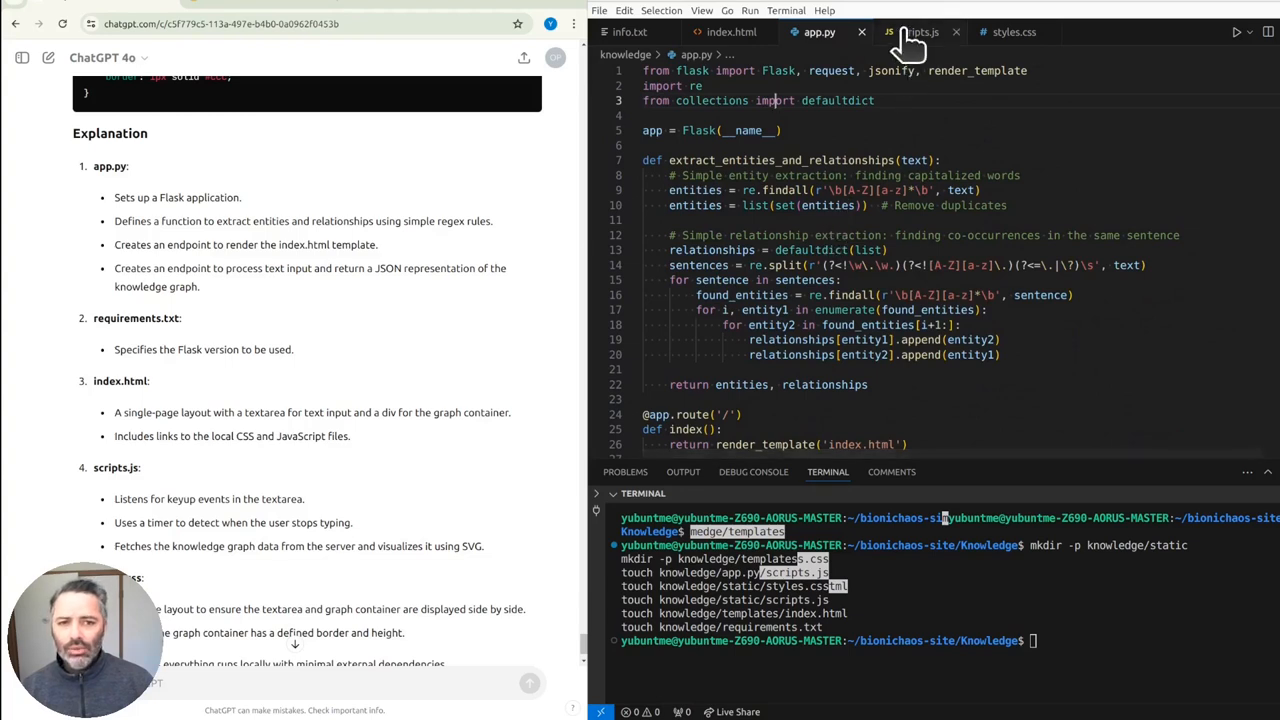
mouse_move(921, 32)
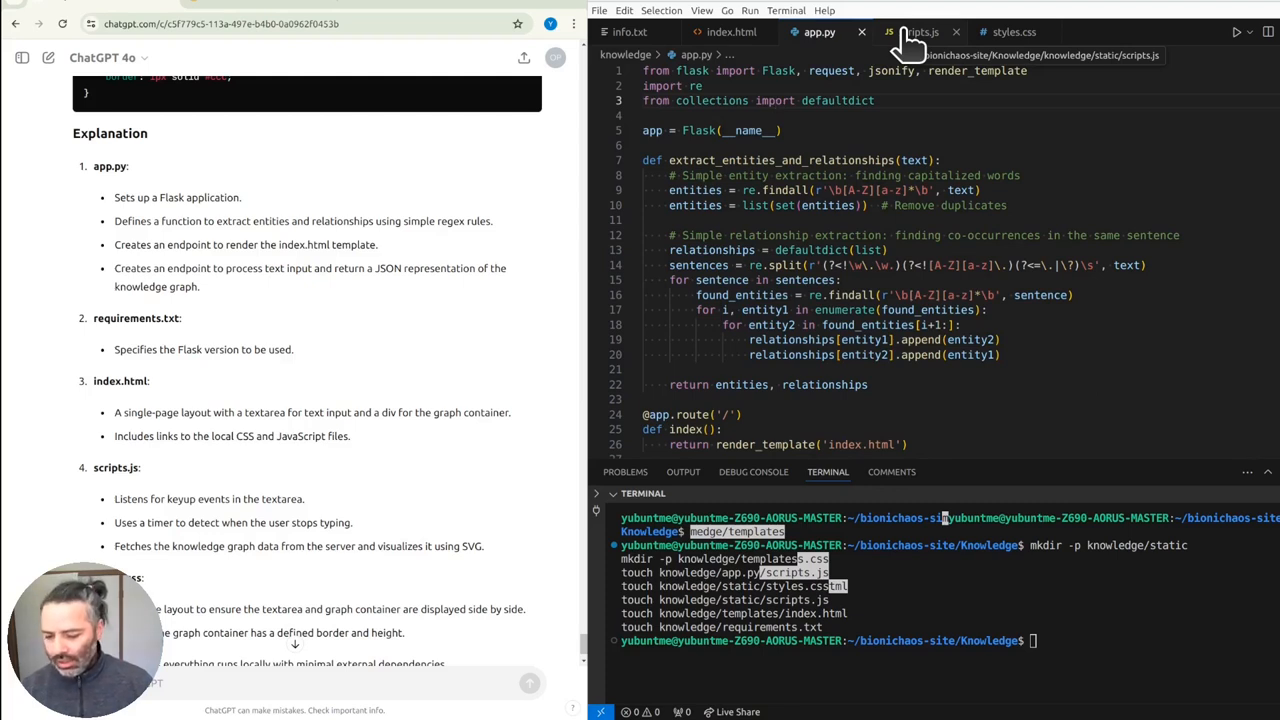
left_click(731, 32)
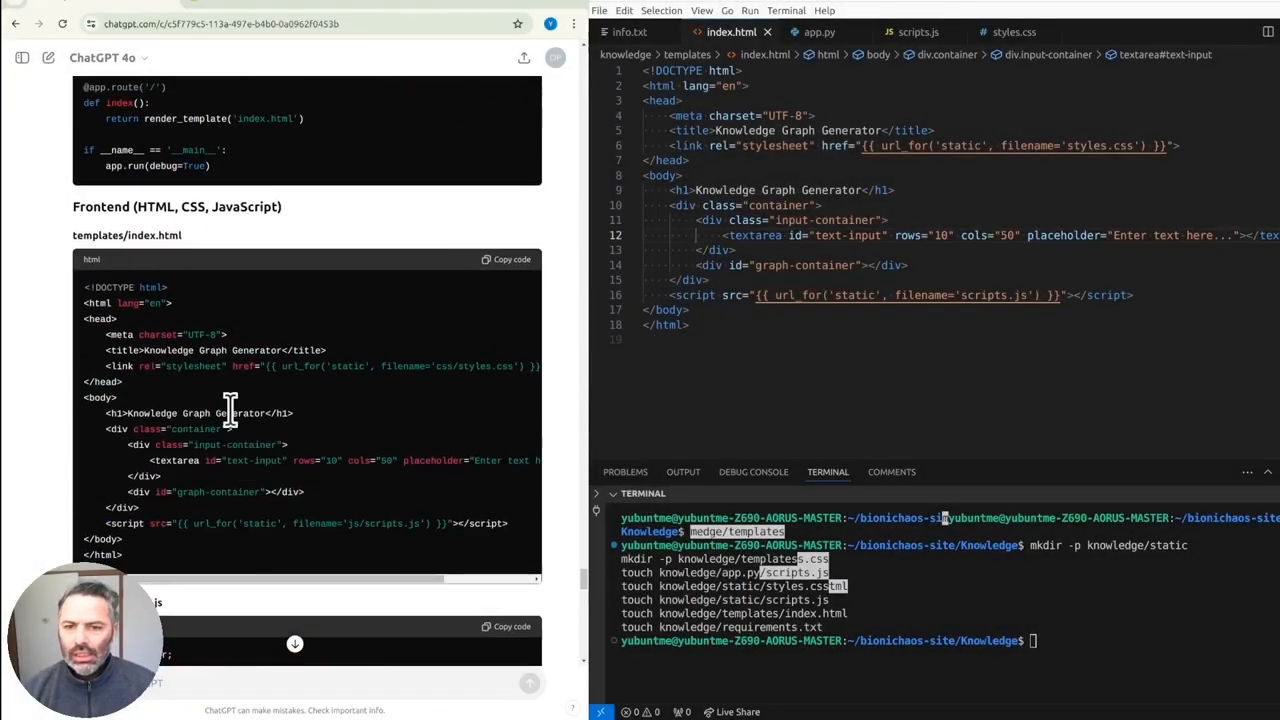
- Paste the minimal Flask backend into app.py and copy ChatGPT's index.html code block
scroll("up", 3)
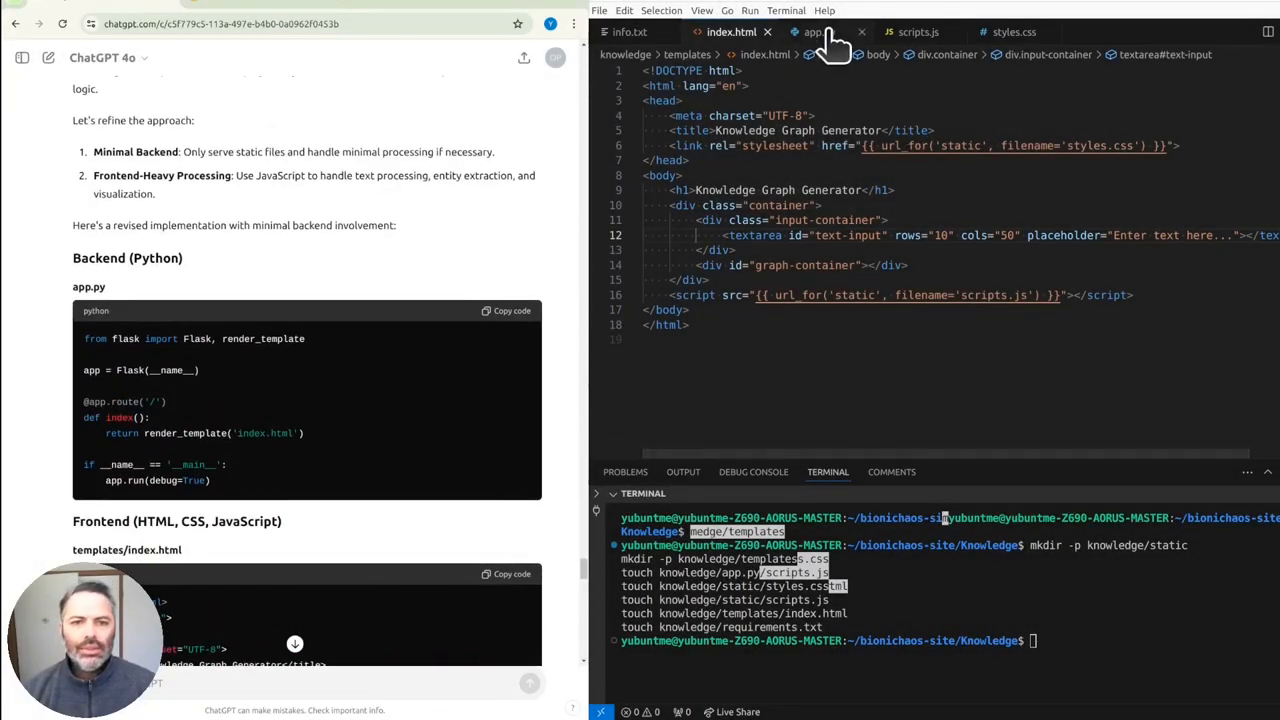
left_click(812, 32)
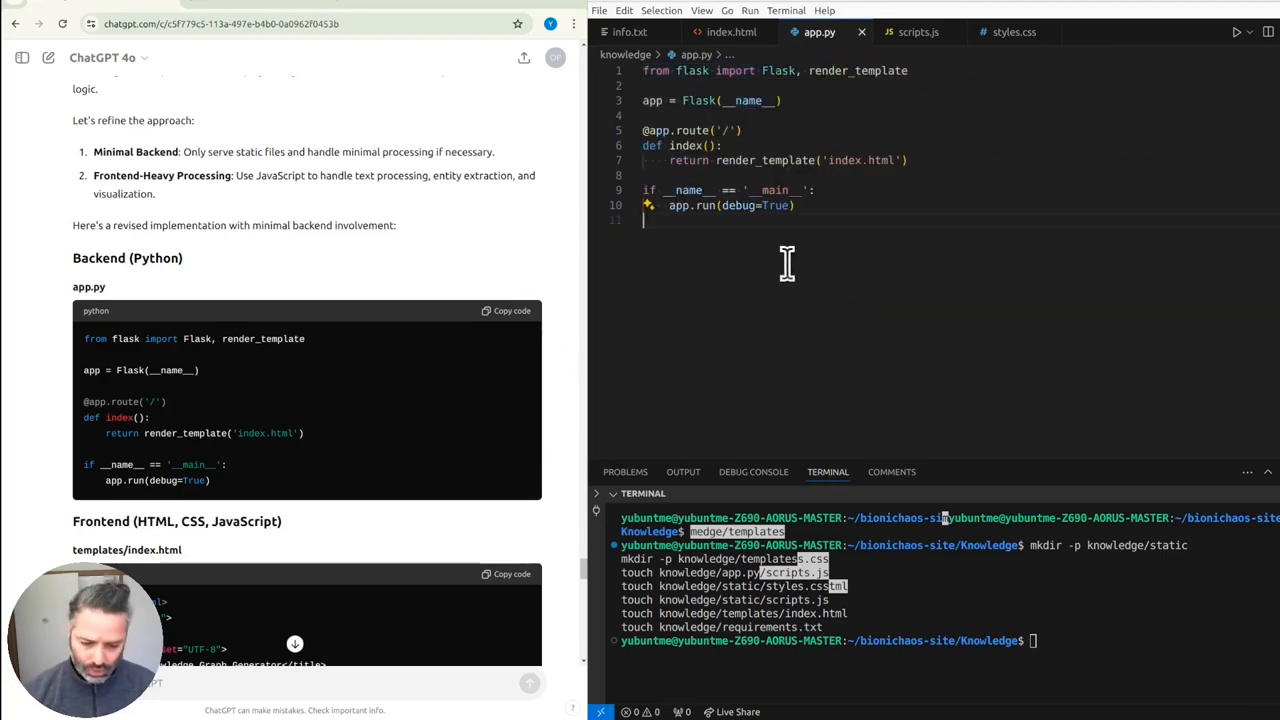
scroll("down", 3)
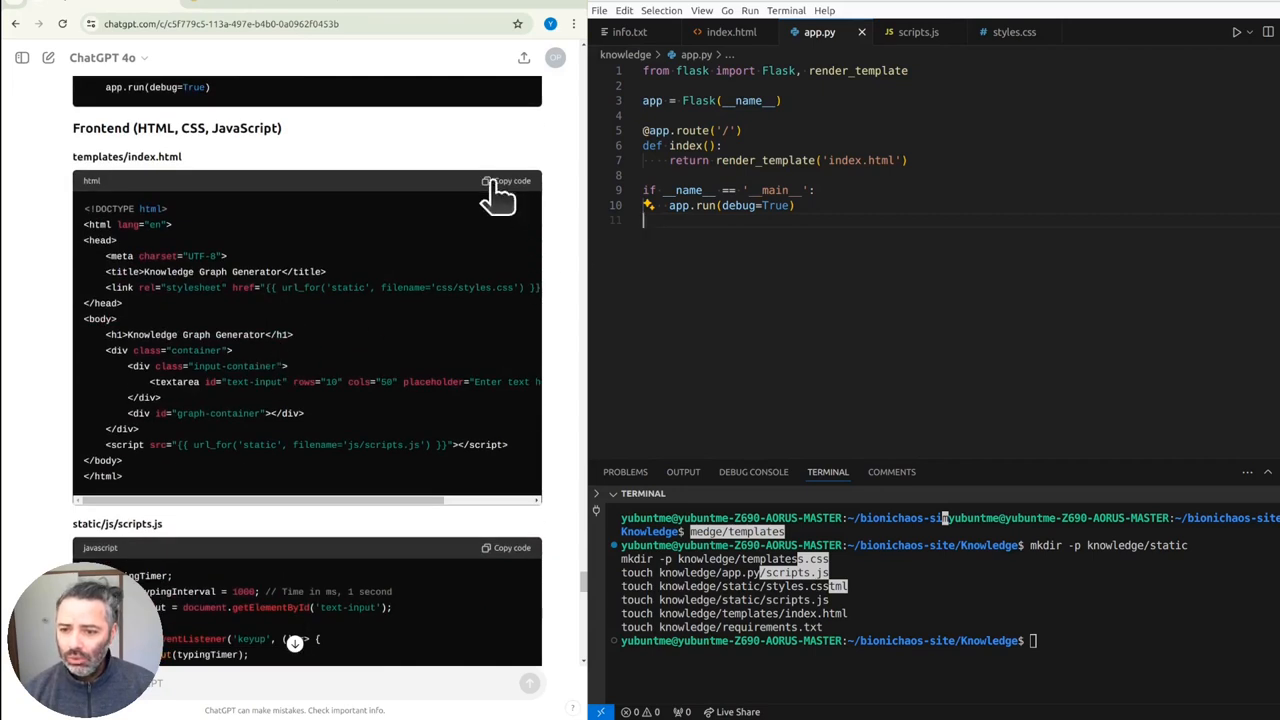
left_click(510, 181)
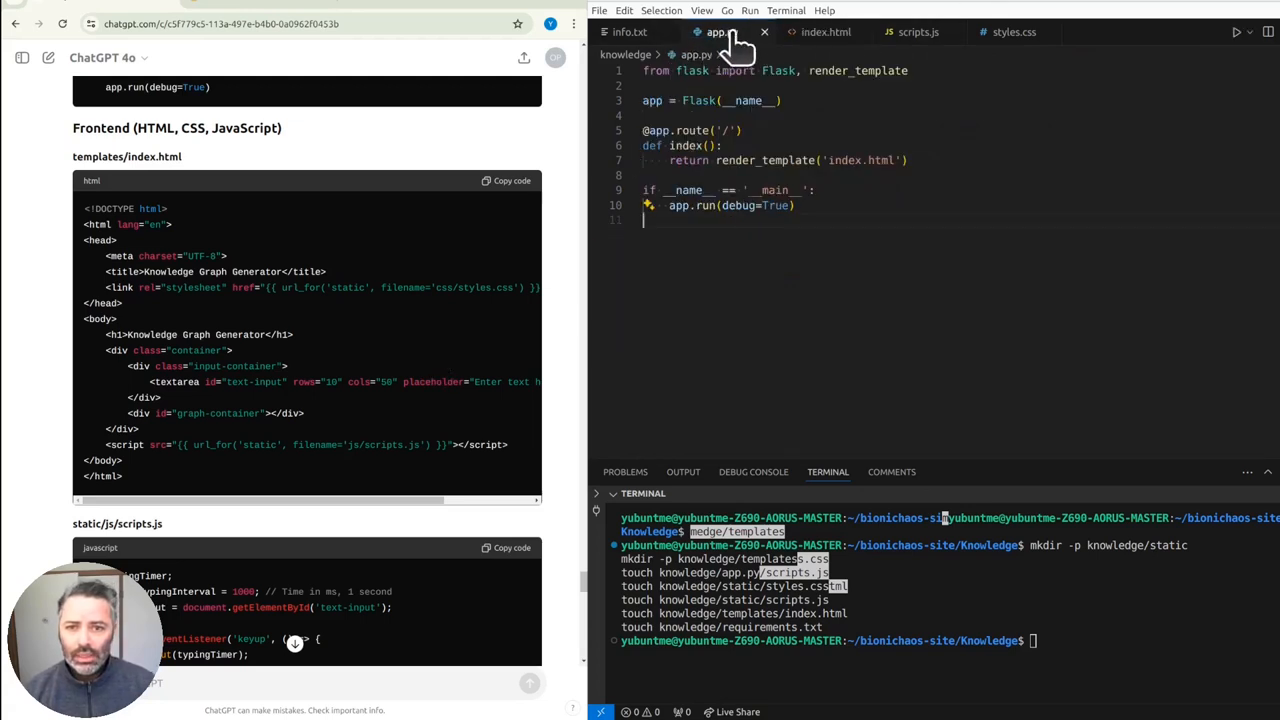
- Paste the copied frontend code into the index.html, scripts.js and styles.css tabs
left_click(628, 31)
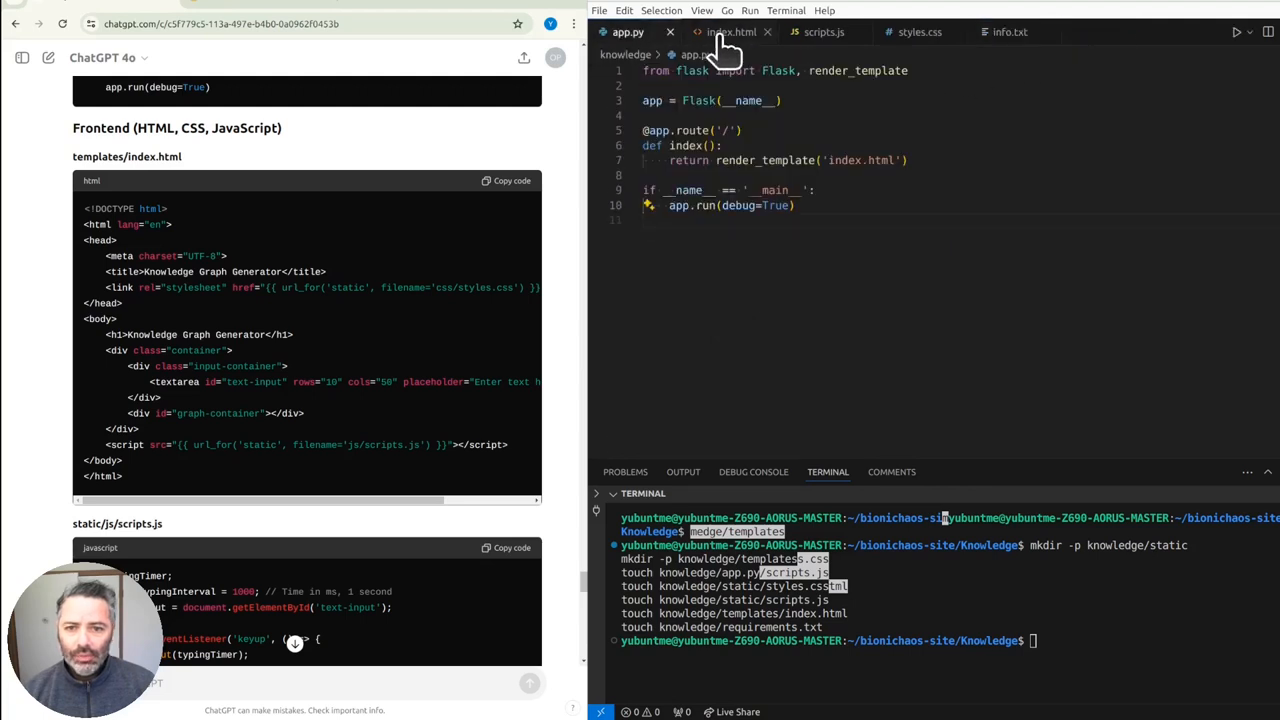
left_click(731, 31)
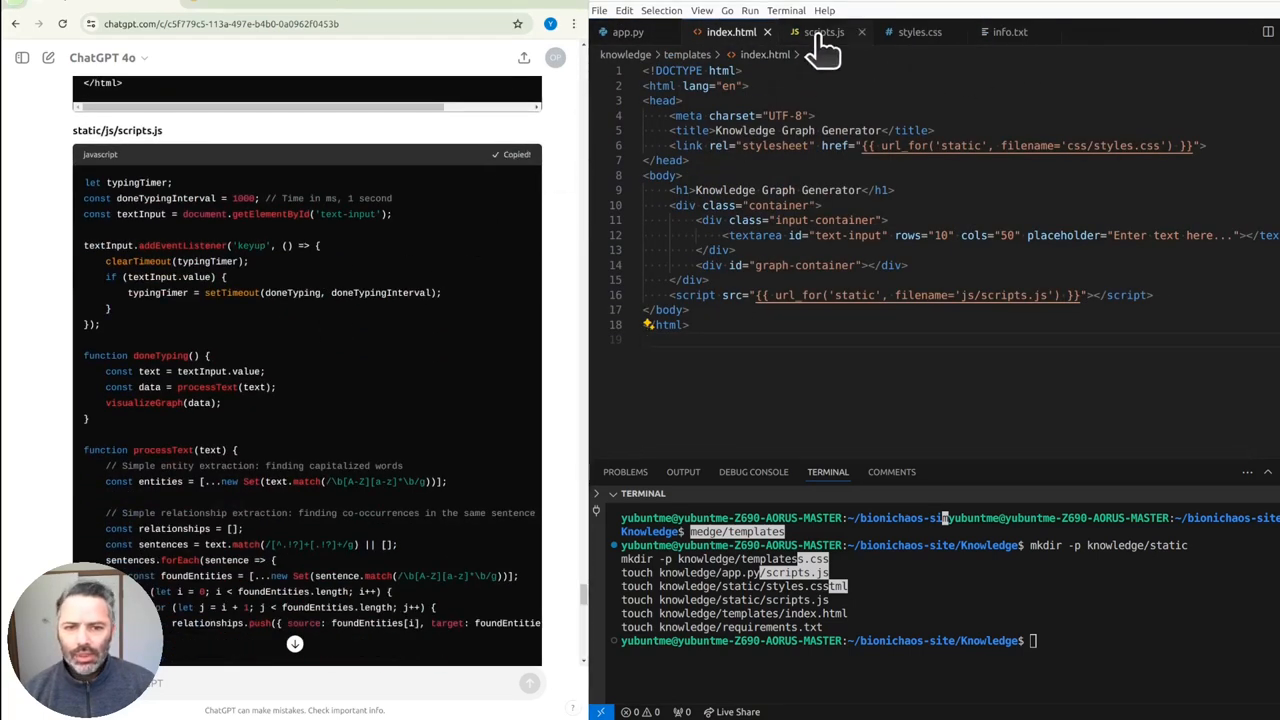
left_click(823, 32)
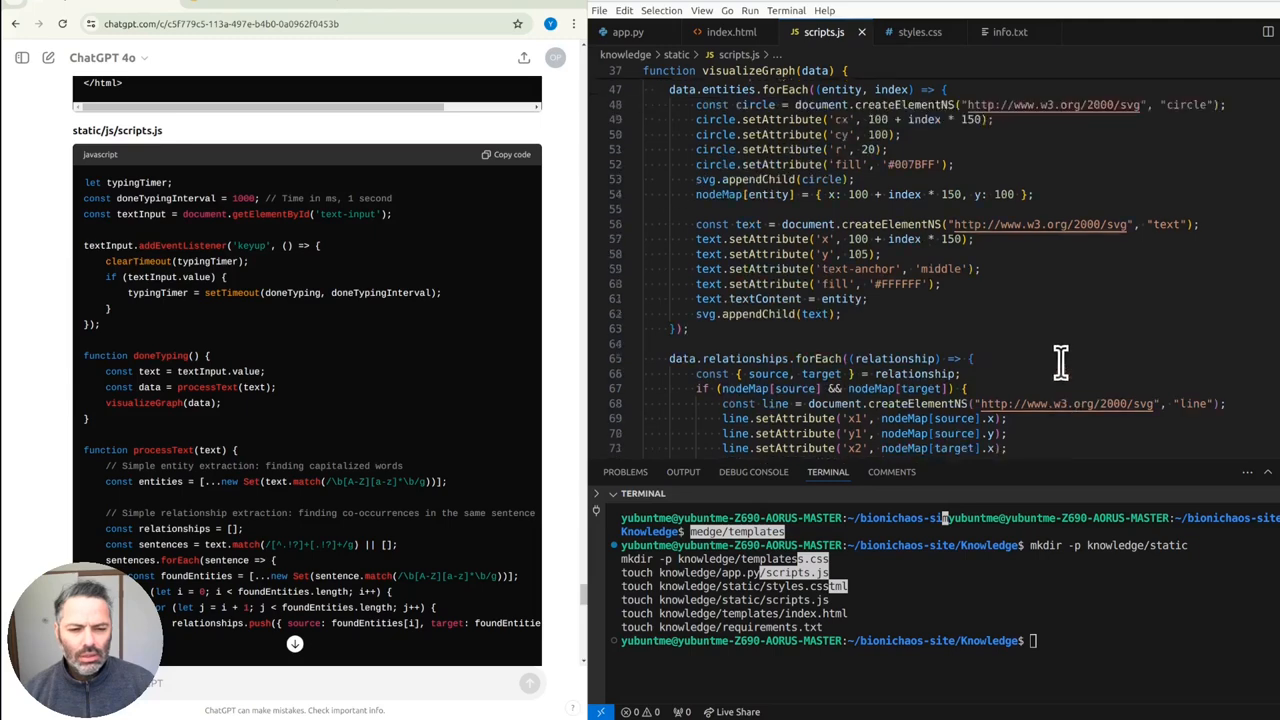
scroll("up", 3)
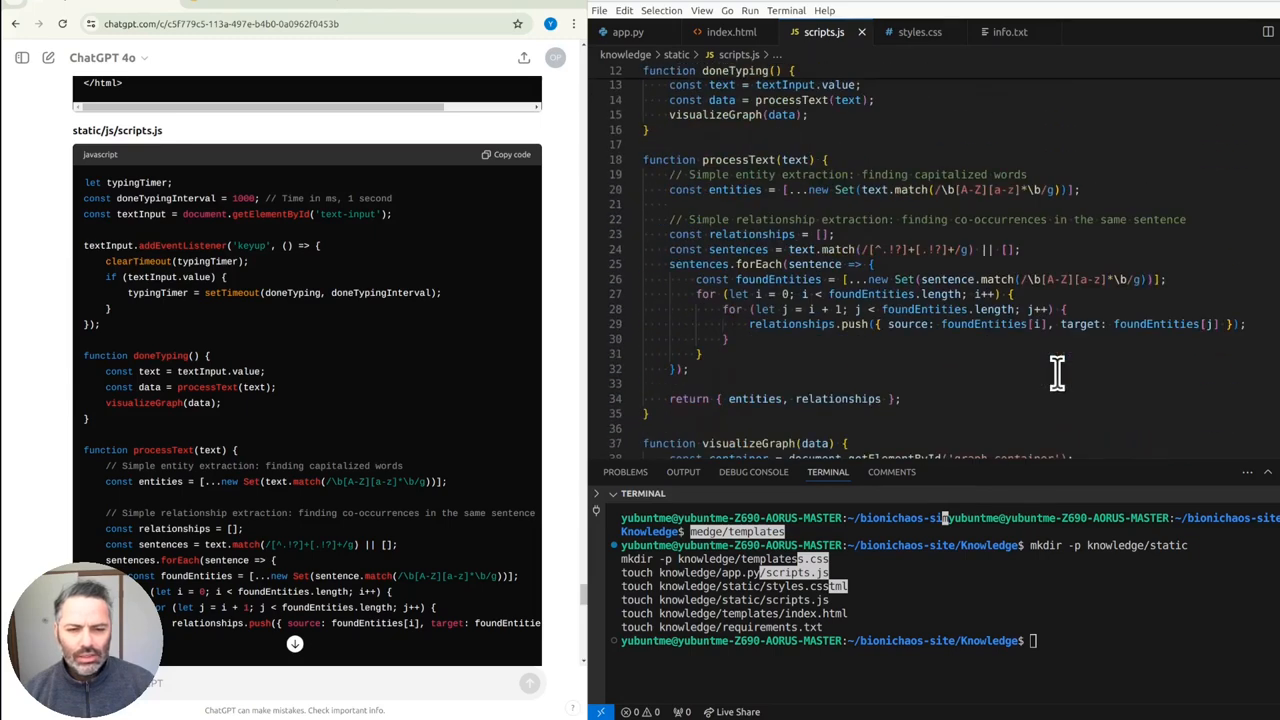
scroll("up", 3)
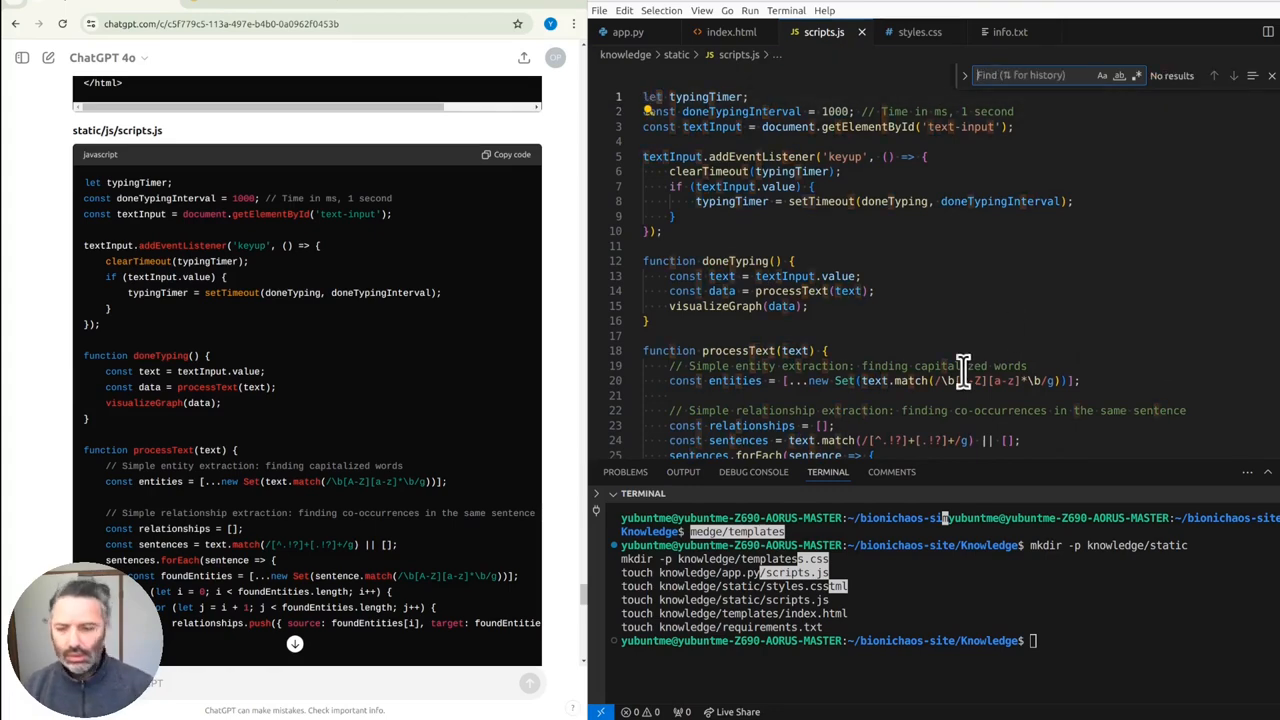
scroll("down", 3)
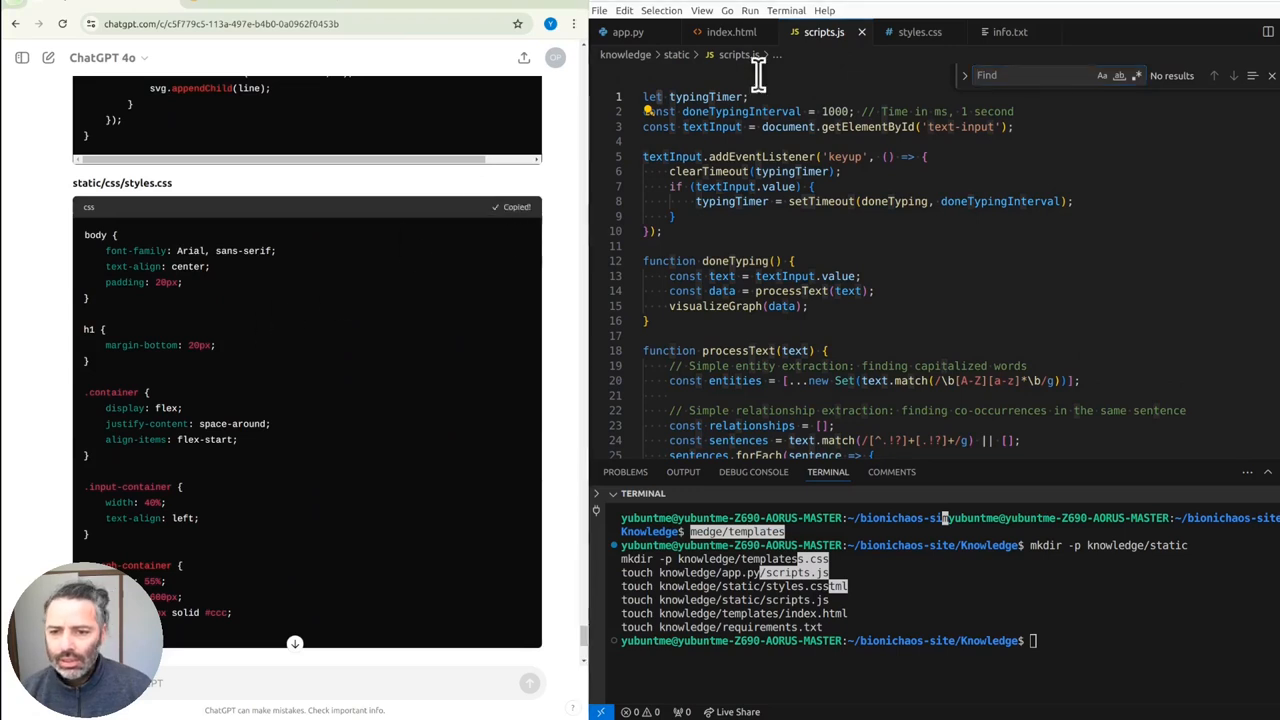
left_click(918, 31)
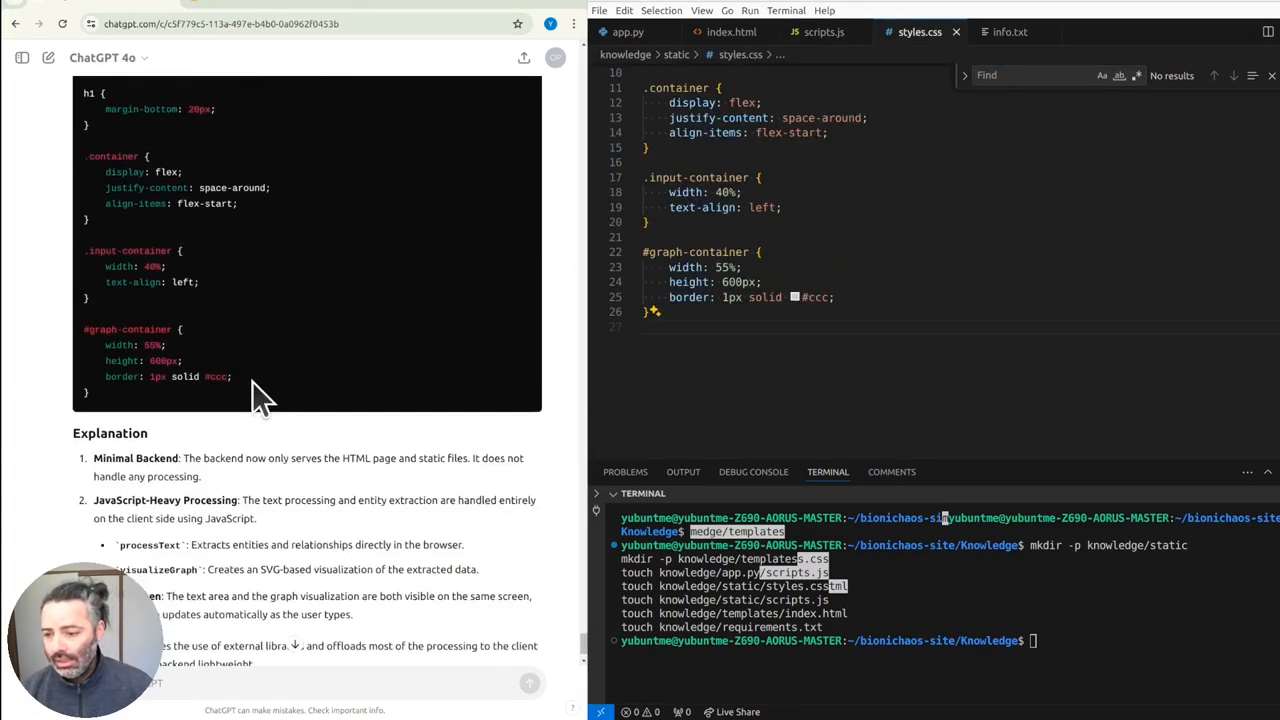
scroll("down", 3)
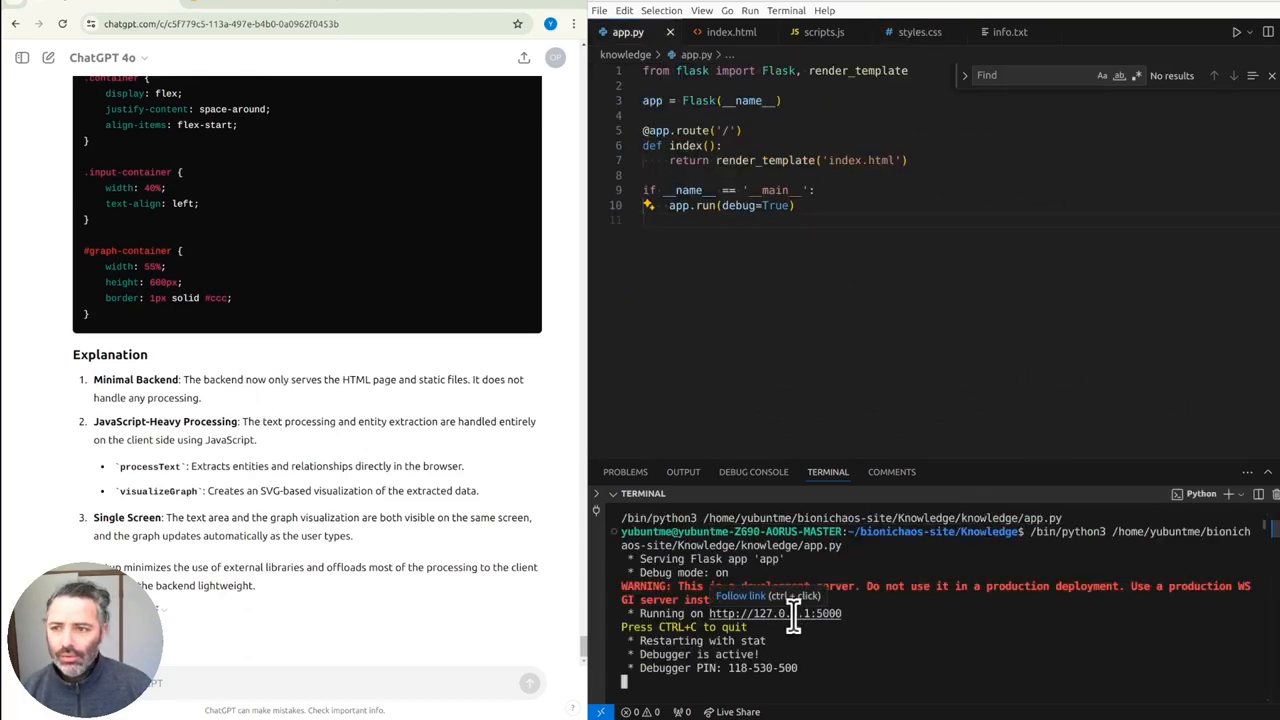
- Open the app at 127.0.0.1:5000, type 'hello' in the text box and enlarge it
left_click(762, 613)
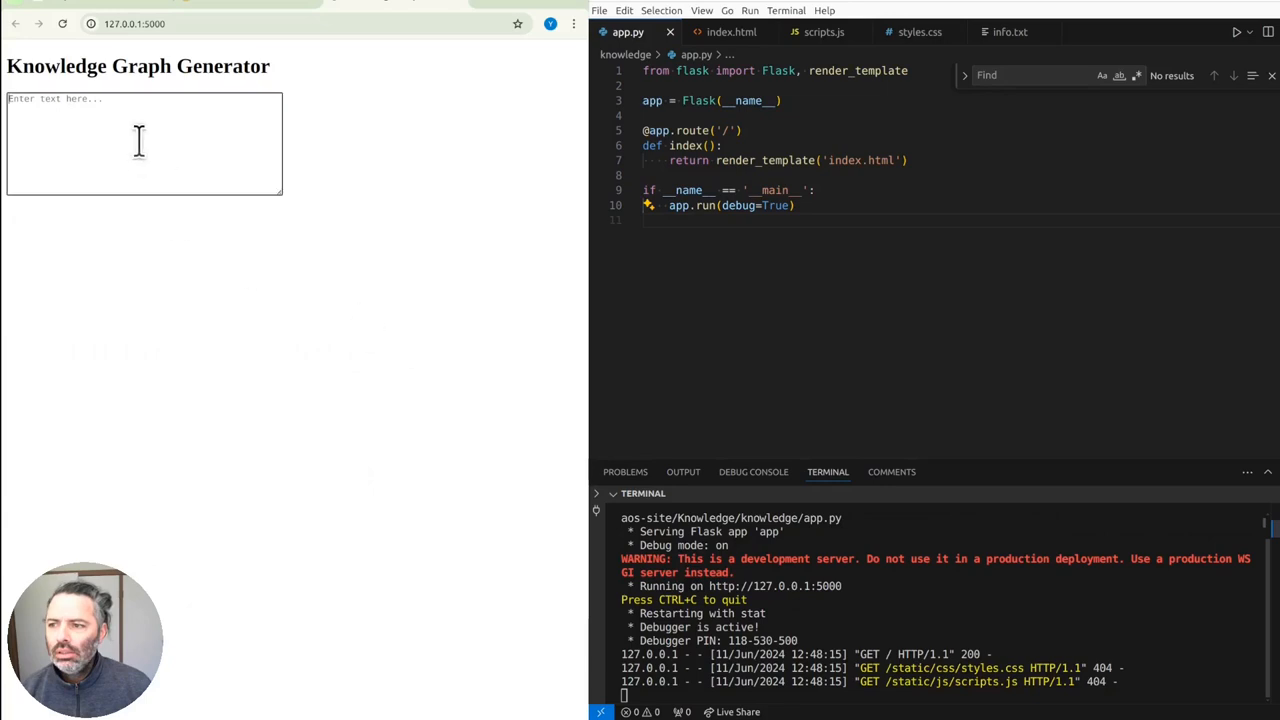
type("hello")
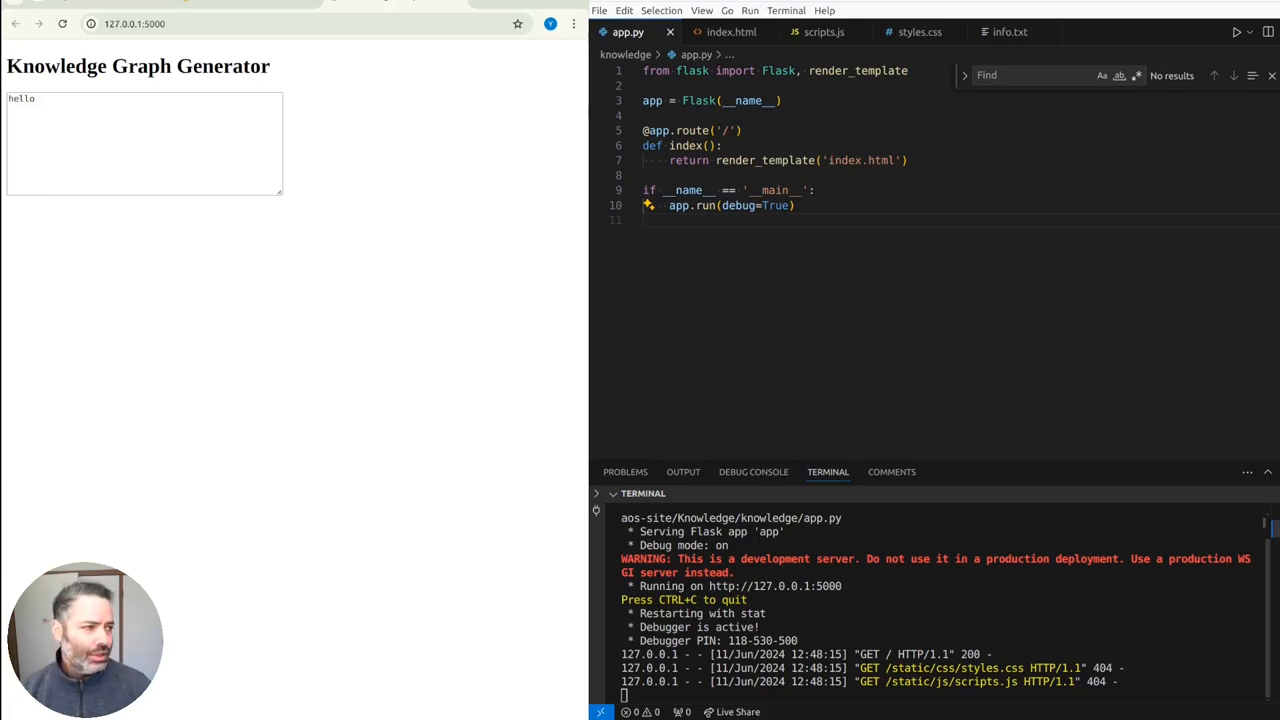
mouse_move(1166, 171)
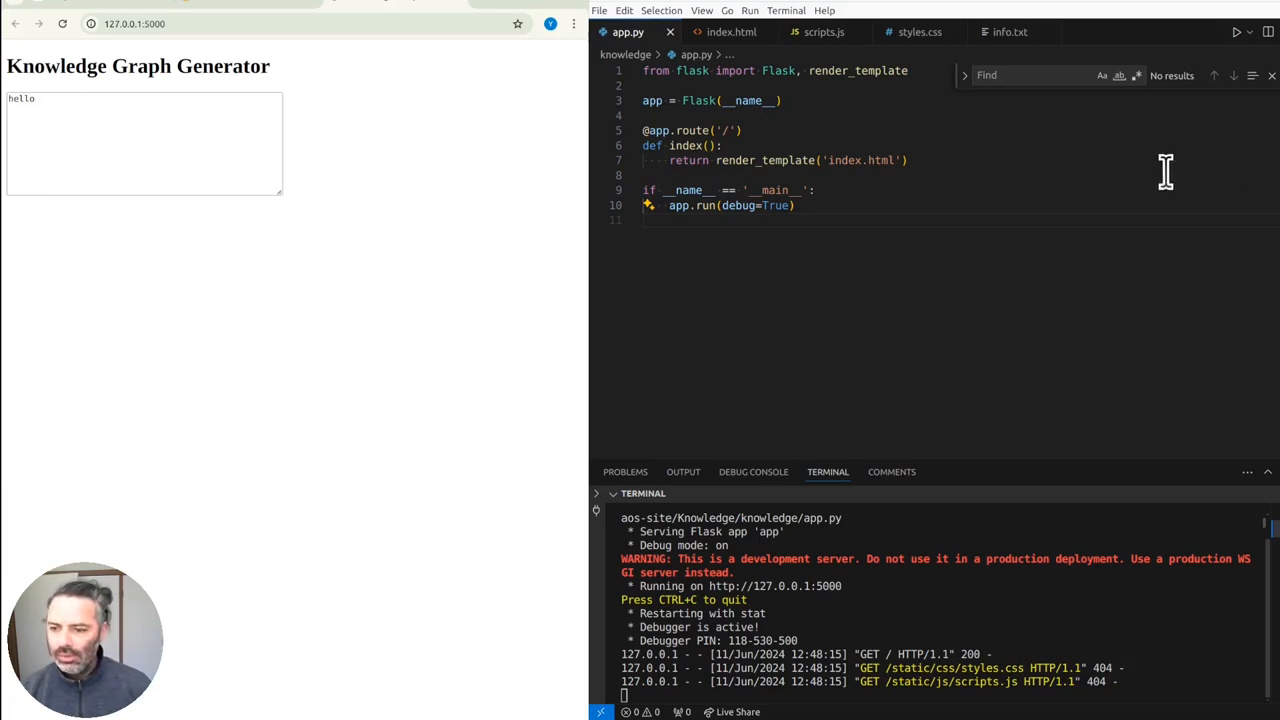
left_click(145, 140)
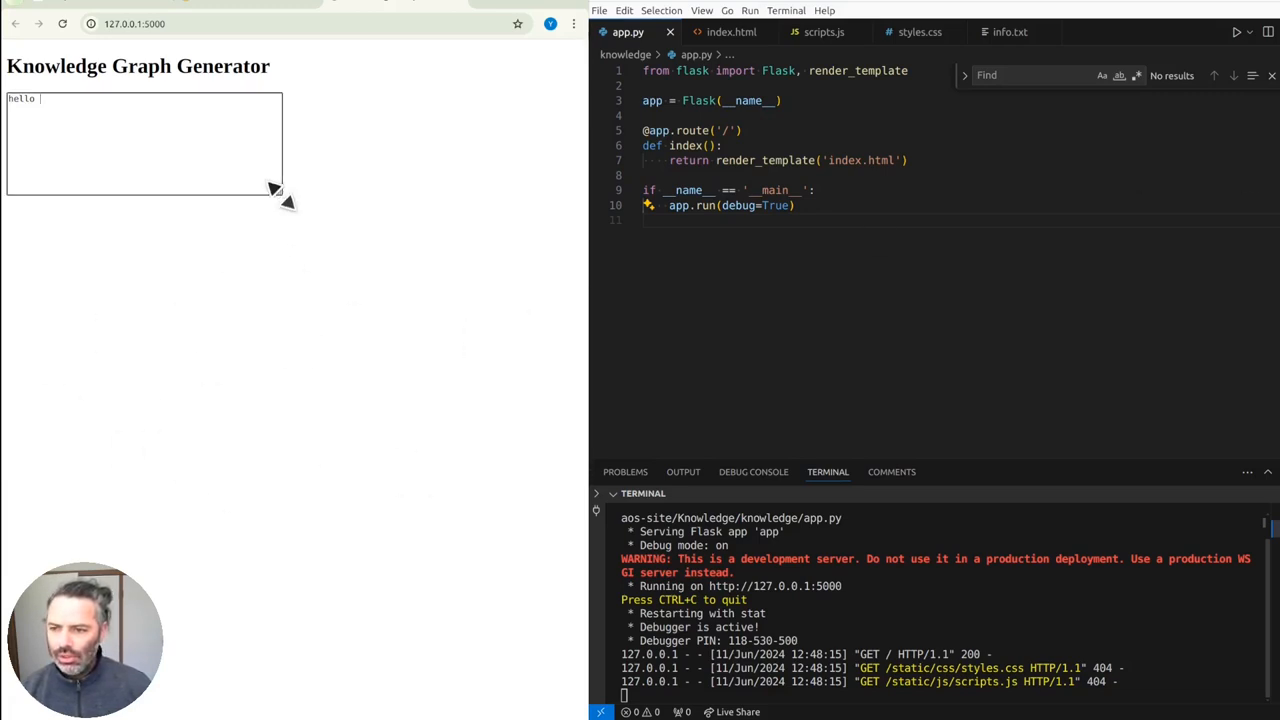
left_click_drag(278, 190, 308, 248)
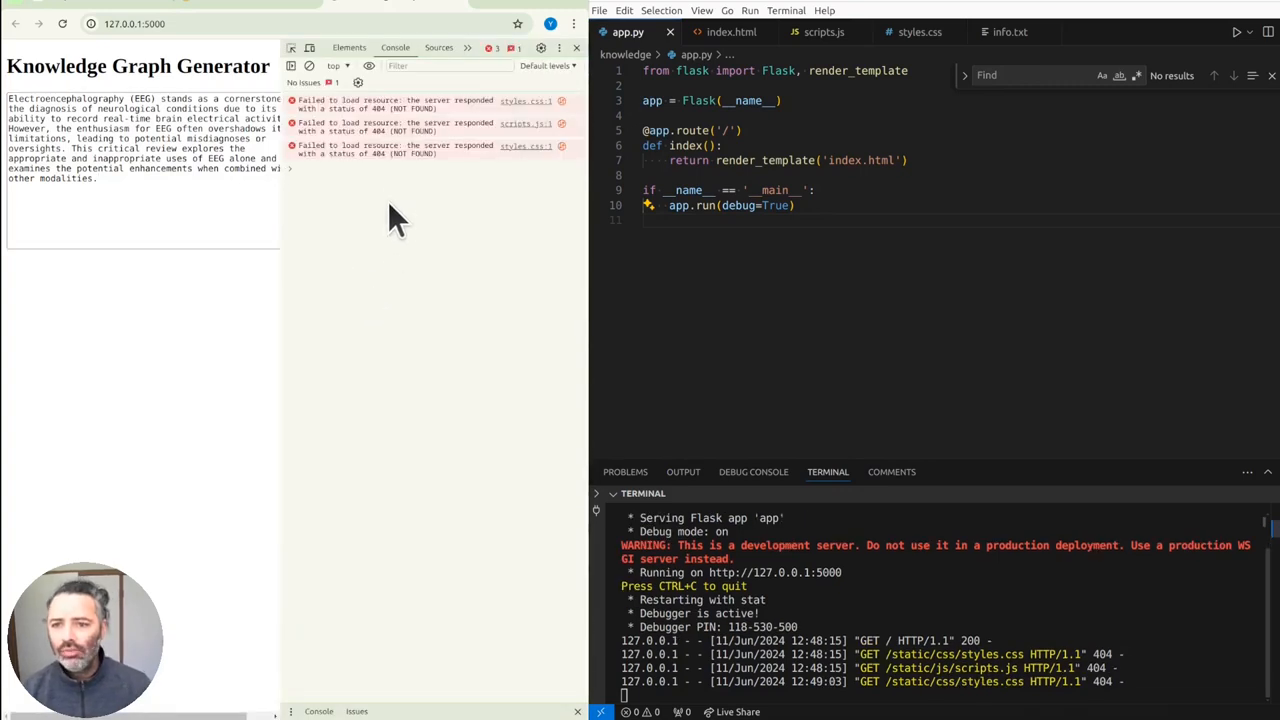
mouse_move(340, 263)
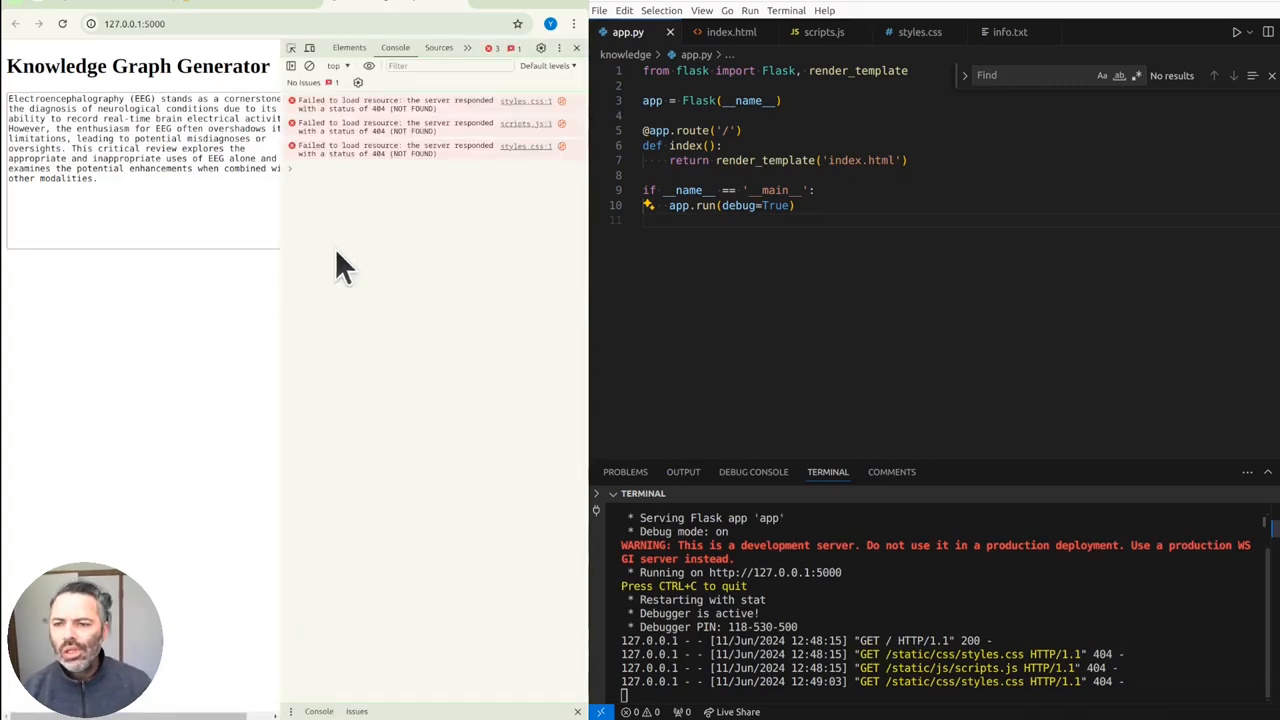
mouse_move(186, 200)
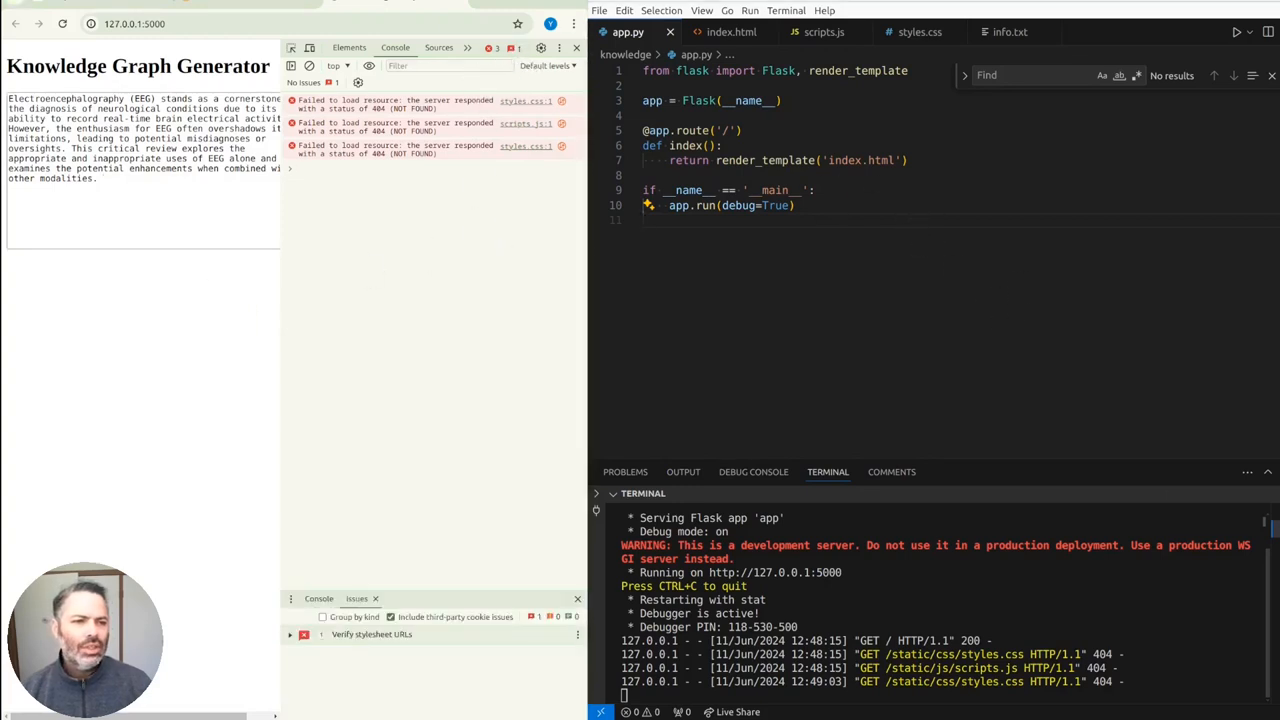
- Switch to index.html to fix the styles.css and scripts.js paths, then close DevTools
left_click(731, 31)
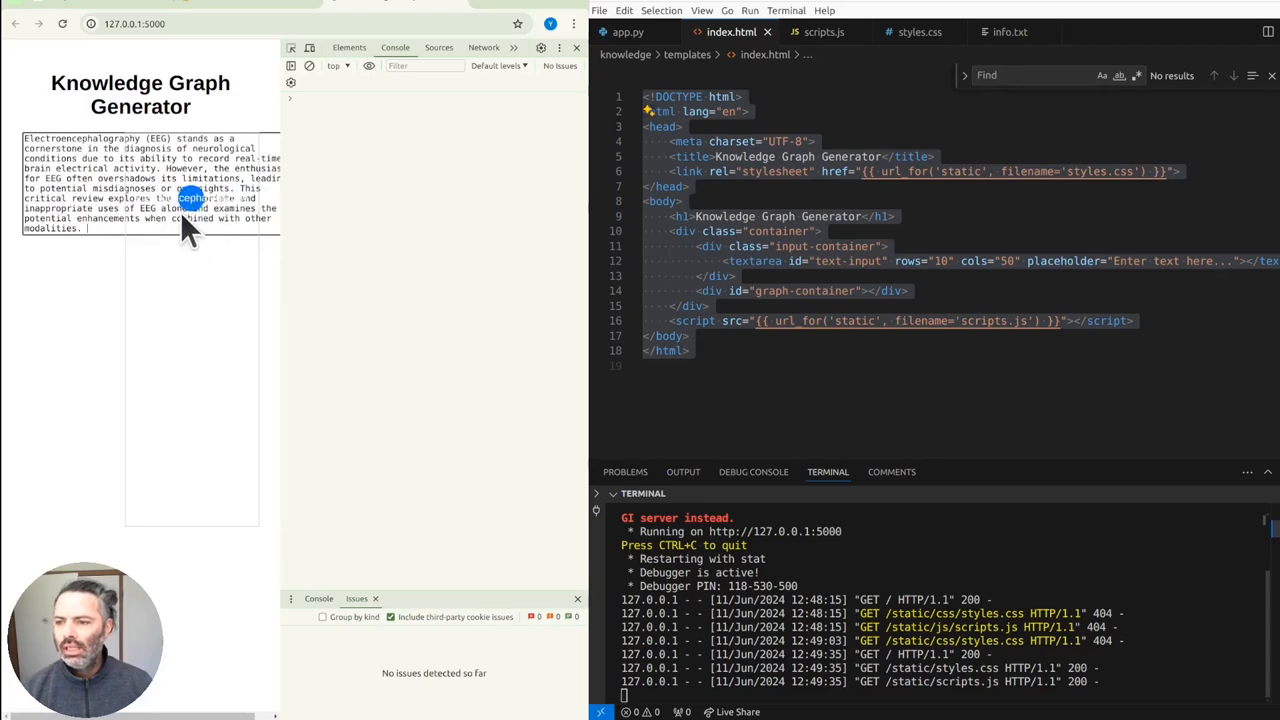
mouse_move(590, 65)
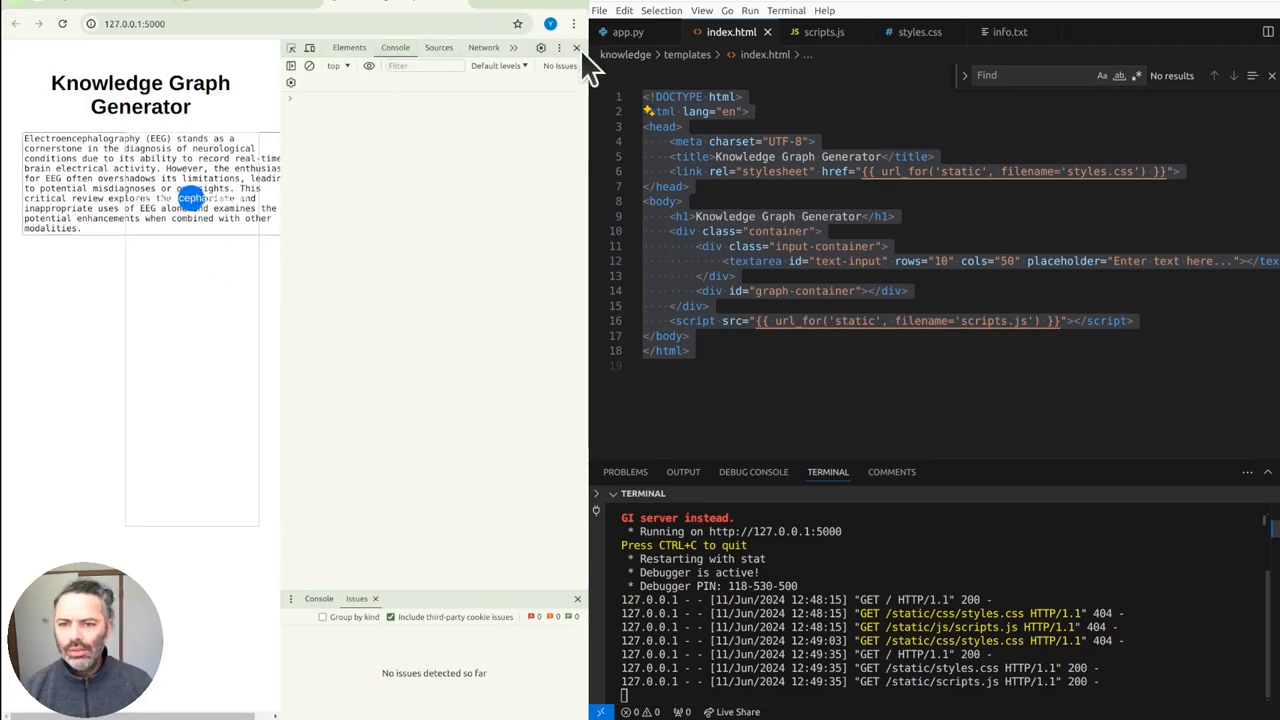
left_click(576, 47)
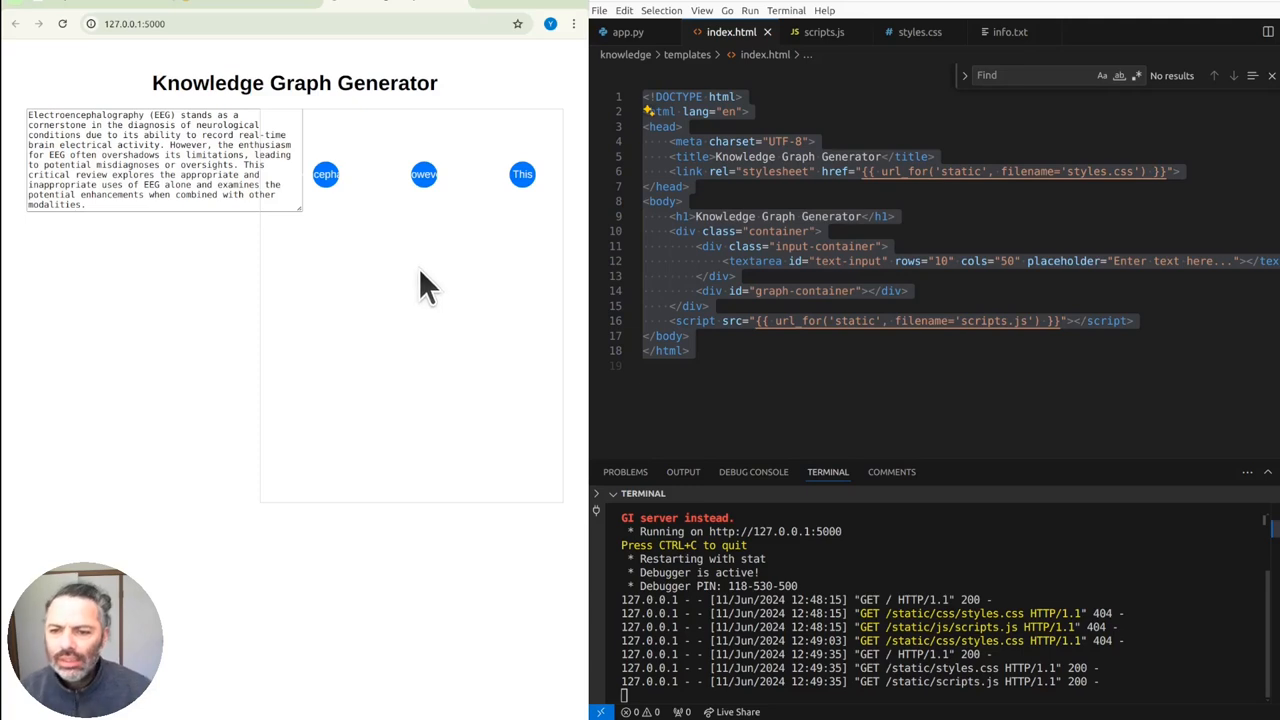
mouse_move(435, 428)
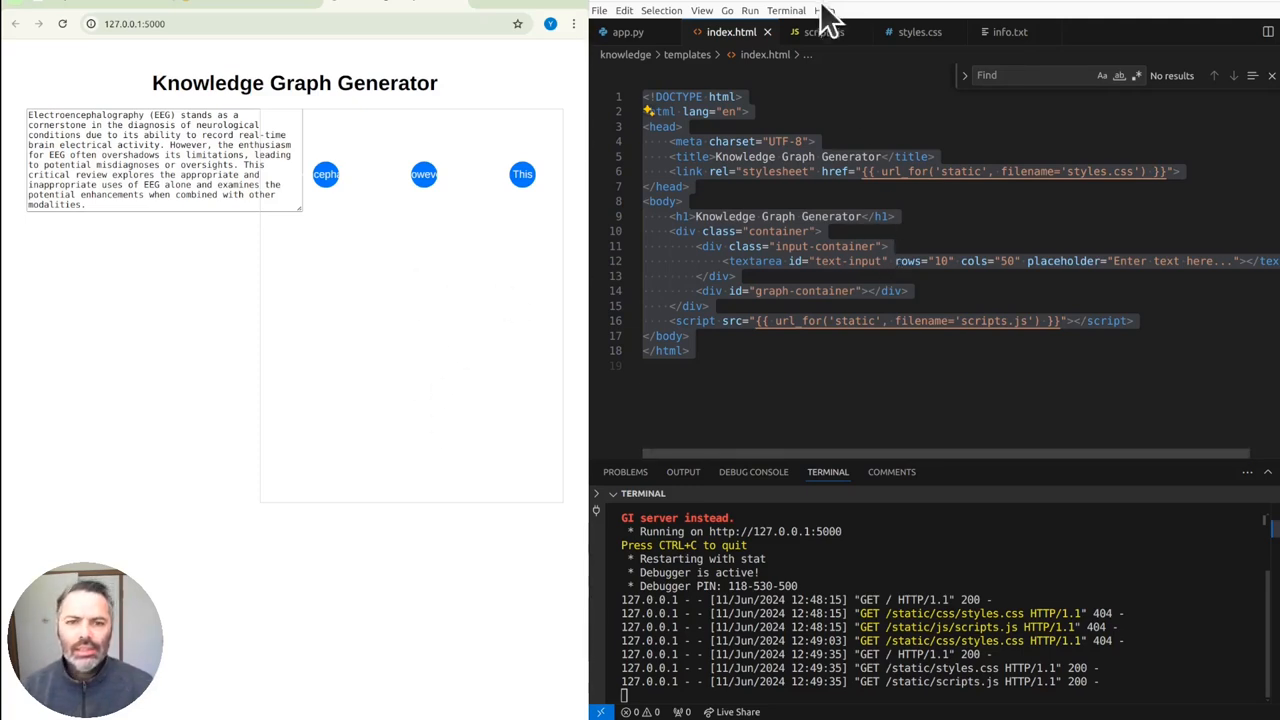
- Bring the info.txt notes file into view to add the Prompts heading
left_click(1010, 31)
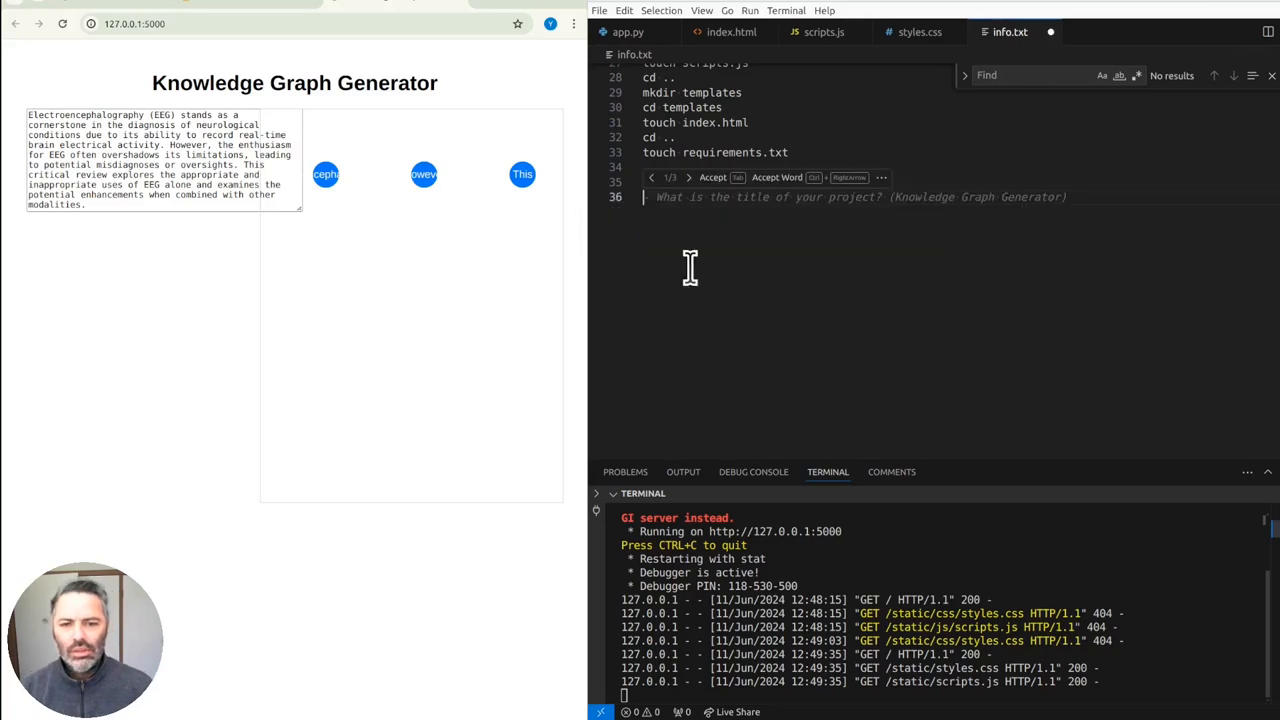
mouse_move(718, 262)
type("Prompts:")
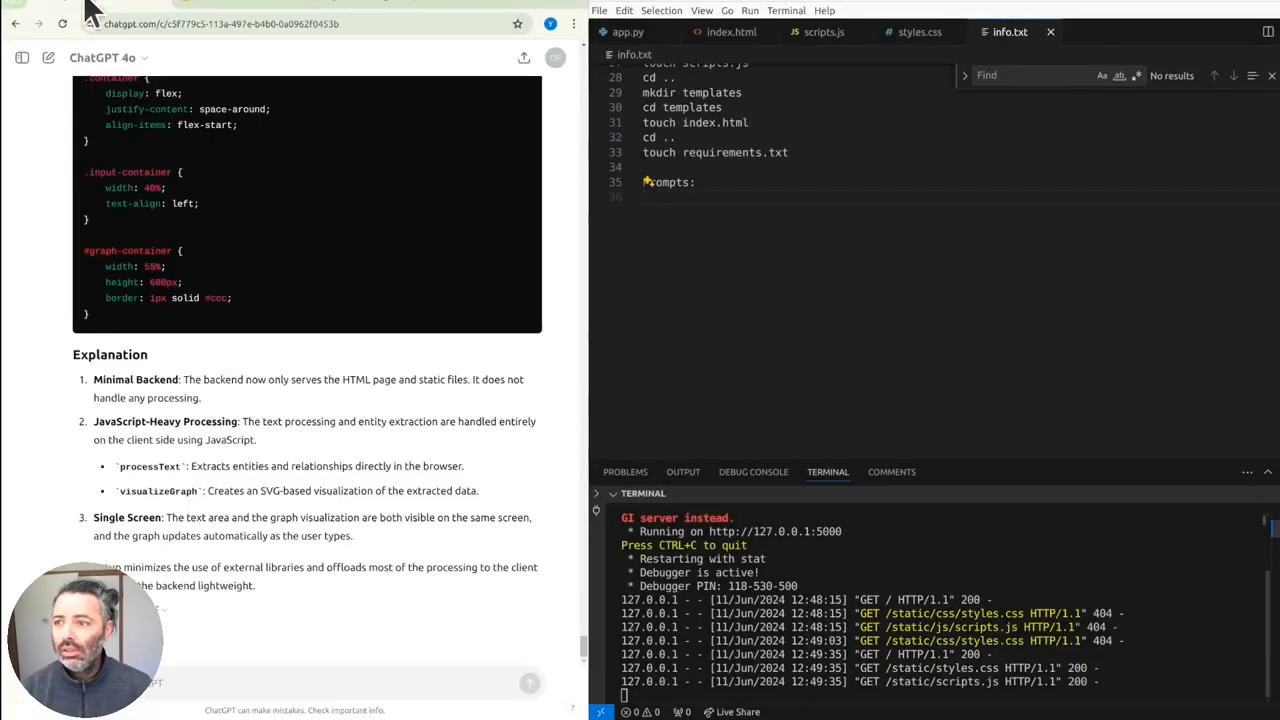
mouse_move(247, 645)
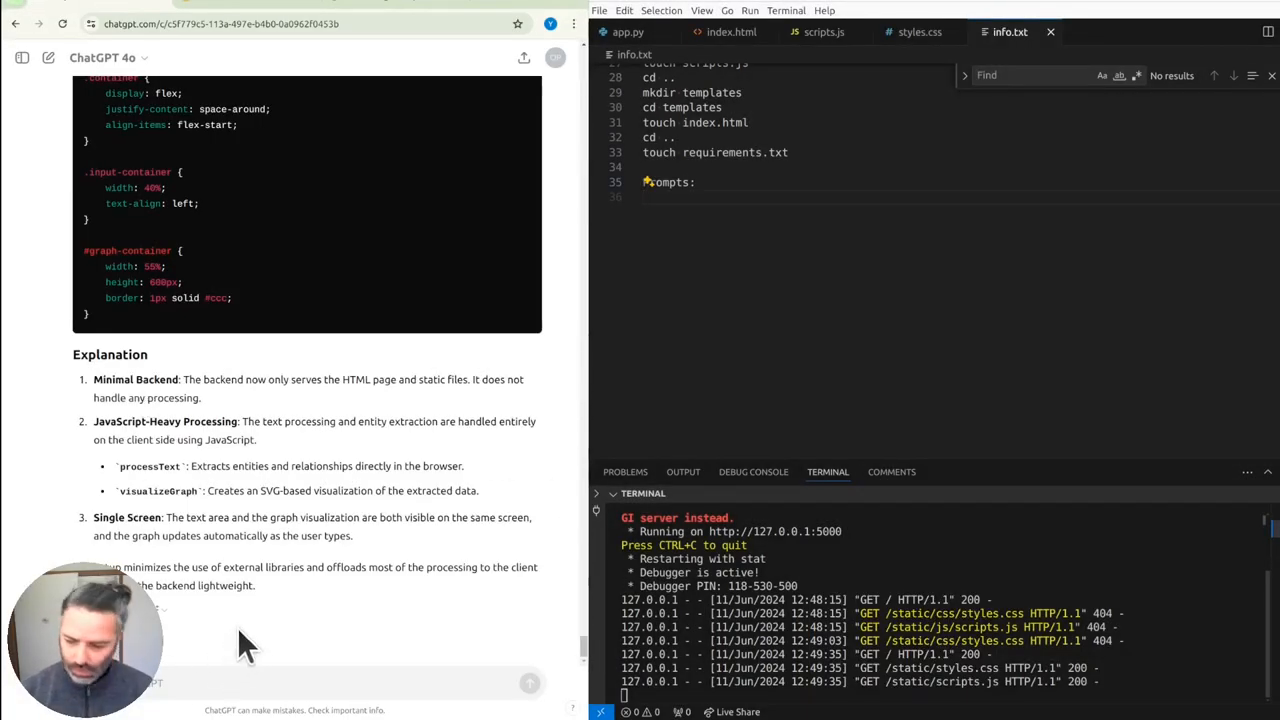
- Scroll through ChatGPT's reply about cut-off labels and the adjusted visualizeGraph function
scroll("down", 3)
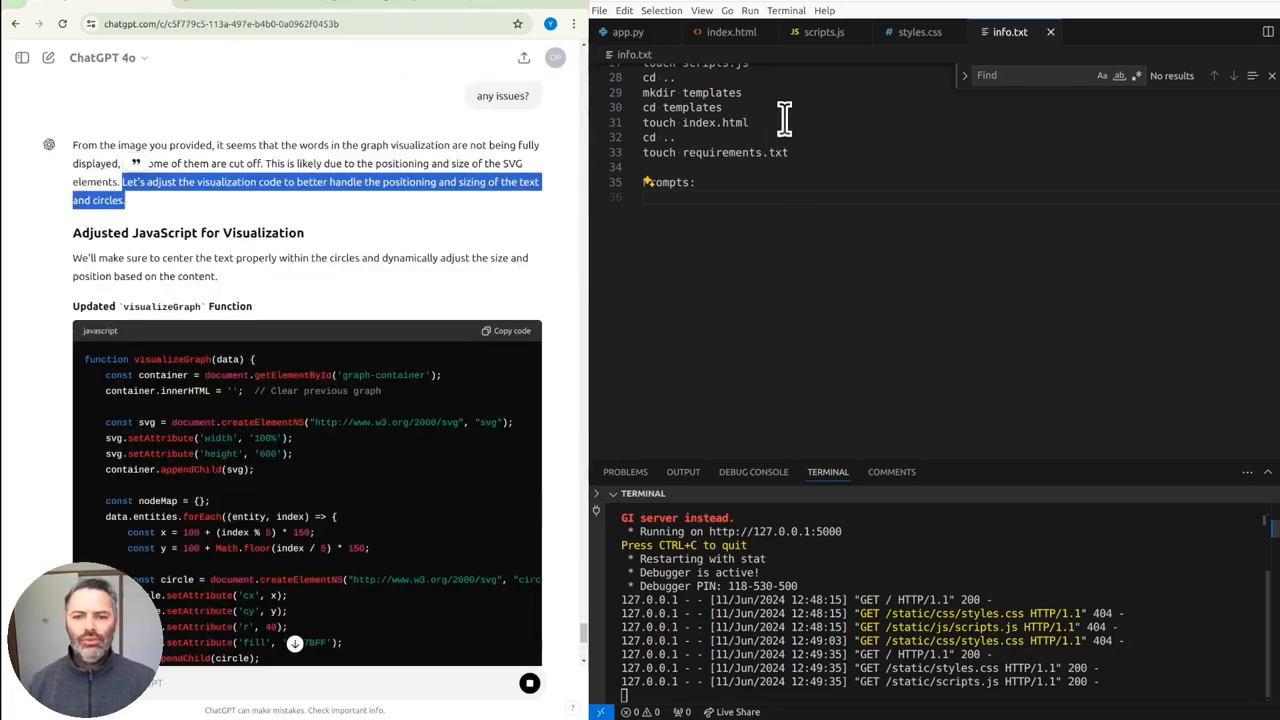
- Open scripts.js and scroll down to the visualizeGraph function to replace it
left_click(823, 31)
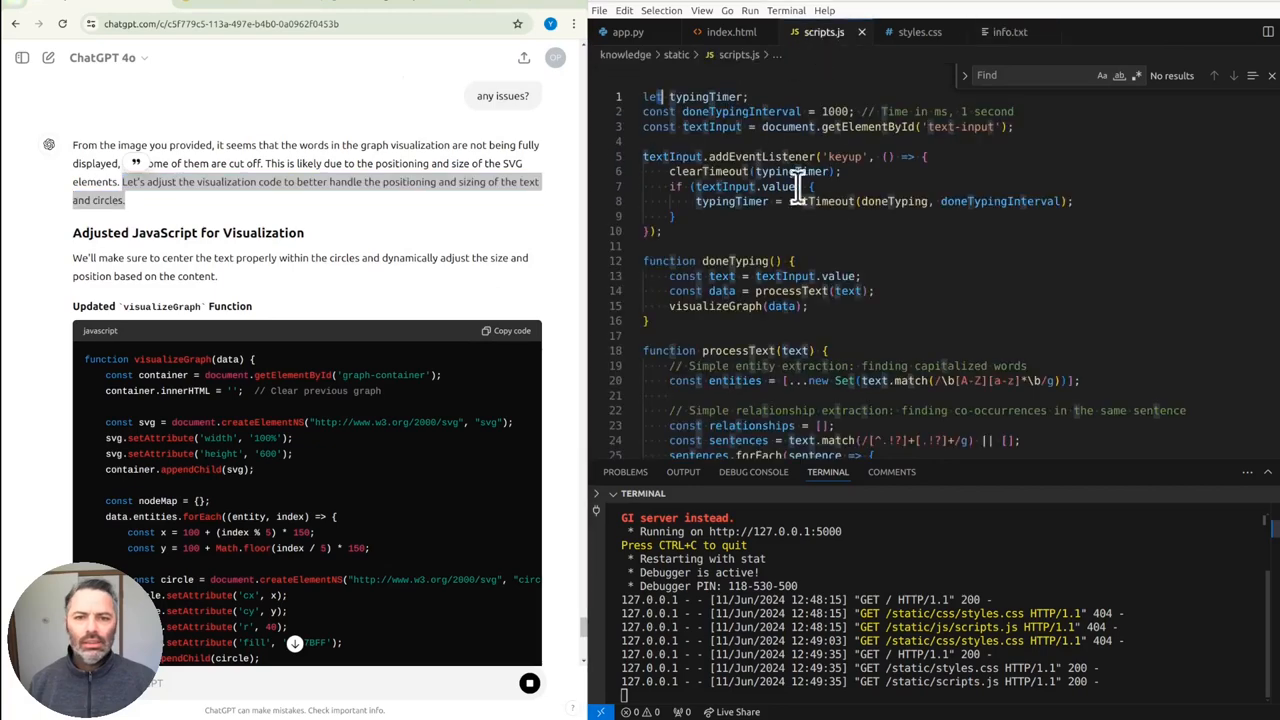
scroll("down", 3)
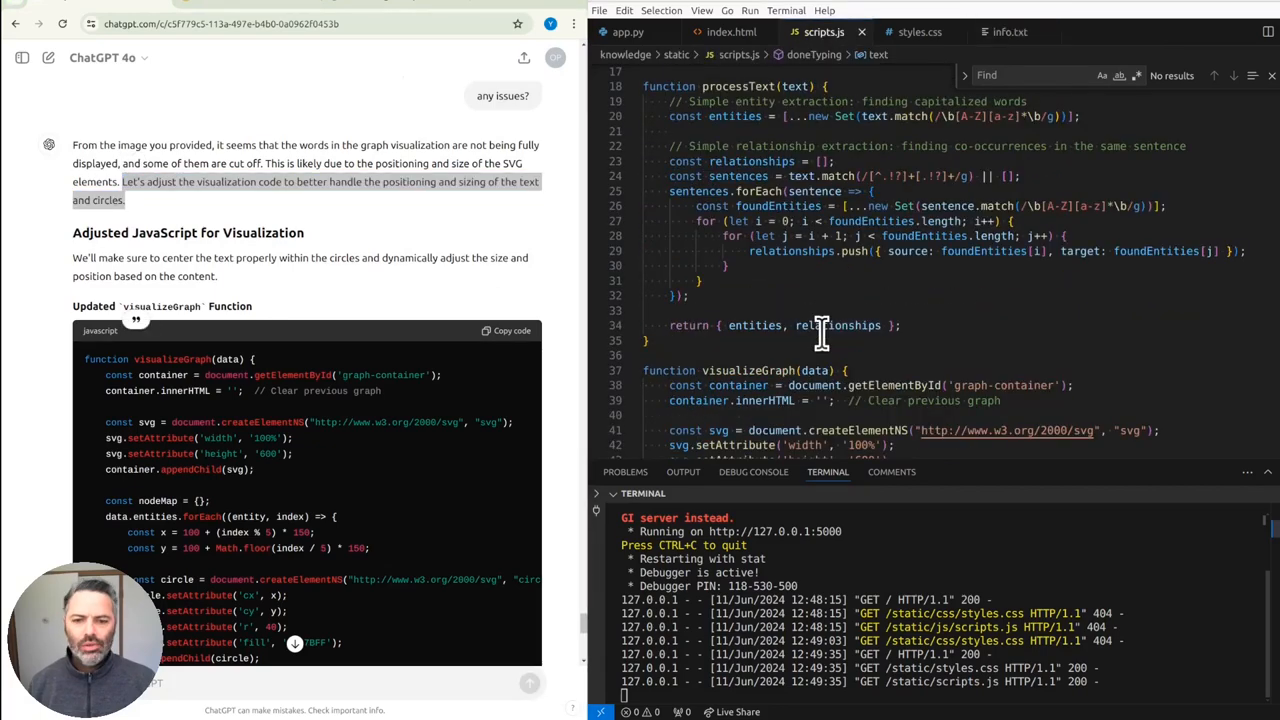
scroll("down", 3)
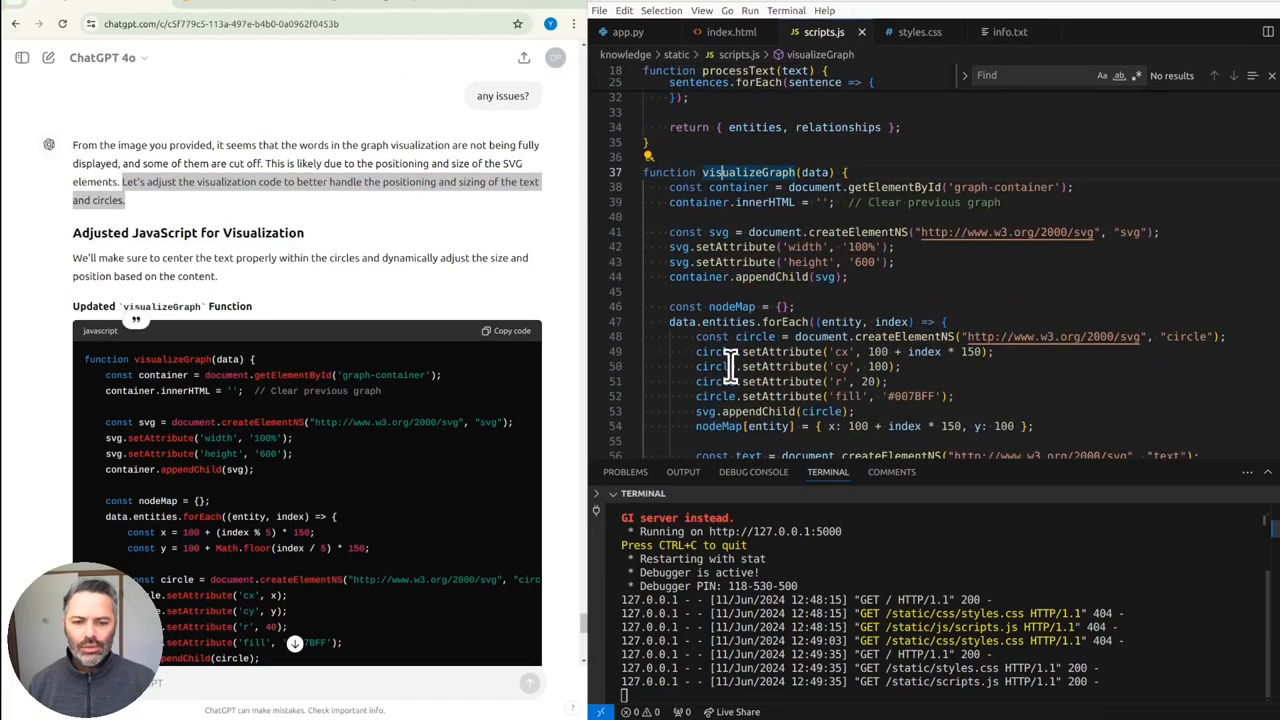
scroll("down", 3)
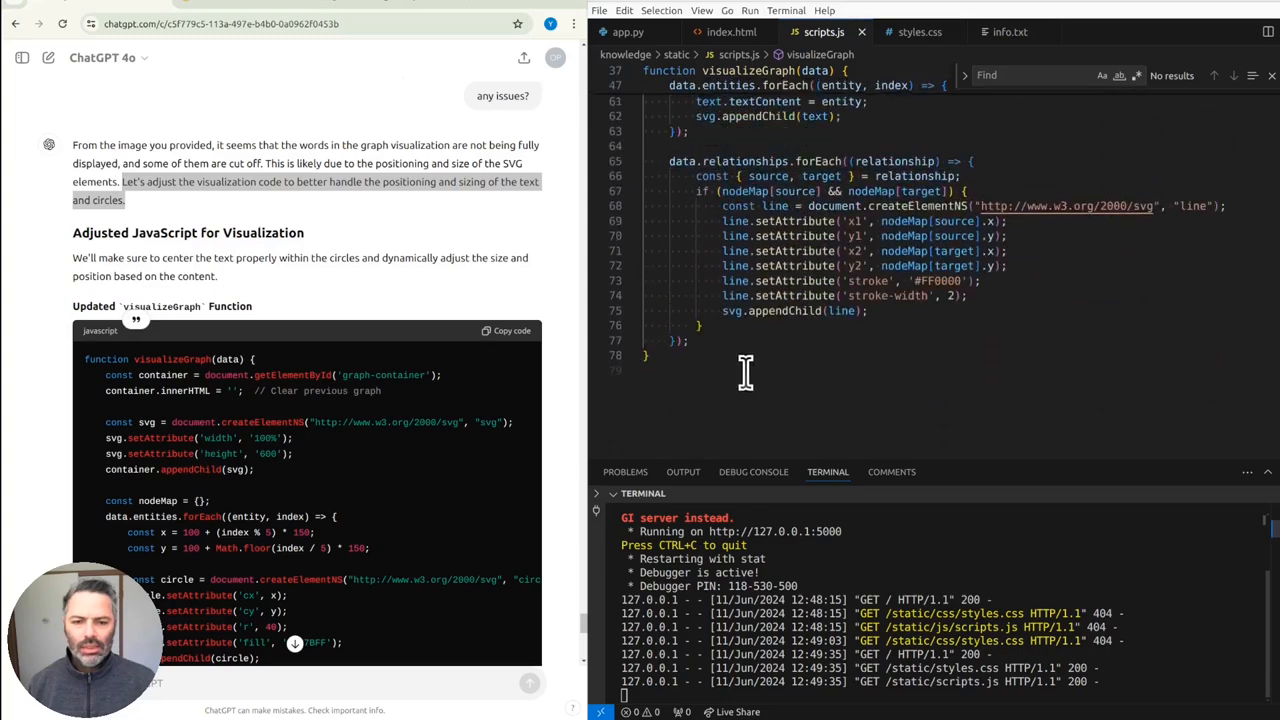
scroll("down", 3)
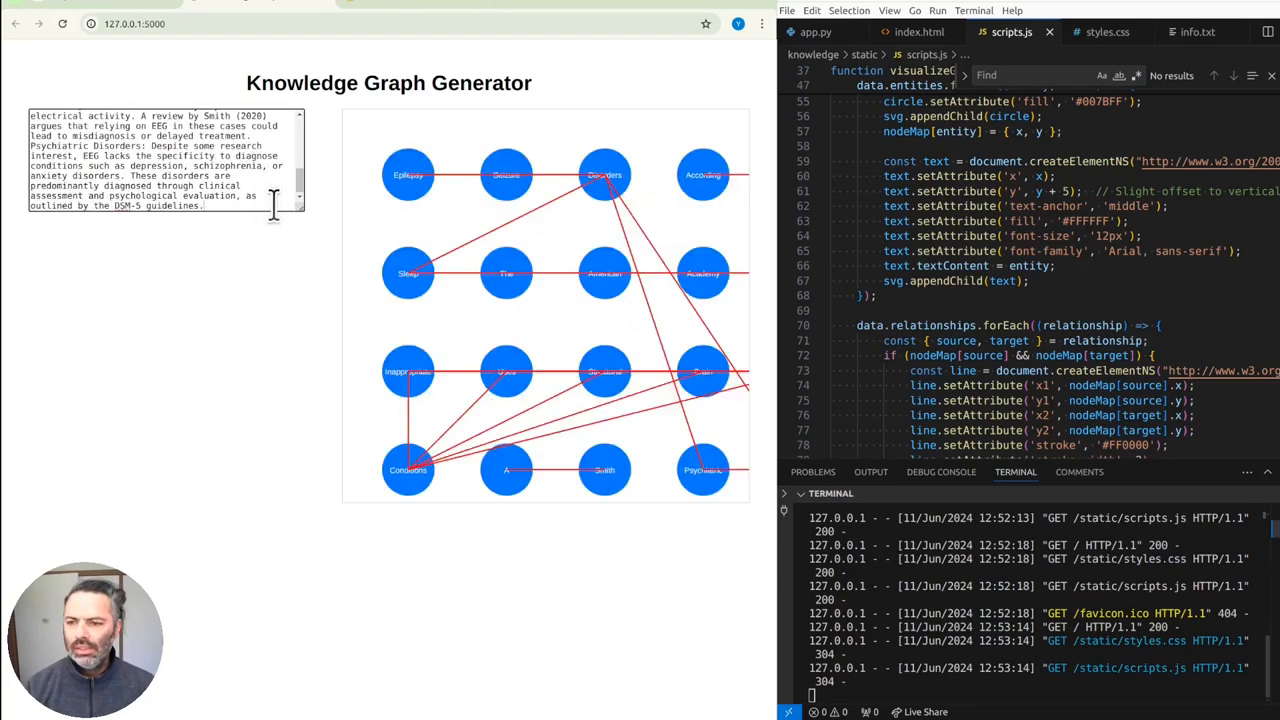
mouse_move(418, 398)
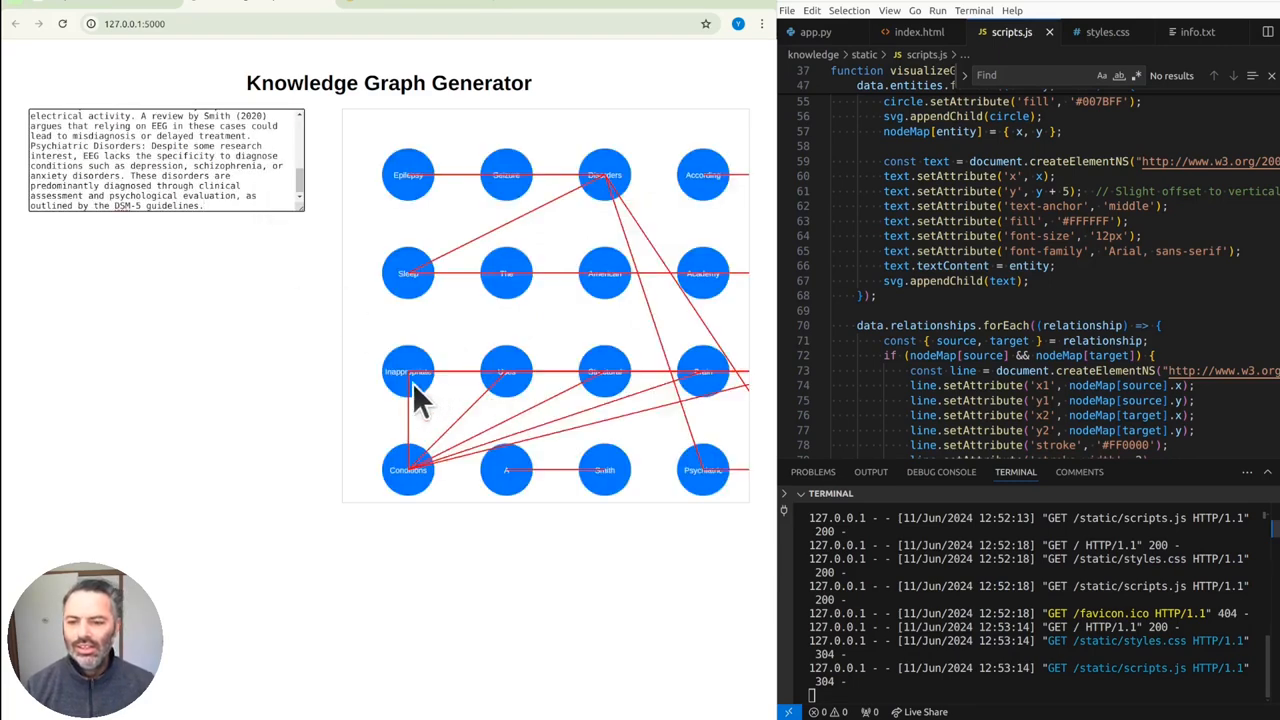
mouse_move(485, 425)
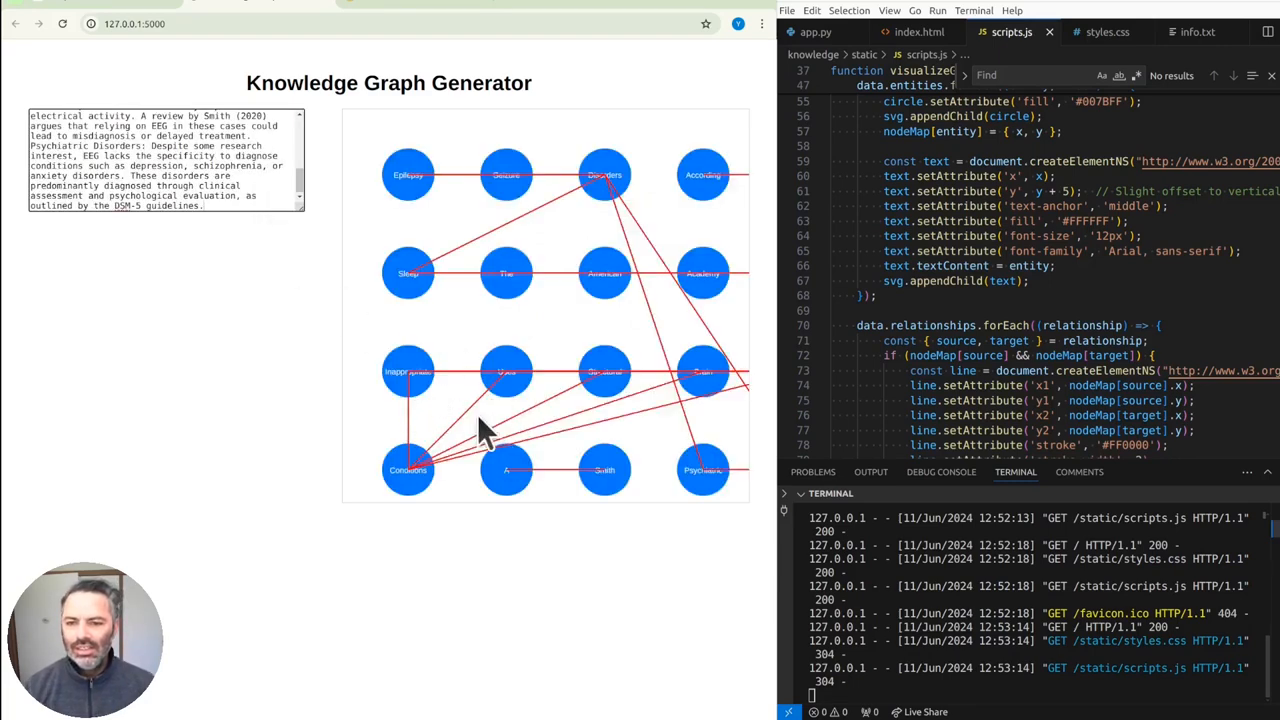
mouse_move(245, 250)
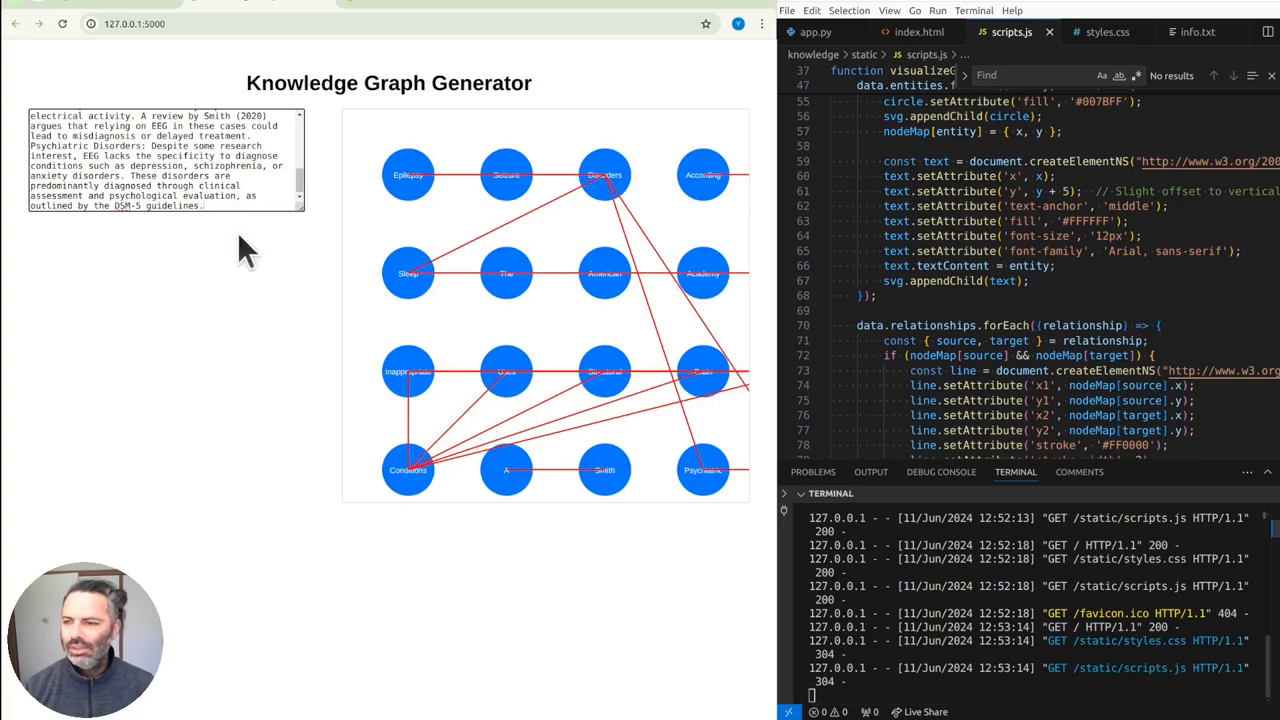
- Scroll the generator page up to see the EEG text from its beginning
scroll("up", 3)
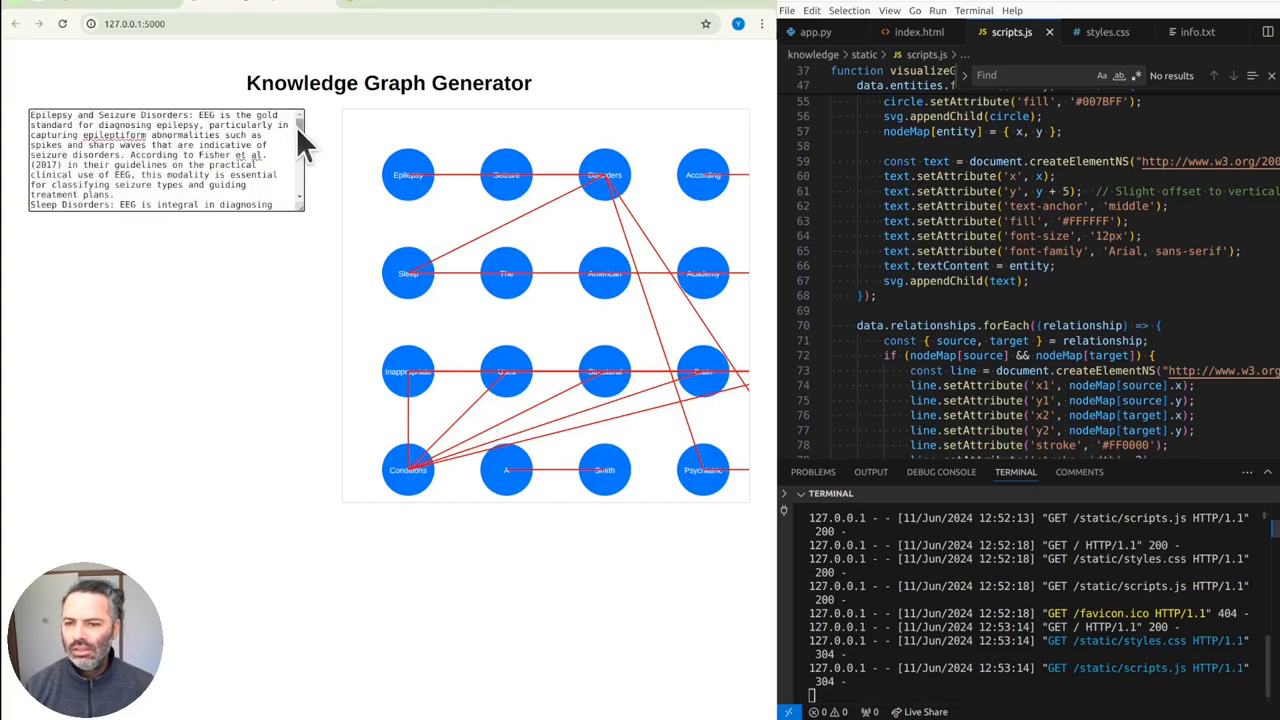
mouse_move(280, 190)
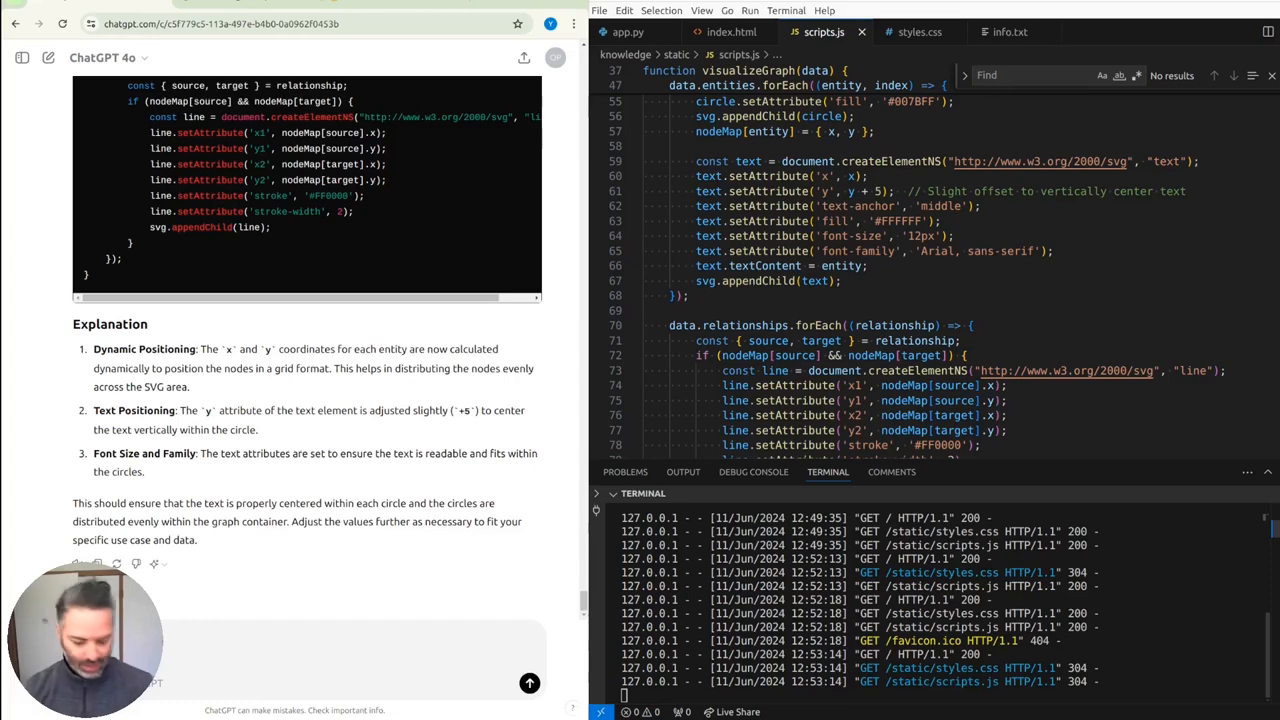
- Review ChatGPT's clipping fixes, apply the smaller-label visualizeGraph, and begin a follow-up prompt
scroll("down", 3)
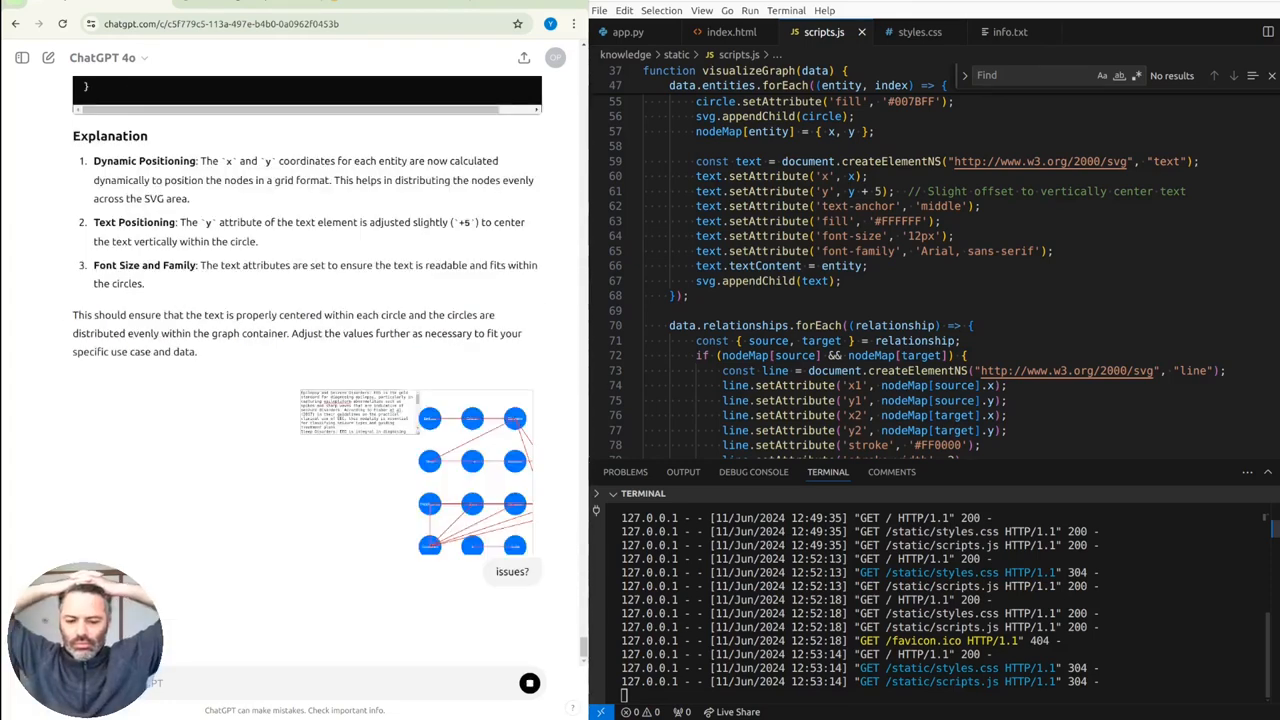
scroll("down", 3)
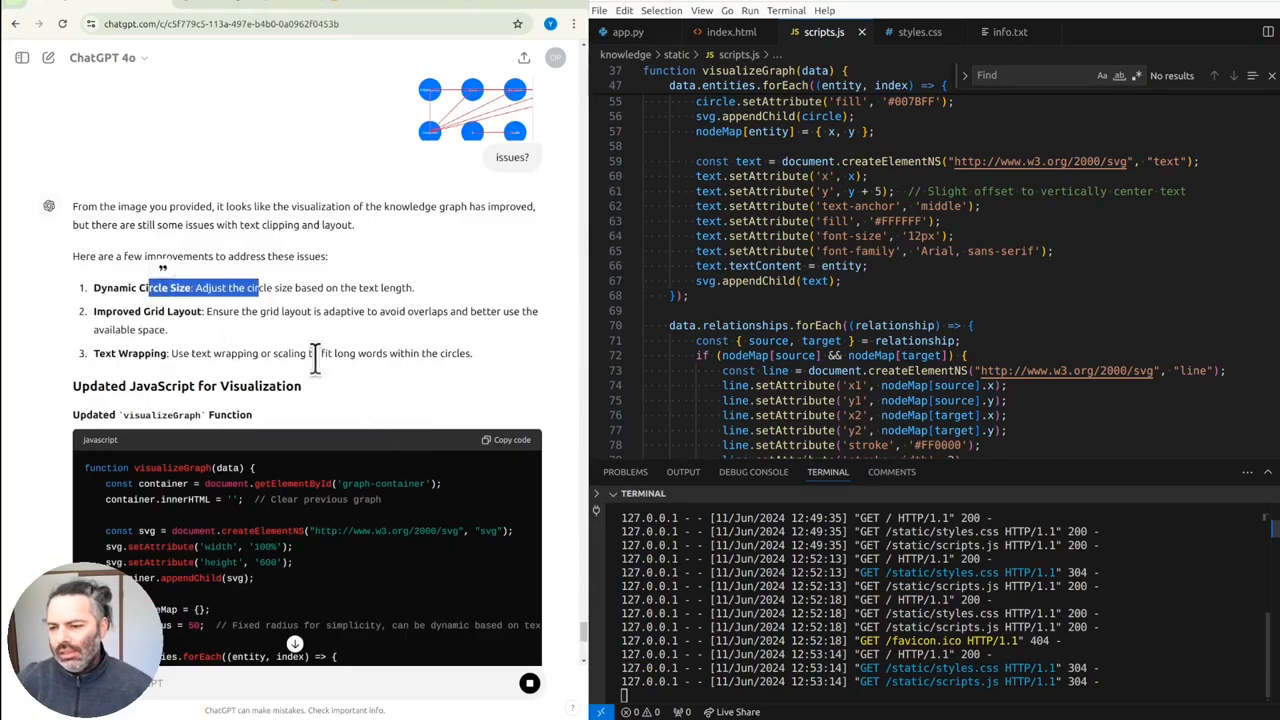
scroll("up", 3)
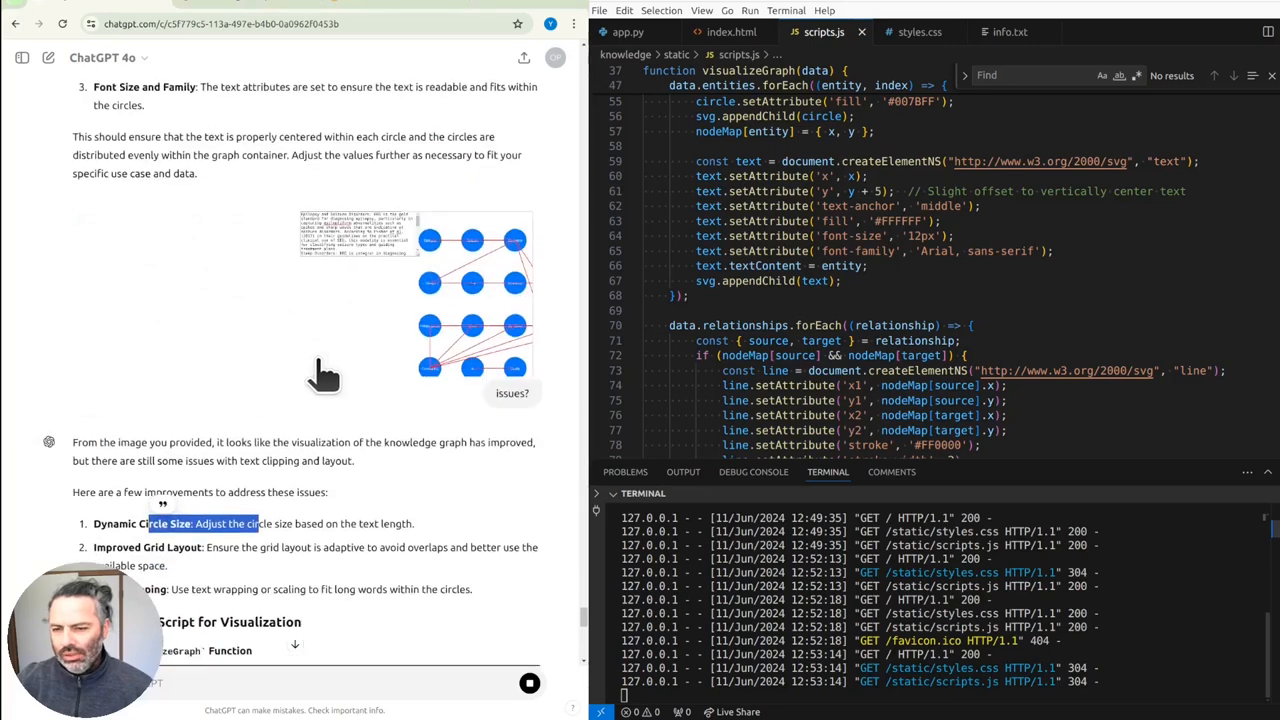
scroll("down", 3)
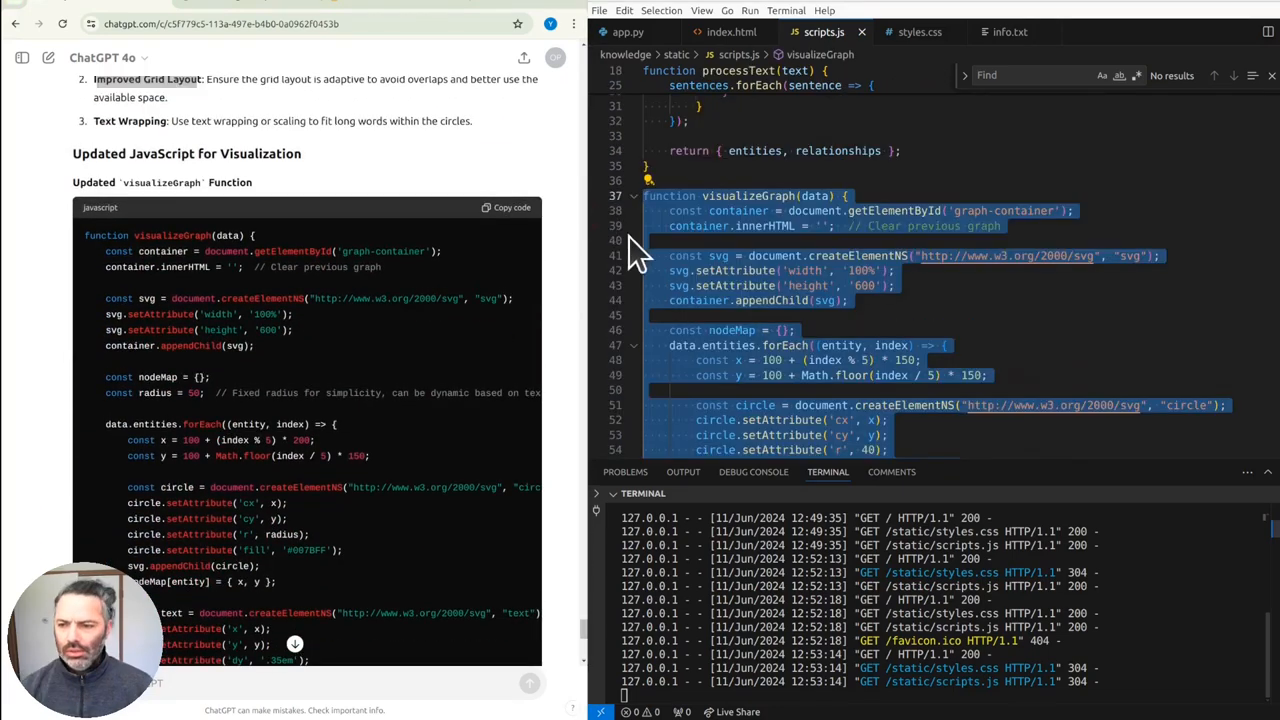
scroll("down", 3)
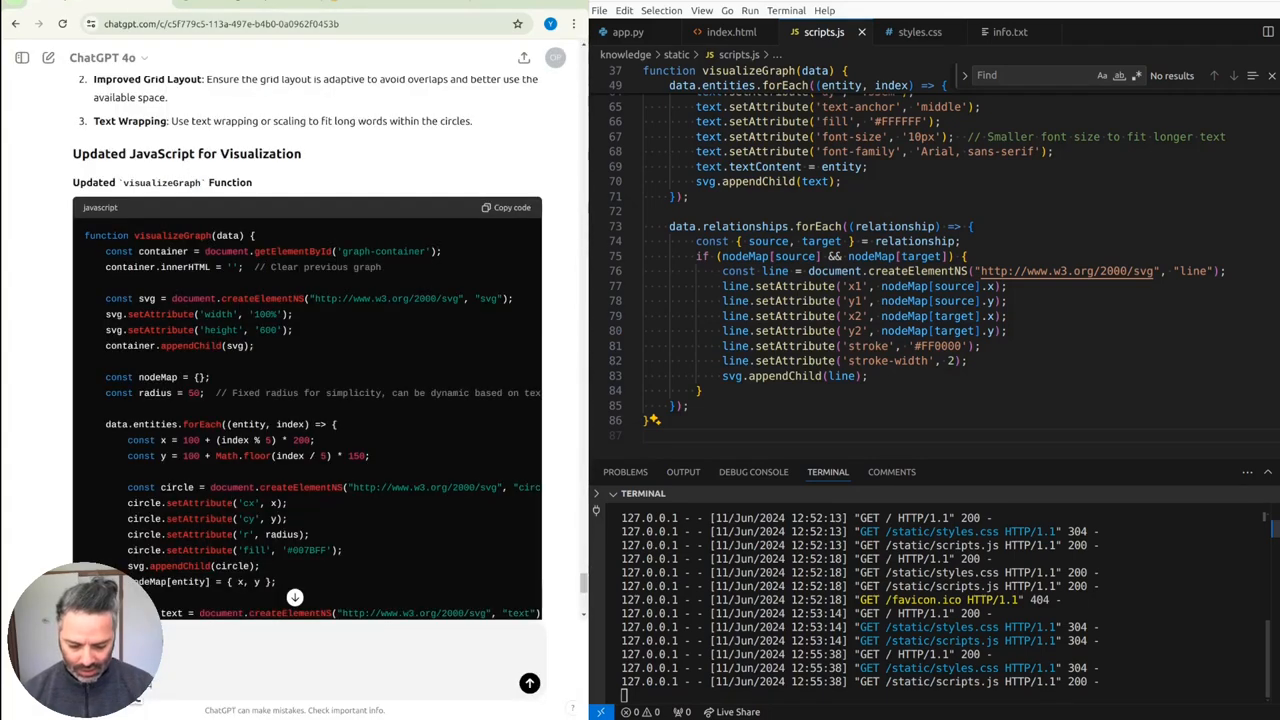
left_click(731, 32)
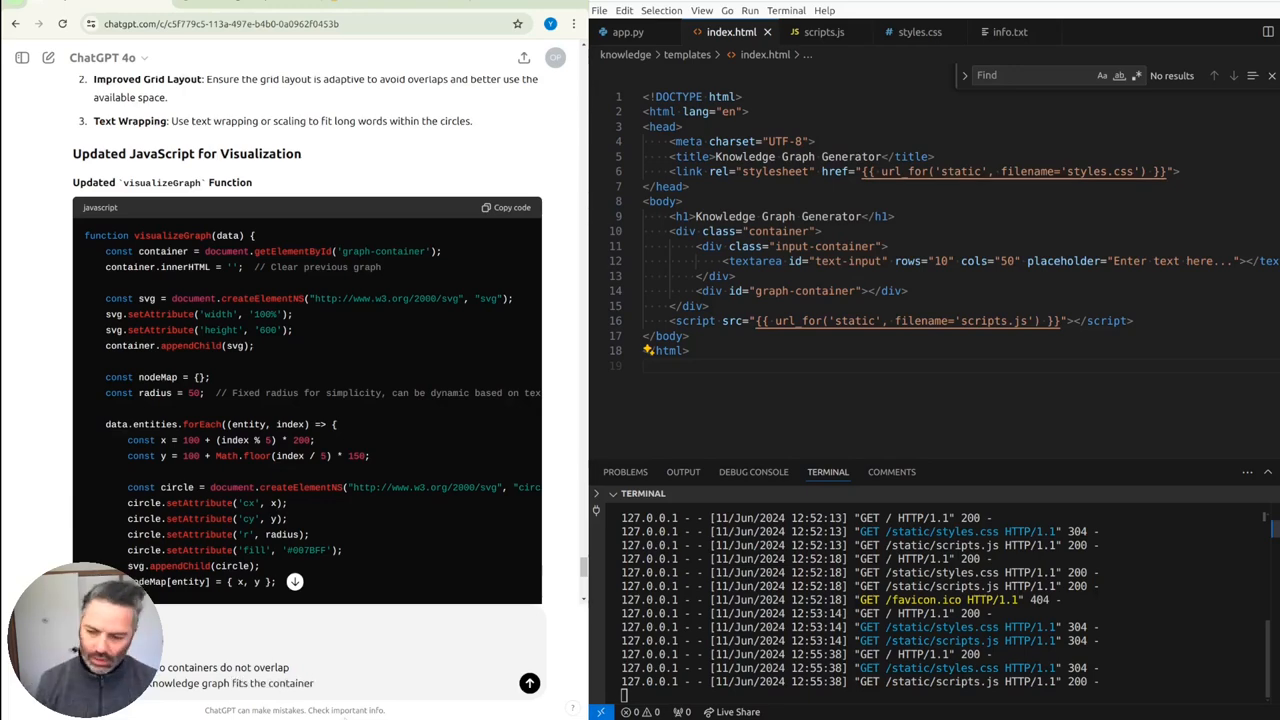
scroll("down", 3)
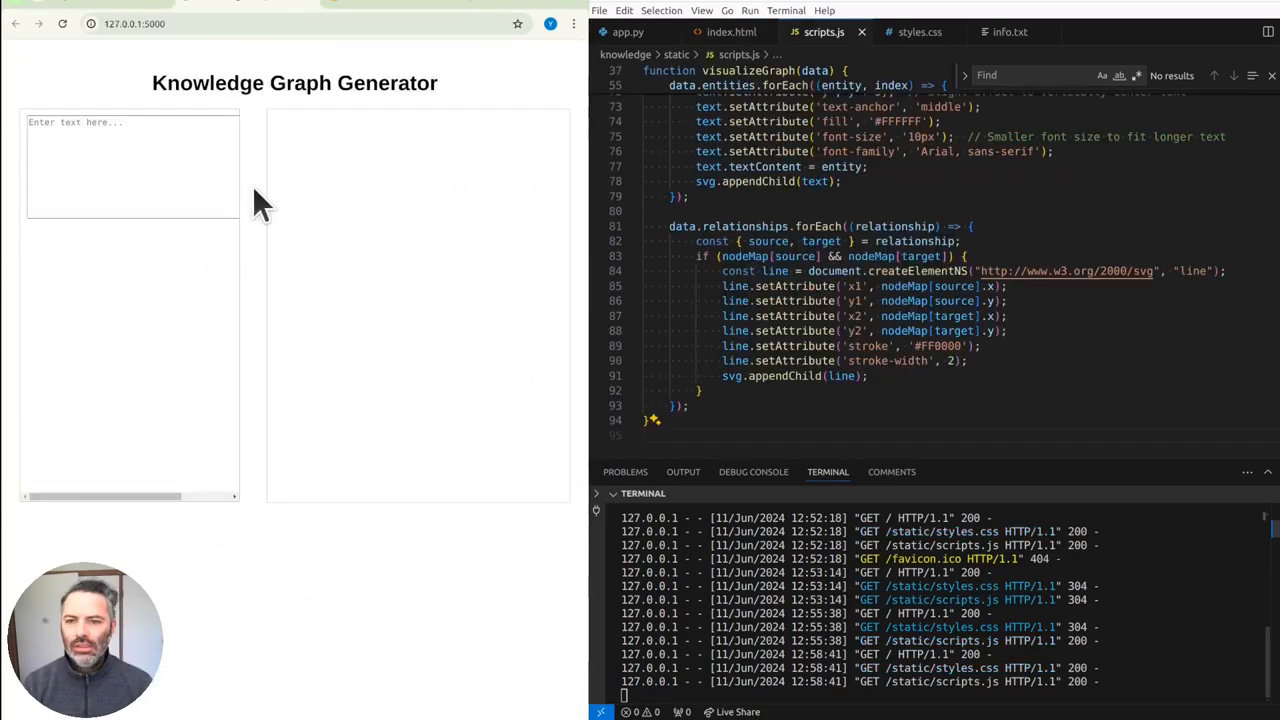
mouse_move(190, 185)
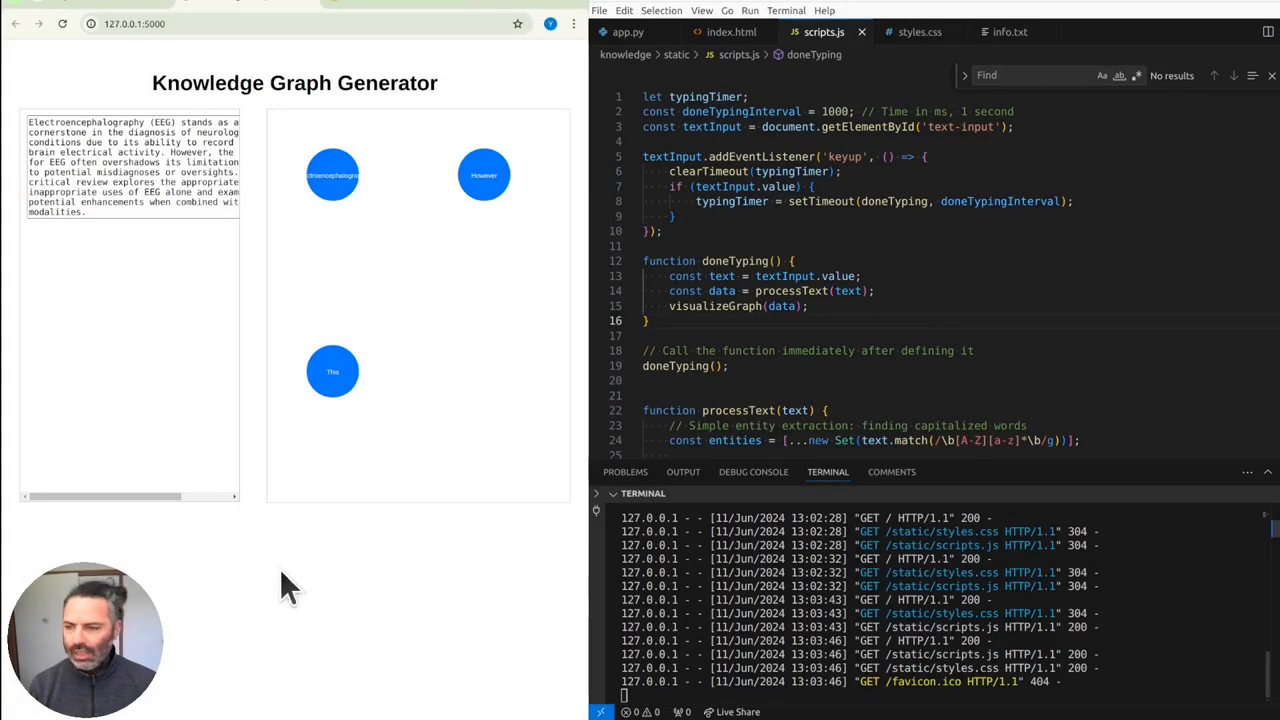
mouse_move(570, 415)
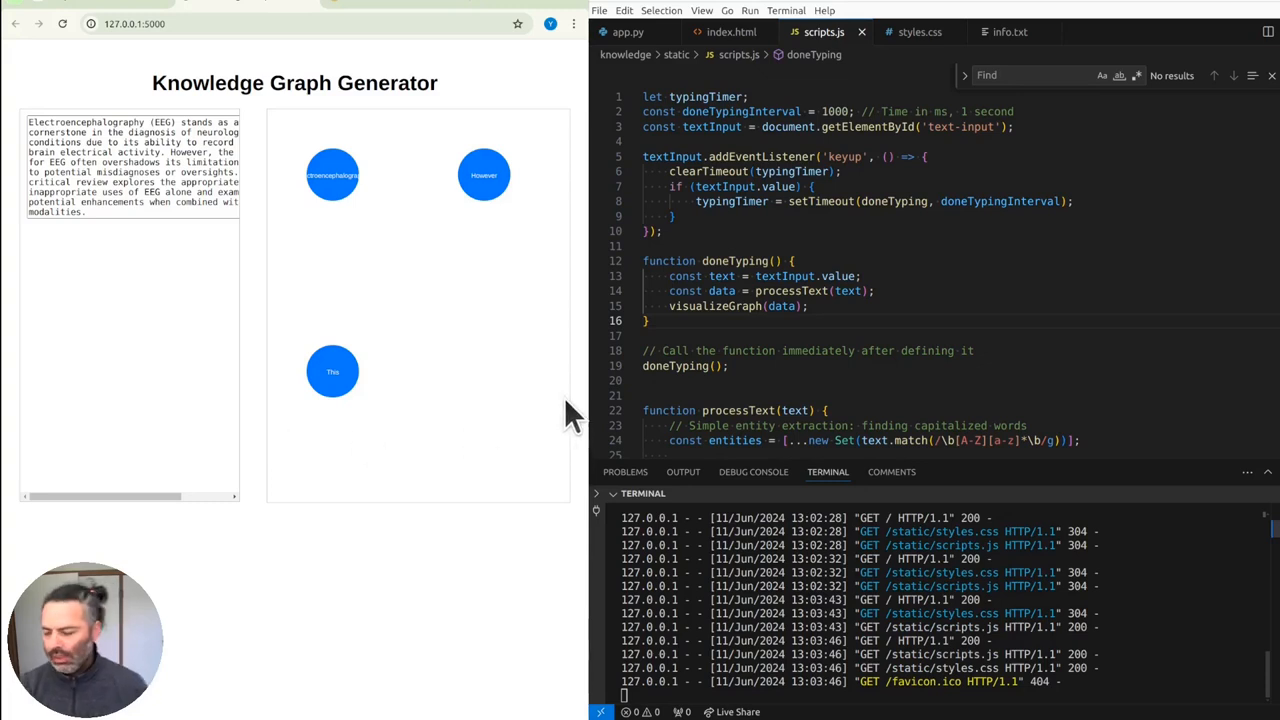
- Check the page showing the full-width text box stacked above the three-node graph
left_click(919, 31)
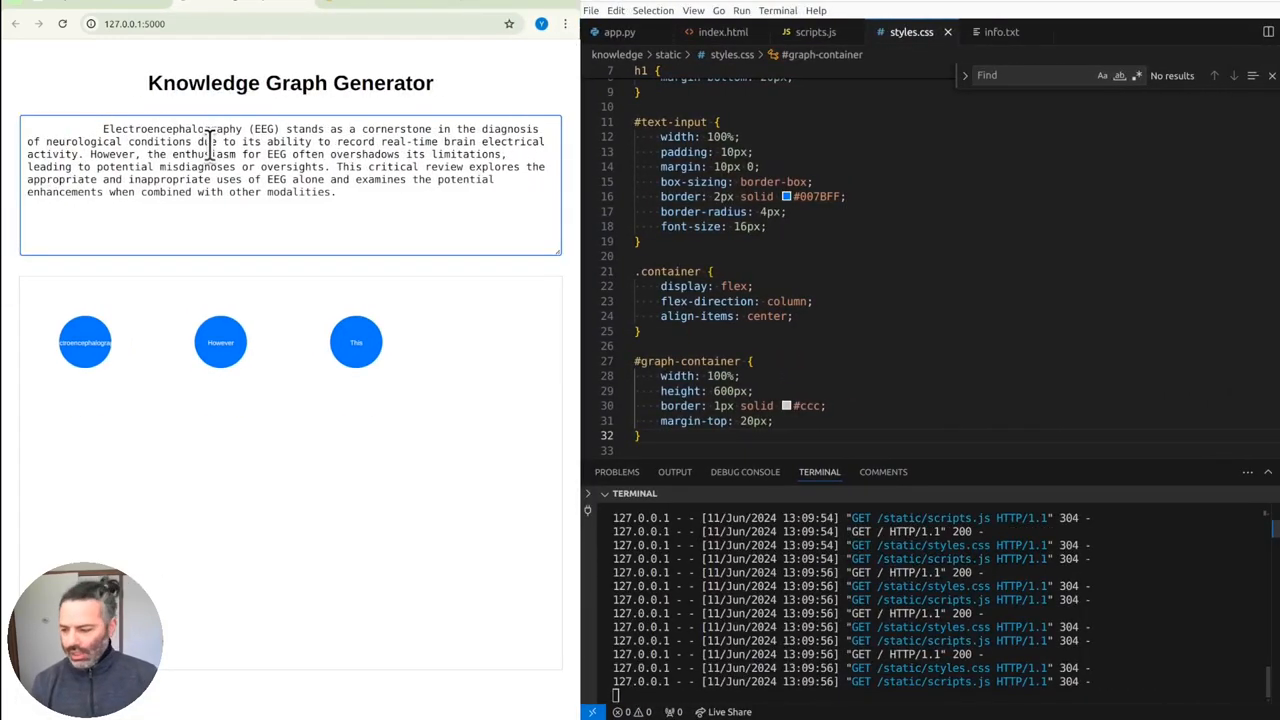
scroll("up", 3)
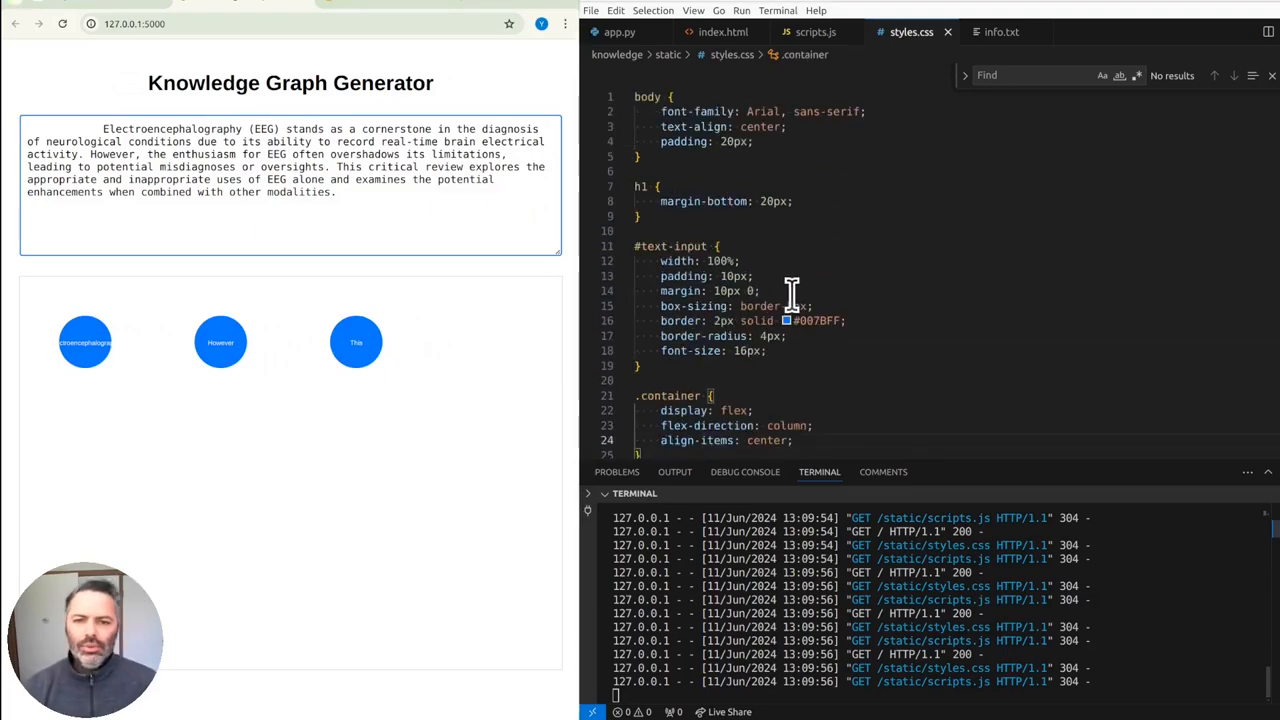
scroll("down", 3)
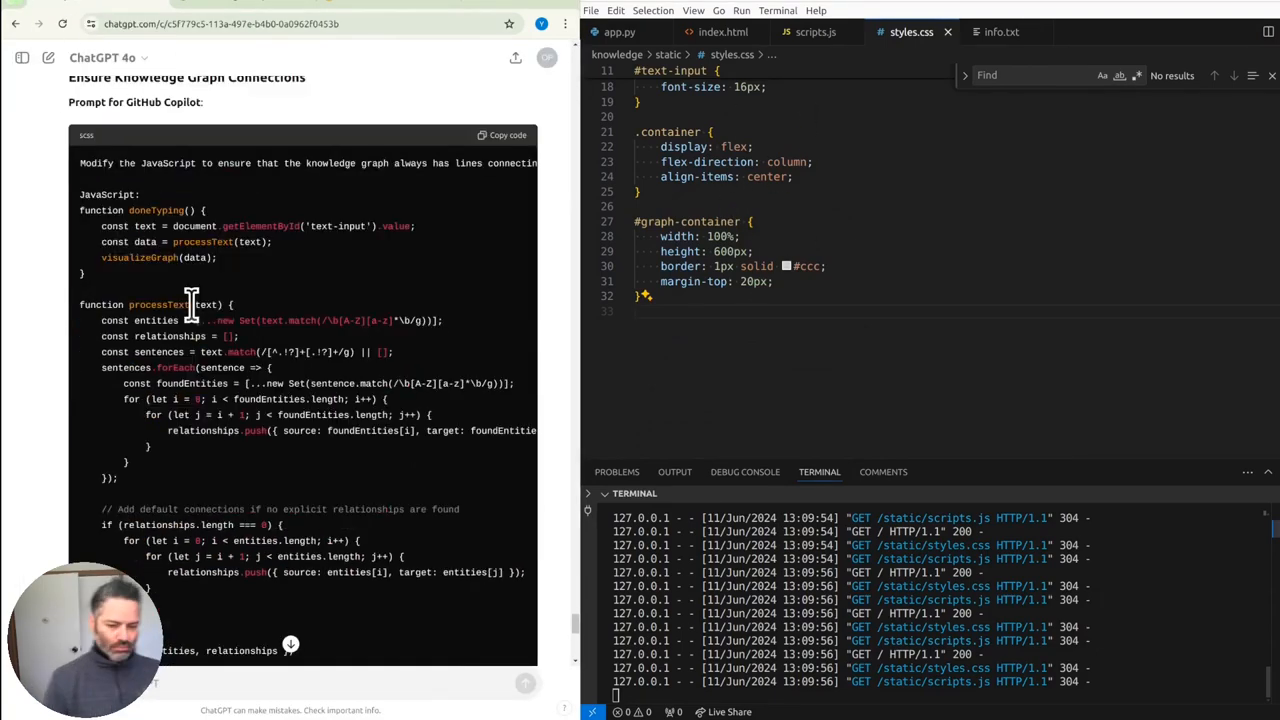
mouse_move(255, 350)
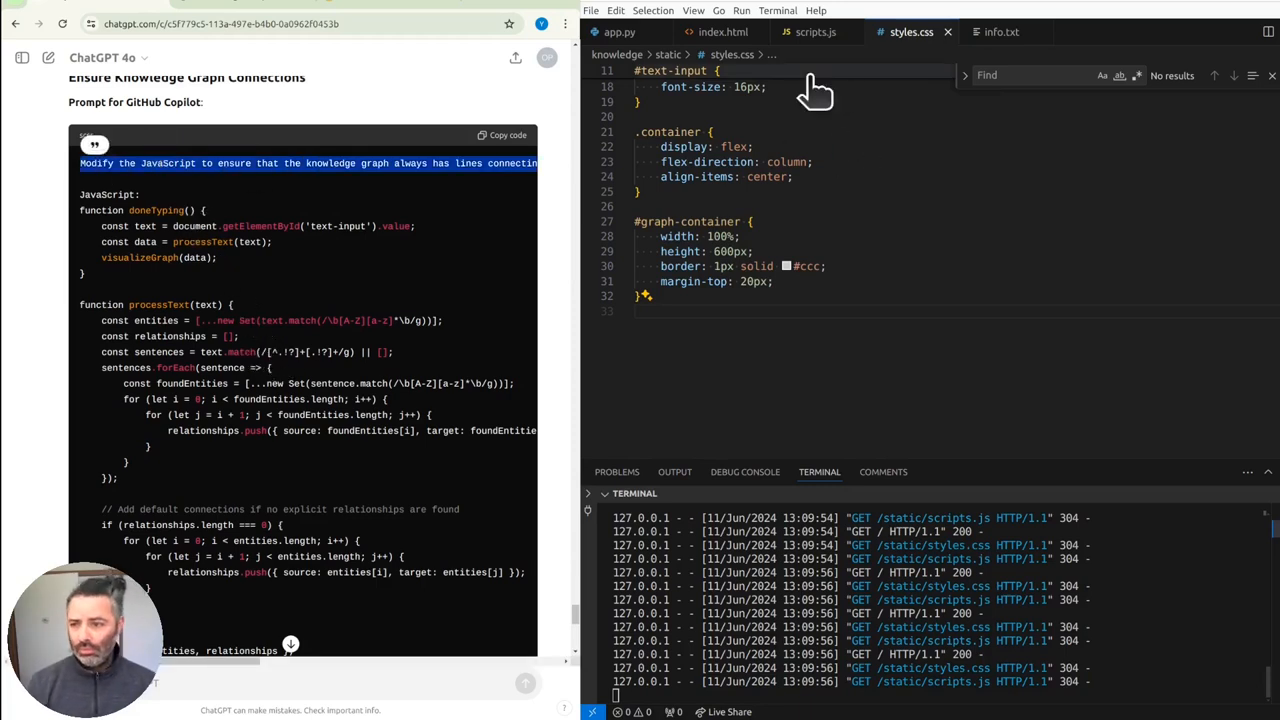
- Bring scripts.js up in the editor alongside the copied Copilot connecting-lines prompt
left_click(816, 31)
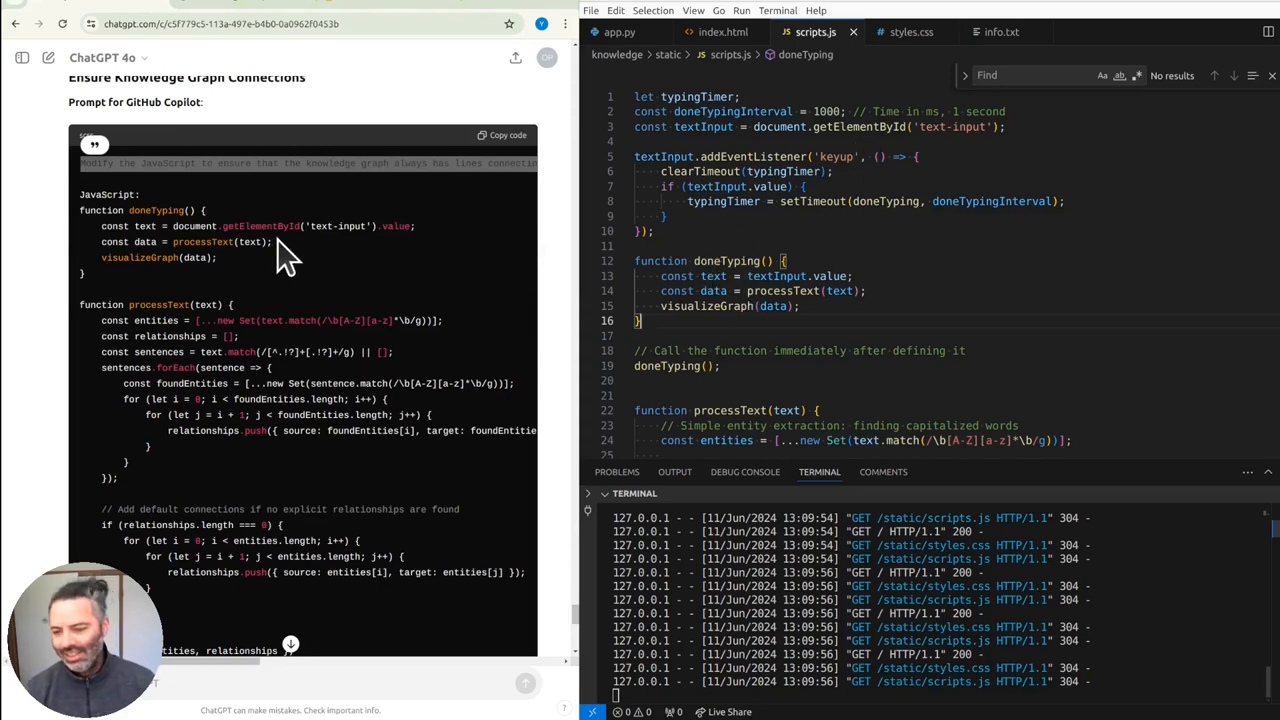
mouse_move(490, 245)
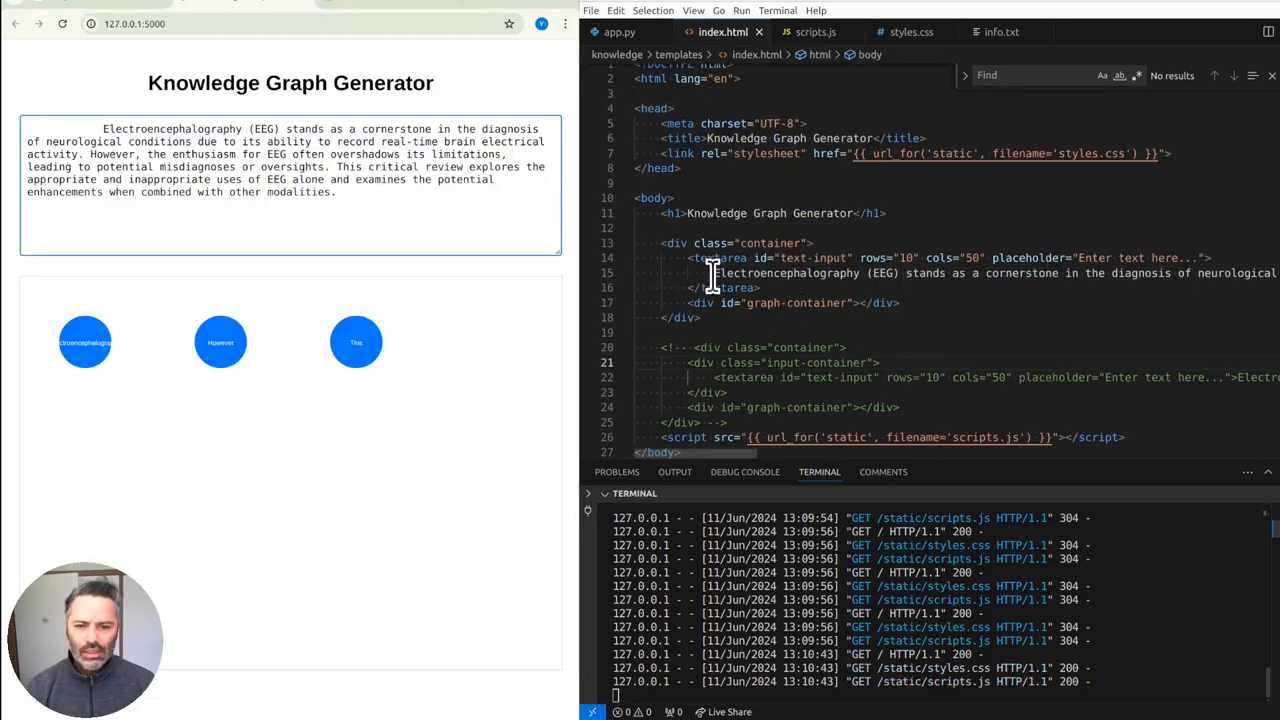
- Edit the EEG paragraph inside the index.html textarea to remove its leading indentation
left_click(700, 272)
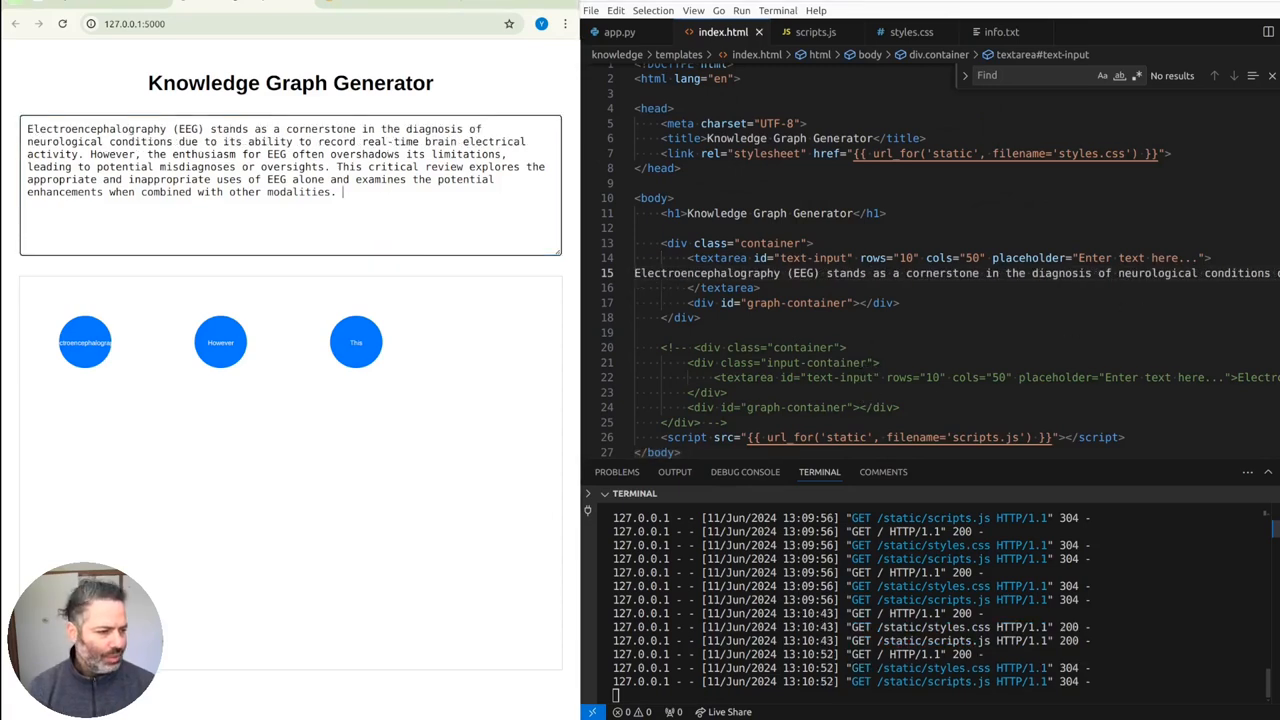
mouse_move(1031, 283)
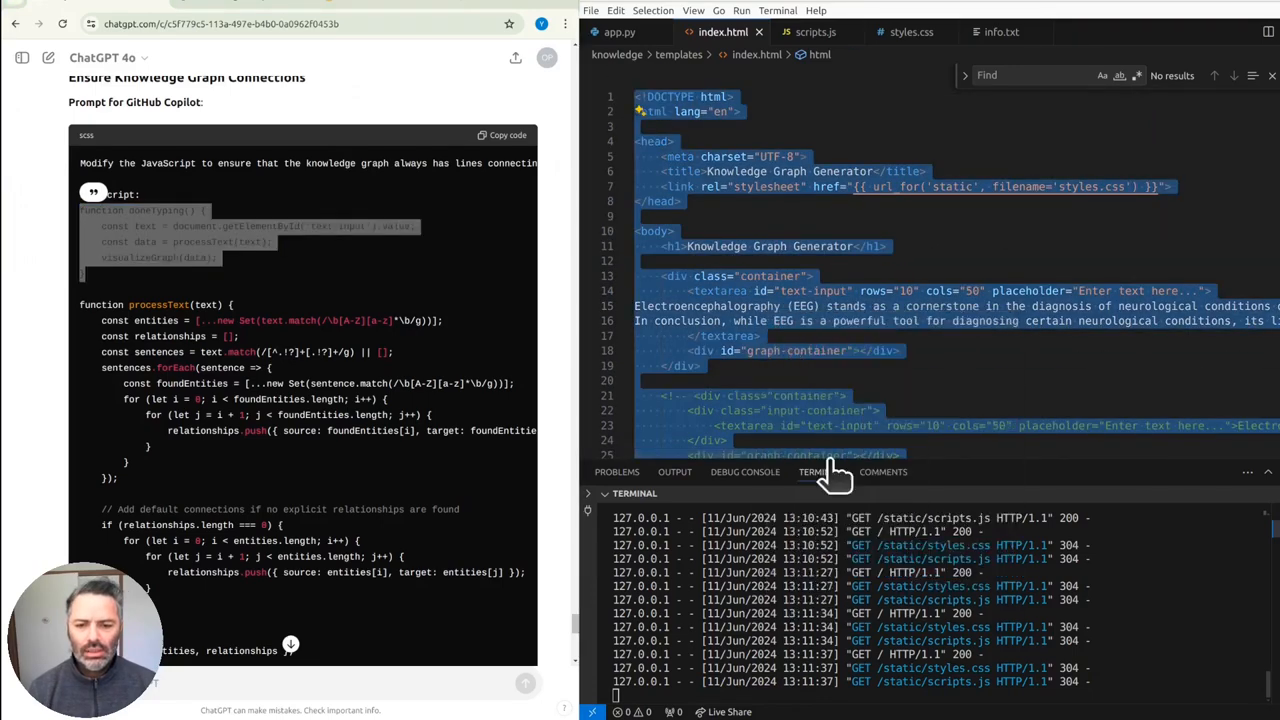
- Paste the 'In conclusion' EEG paragraph into the index.html textarea and save
left_click(816, 31)
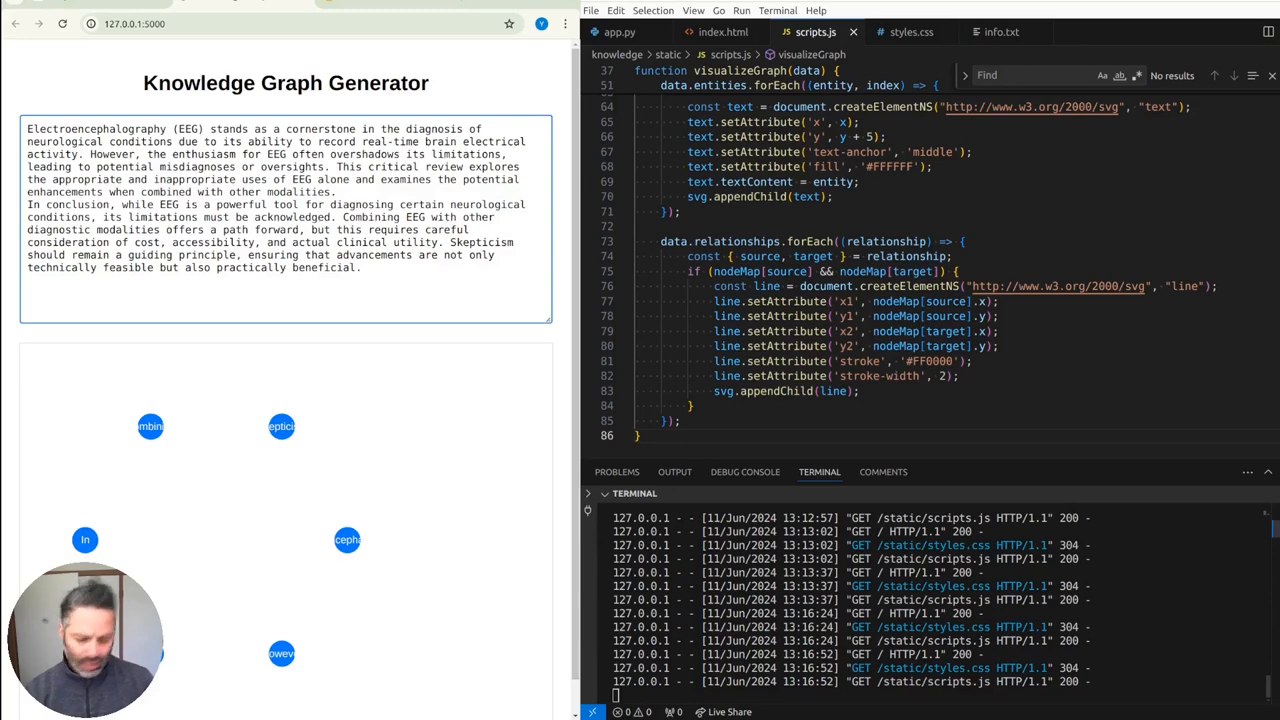
- Scroll through the longer EEG text on the reloaded generator page
scroll("down", 3)
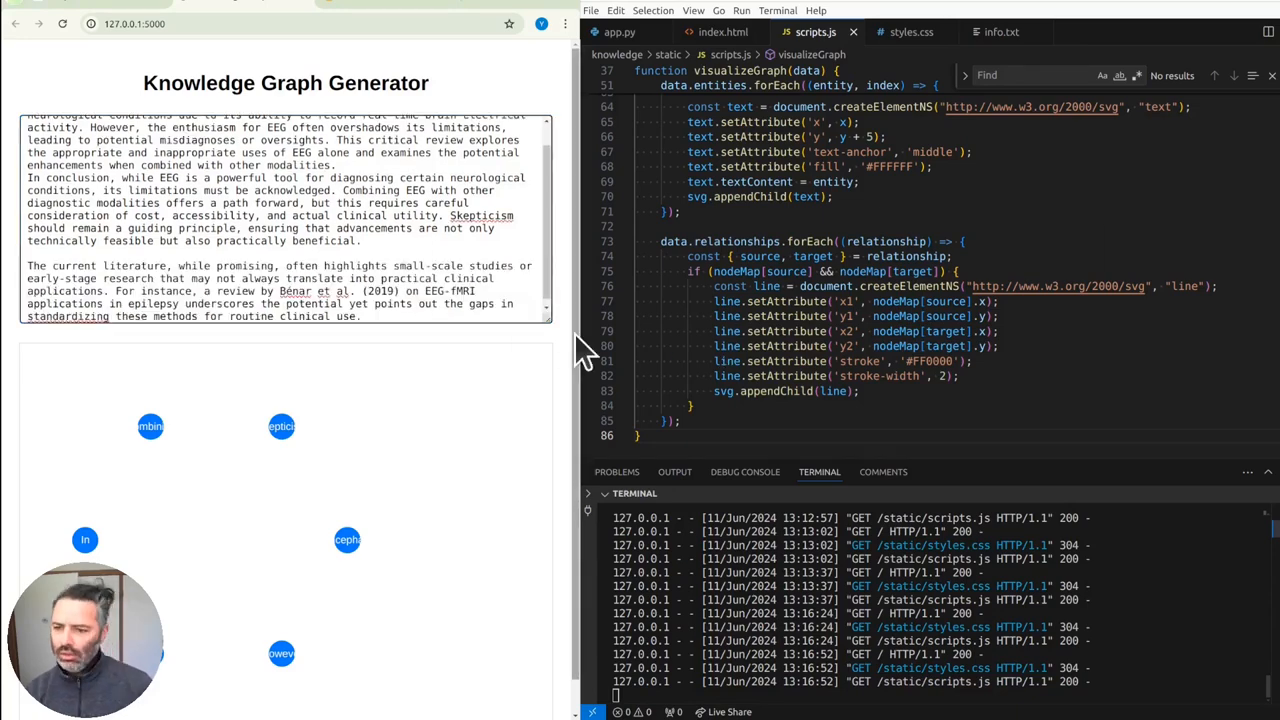
scroll("up", 3)
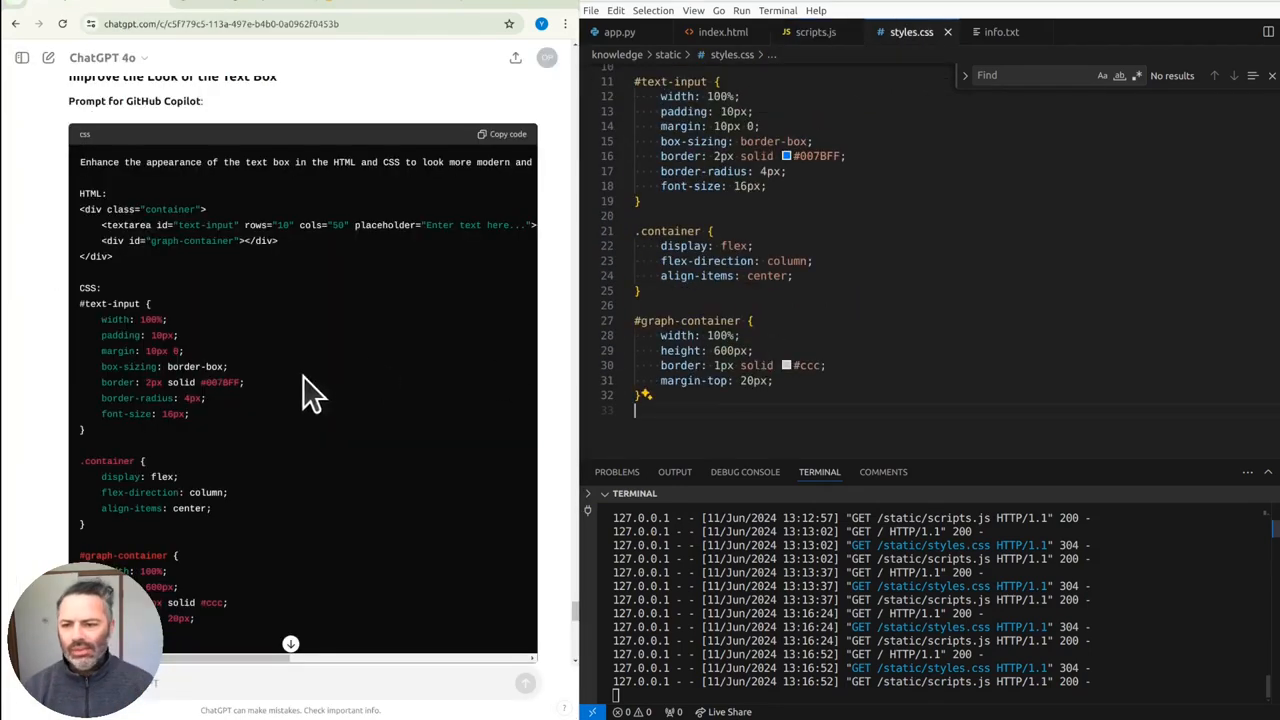
- Scroll to the tree-like draggable layout reply and highlight the traditional graph layout phrase
scroll("up", 3)
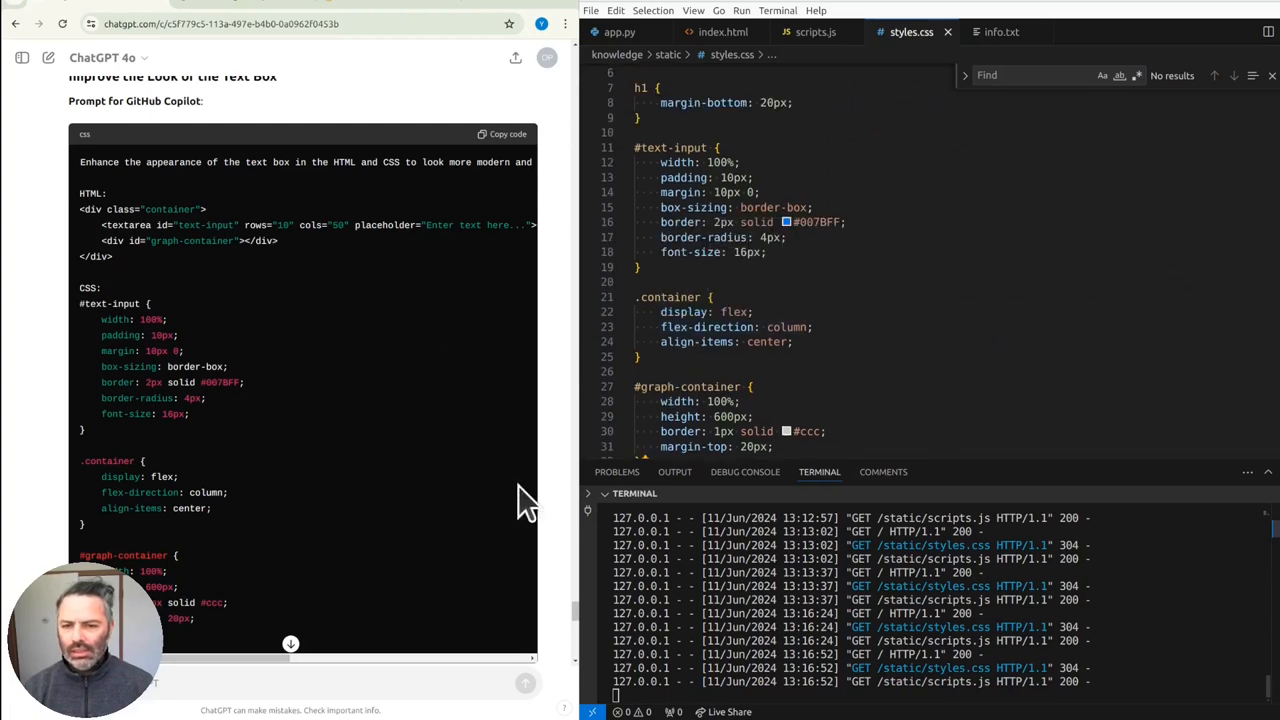
mouse_move(250, 472)
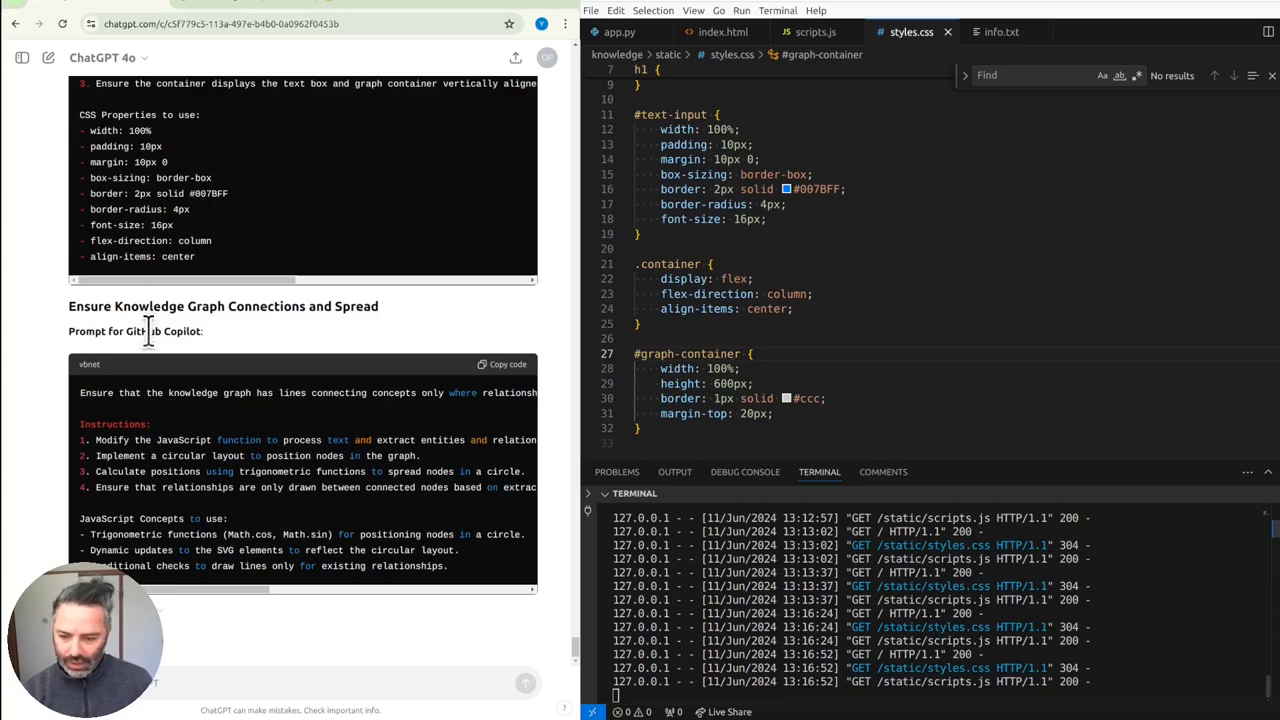
scroll("down", 3)
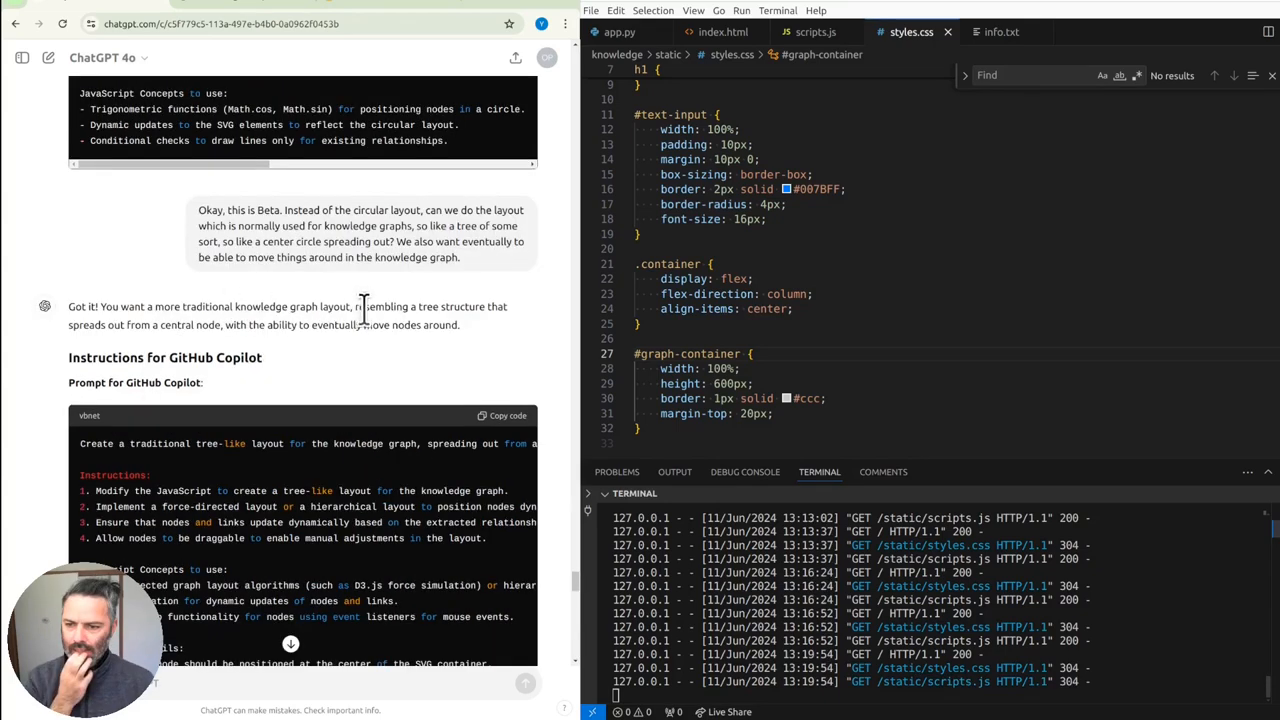
left_click_drag(155, 306, 335, 306)
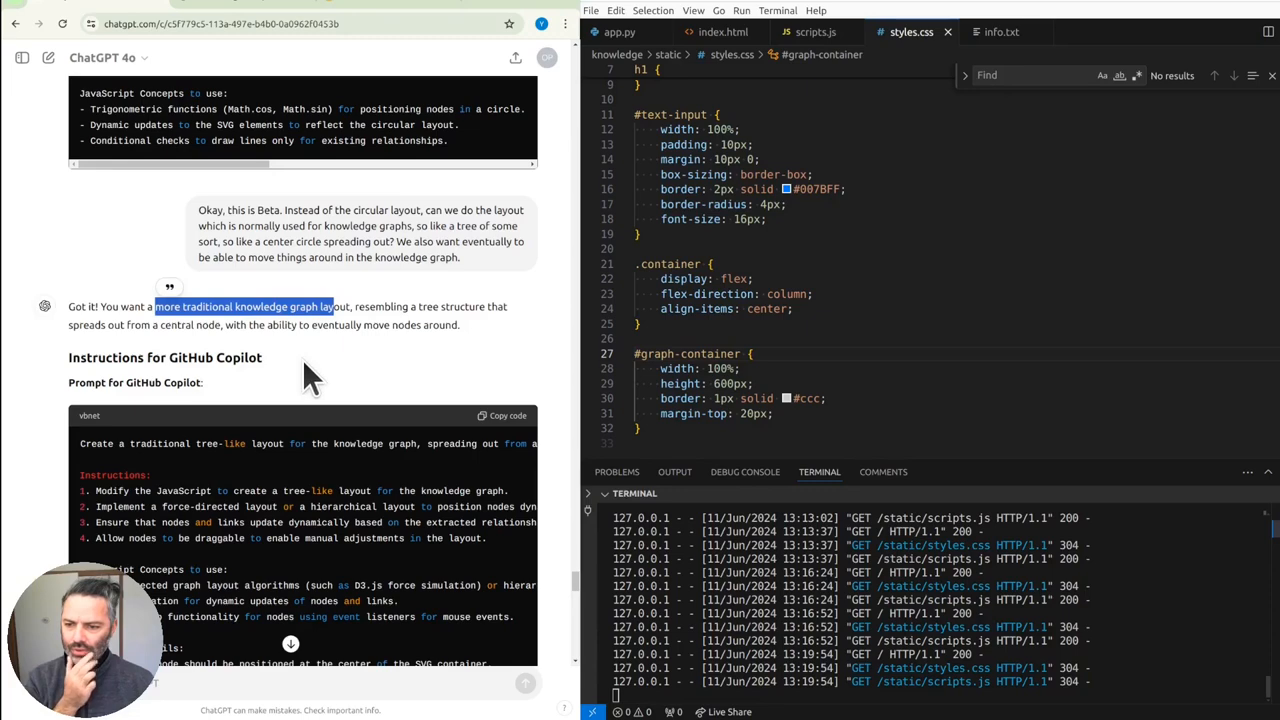
scroll("down", 3)
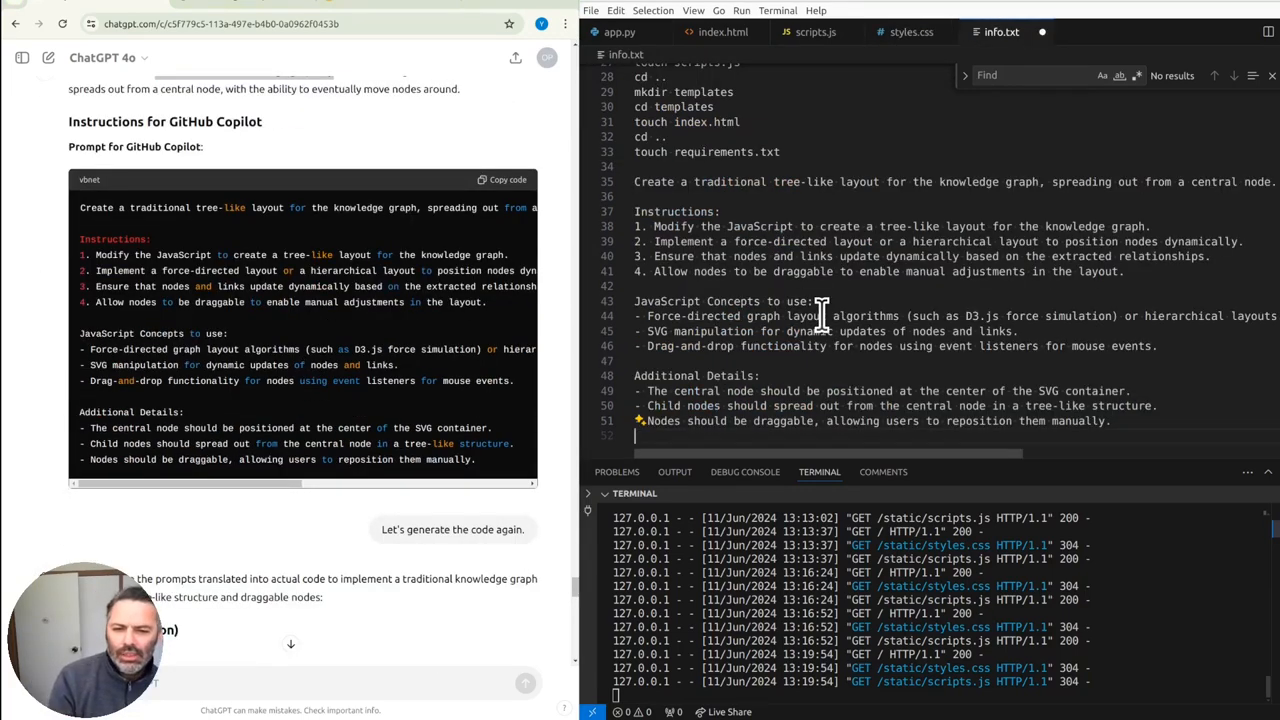
mouse_move(750, 255)
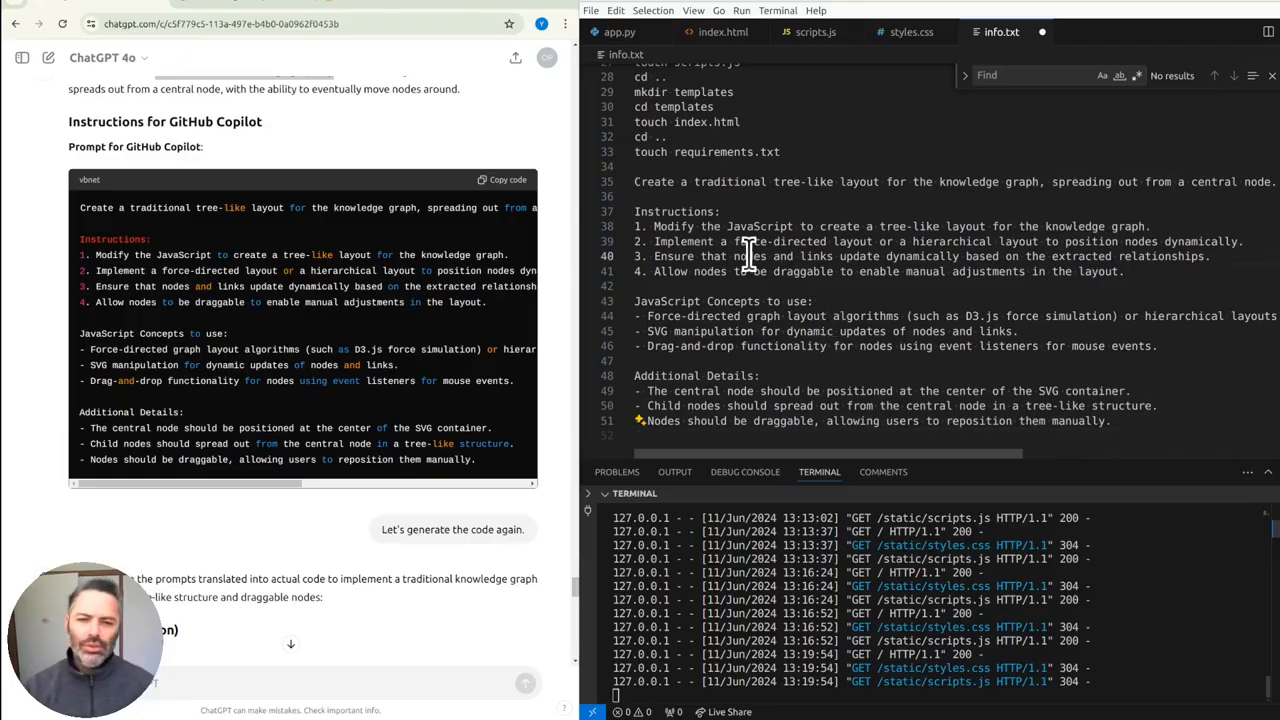
- Paste the tree-like layout Copilot prompt into info.txt and scroll through it
left_click(815, 31)
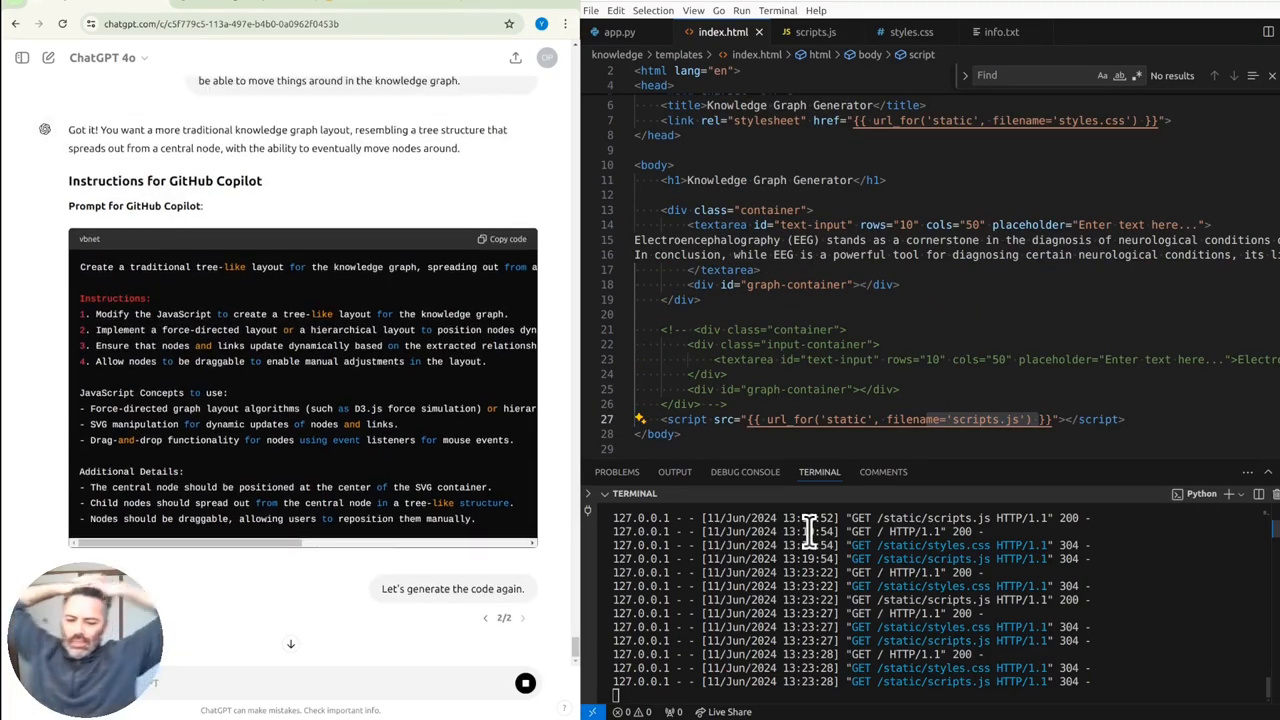
scroll("down", 3)
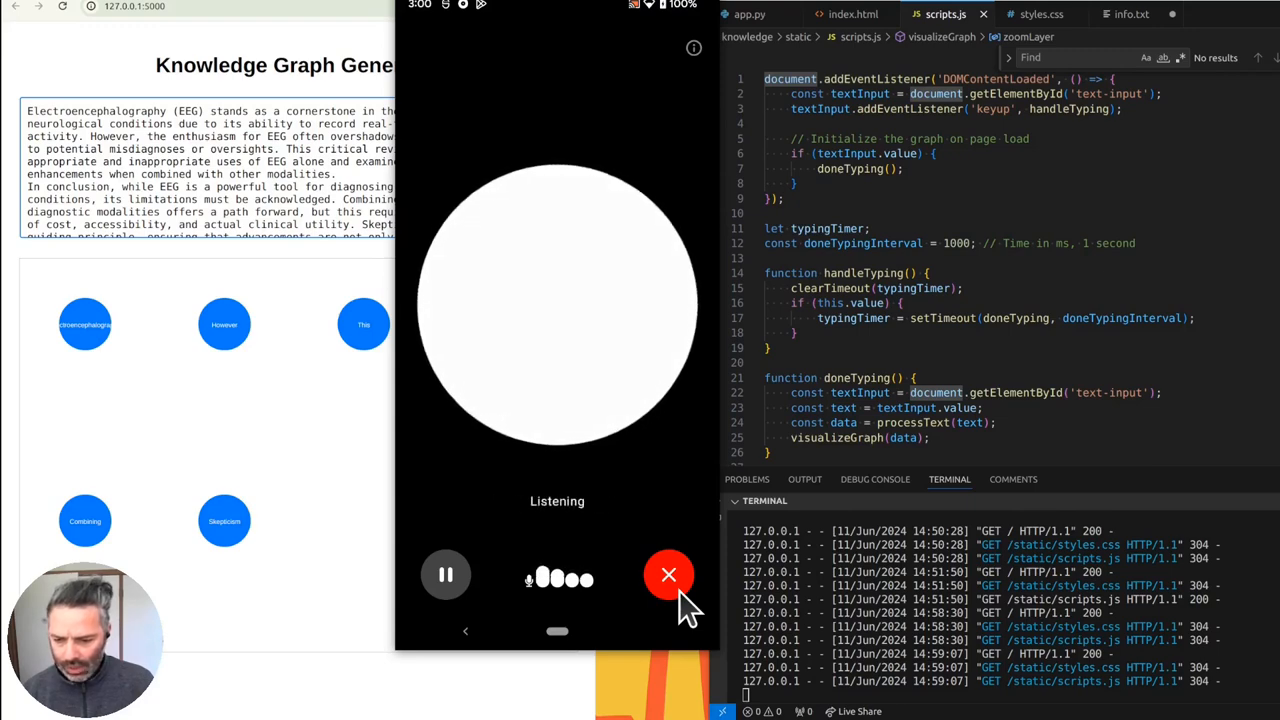
- End voice mode, open and close the chat list, and scroll the written explanation
left_click(668, 574)
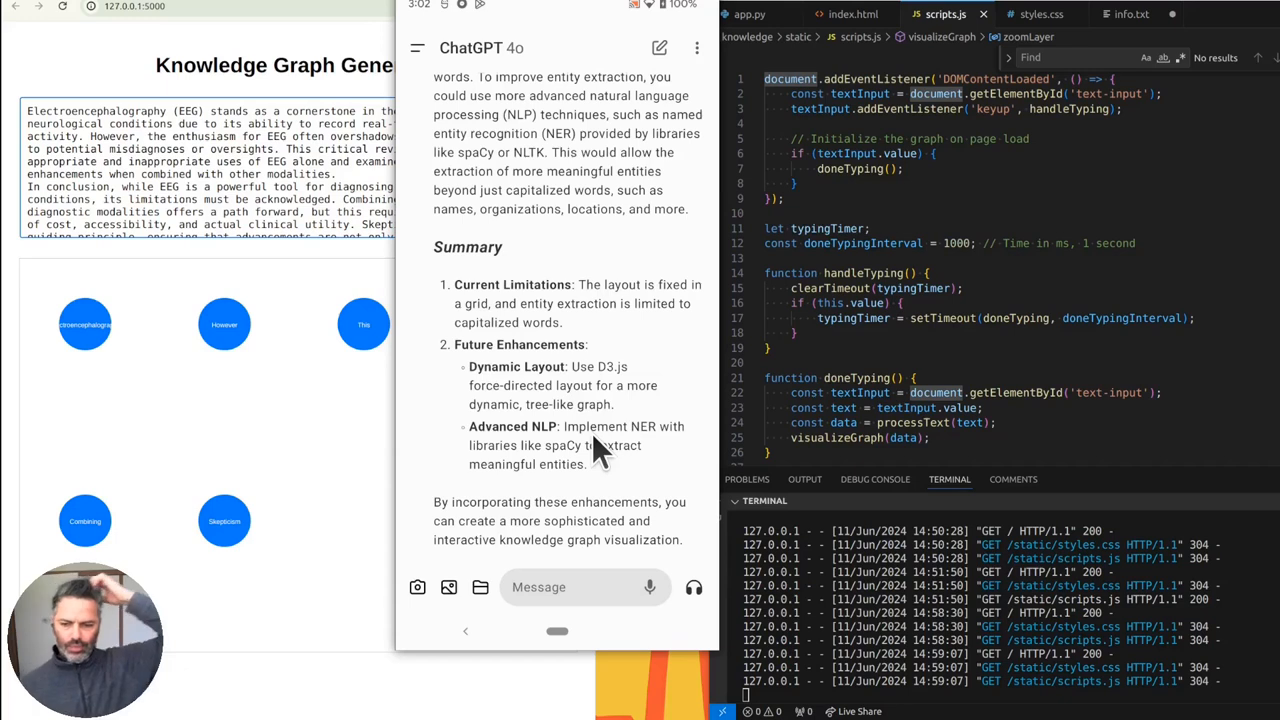
mouse_move(548, 477)
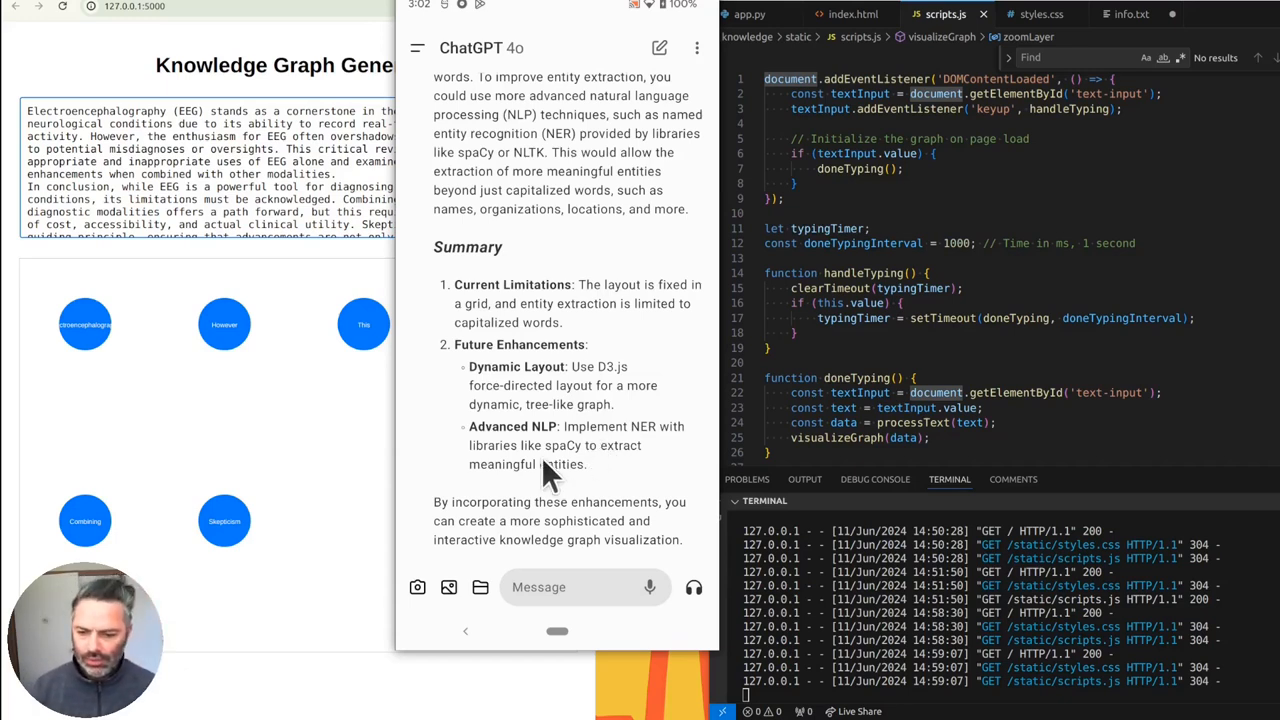
mouse_move(565, 470)
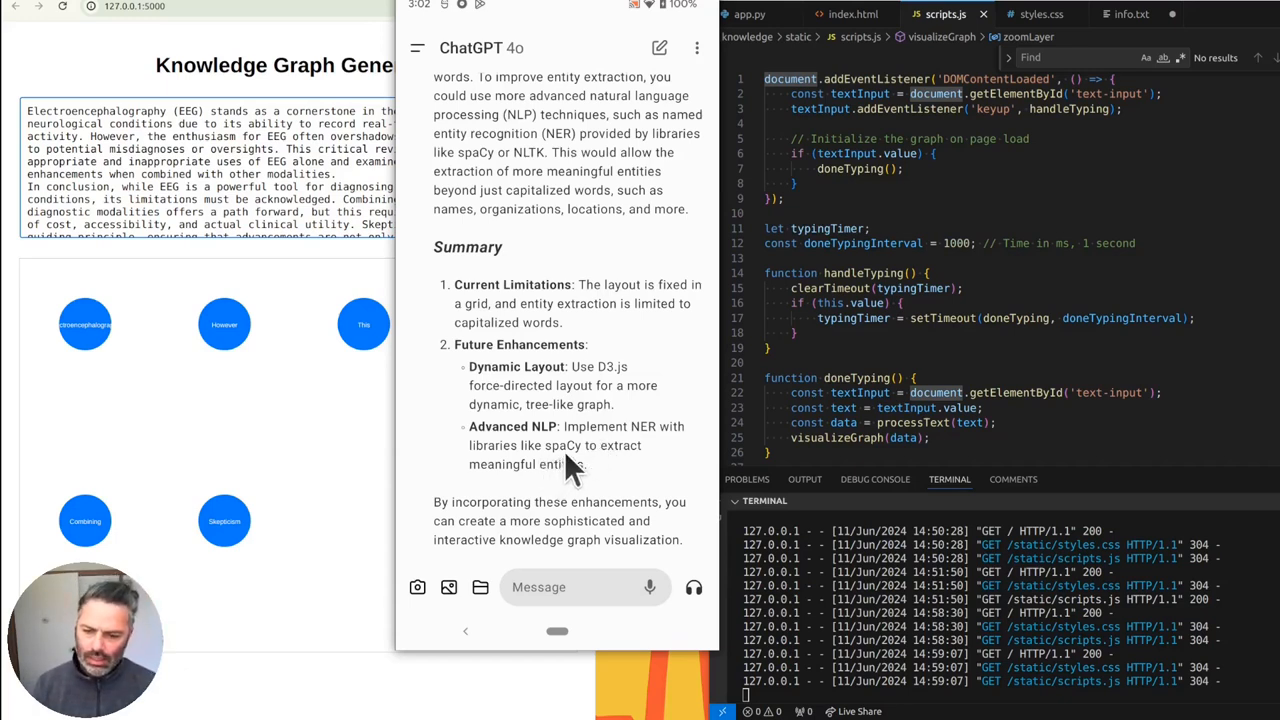
mouse_move(595, 435)
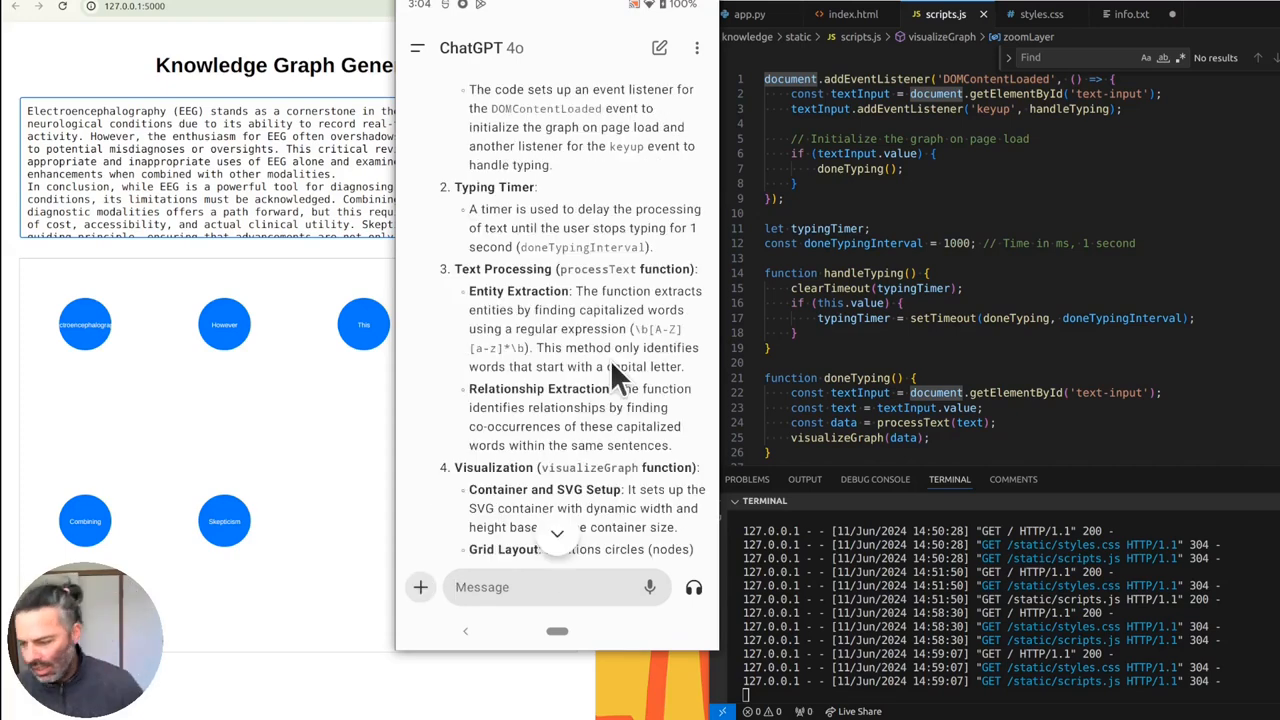
mouse_move(525, 430)
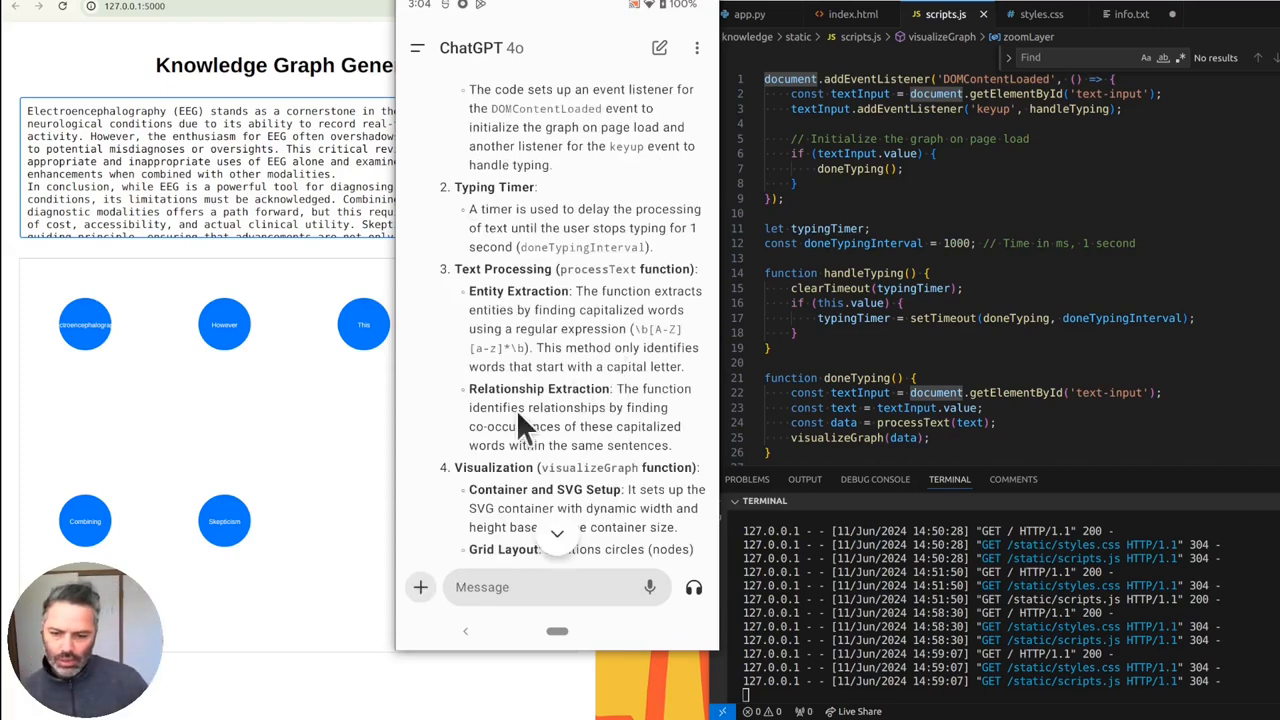
left_click(417, 47)
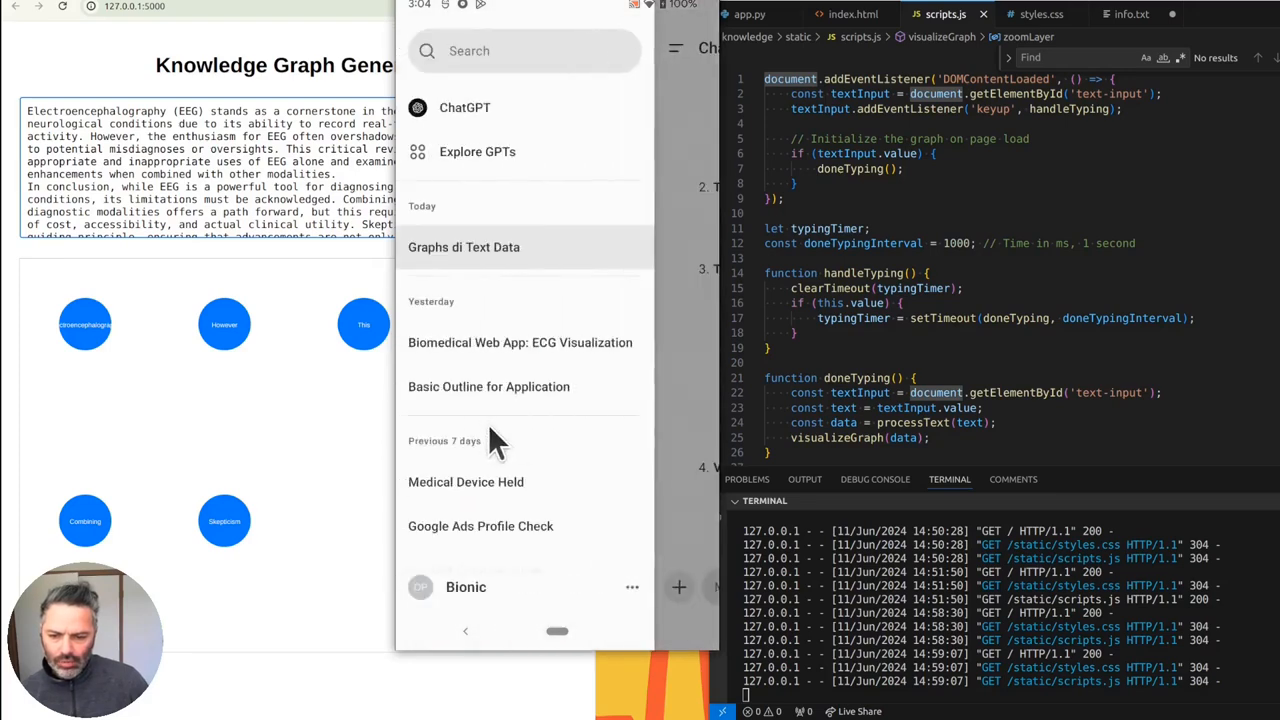
left_click(463, 247)
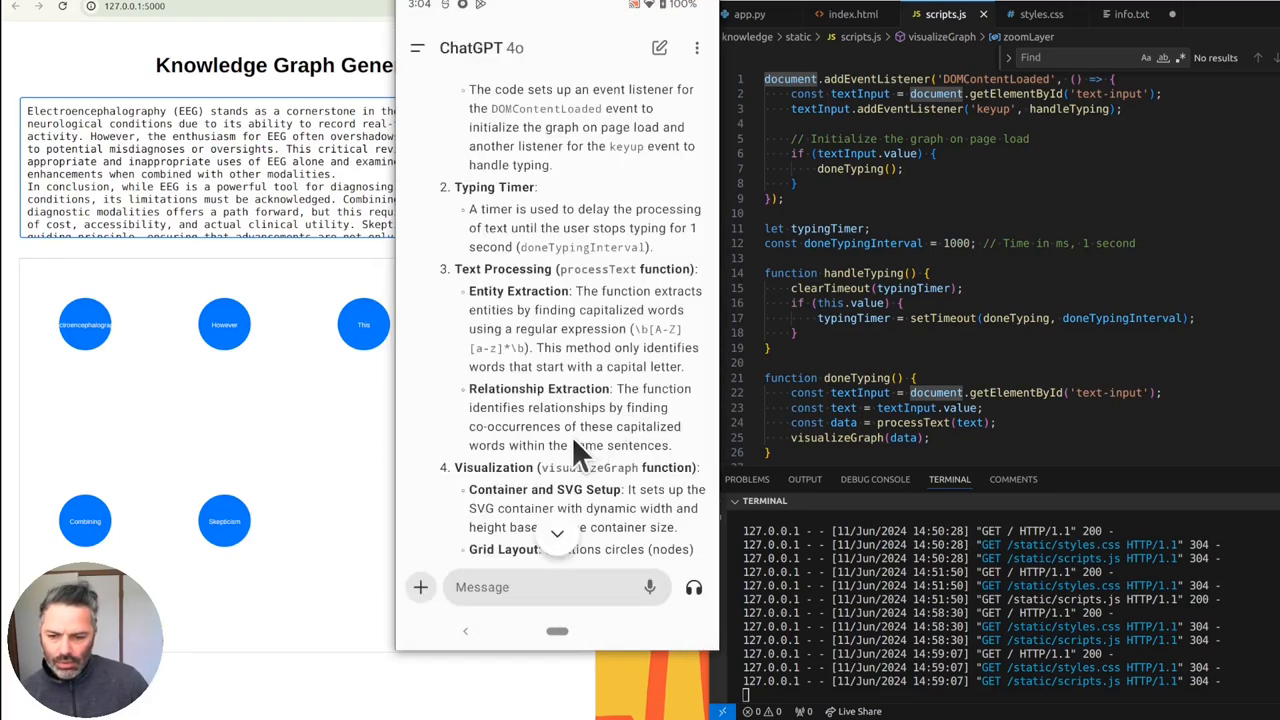
scroll("down", 3)
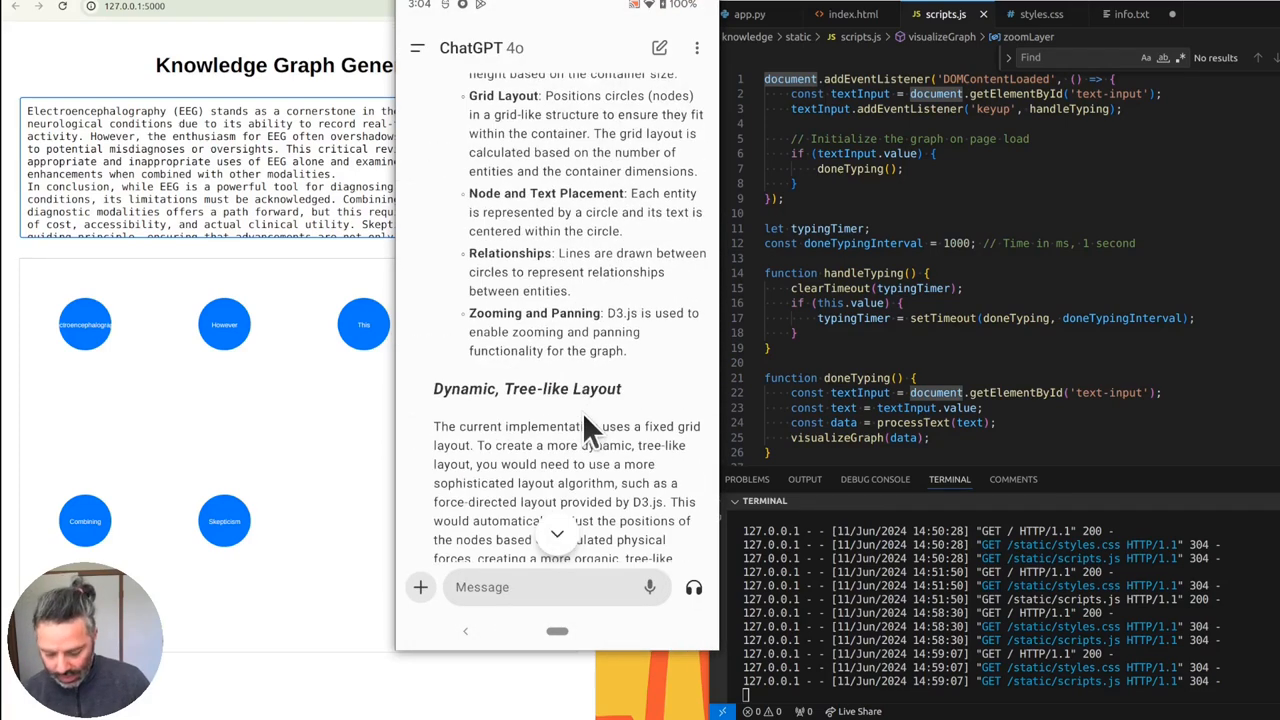
scroll("down", 3)
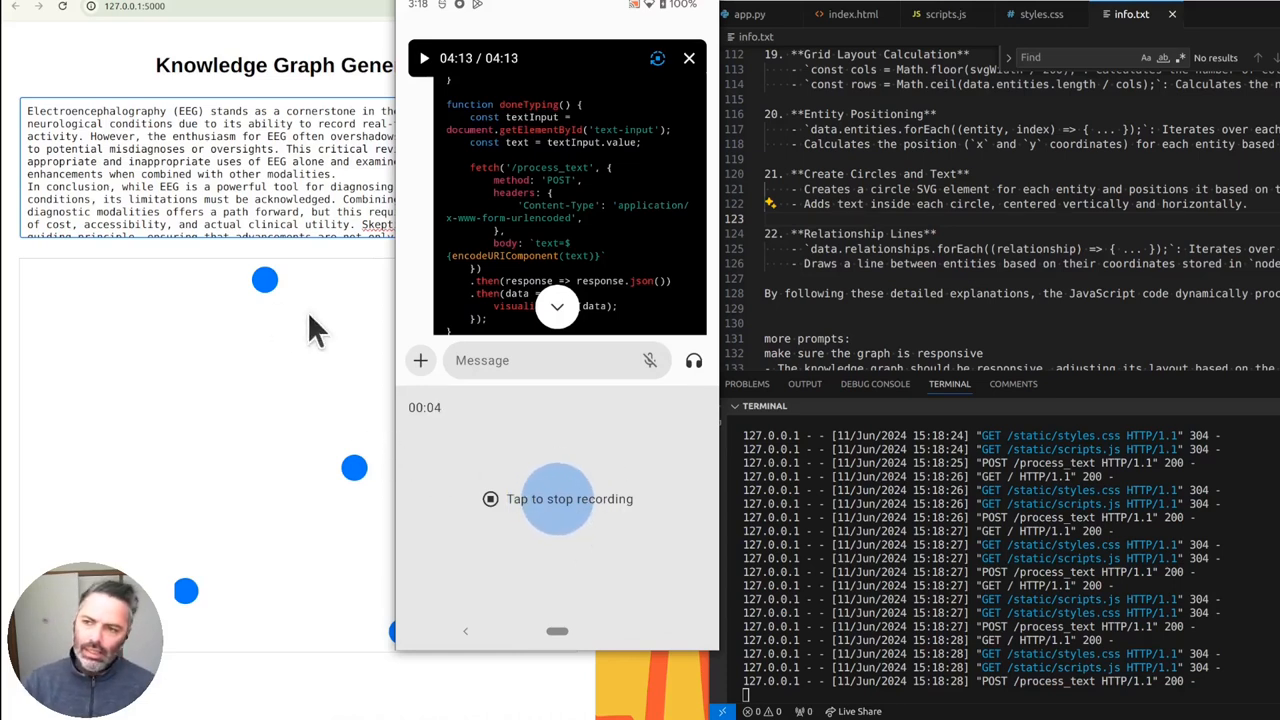
mouse_move(265, 280)
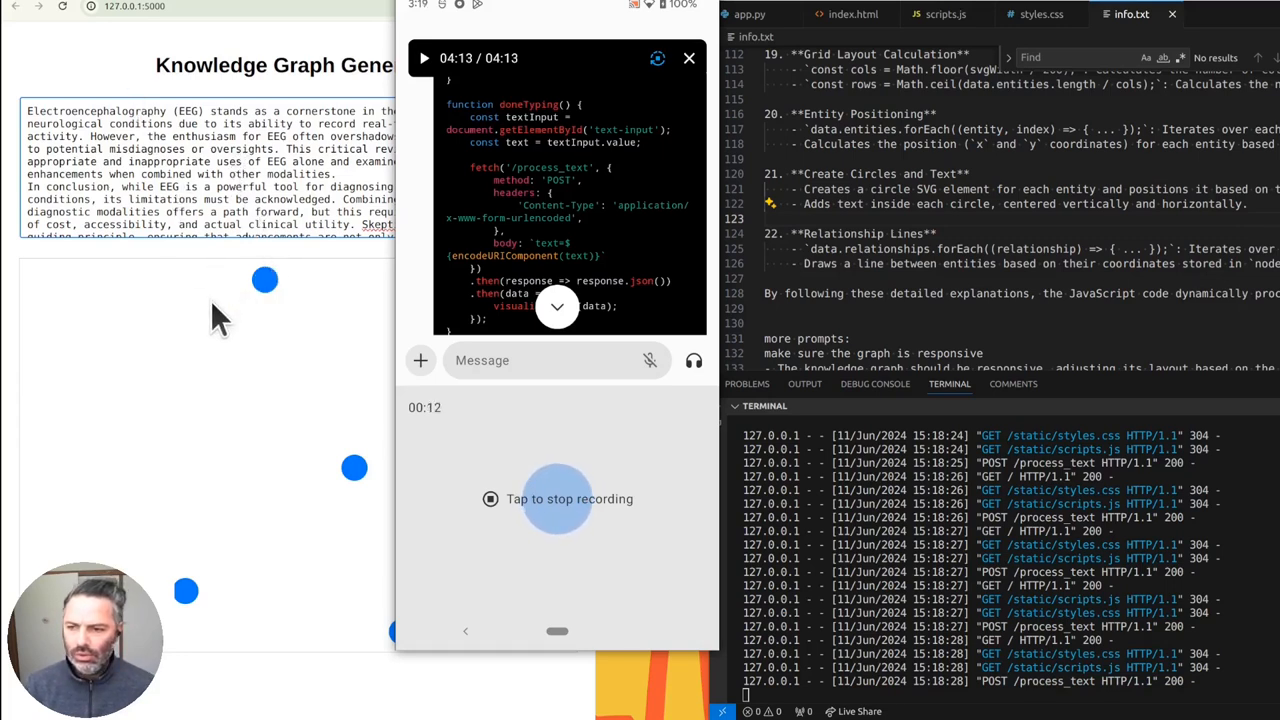
mouse_move(250, 470)
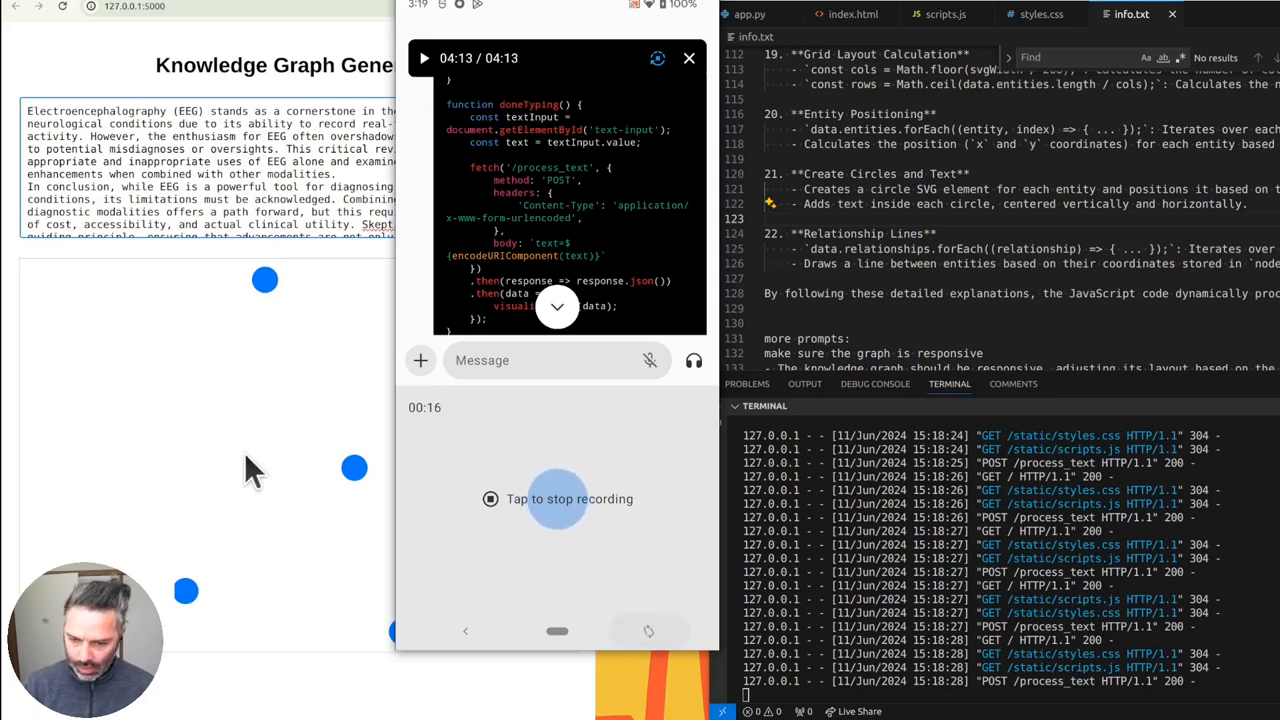
mouse_move(335, 305)
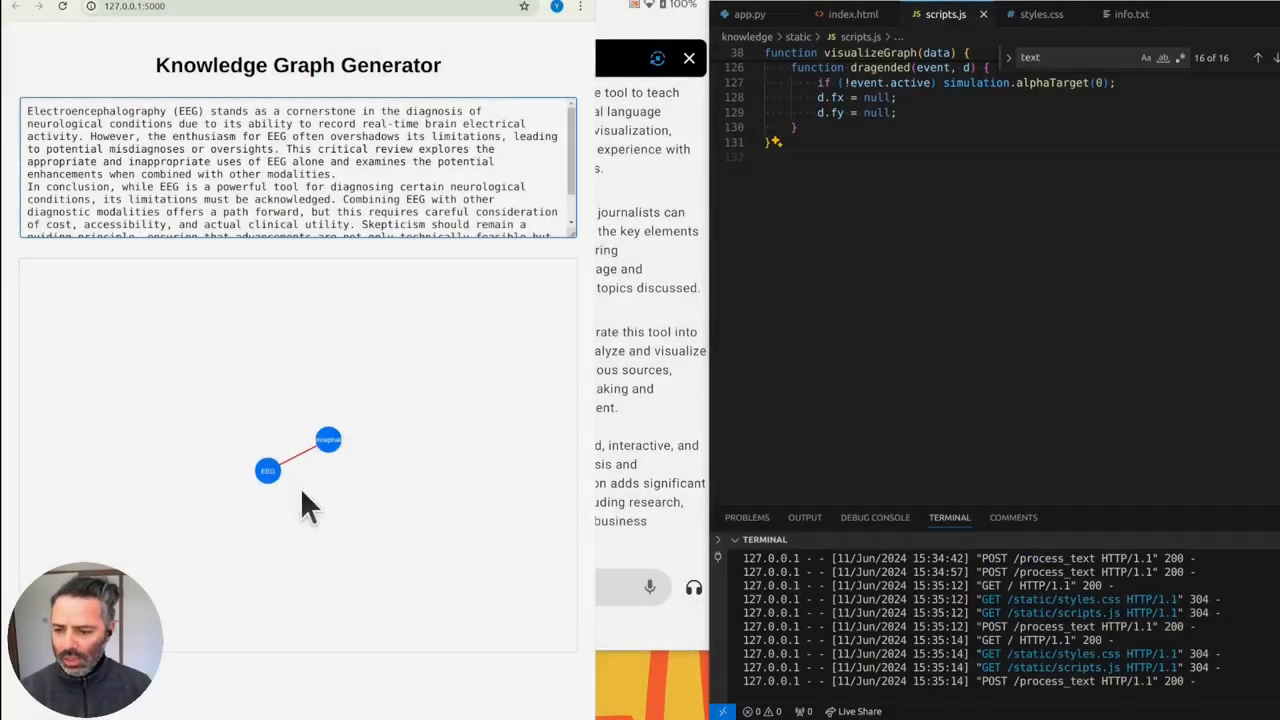
mouse_move(370, 410)
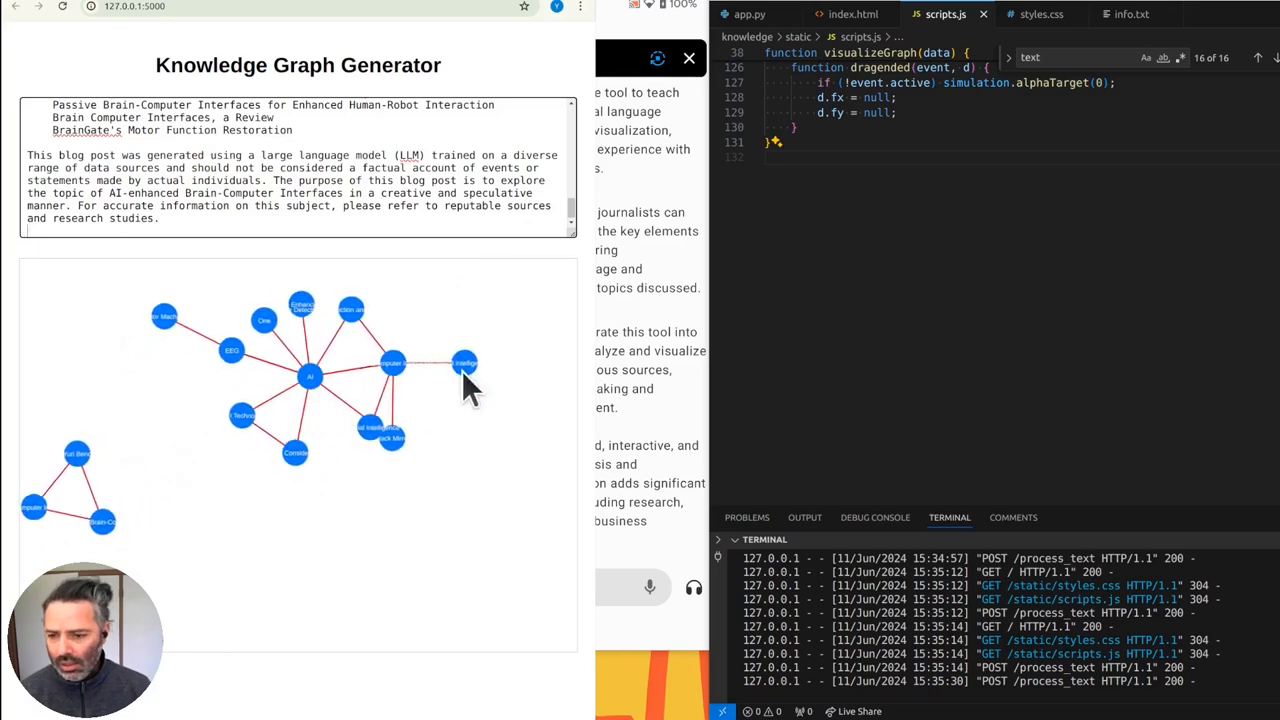
mouse_move(440, 388)
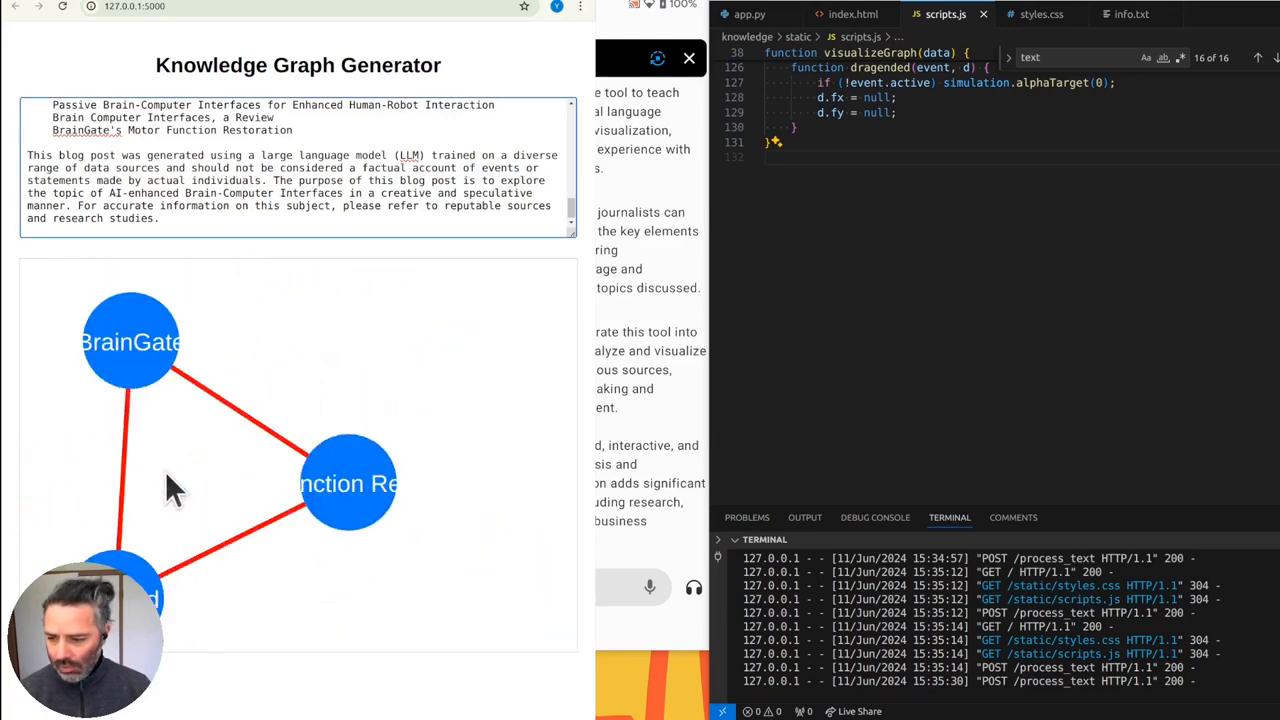
mouse_move(335, 485)
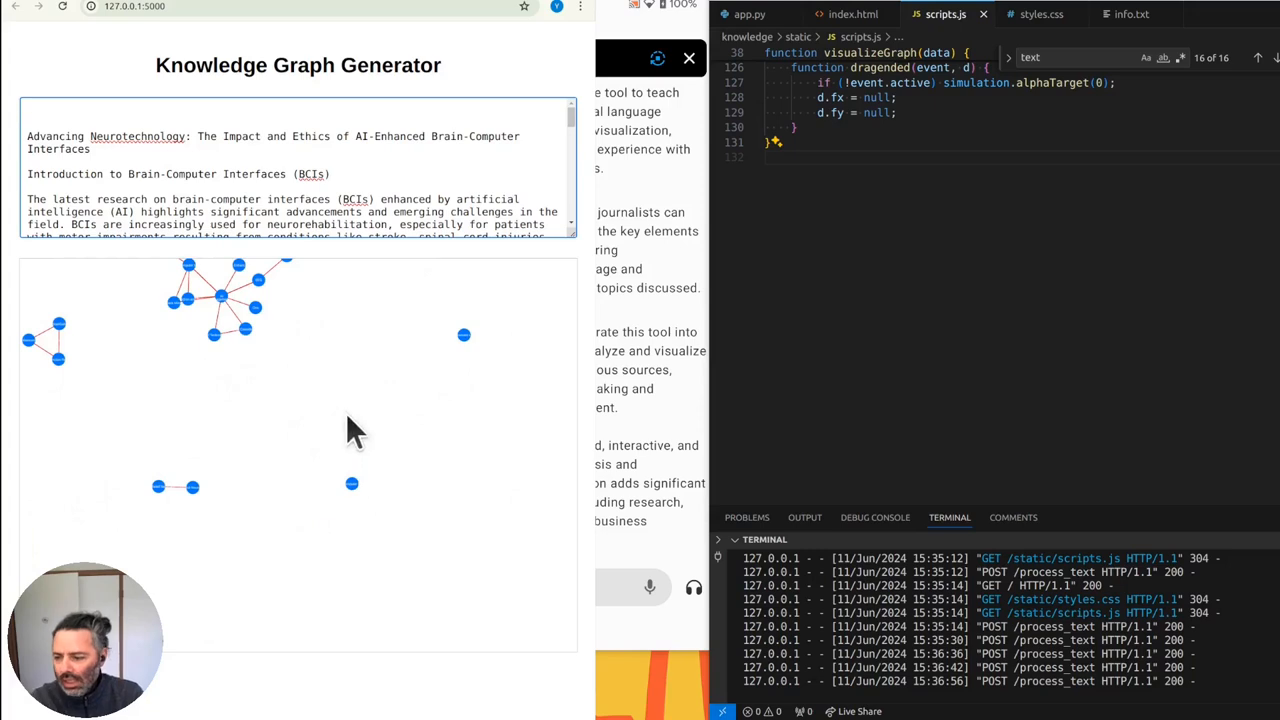
- Select the textarea to swap in a new article for graphing
left_click(351, 484)
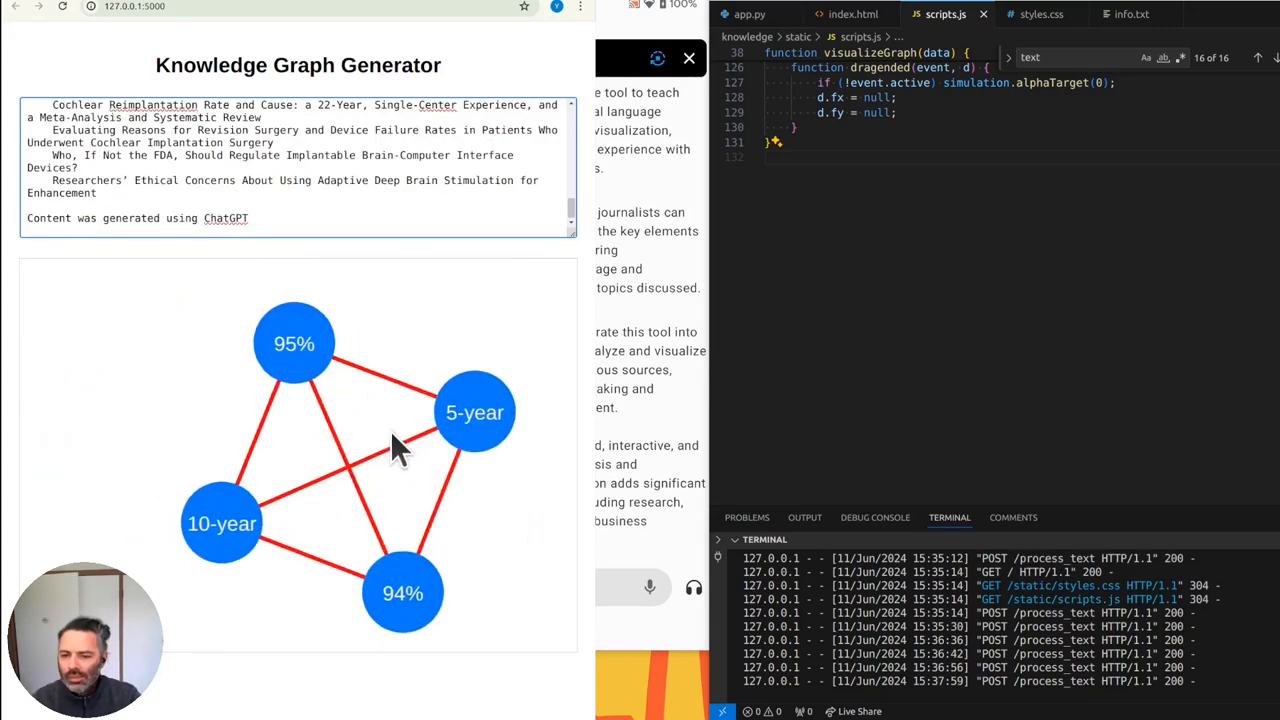
mouse_move(375, 445)
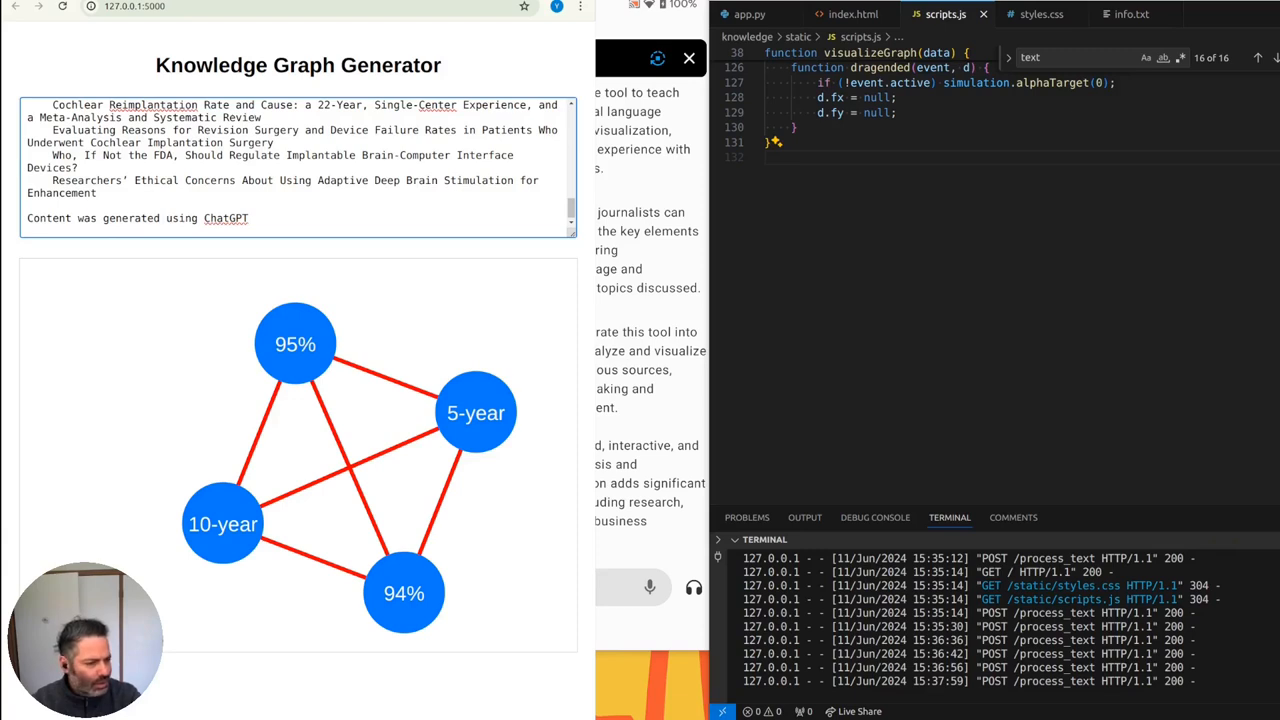
mouse_move(881, 489)
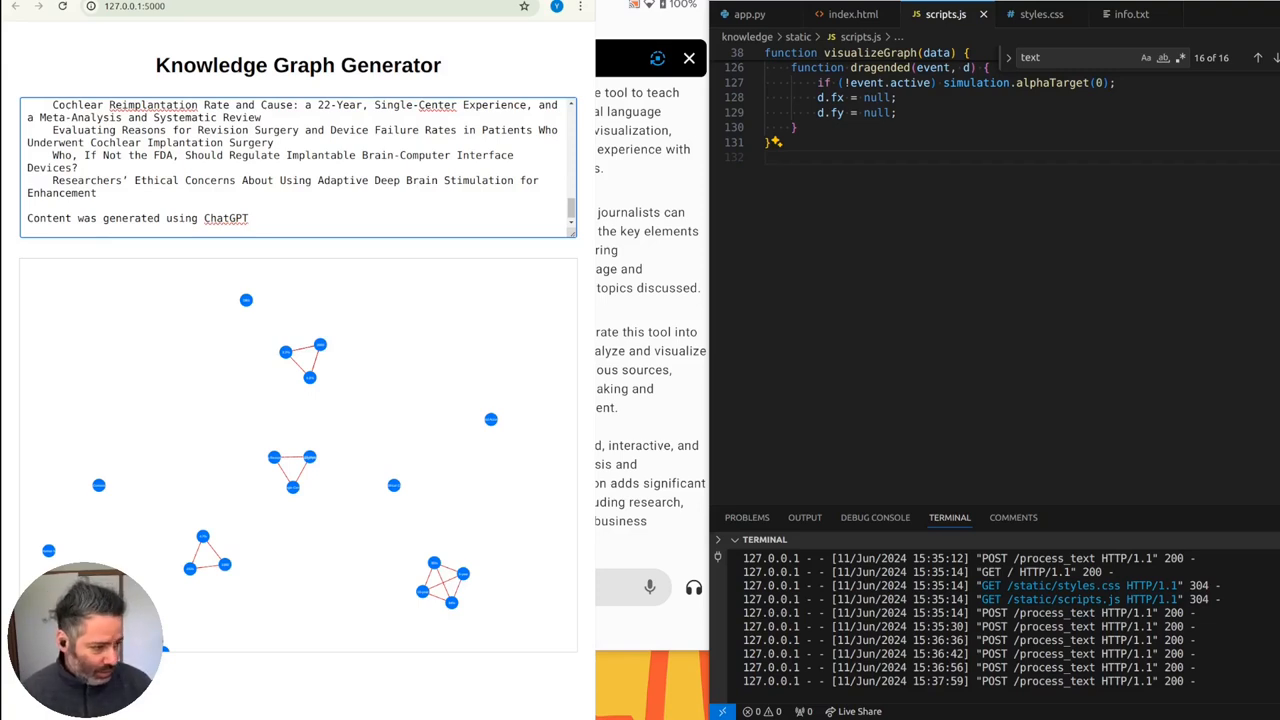
- Replace the textarea with the EEG literature article and scroll the resulting hub graph
key("ctrl+a")
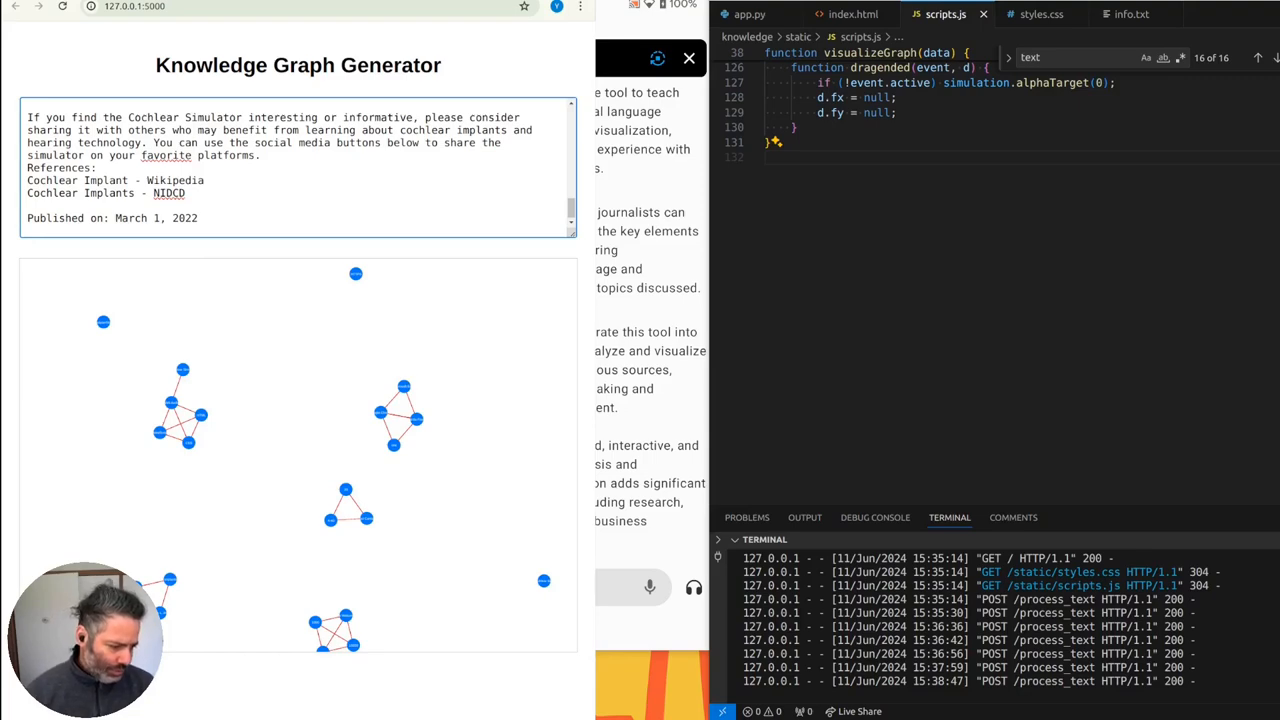
scroll("down", 3)
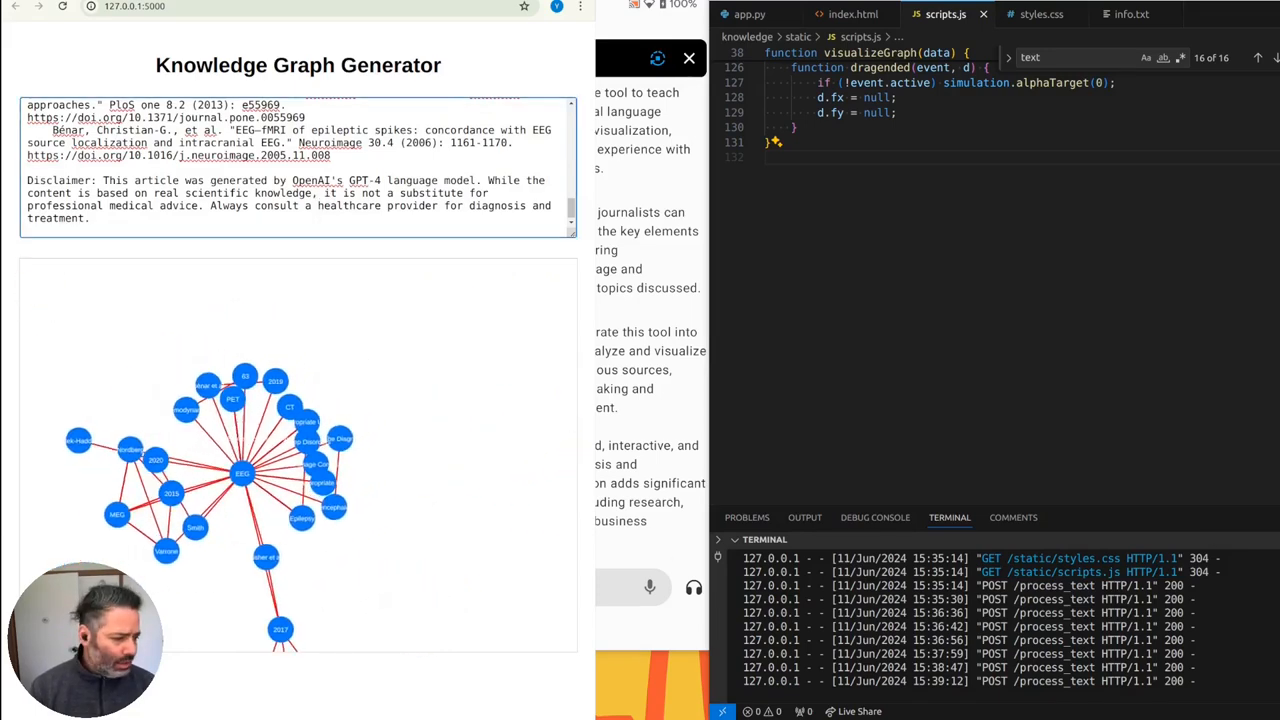
mouse_move(455, 440)
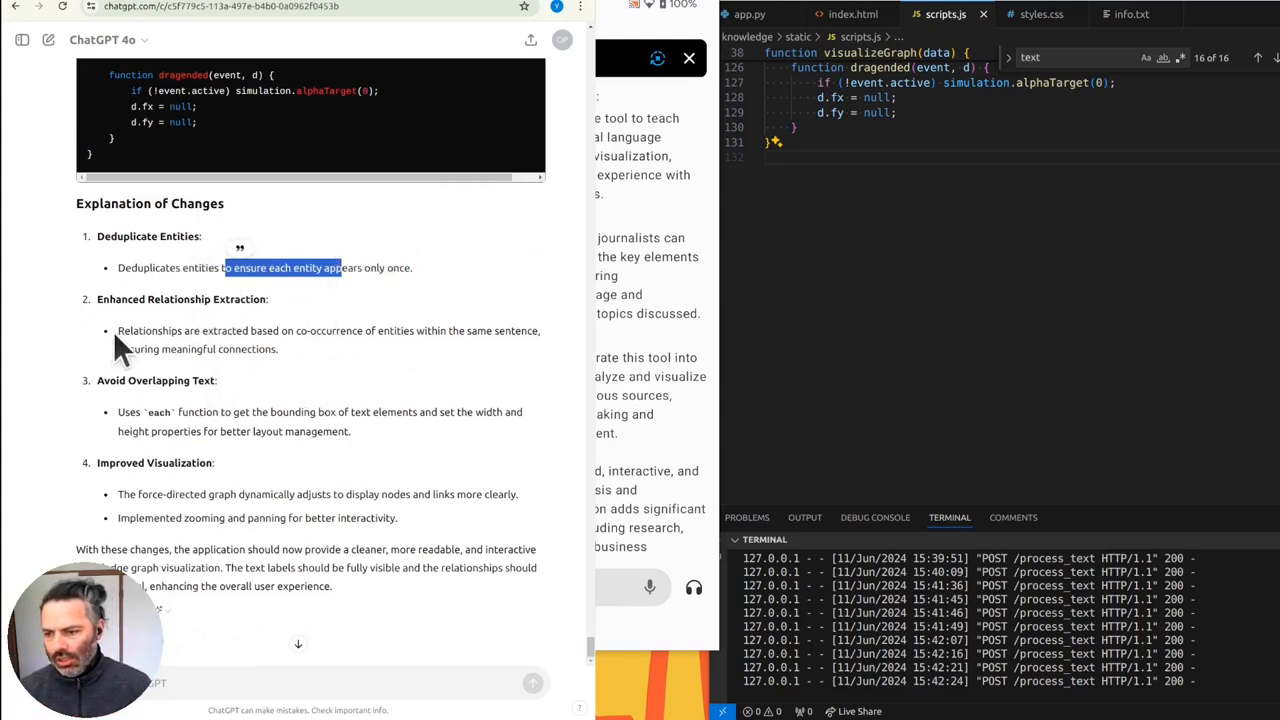
double_click(150, 330)
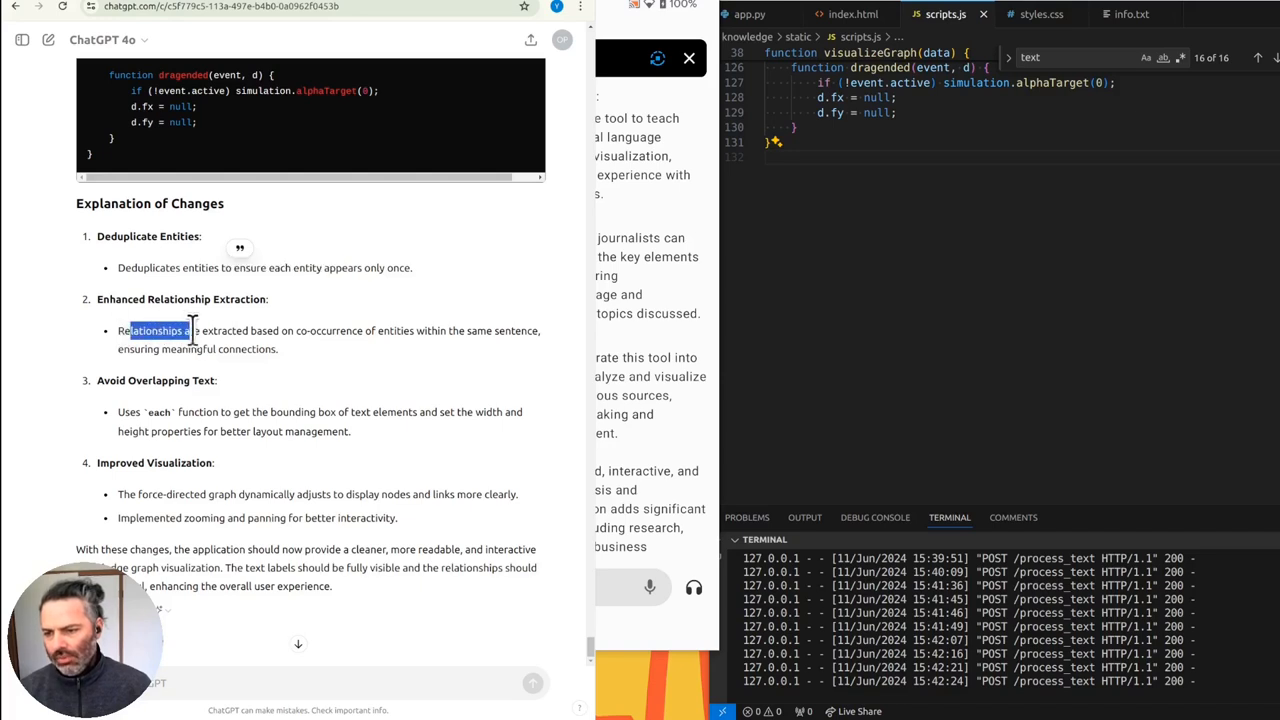
left_click_drag(180, 330, 252, 330)
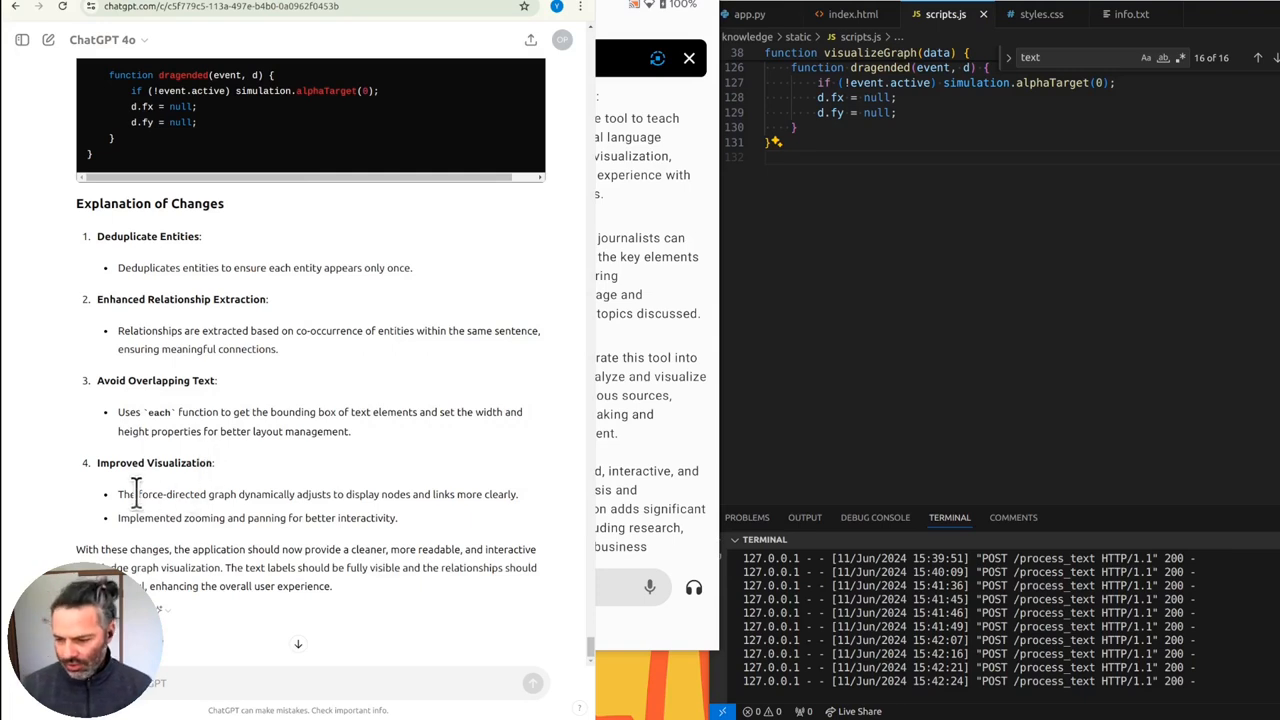
double_click(185, 494)
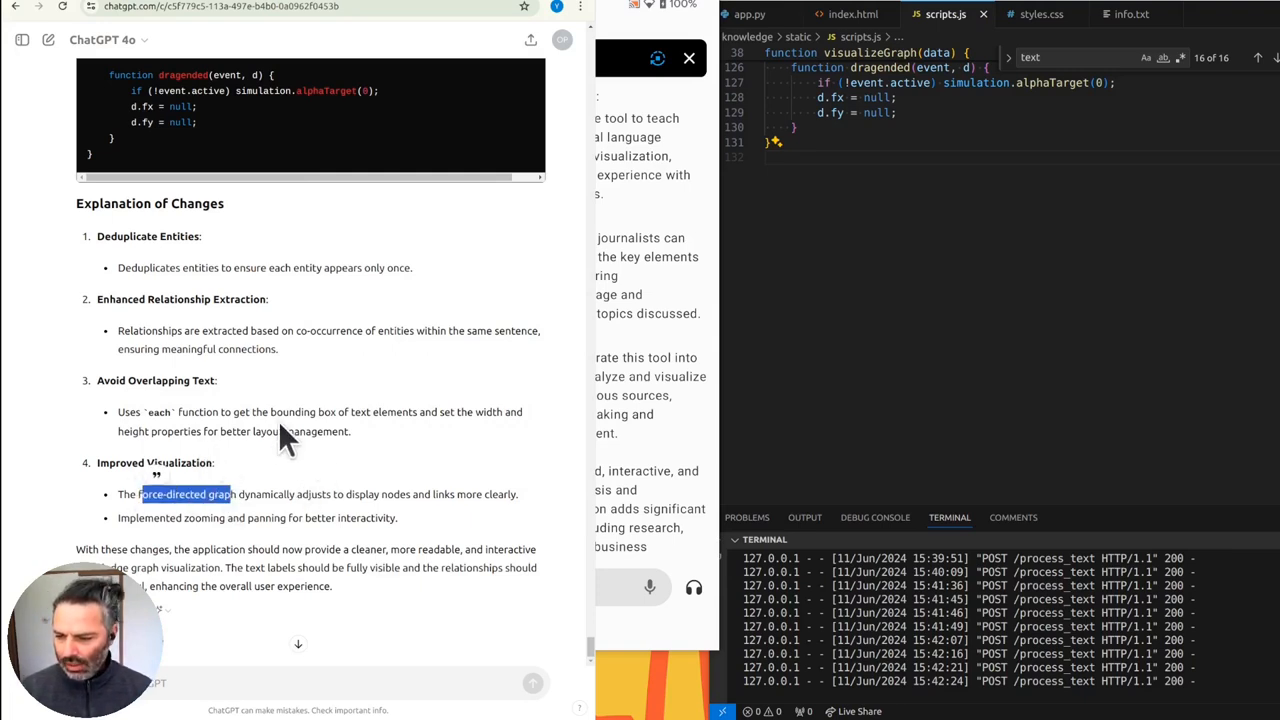
mouse_move(272, 470)
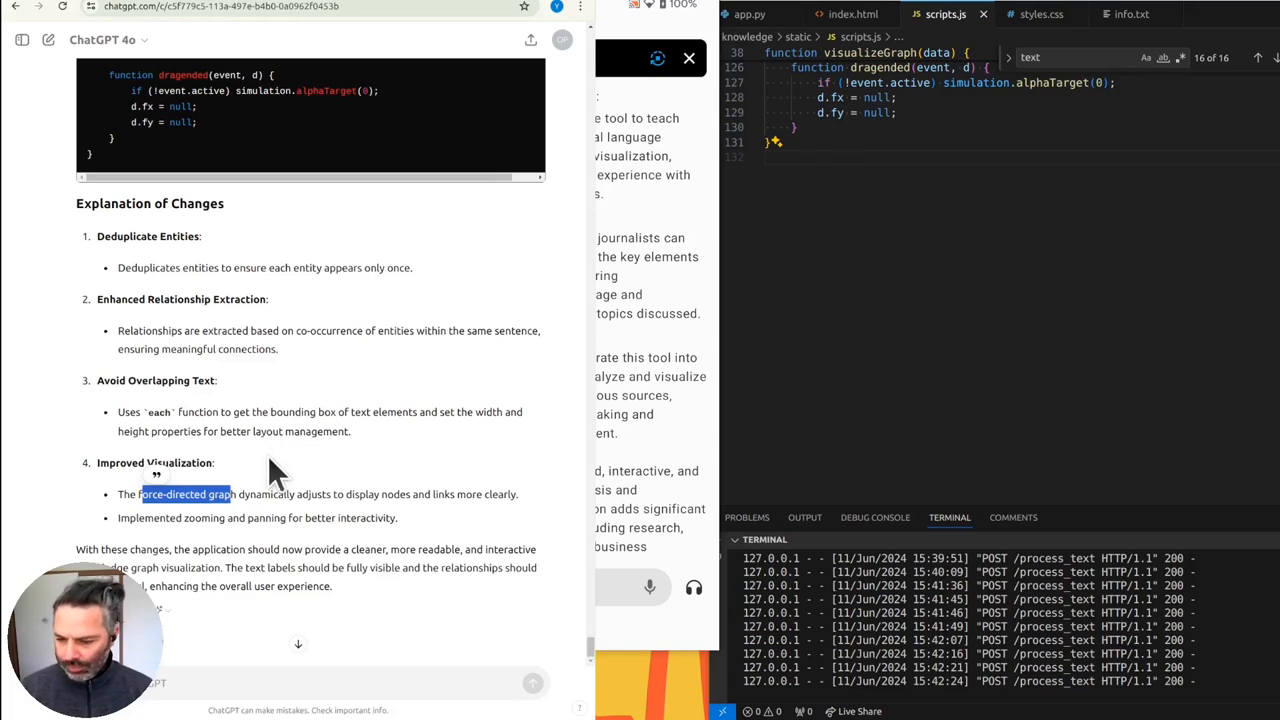
mouse_move(258, 478)
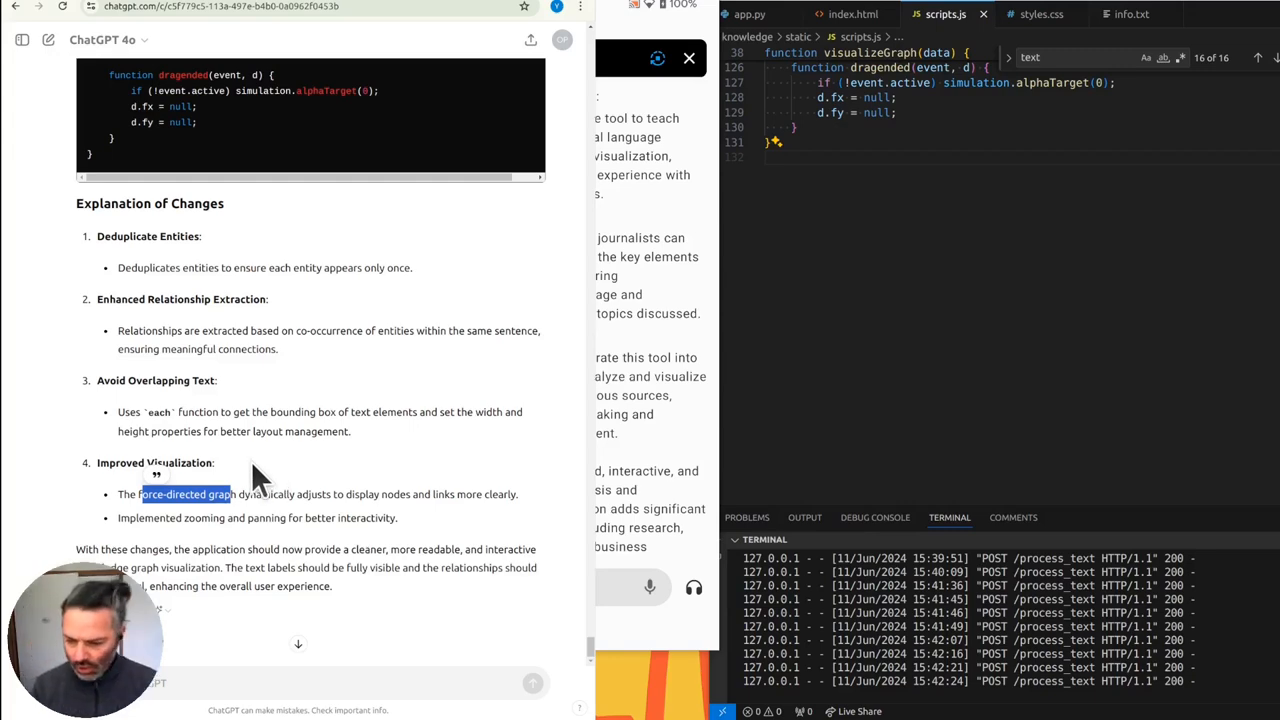
mouse_move(248, 490)
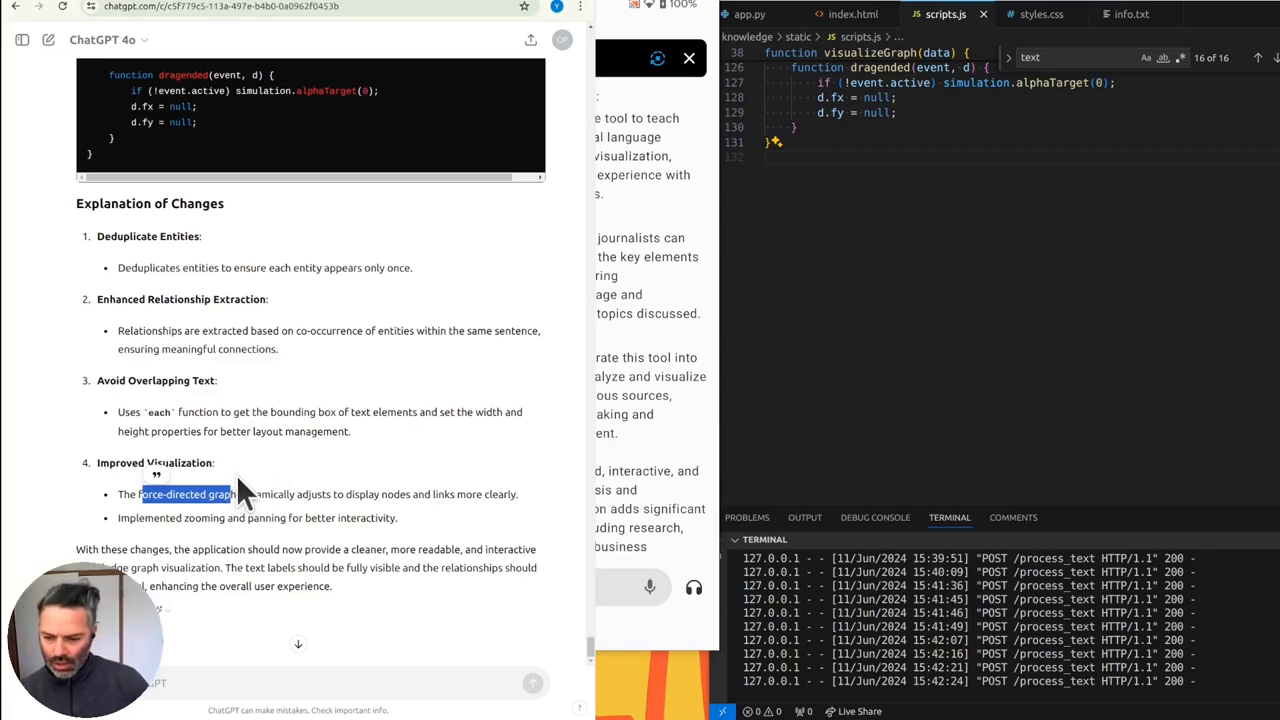
scroll("up", 3)
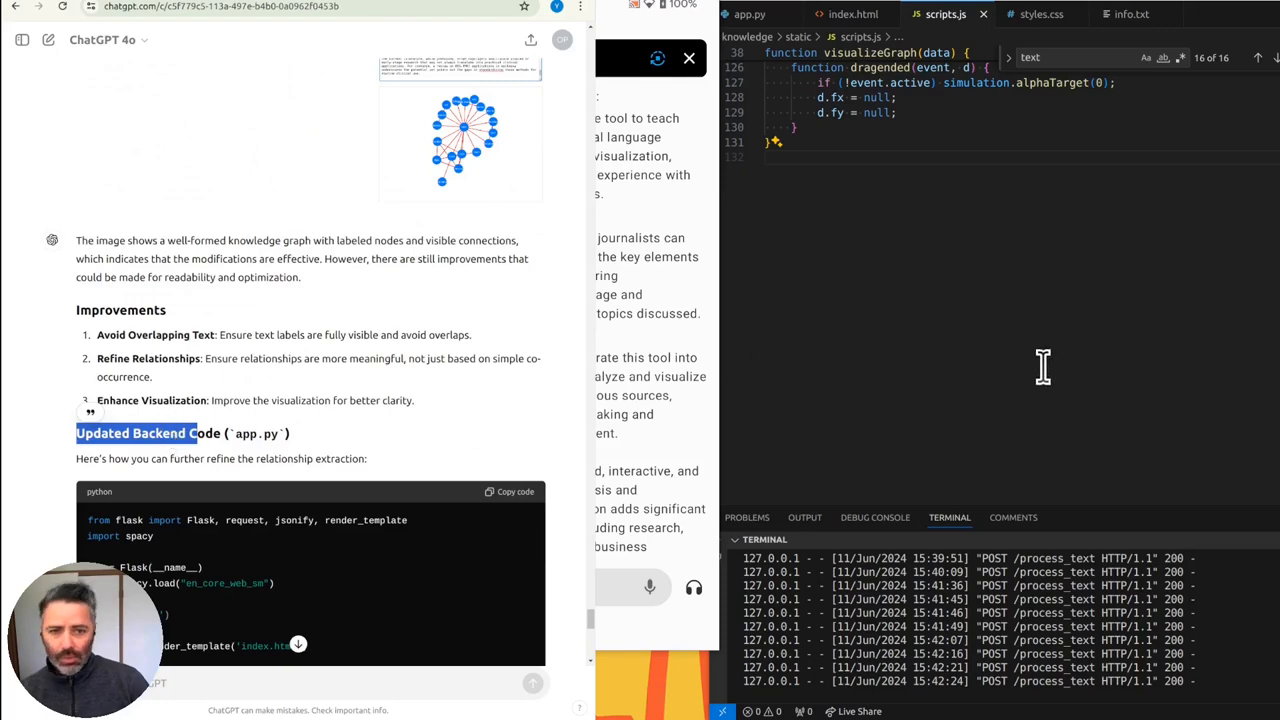
- Paste ChatGPT's updated backend code into app.py and frontend code into scripts.js
left_click(748, 14)
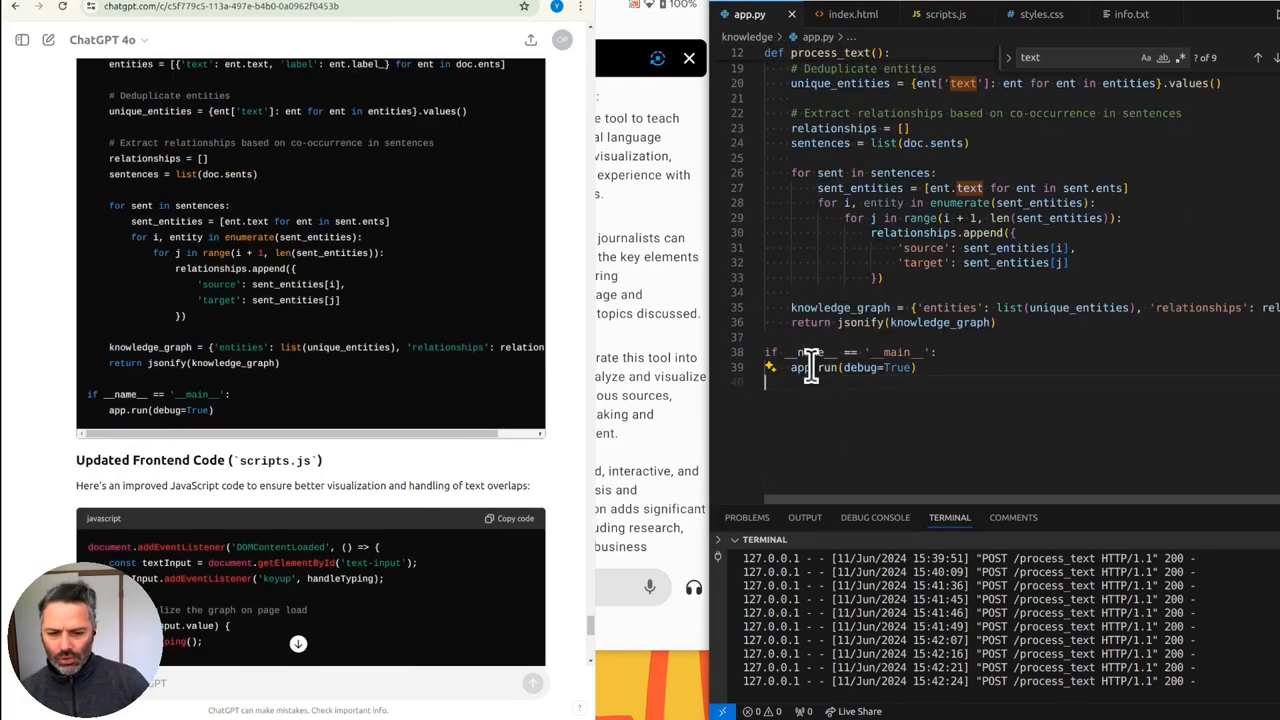
scroll("up", 3)
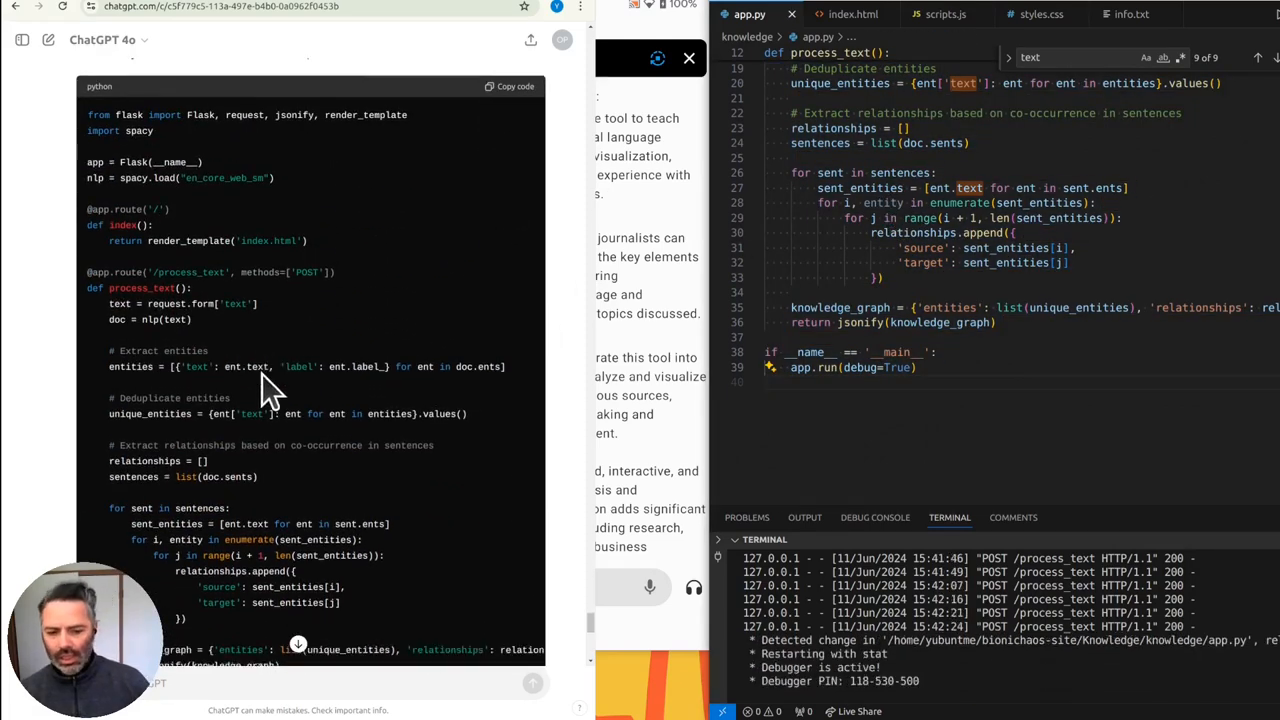
scroll("down", 3)
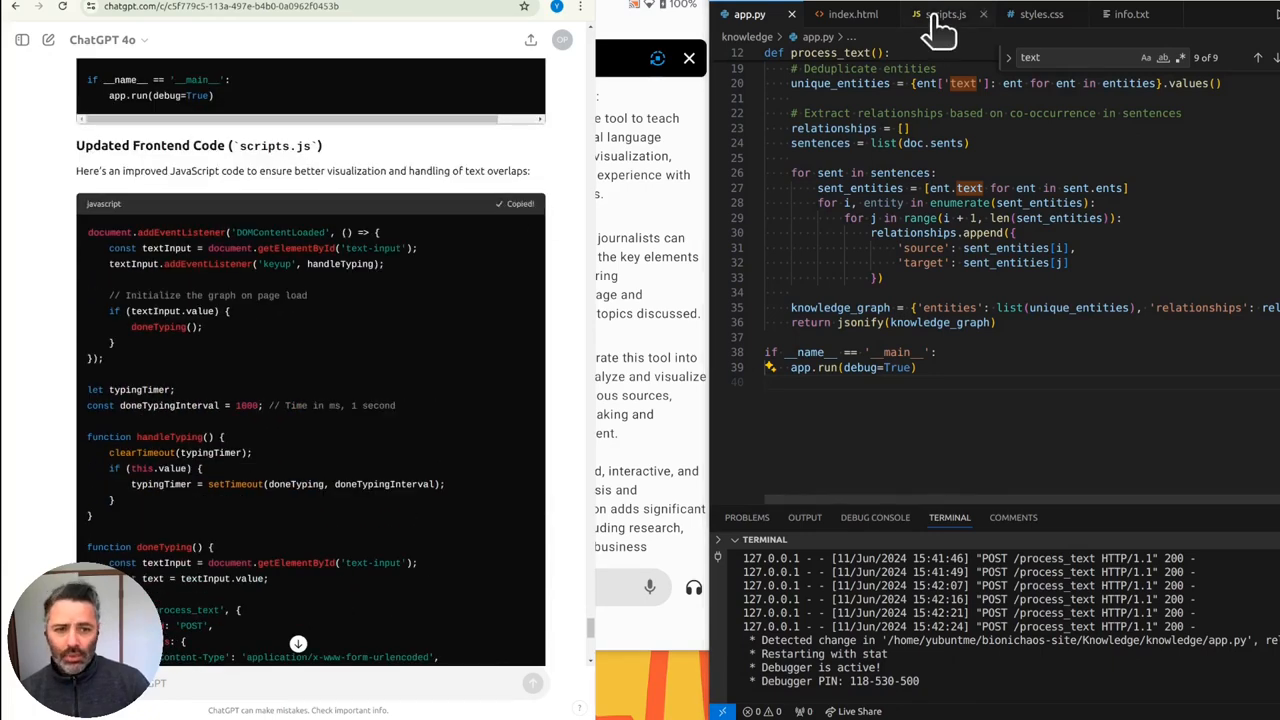
left_click(945, 14)
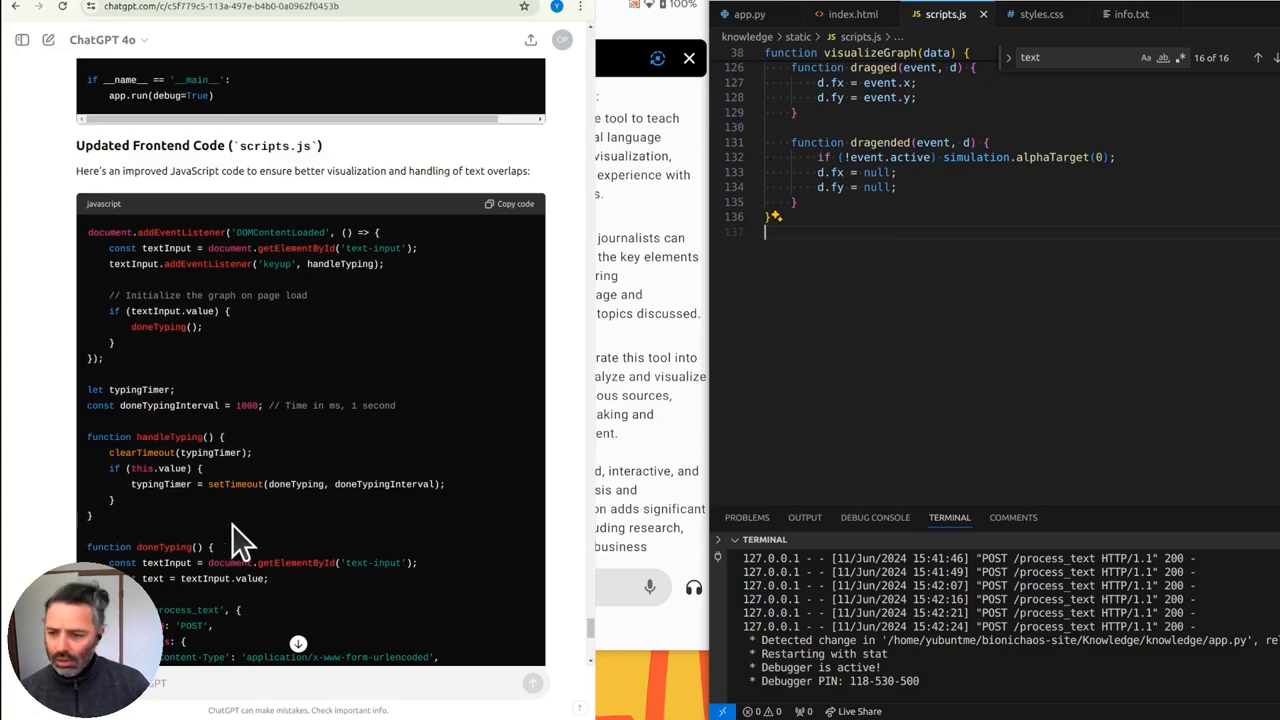
scroll("down", 3)
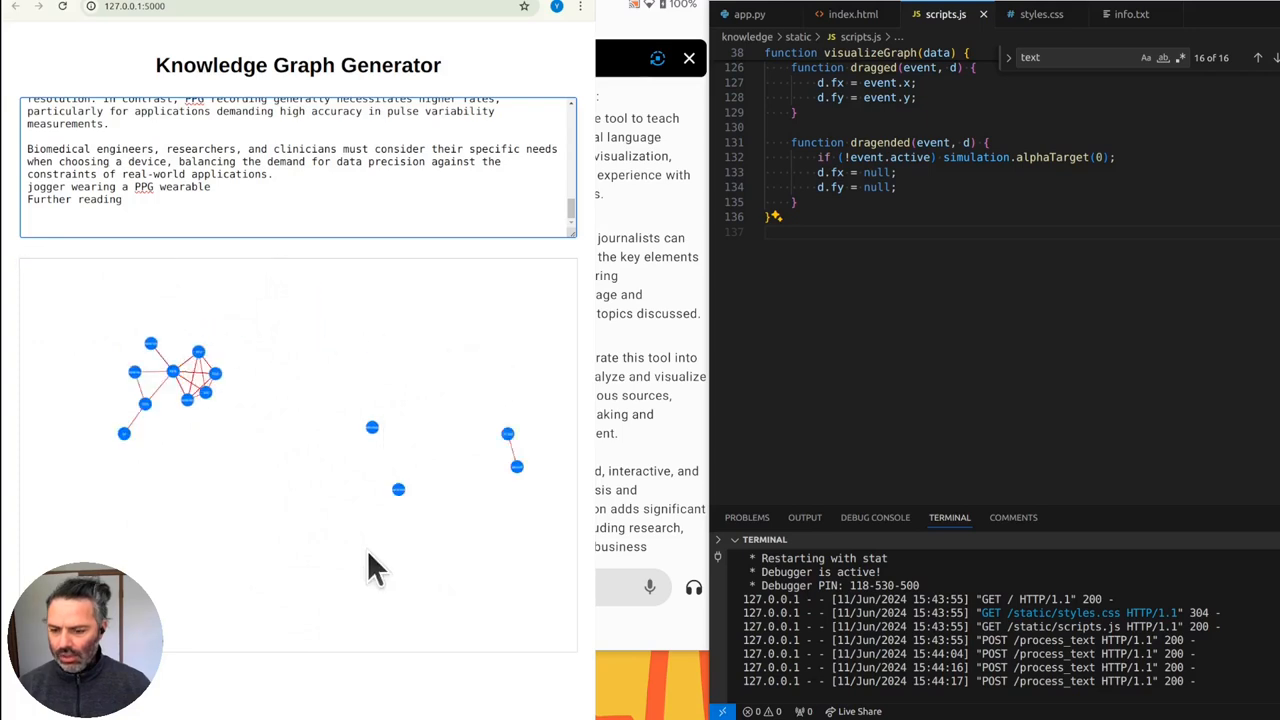
mouse_move(343, 543)
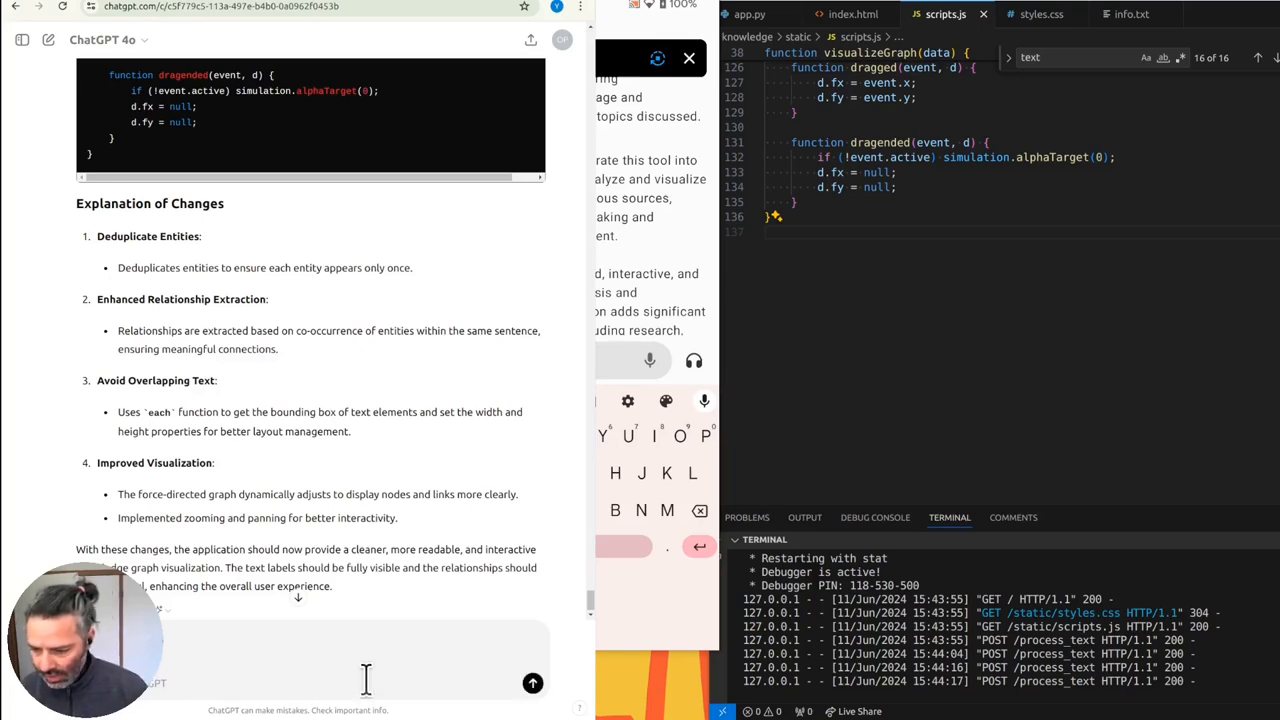
- Send the cramped-graph screenshots asking for font-size and zoom fixes, then read the reply
scroll("down", 3)
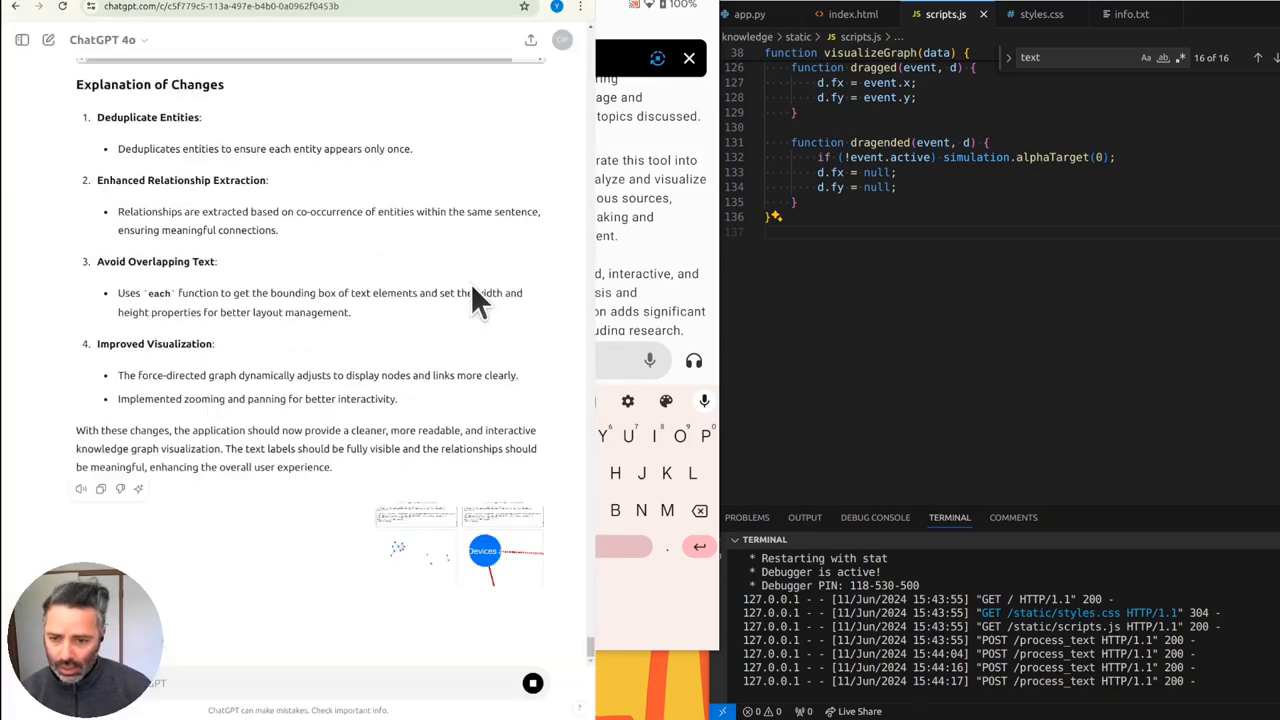
left_click(483, 551)
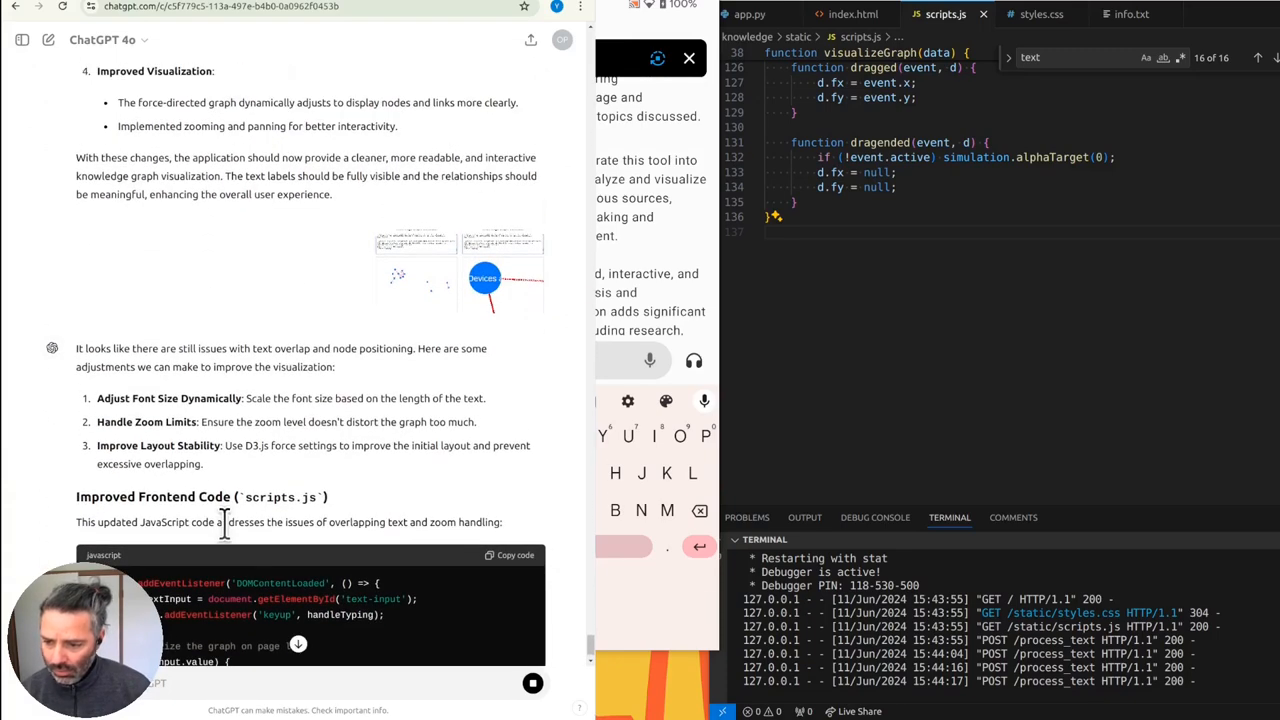
mouse_move(252, 398)
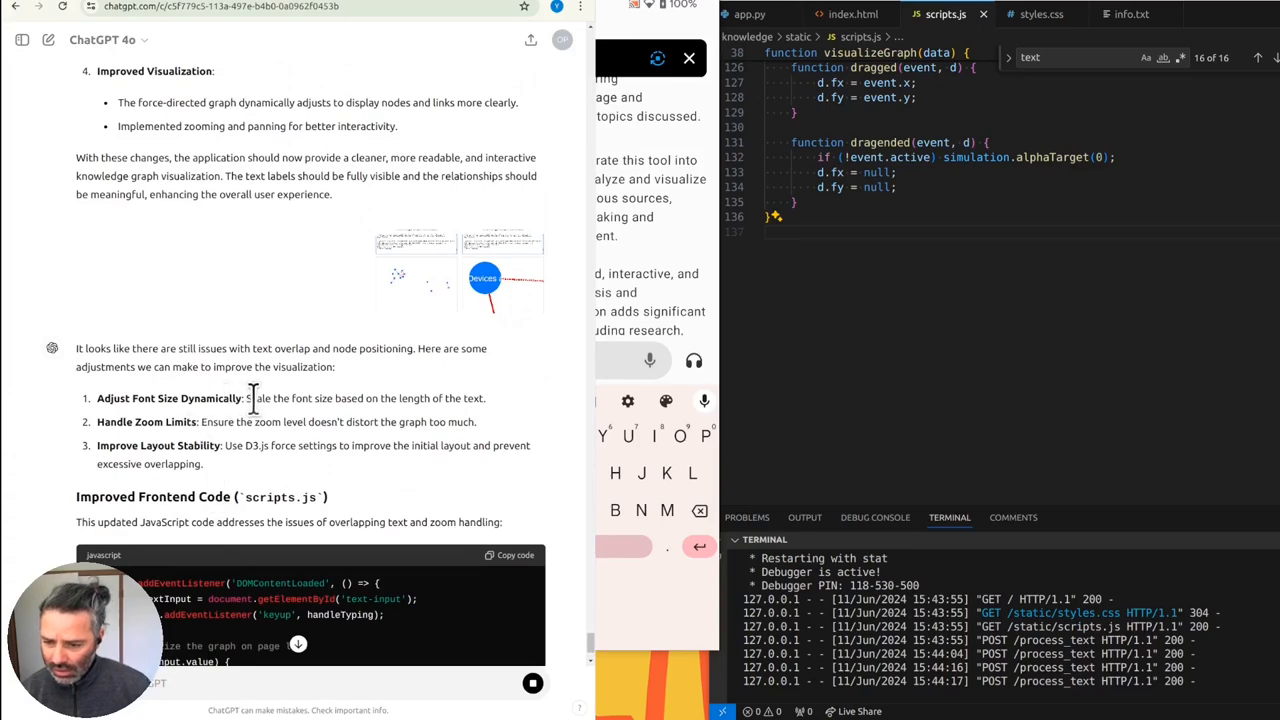
scroll("down", 3)
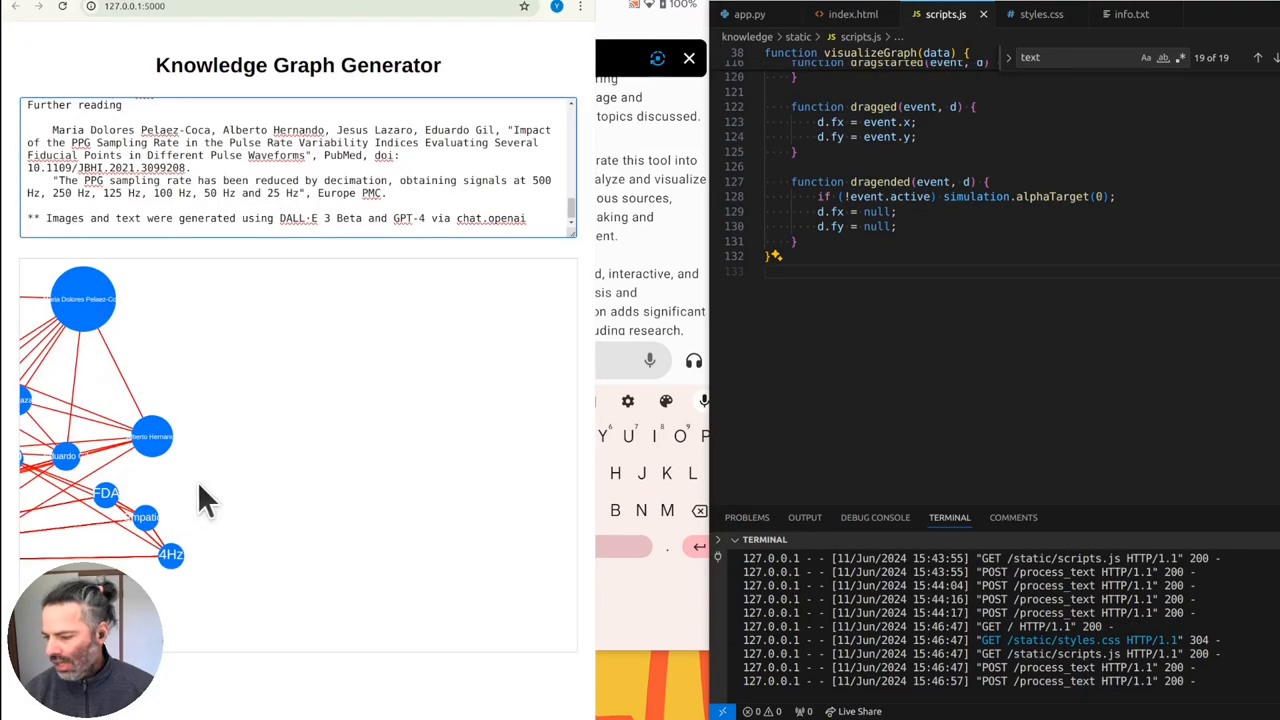
mouse_move(250, 493)
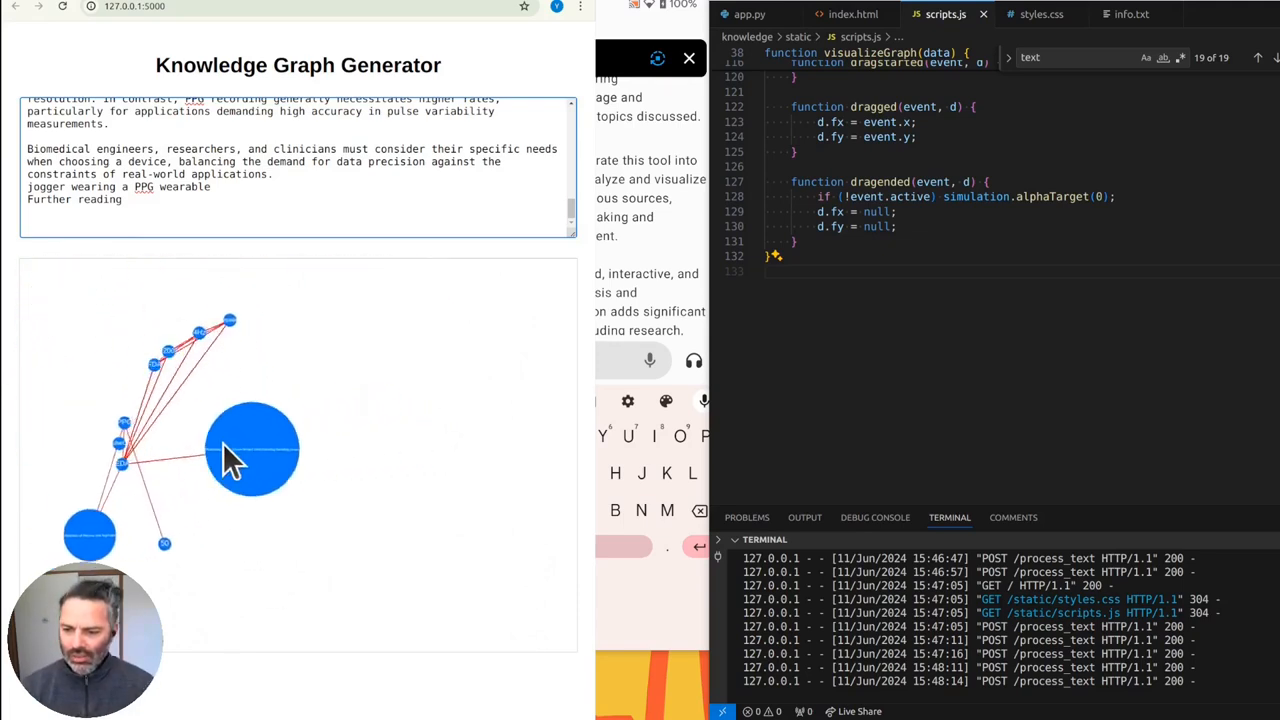
- Drag the large labelled nodes to new spots on the canvas to test repositioning
left_click_drag(253, 450, 370, 555)
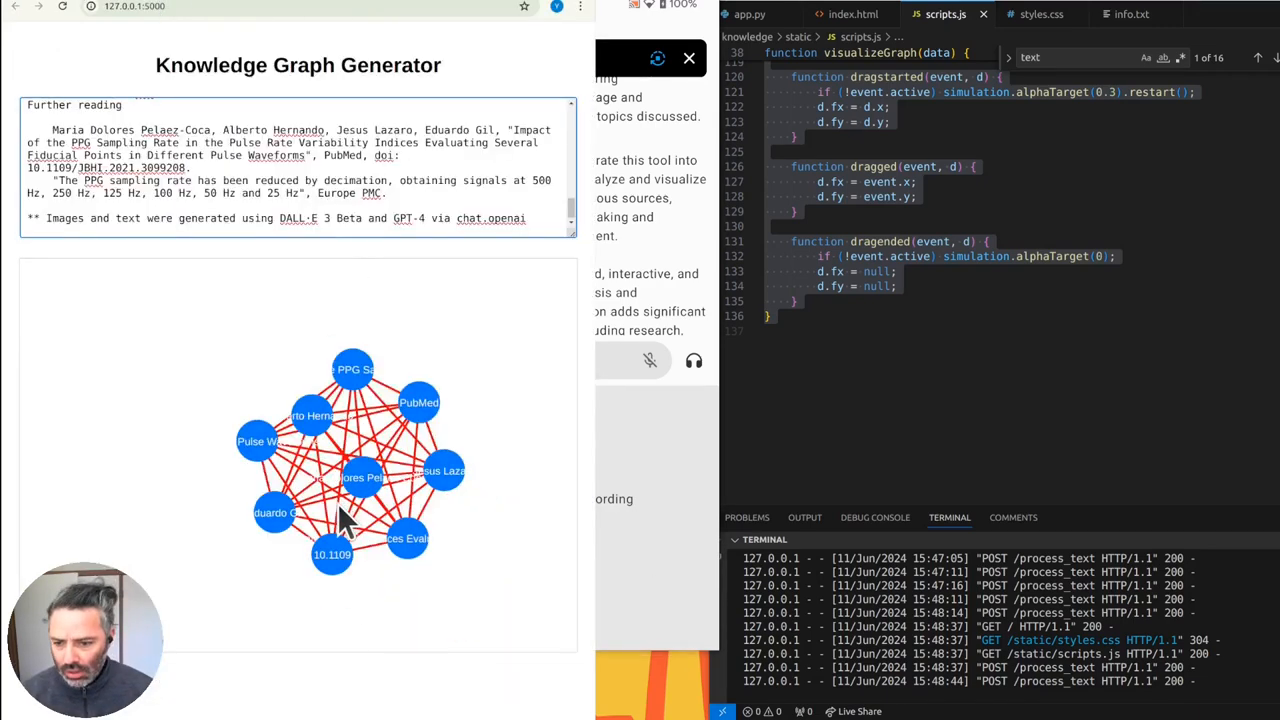
mouse_move(367, 481)
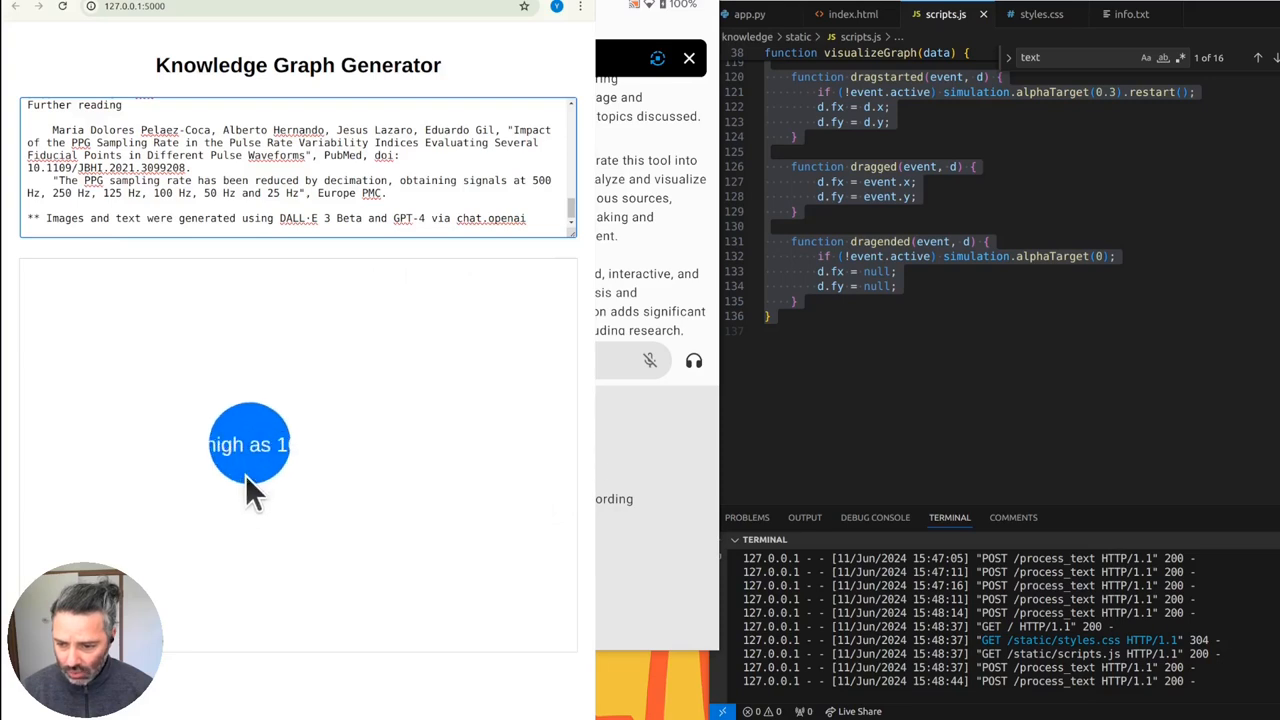
left_click_drag(250, 445, 262, 500)
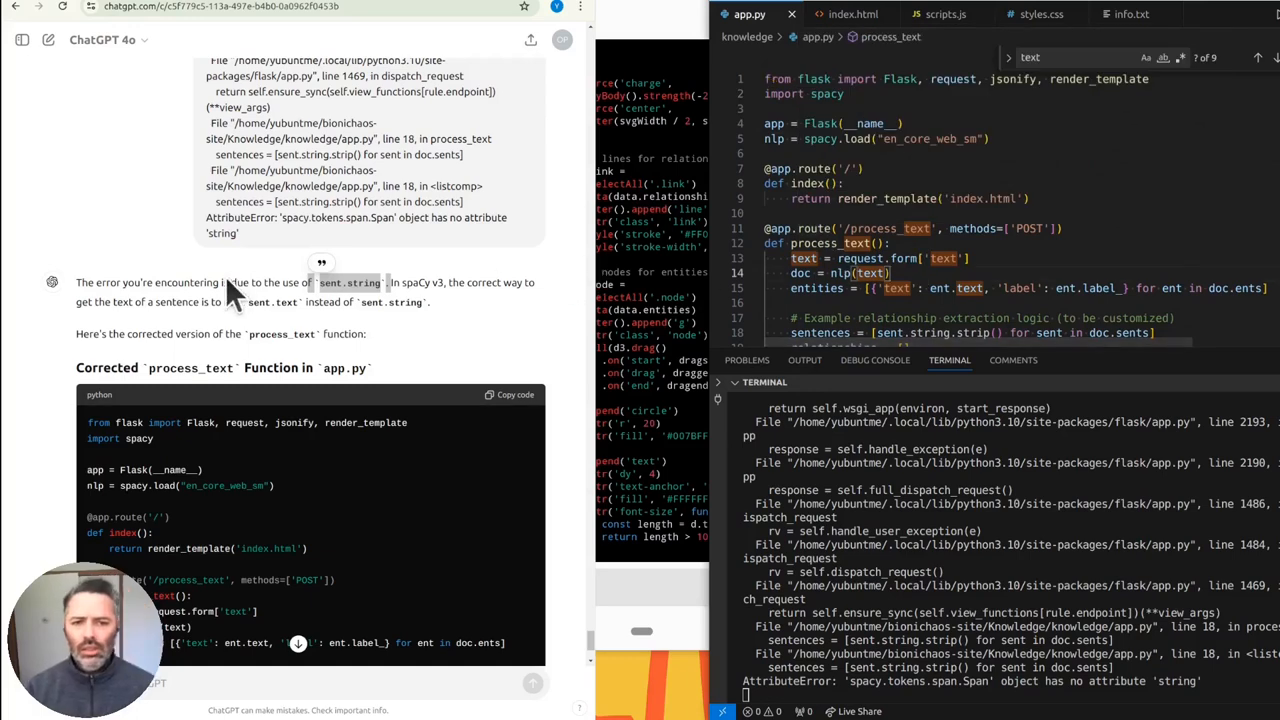
- Scroll through ChatGPT's fix that filters relationships to existing nodes
scroll("down", 3)
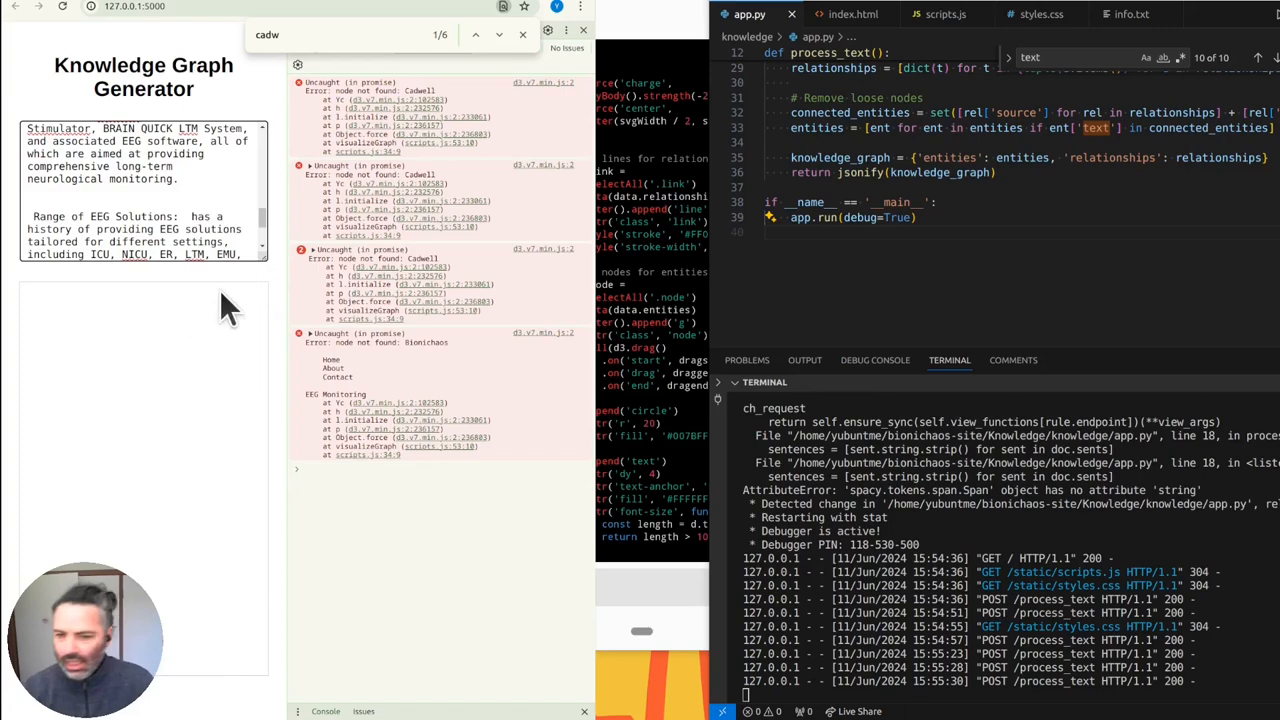
mouse_move(425, 478)
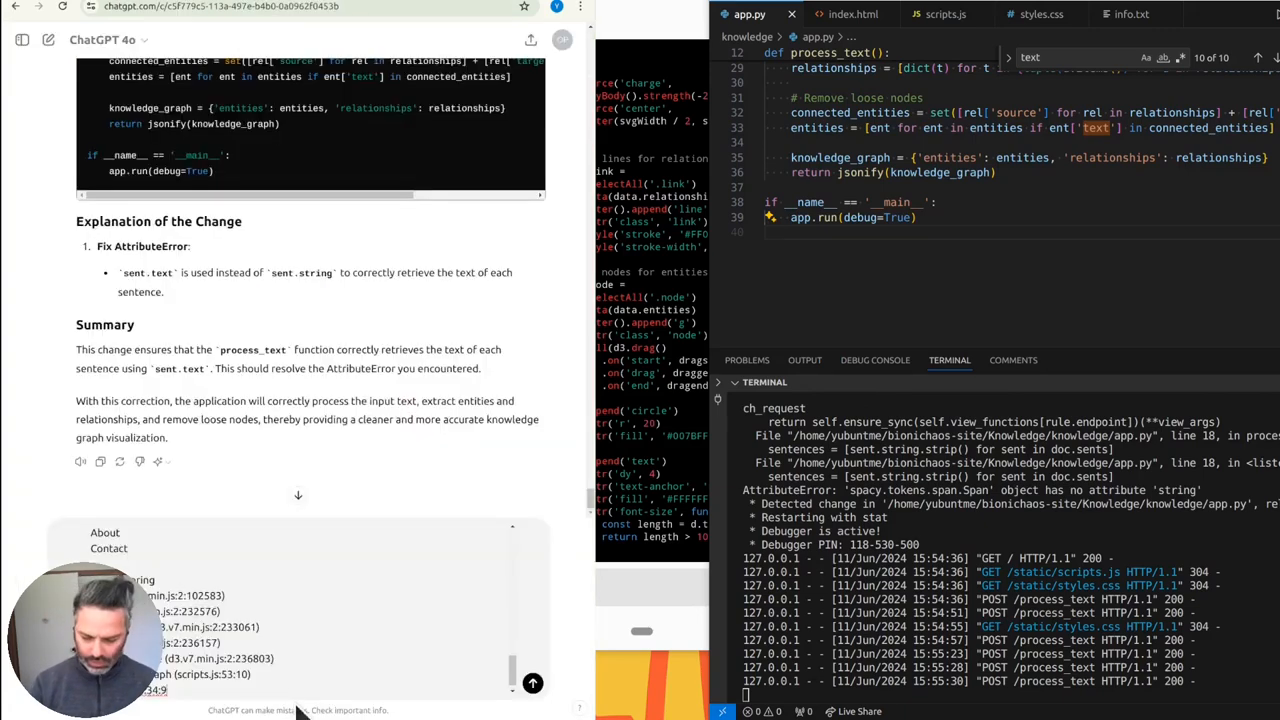
scroll("down", 3)
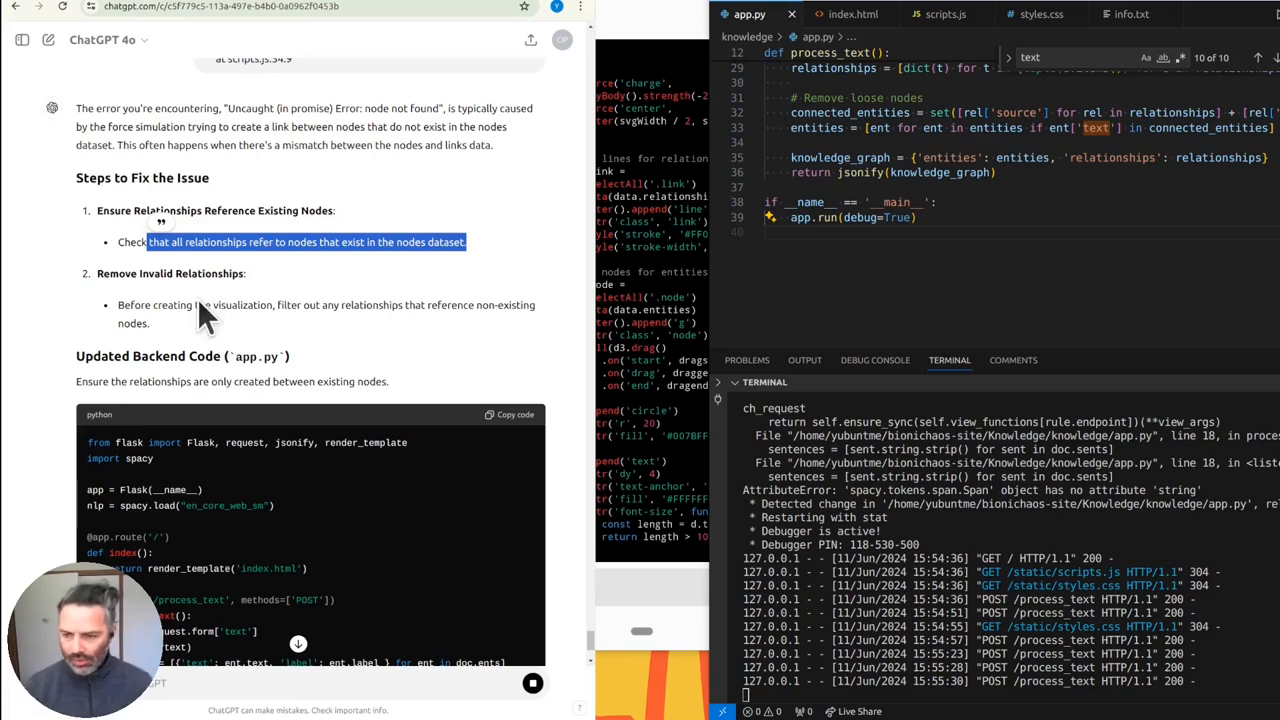
scroll("down", 3)
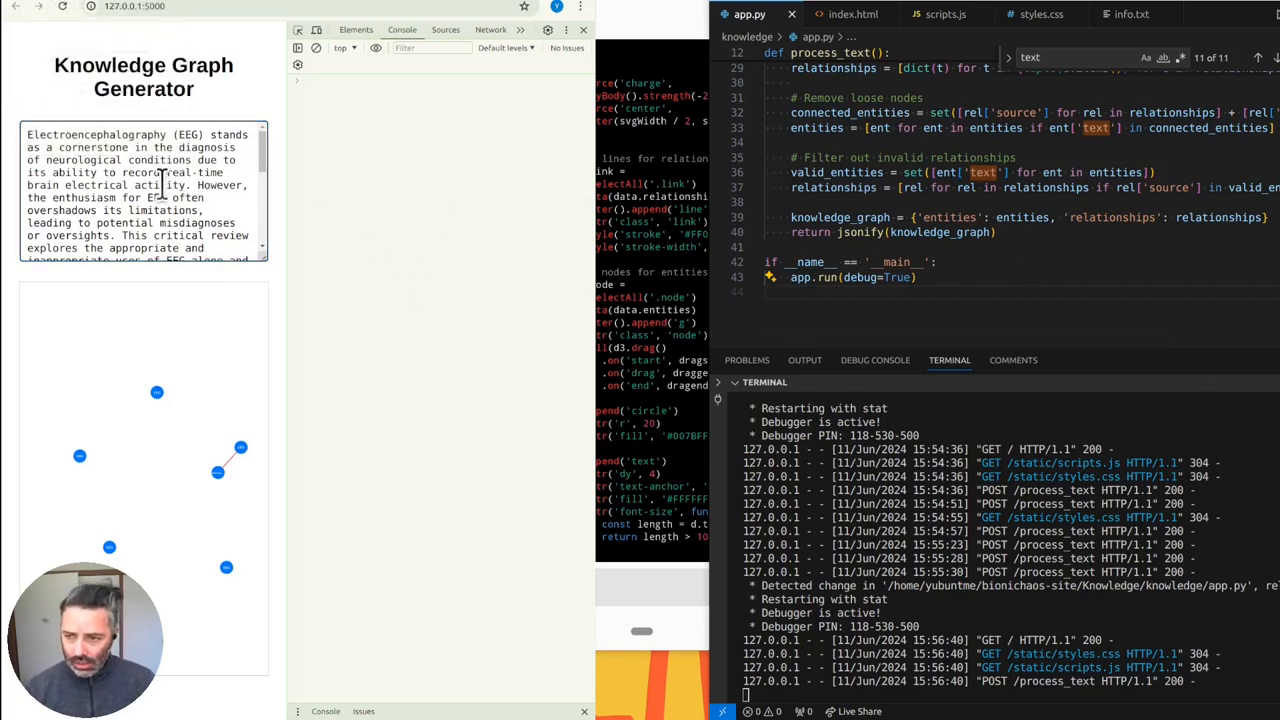
scroll("down", 3)
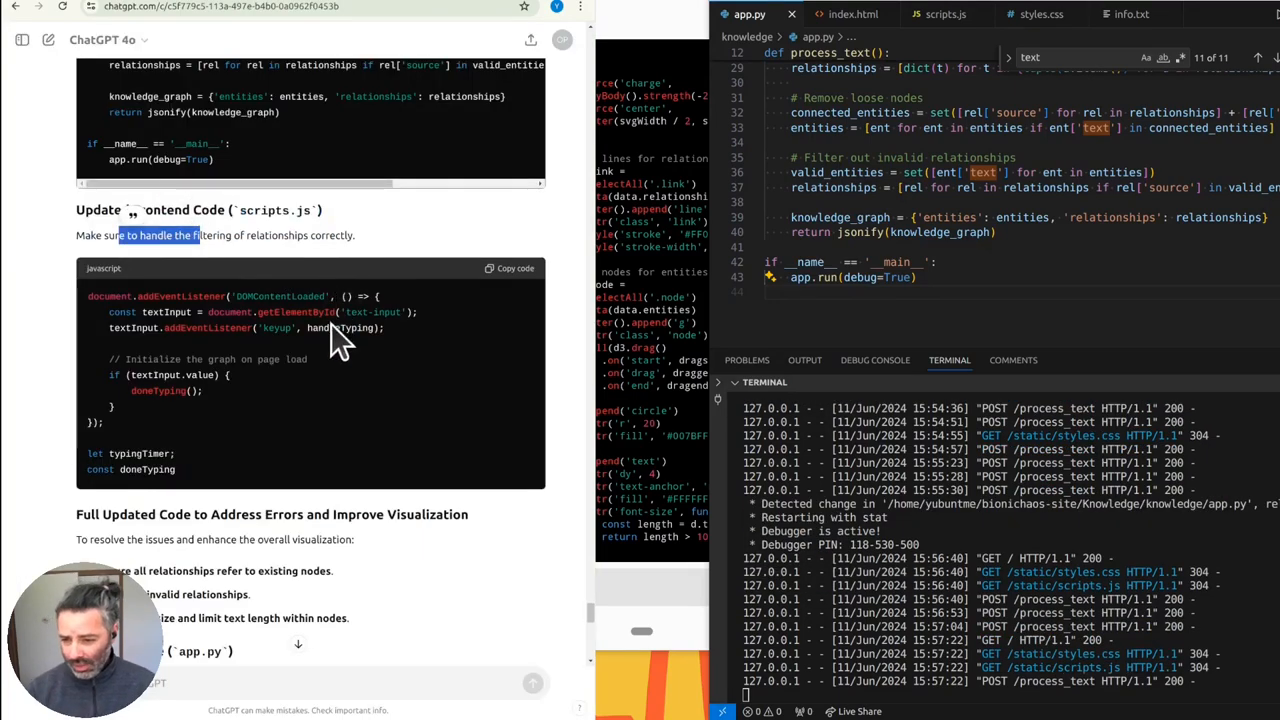
- Switch from index.html to scripts.js and scroll through its drag handler code
left_click(944, 14)
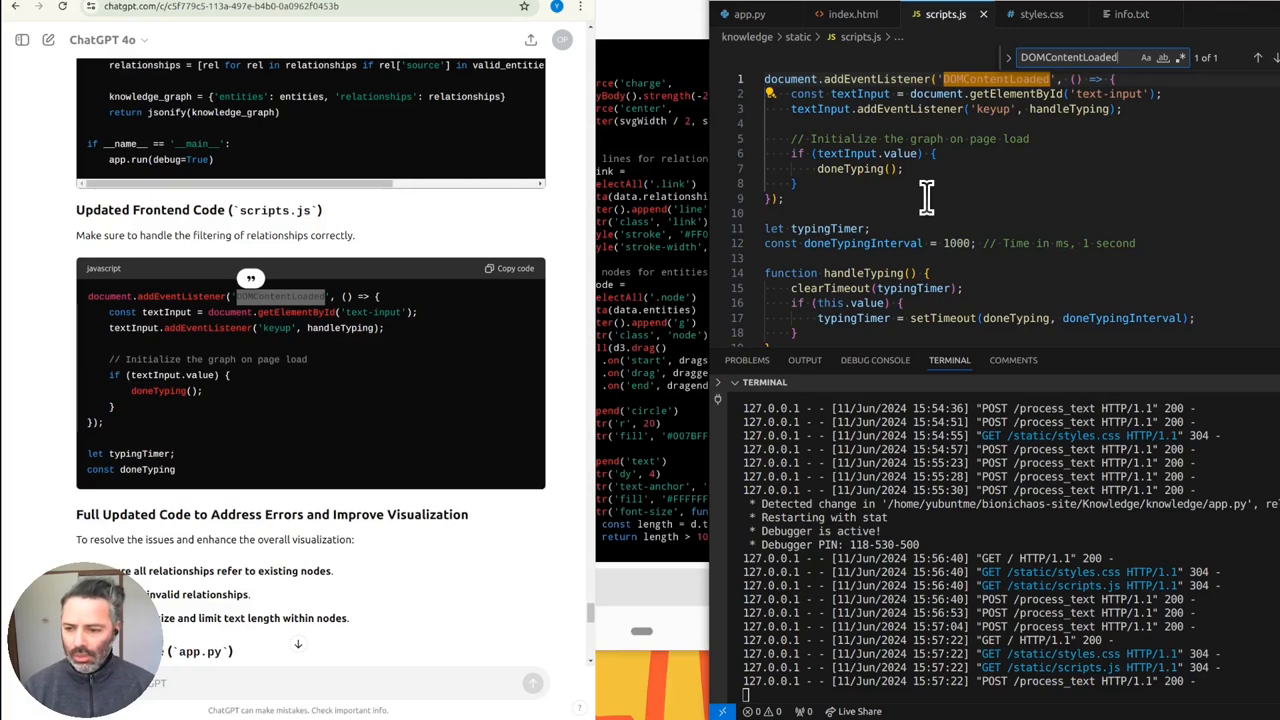
left_click(852, 14)
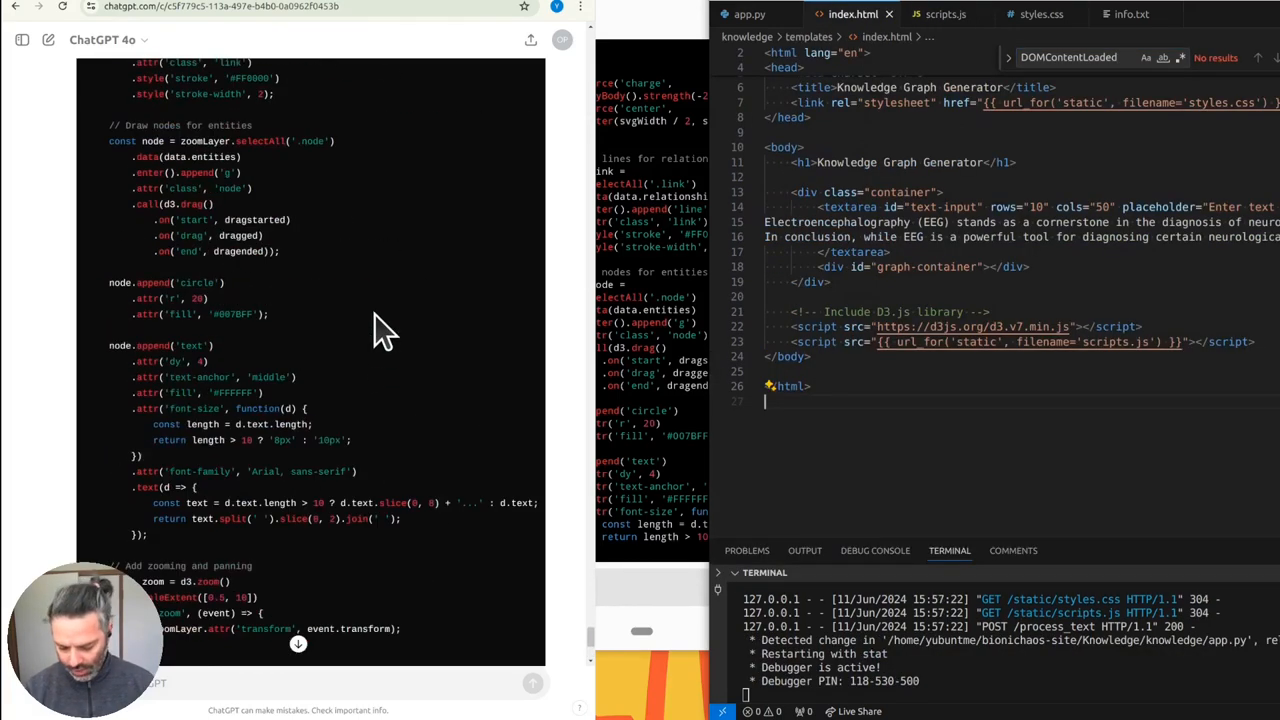
left_click(945, 14)
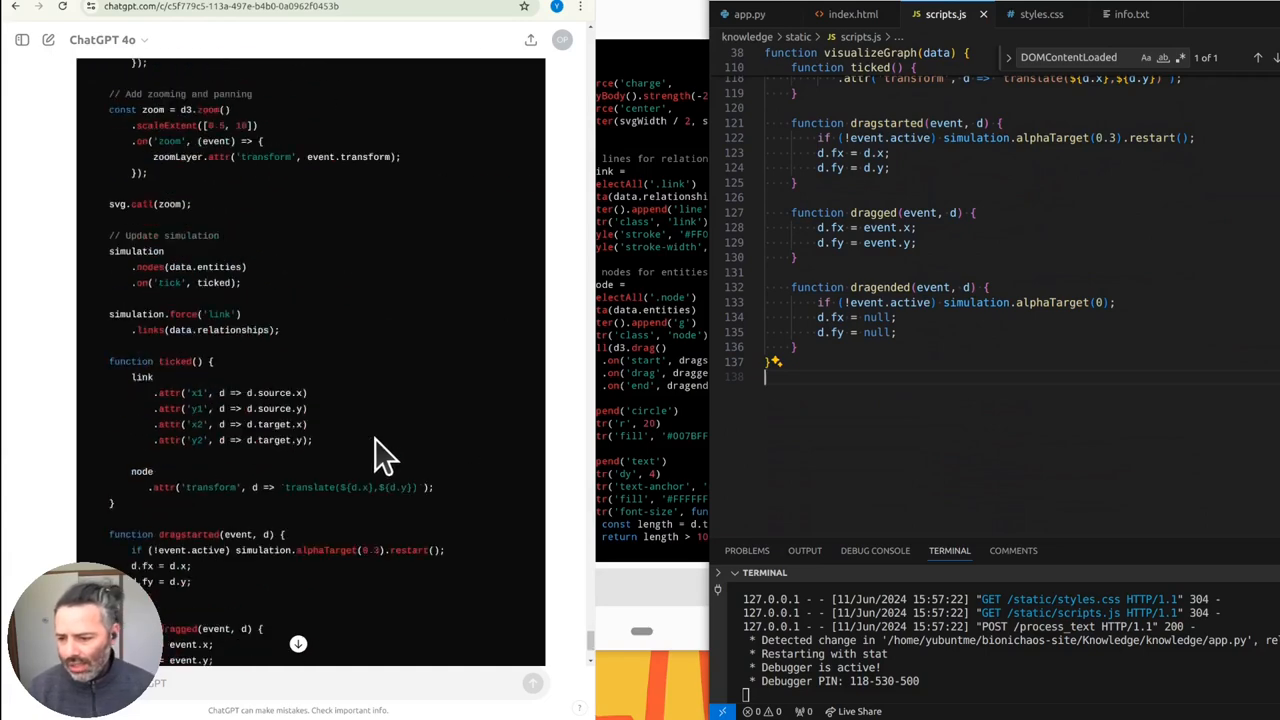
scroll("down", 3)
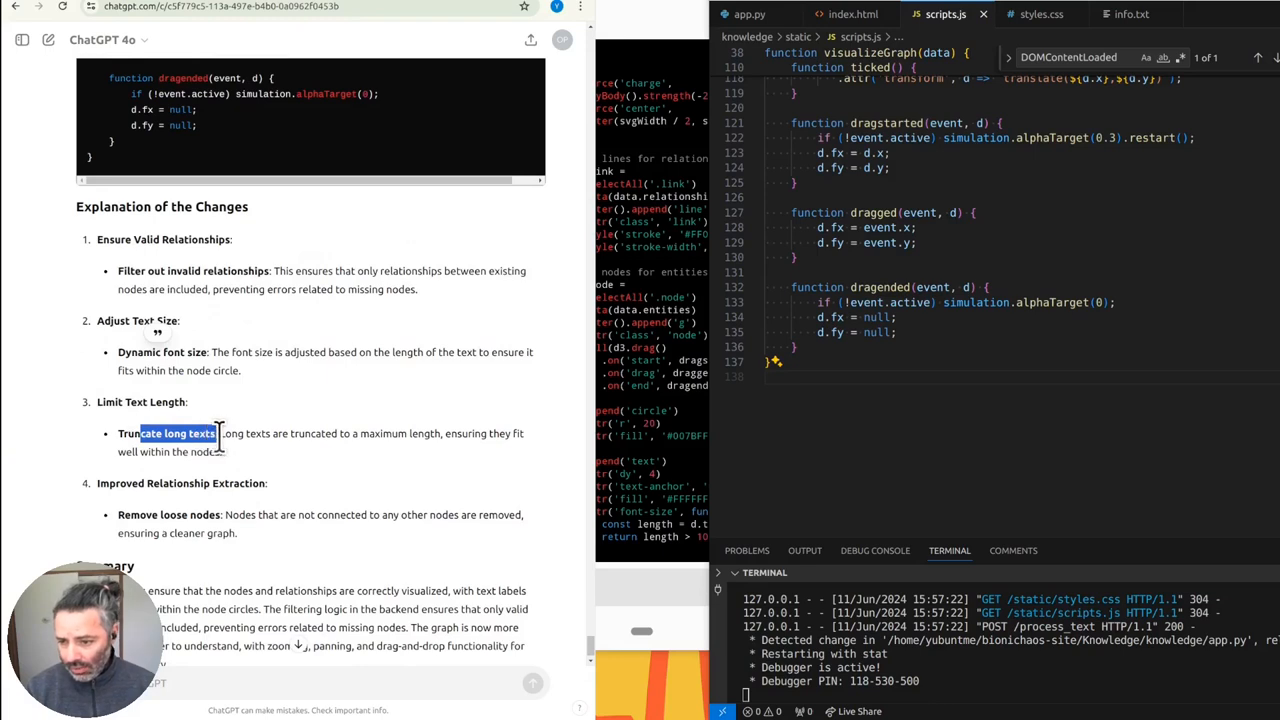
scroll("up", 3)
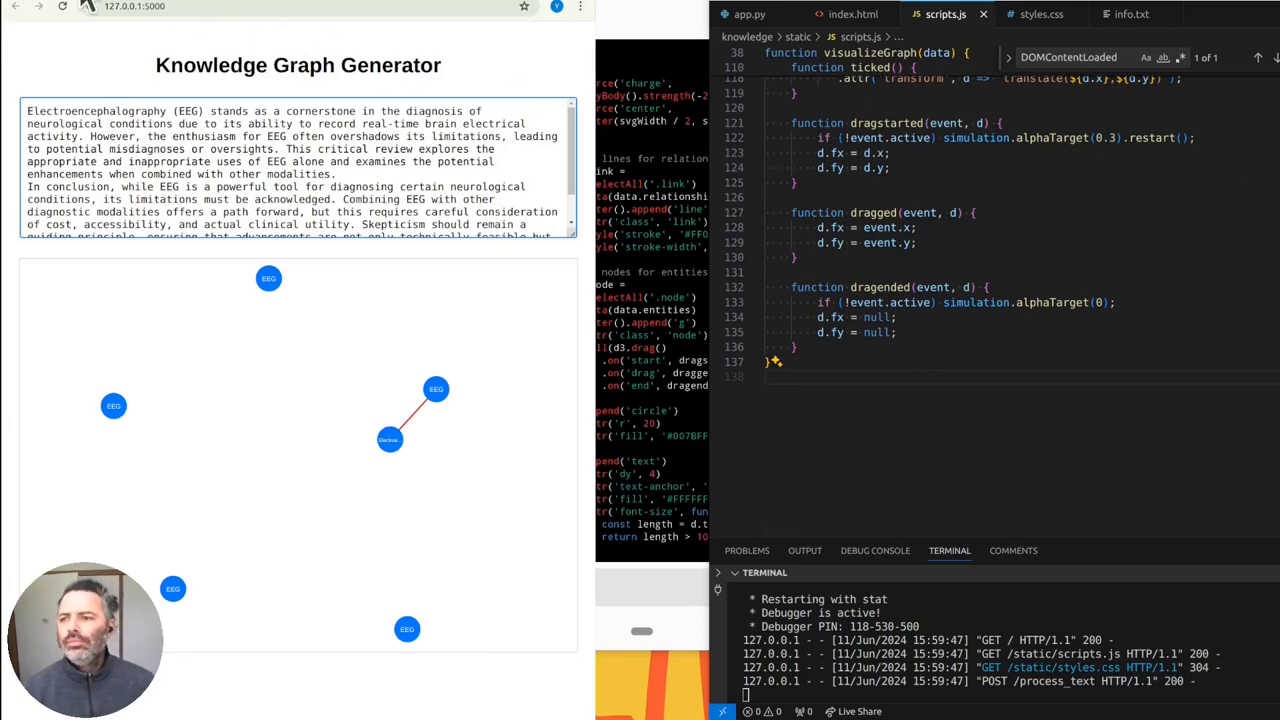
- Replace the textarea contents with a different article about EEG products
key("ctrl+a")
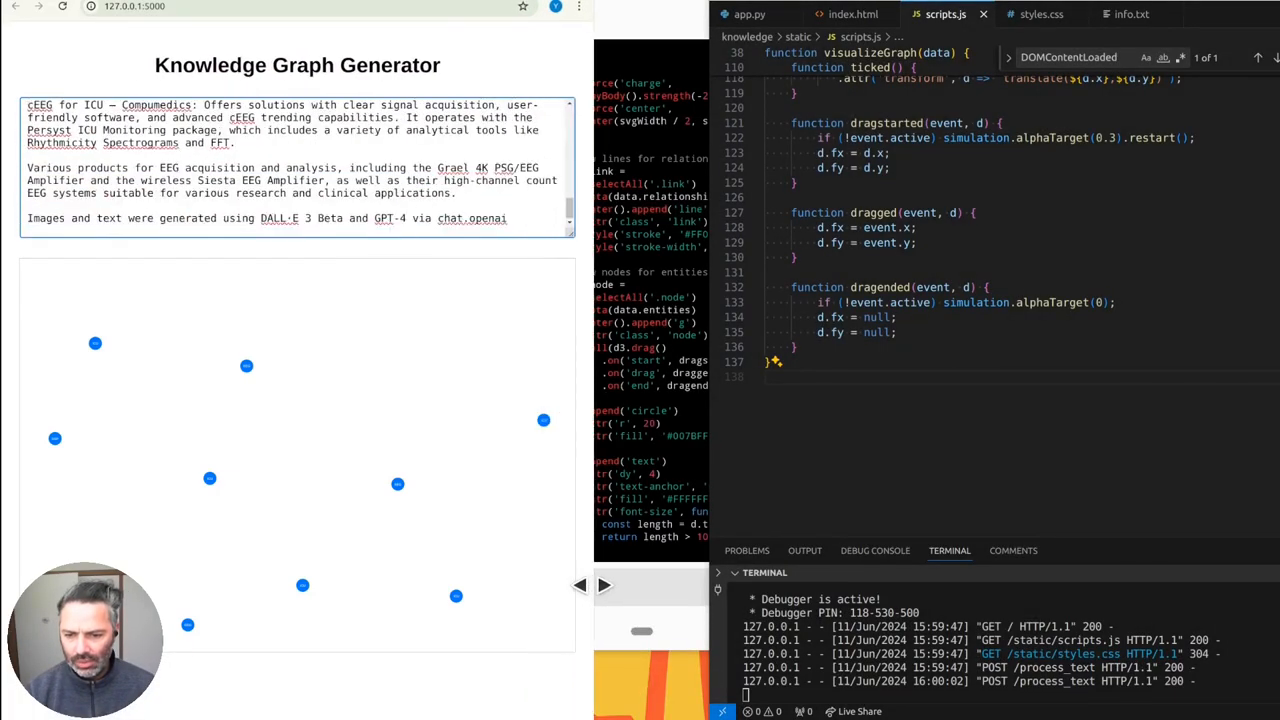
scroll("up", 3)
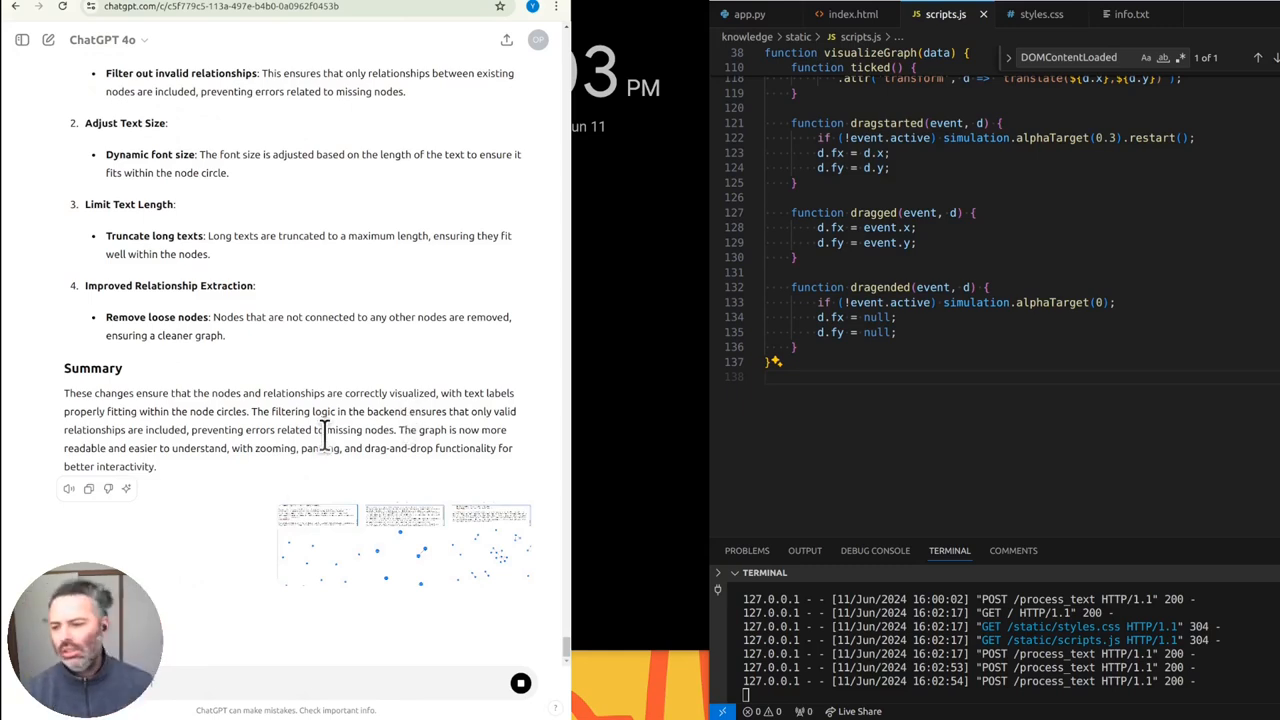
mouse_move(638, 218)
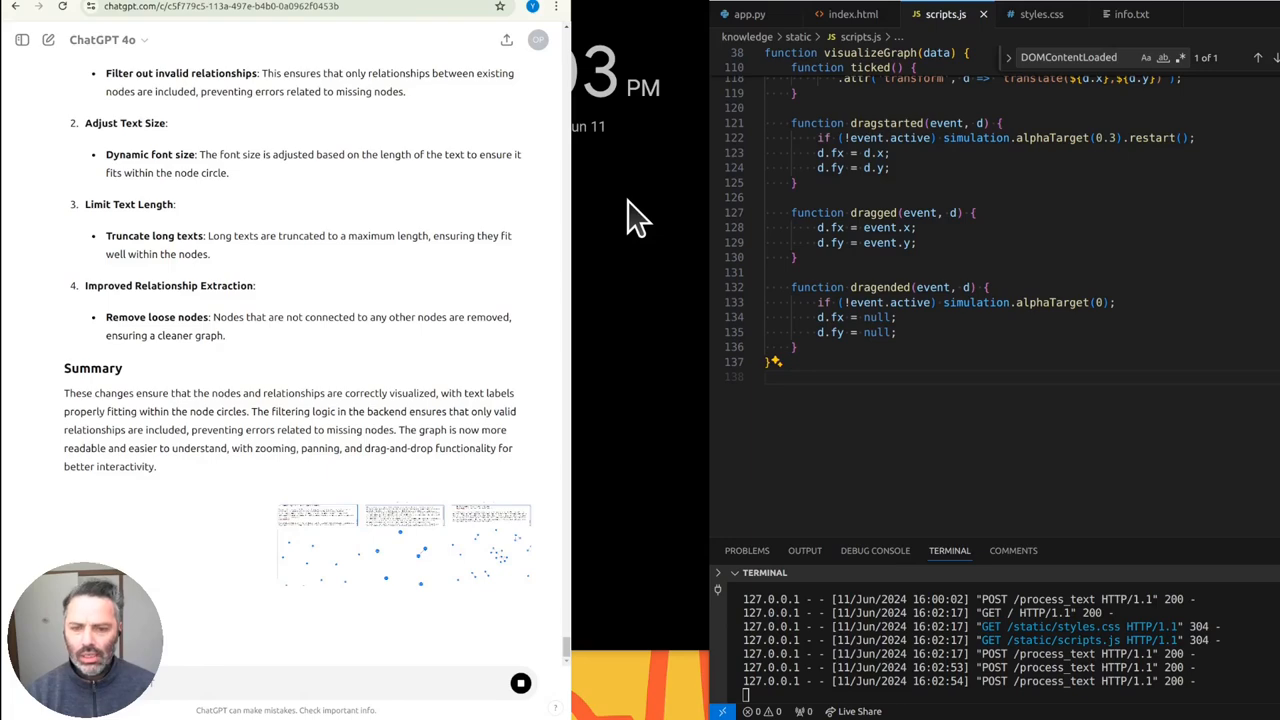
- Read ChatGPT's node-consolidating fix and put its Python code into app.py
scroll("down", 3)
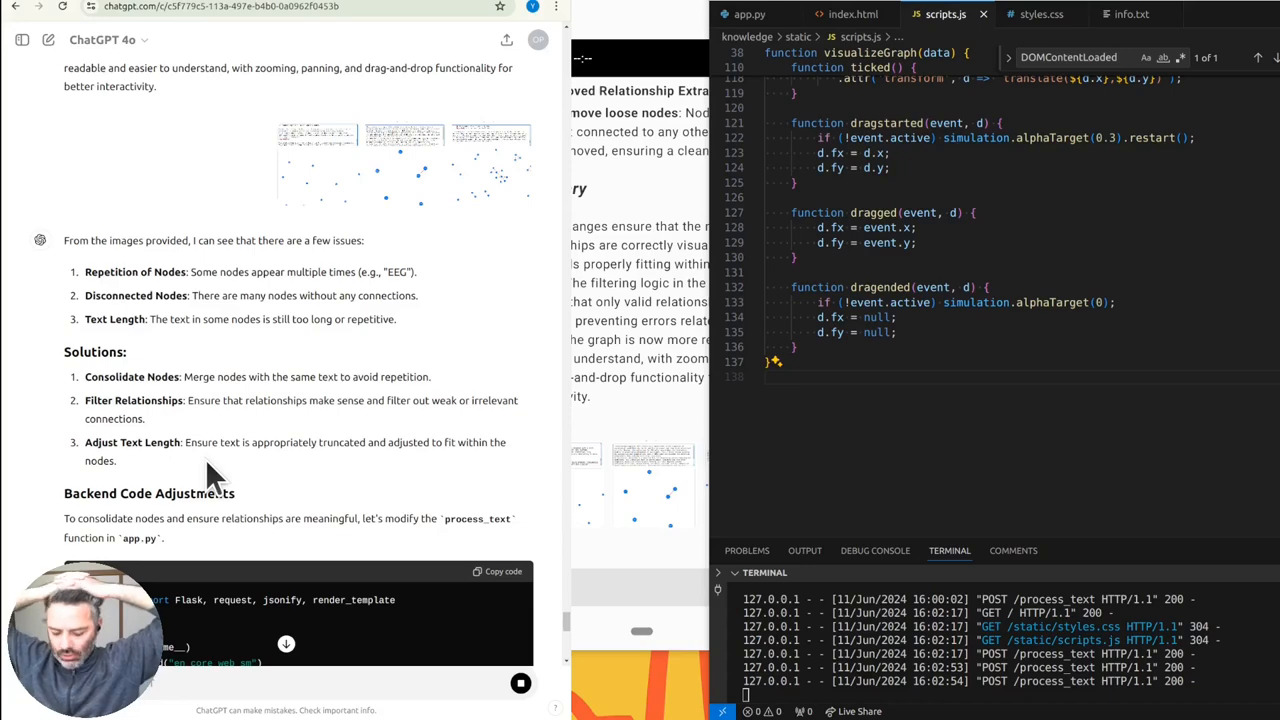
scroll("down", 3)
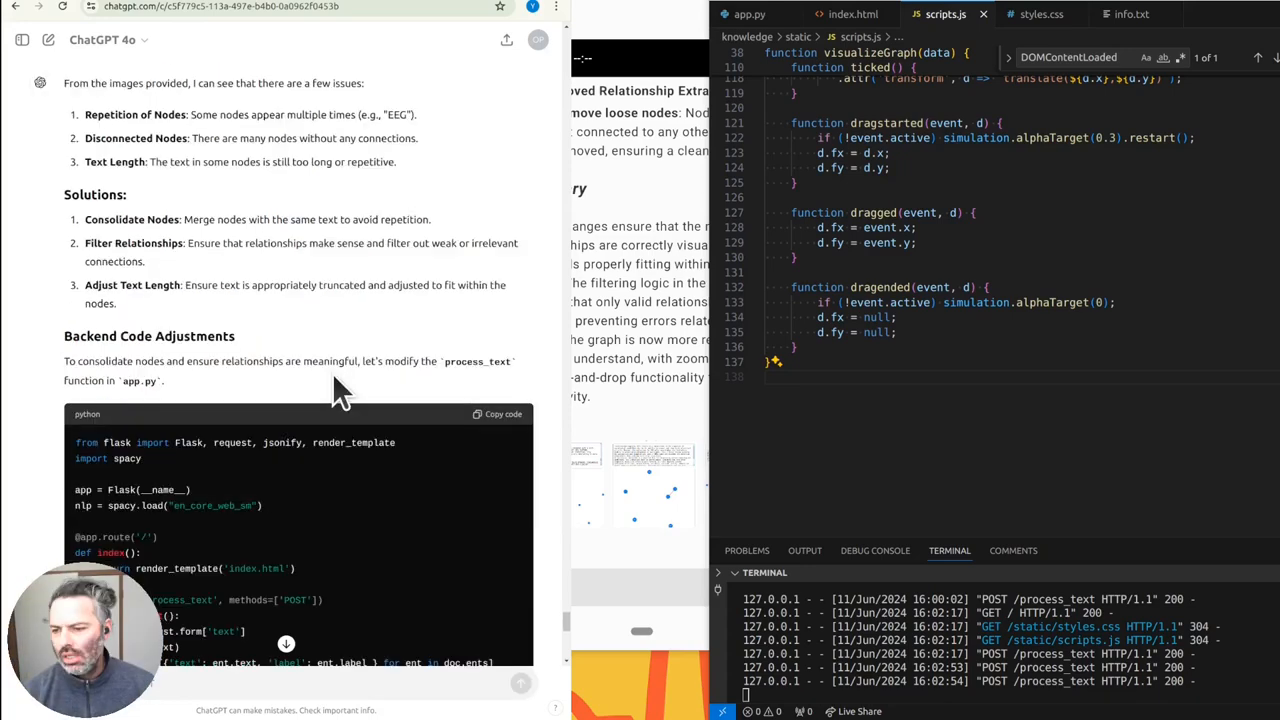
scroll("down", 3)
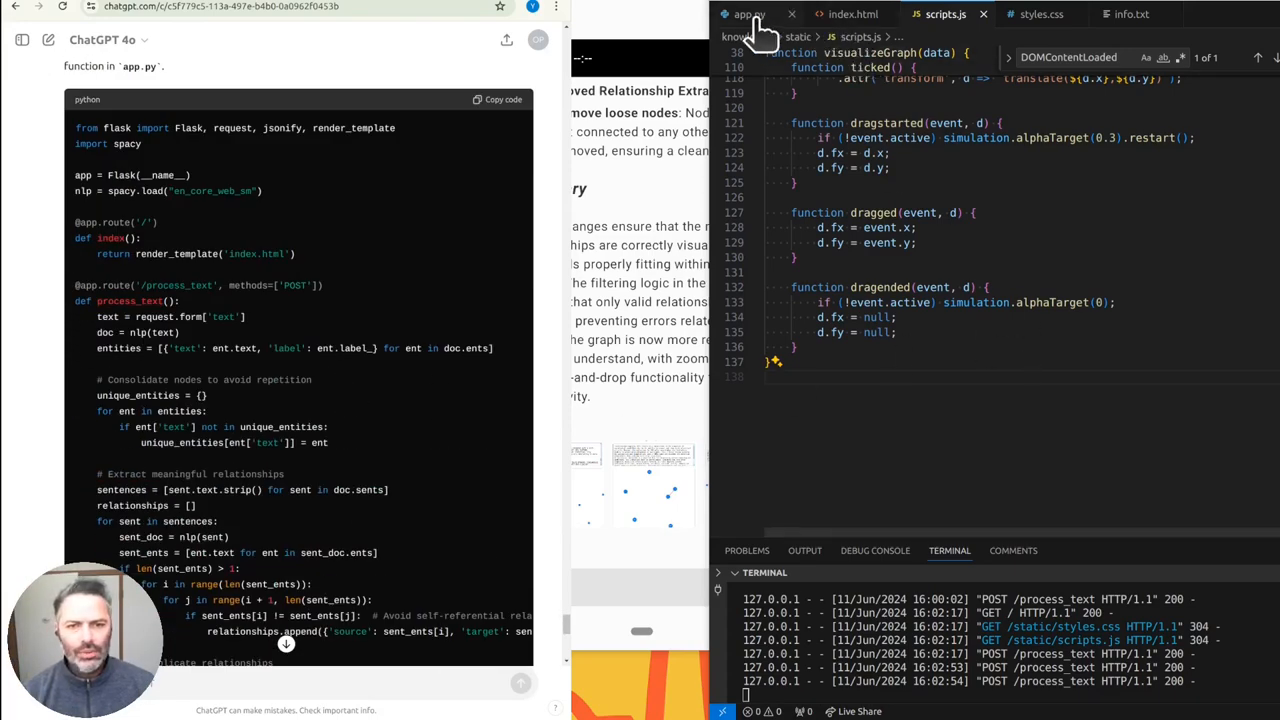
left_click(748, 14)
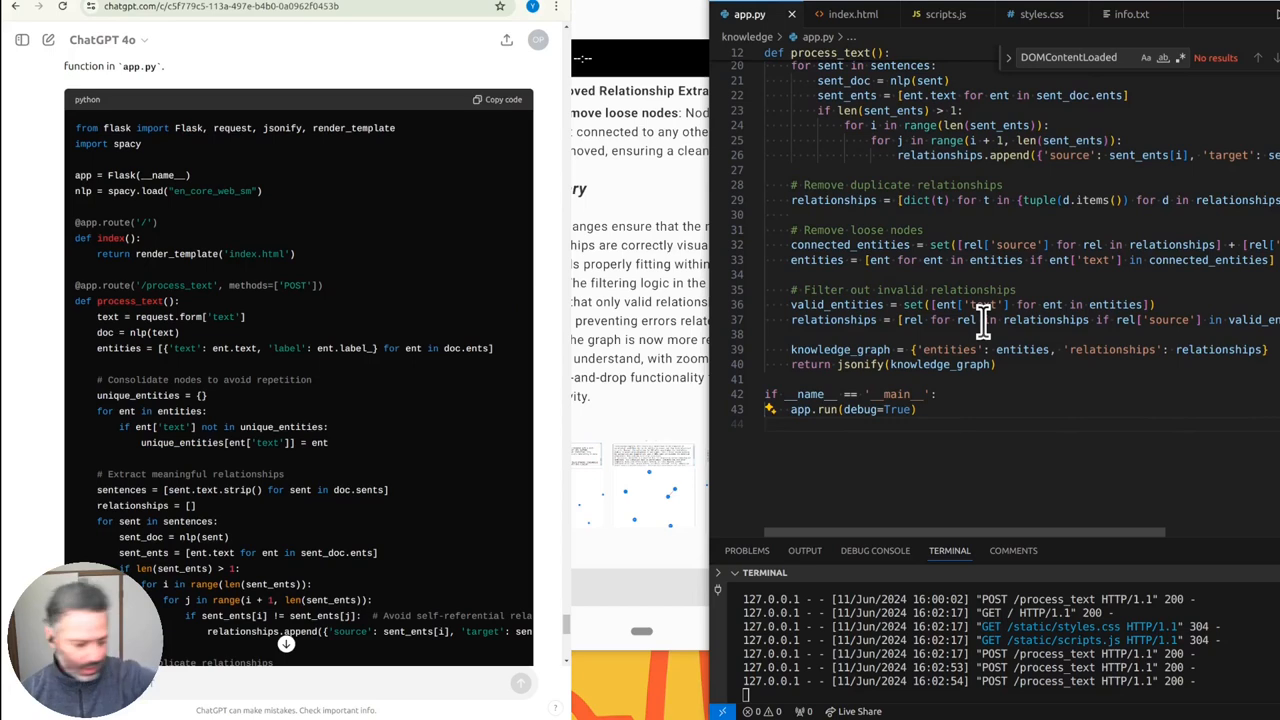
mouse_move(585, 250)
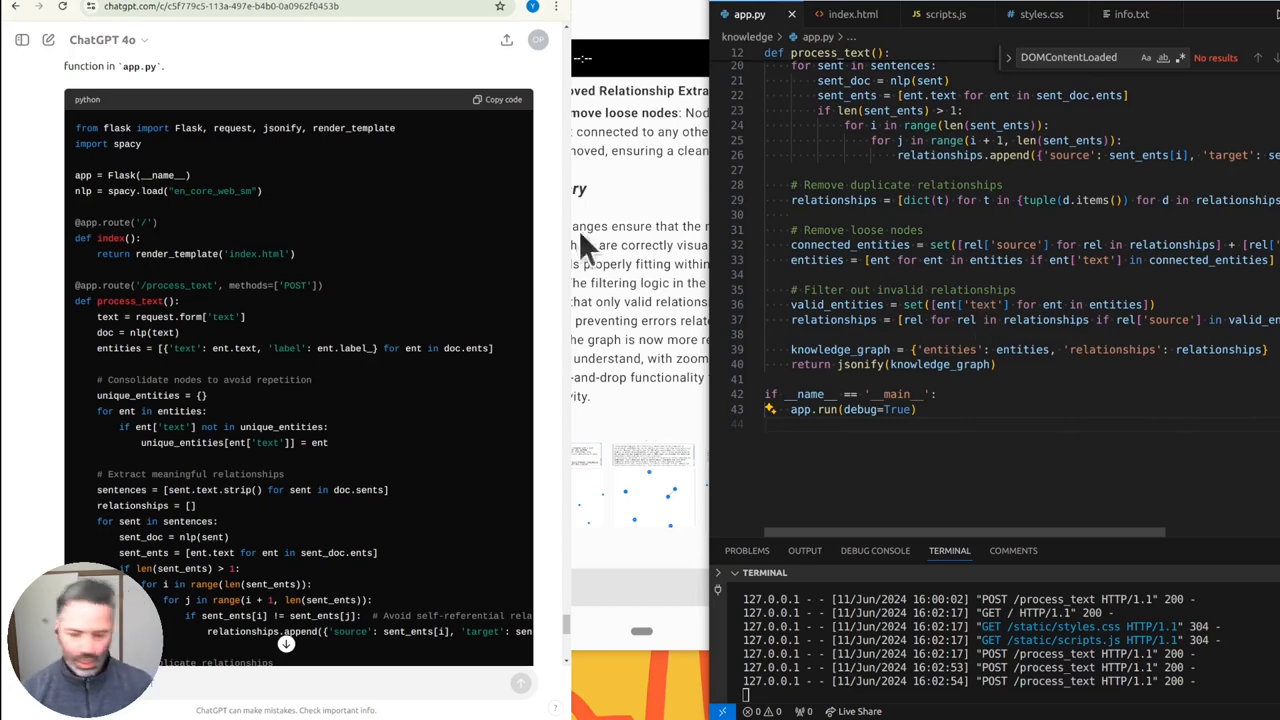
mouse_move(270, 240)
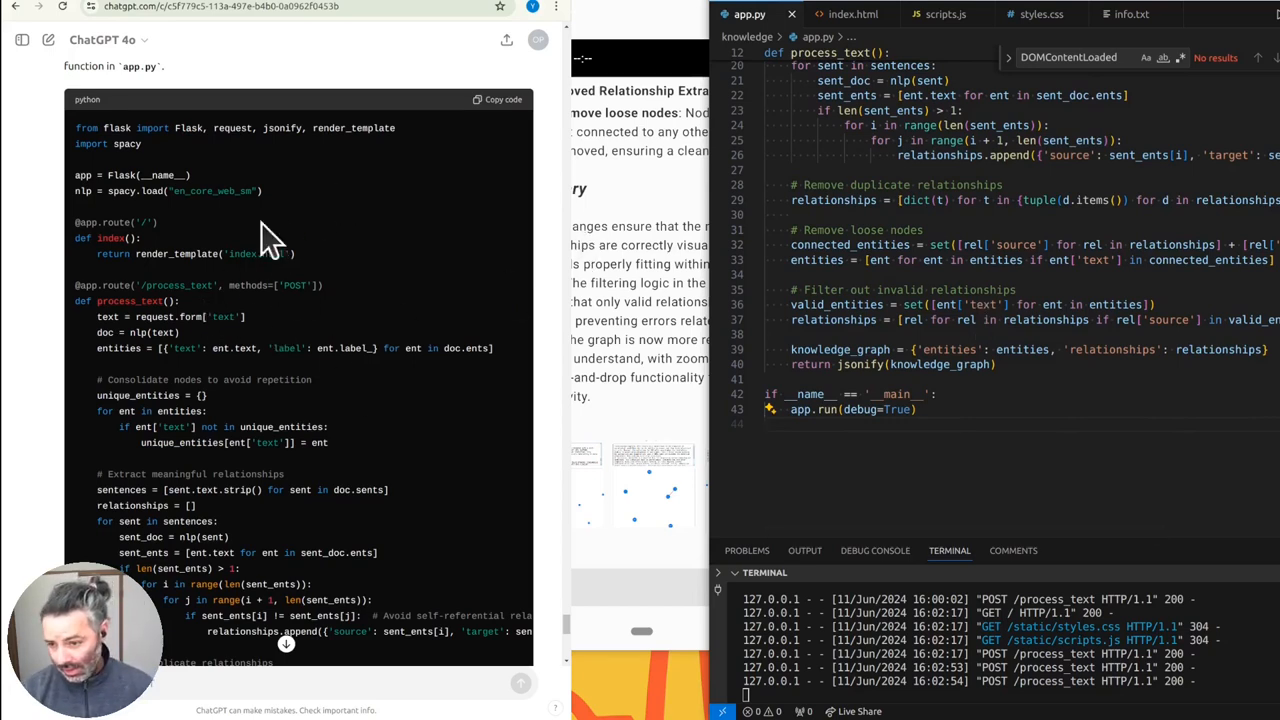
mouse_move(180, 165)
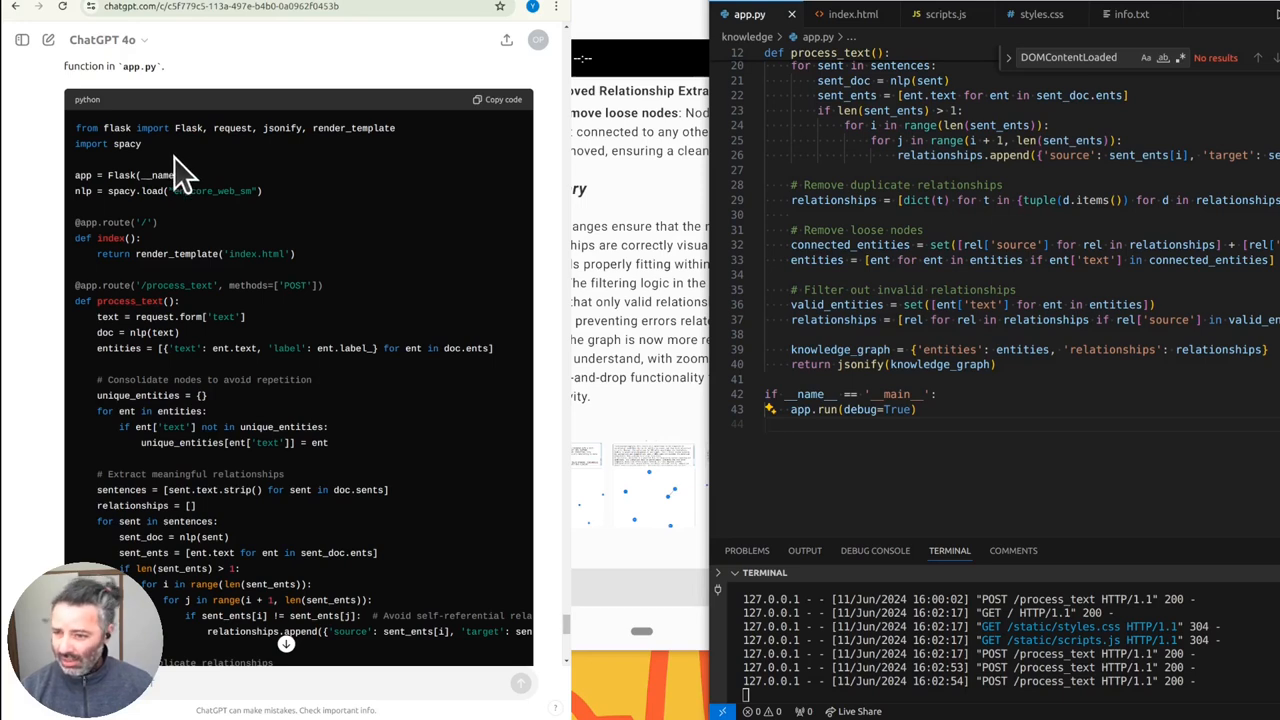
mouse_move(455, 170)
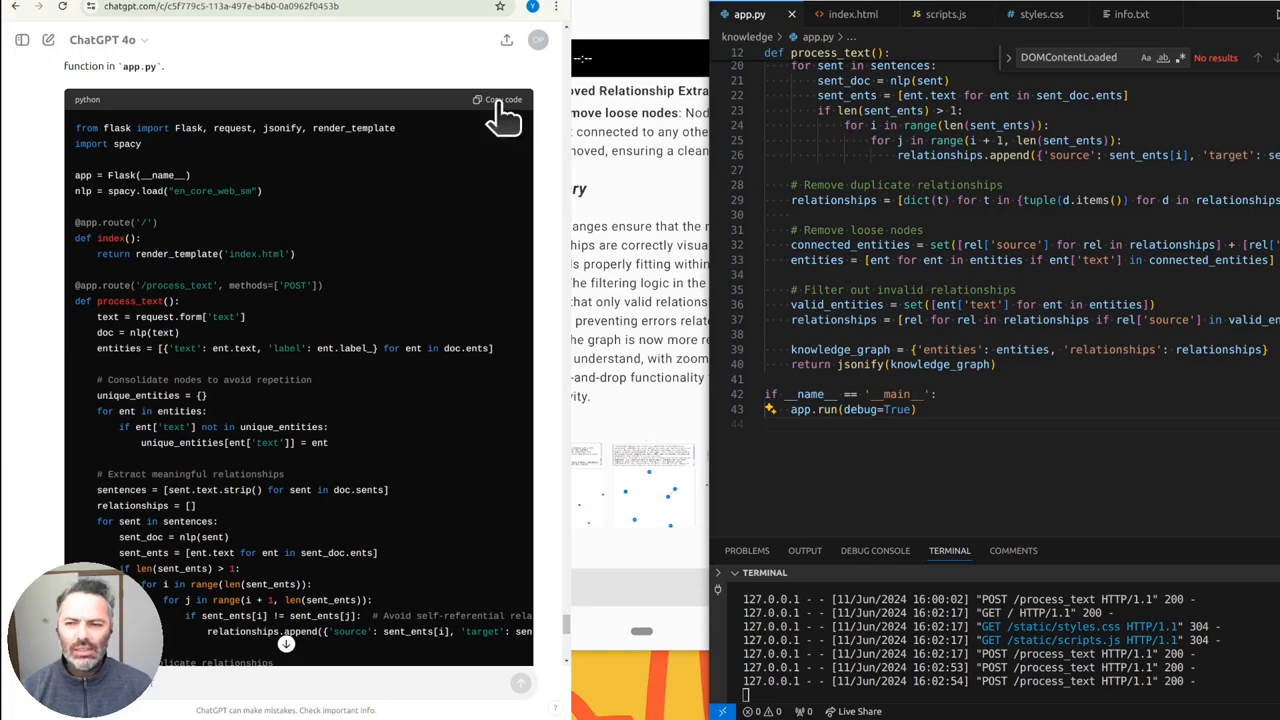
- Scroll down to ChatGPT's revised scripts.js block and copy its code
scroll("down", 3)
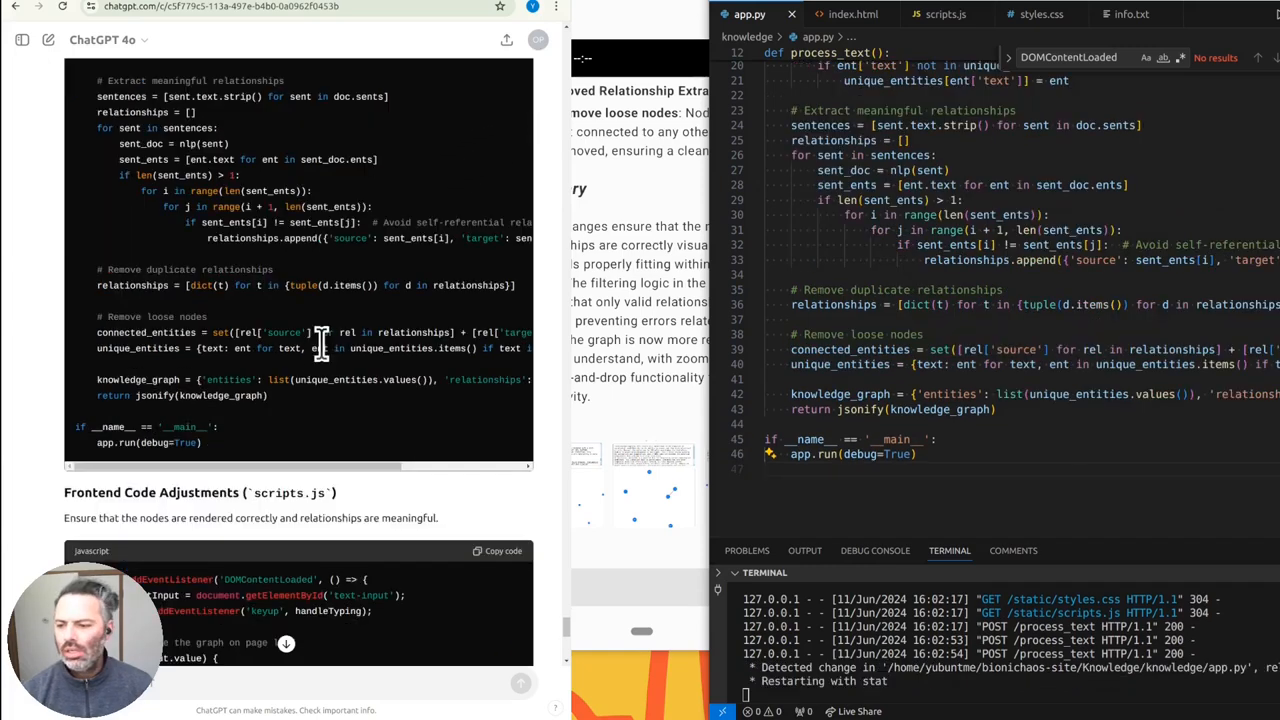
scroll("down", 3)
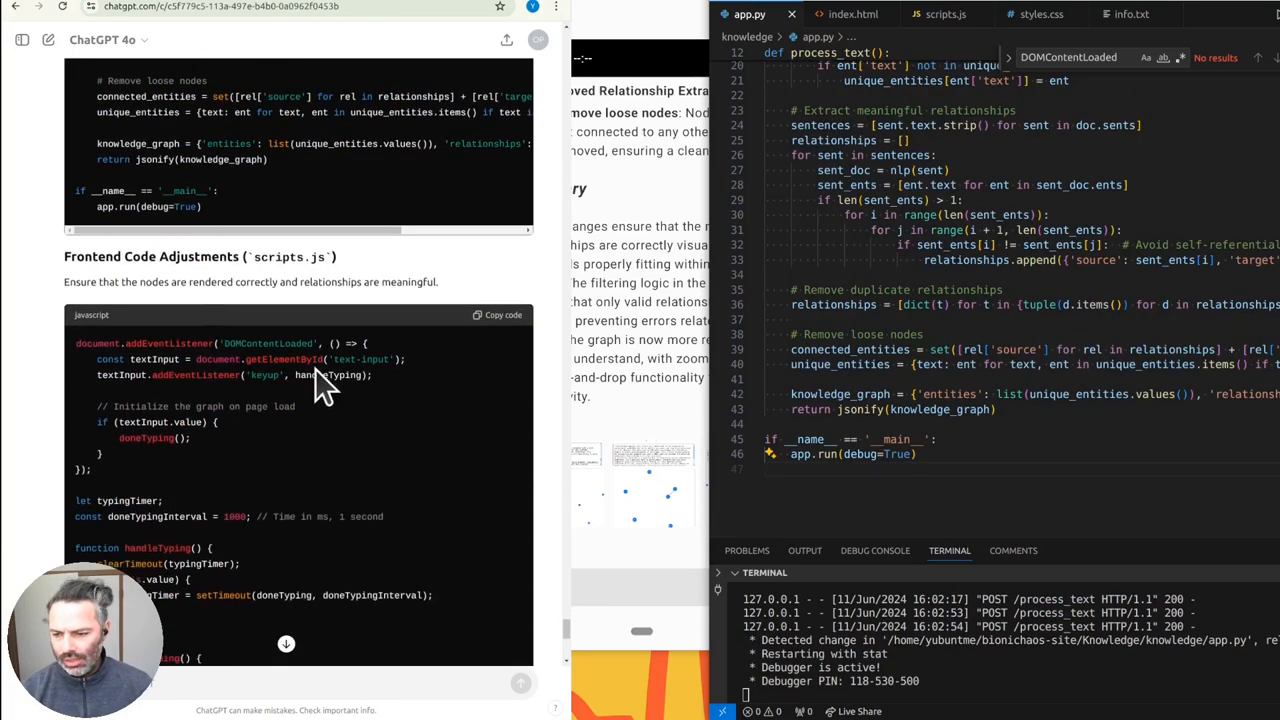
scroll("down", 3)
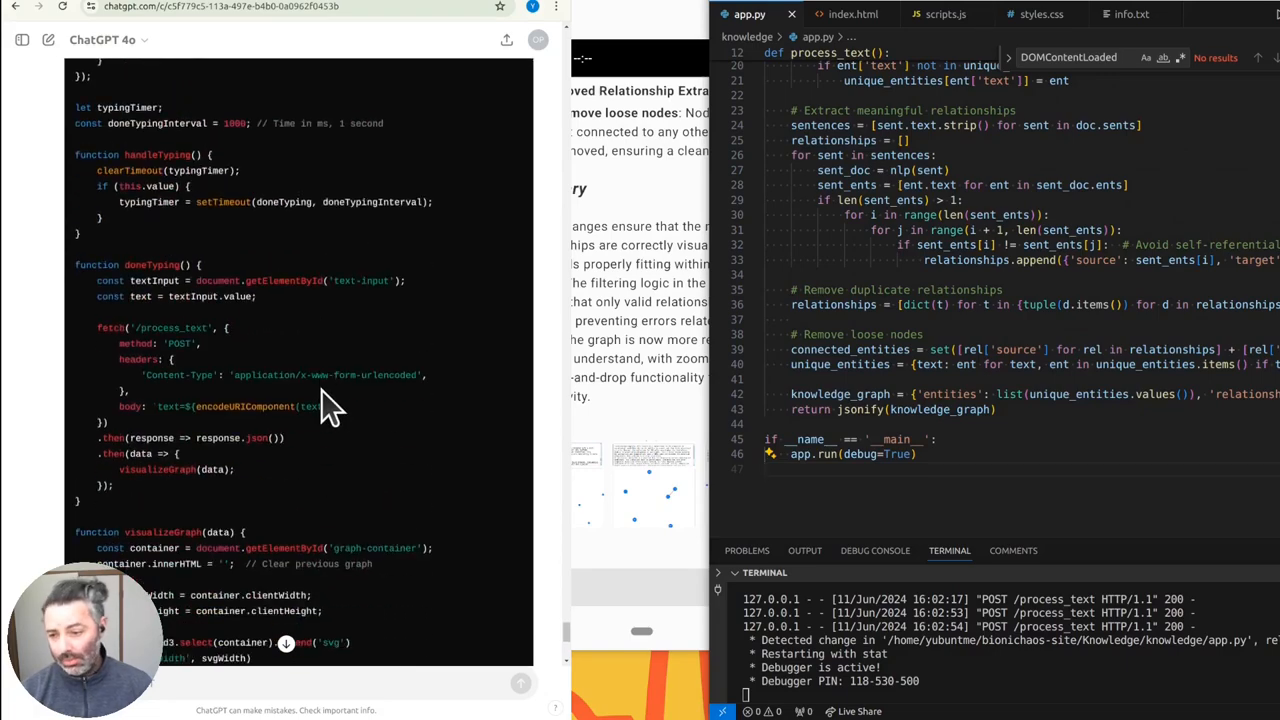
scroll("down", 3)
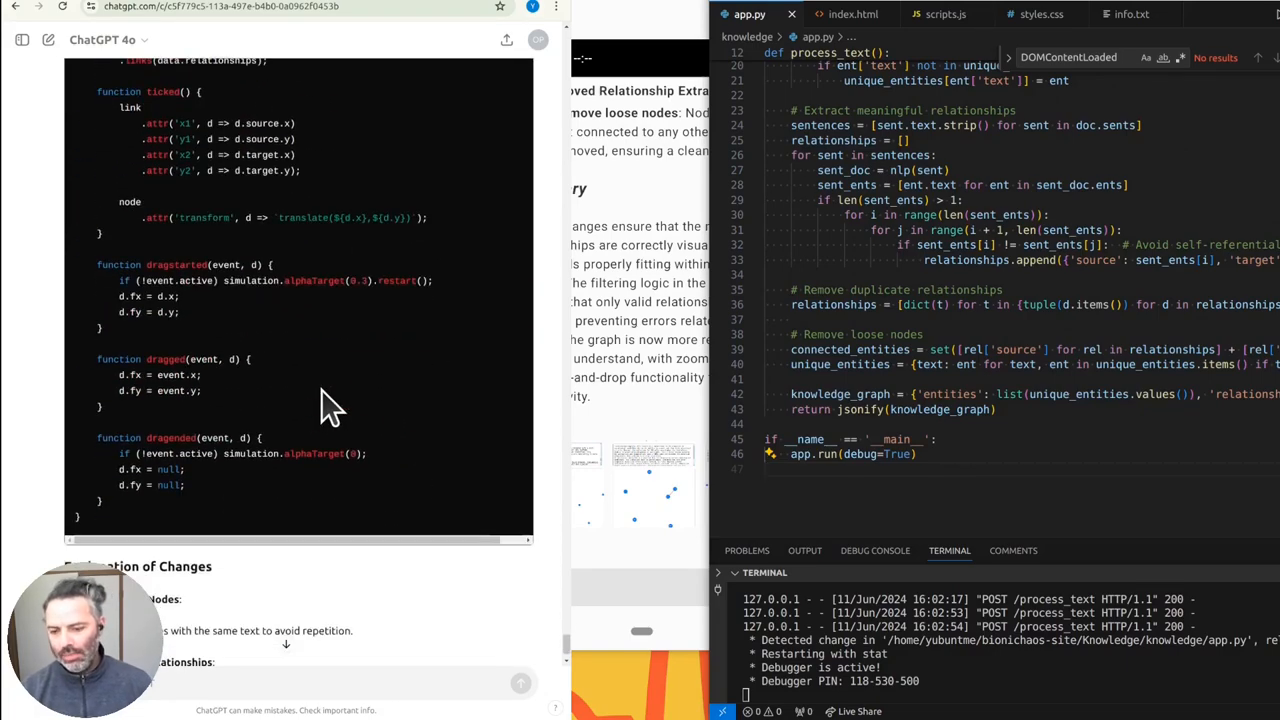
scroll("up", 3)
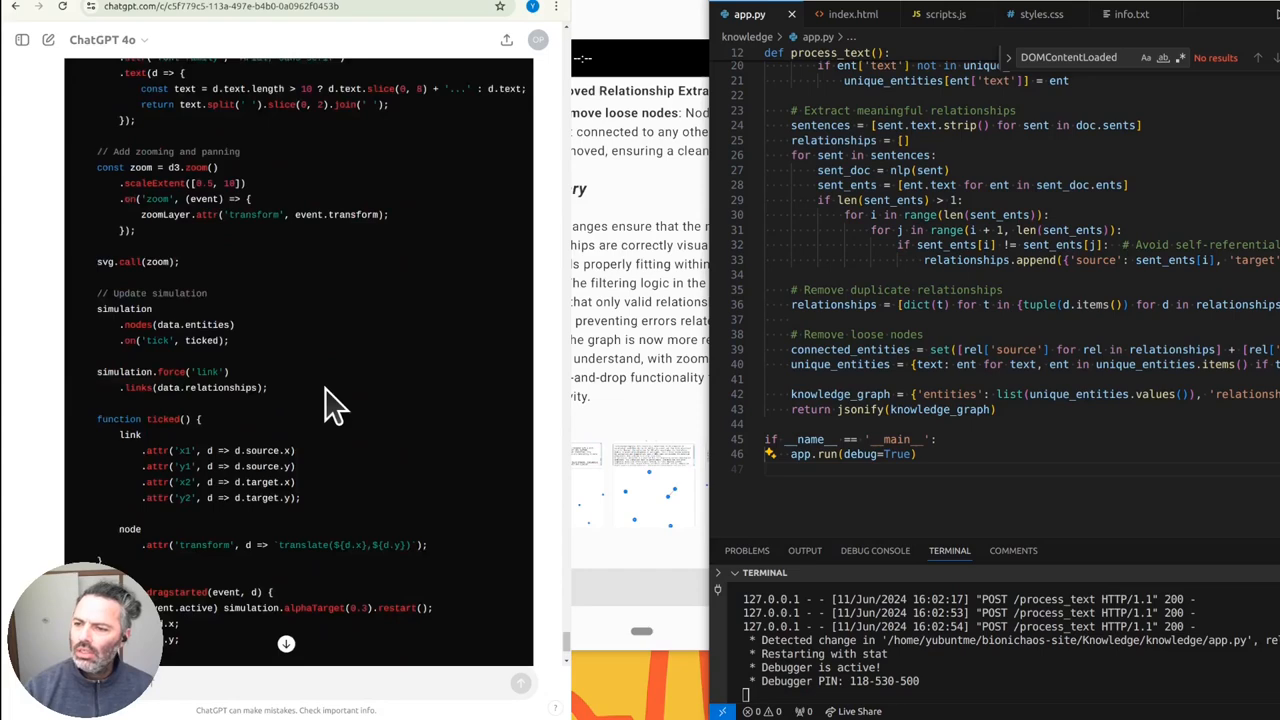
scroll("down", 3)
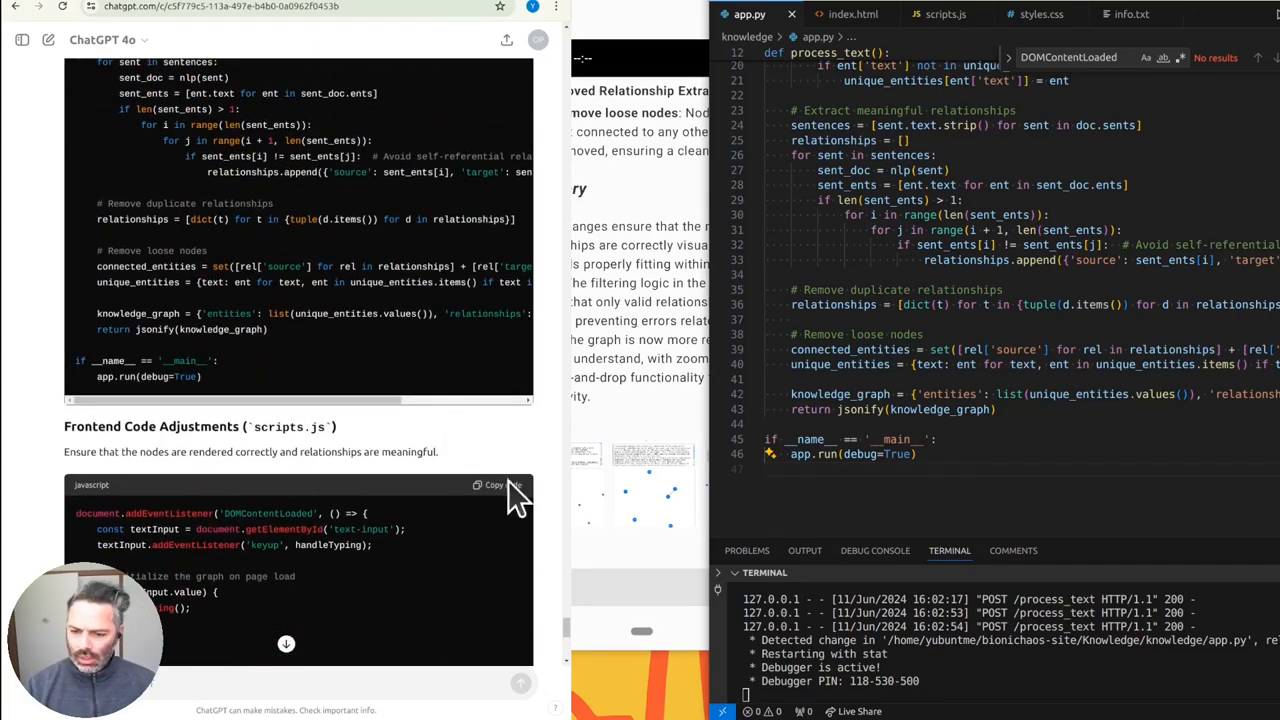
left_click(491, 485)
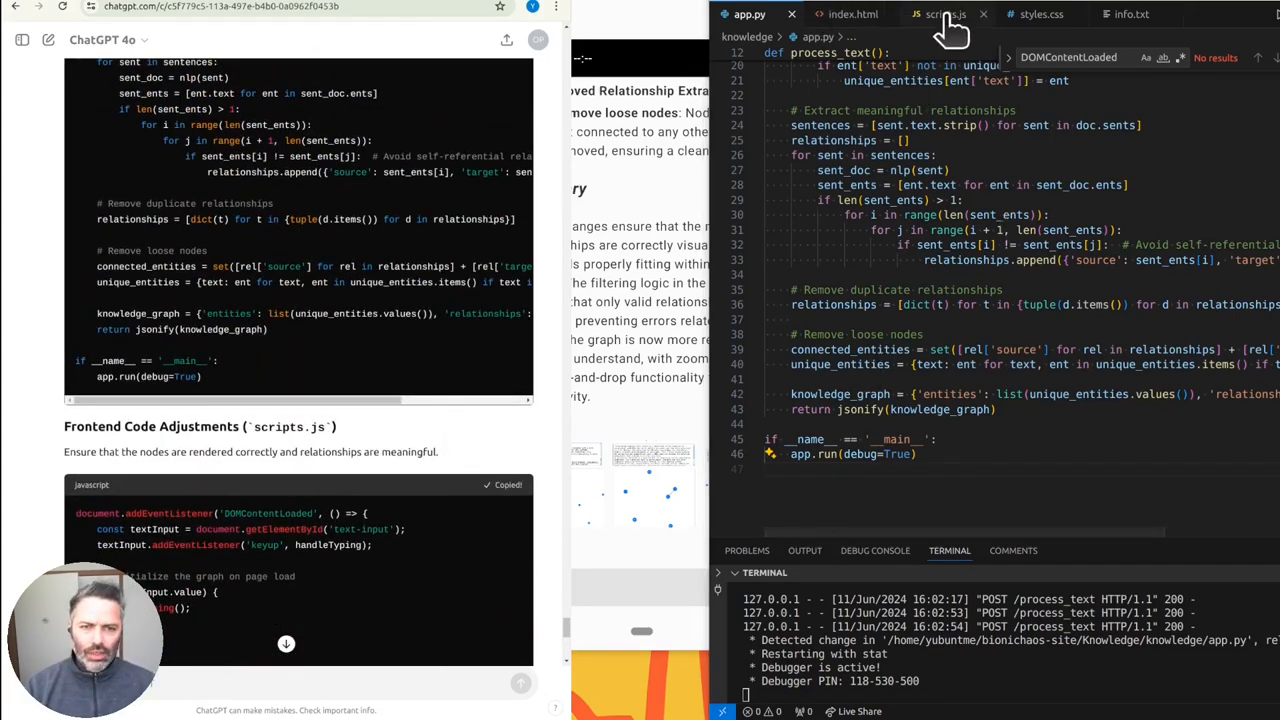
- Bring up scripts.js to receive ChatGPT's revised frontend code
left_click(945, 14)
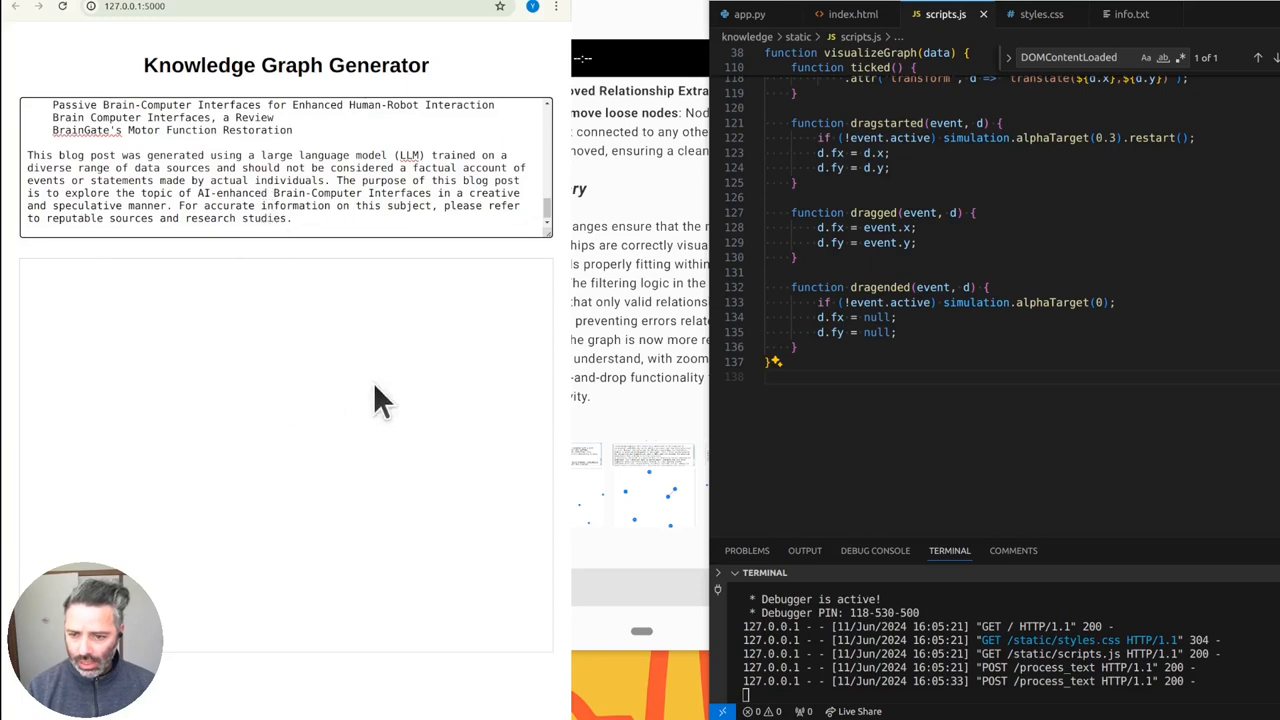
mouse_move(368, 402)
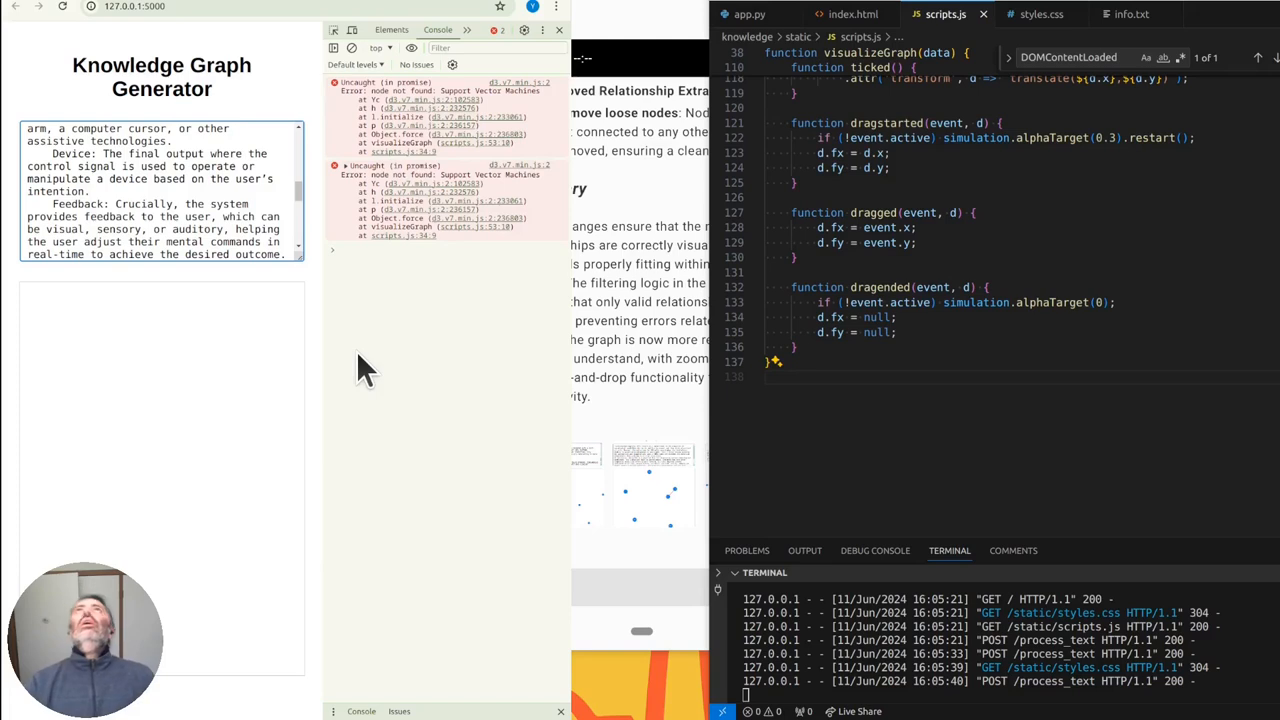
mouse_move(413, 310)
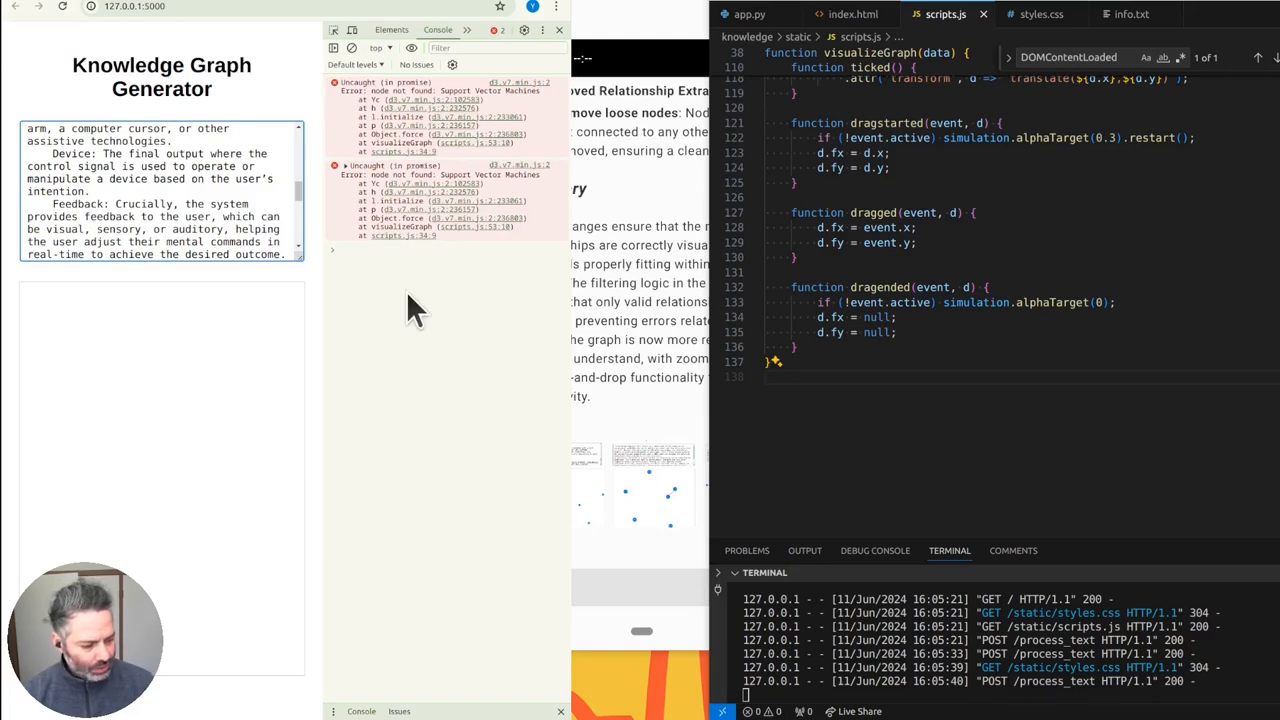
mouse_move(493, 283)
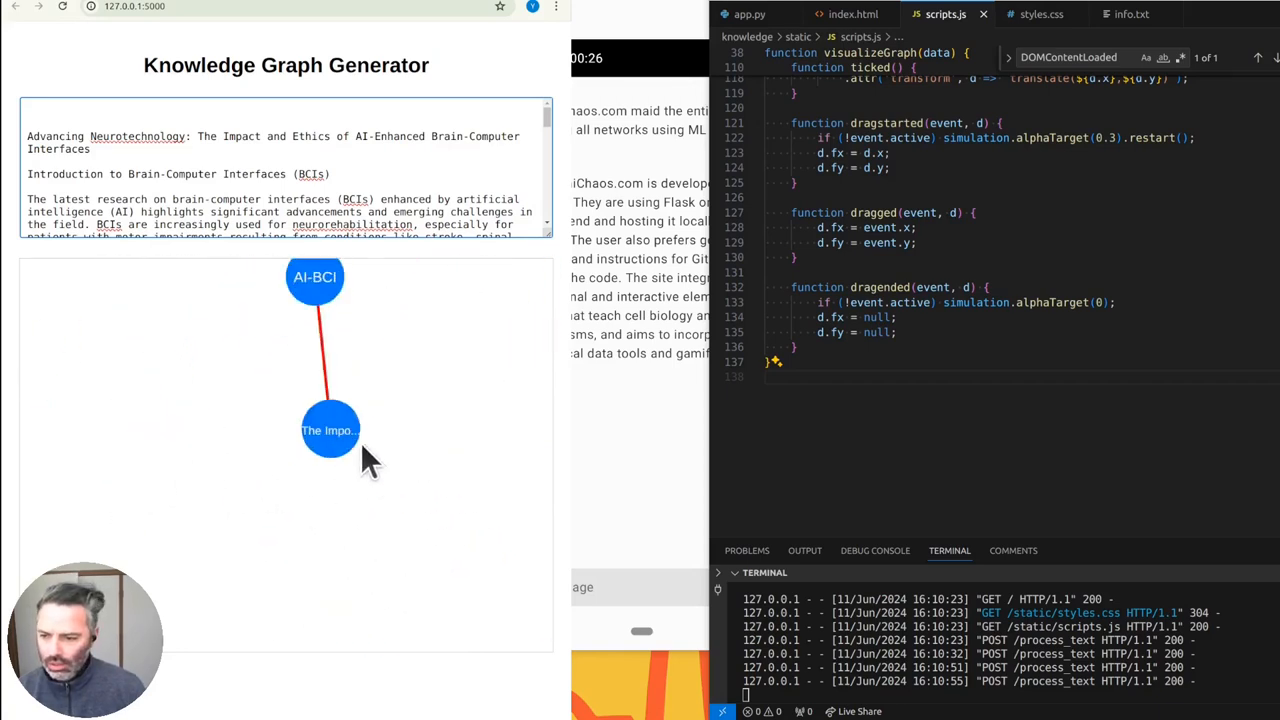
- Drag the hub and its linked nodes apart to inspect oversized nodes and truncated labels
left_click_drag(330, 430, 310, 483)
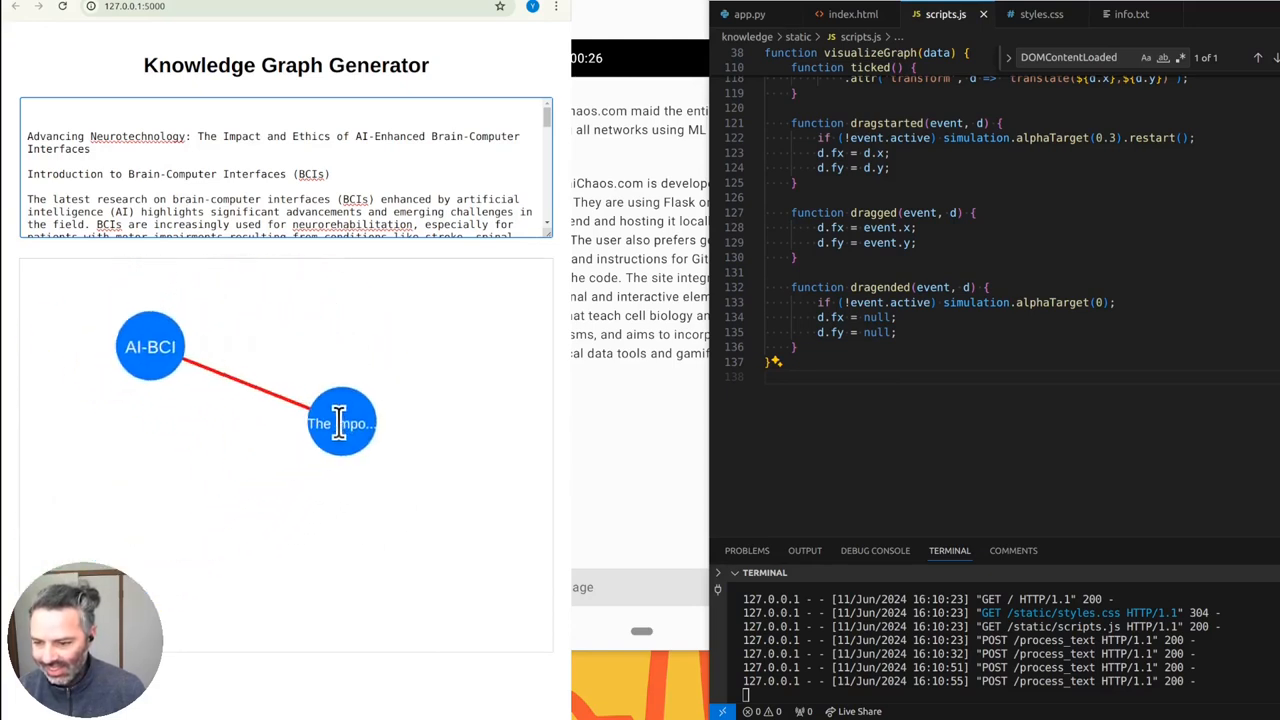
left_click_drag(341, 423, 278, 417)
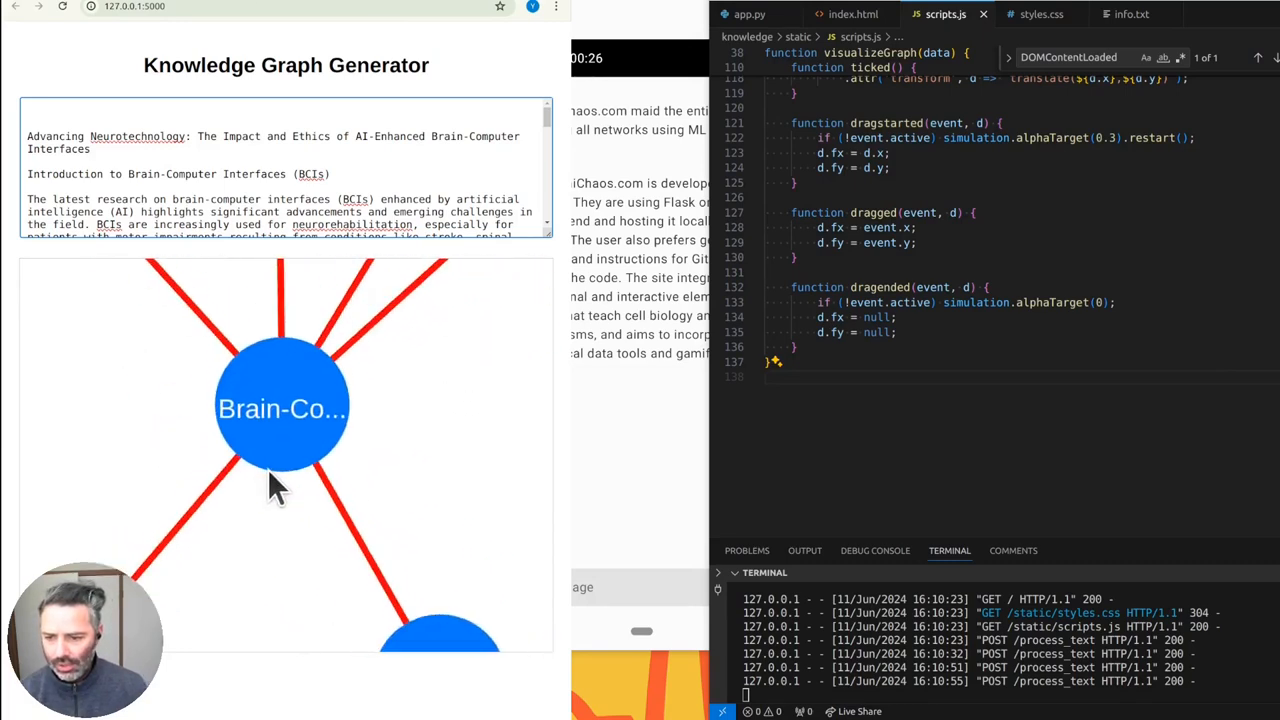
left_click_drag(282, 408, 270, 335)
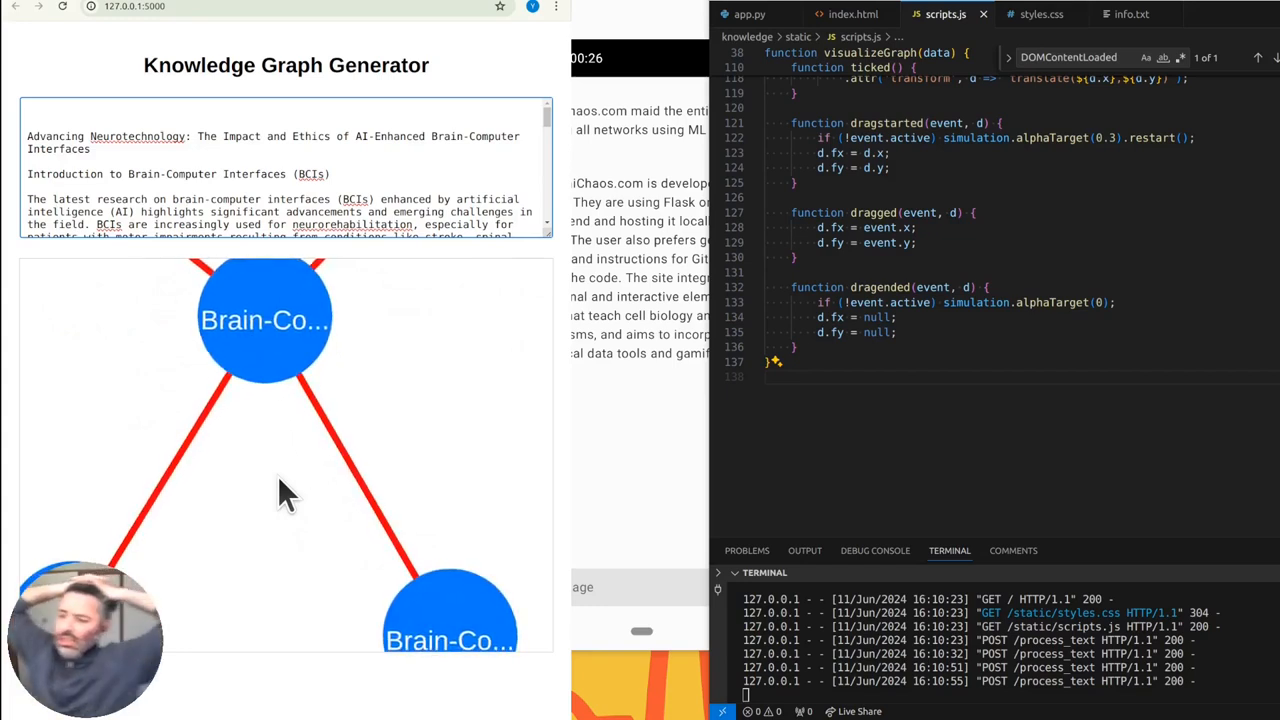
mouse_move(262, 505)
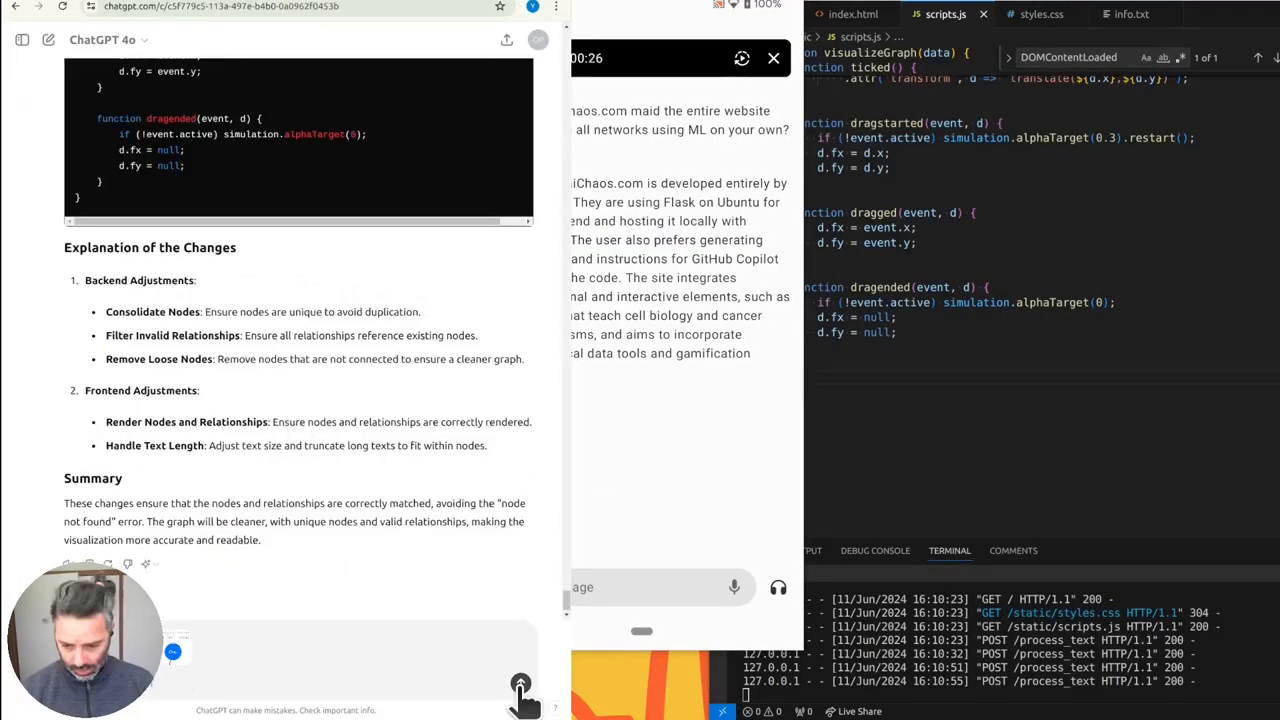
- Highlight the oversized-node and label-truncation issues, then scroll to the scripts.js code
scroll("down", 3)
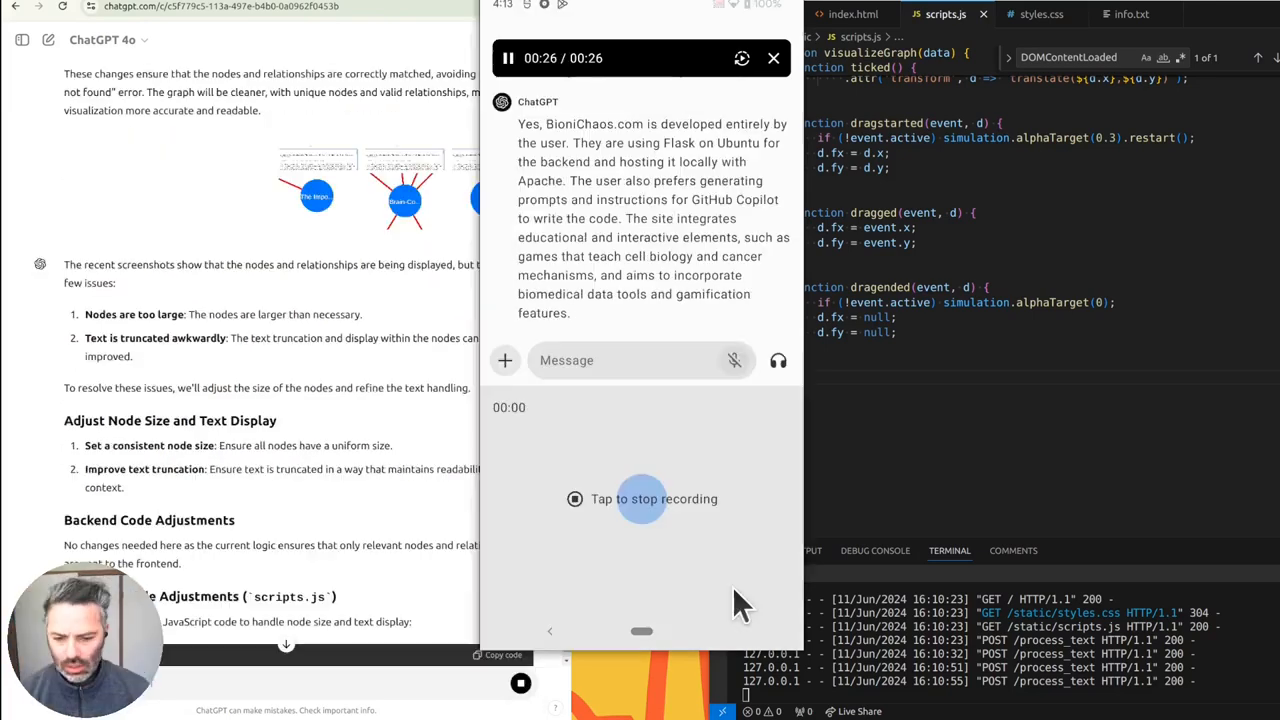
mouse_move(715, 585)
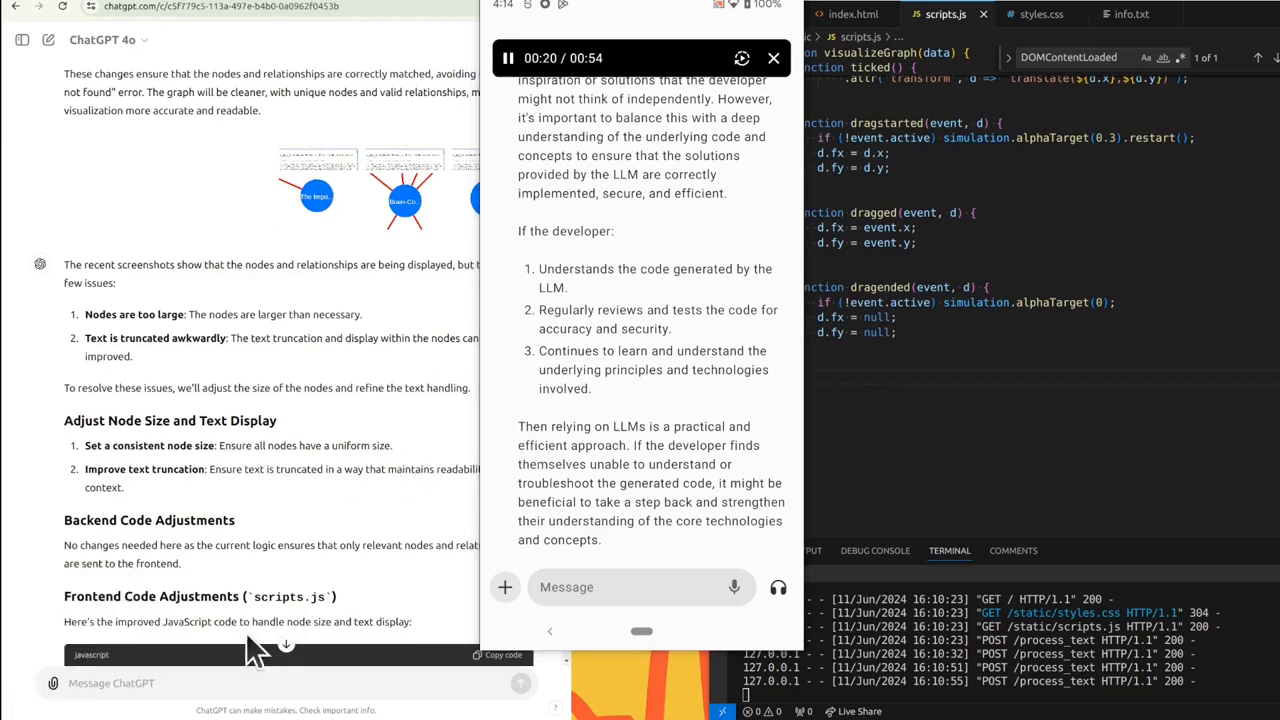
scroll("down", 3)
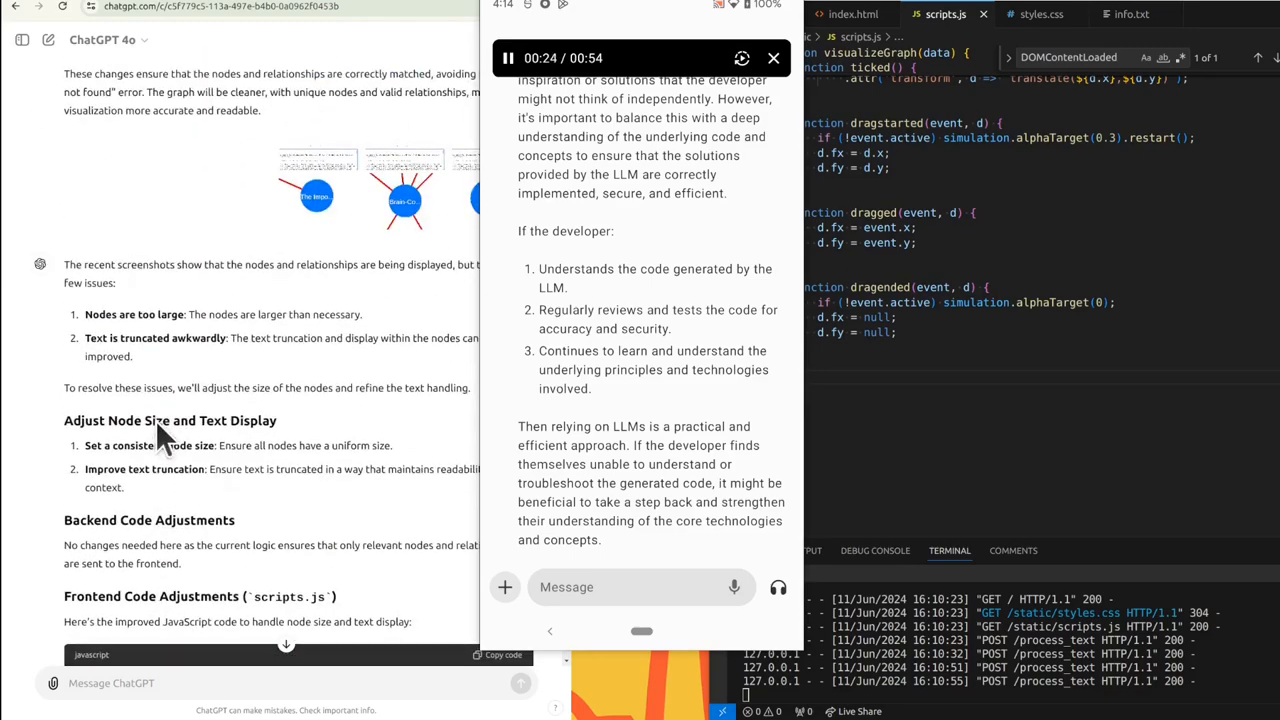
left_click_drag(84, 314, 133, 356)
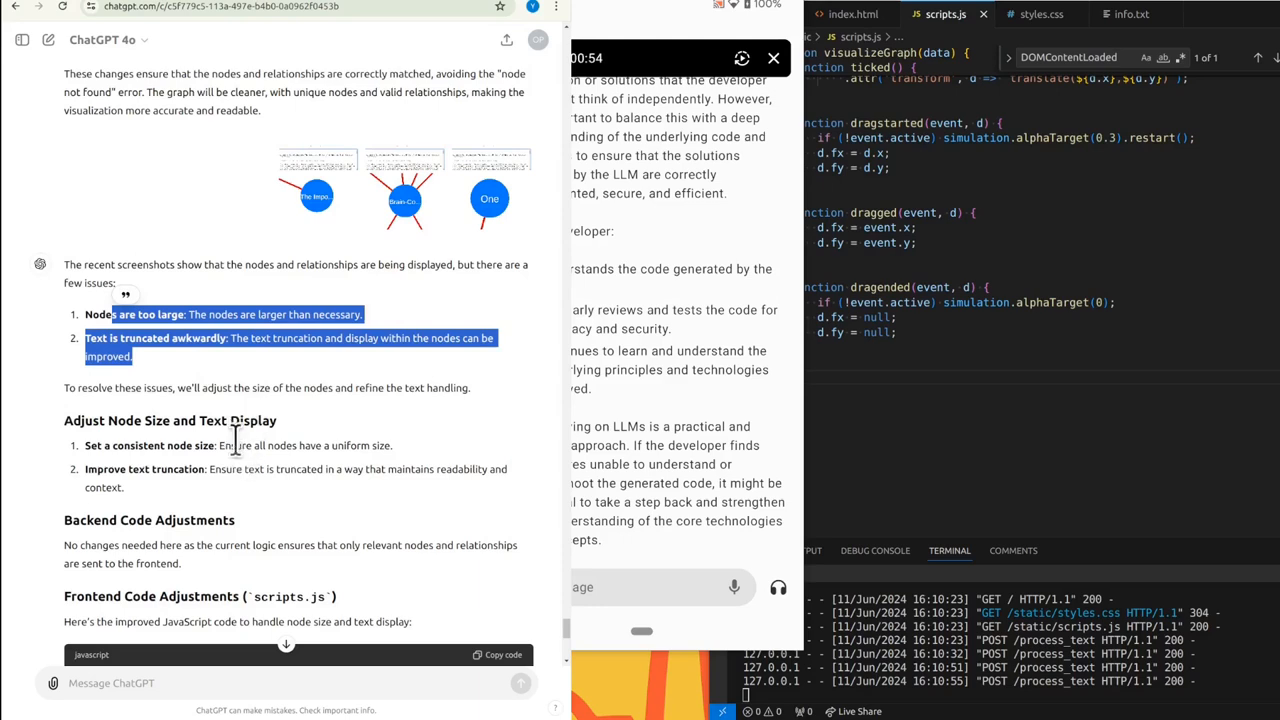
scroll("down", 3)
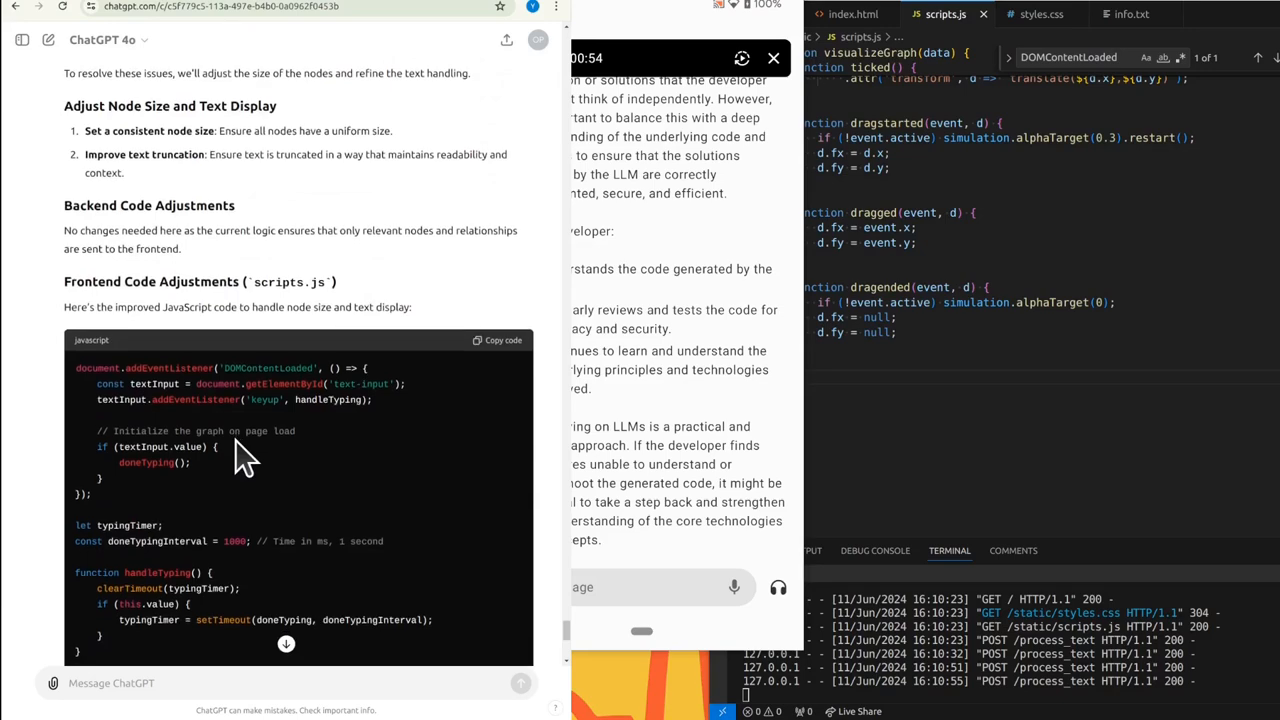
- Compare scripts.js's fetch call and drag handlers against ChatGPT's improved code block
left_click(925, 105)
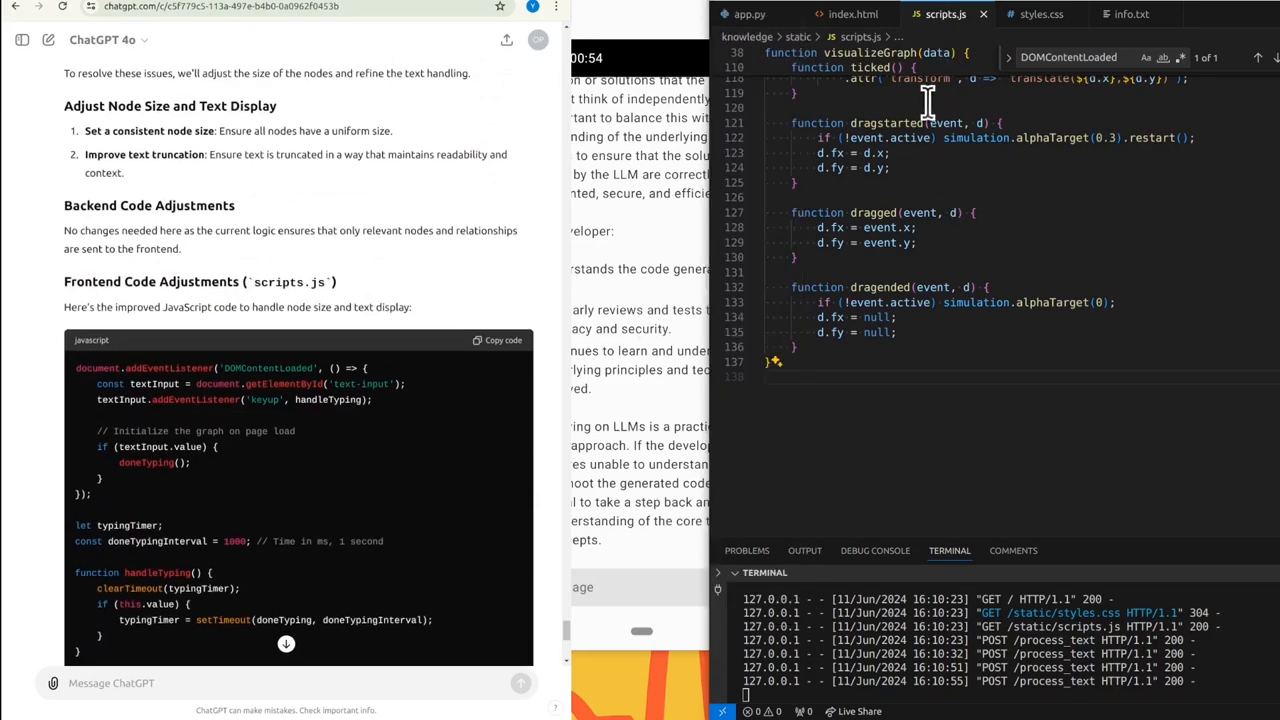
scroll("up", 3)
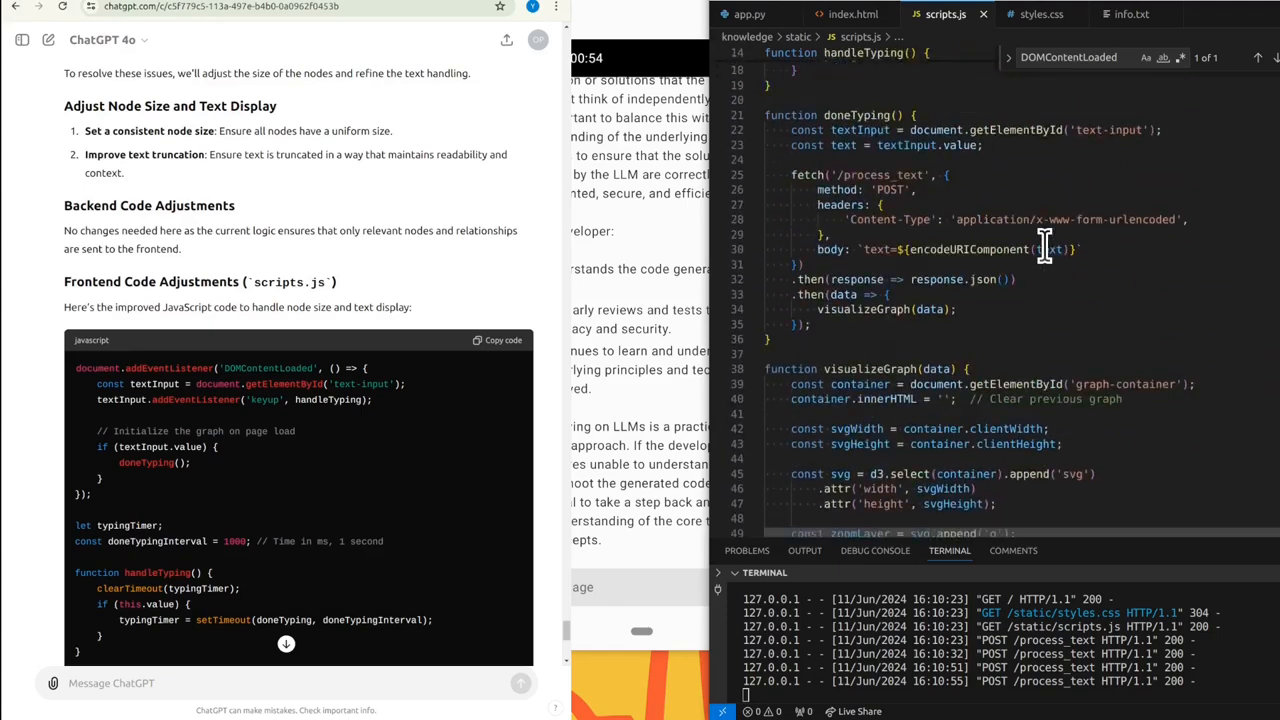
scroll("down", 3)
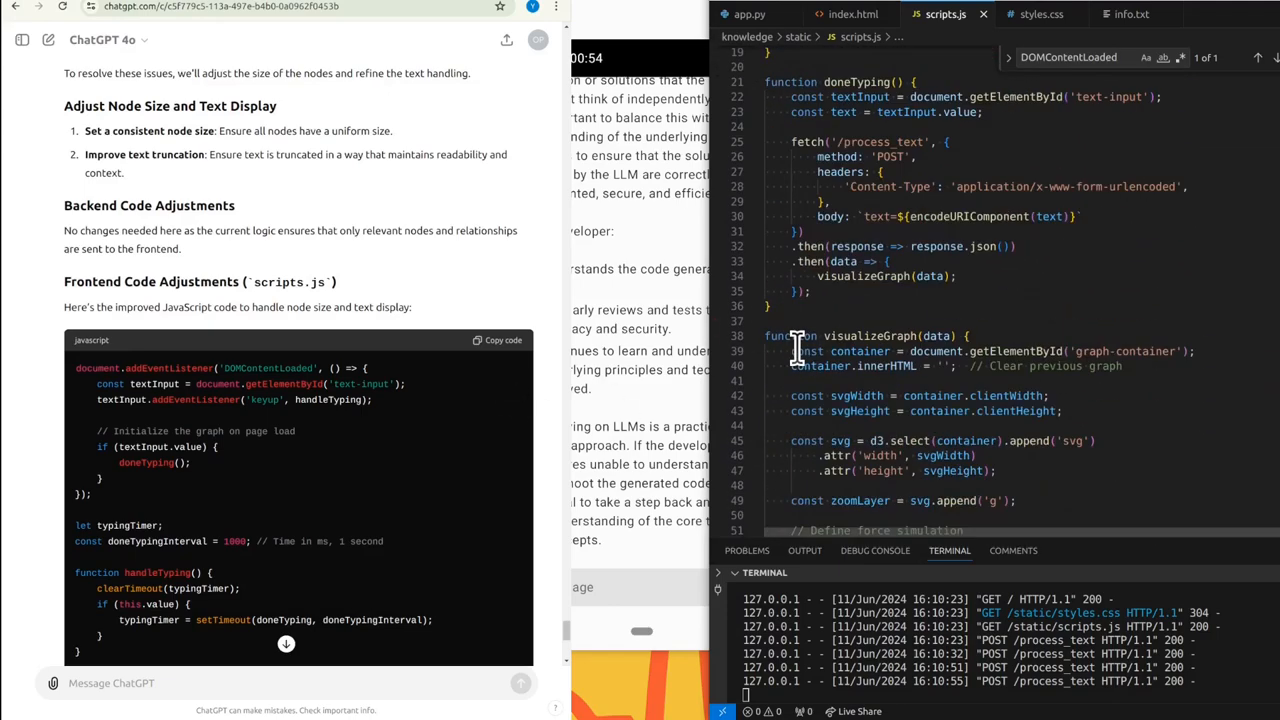
scroll("down", 3)
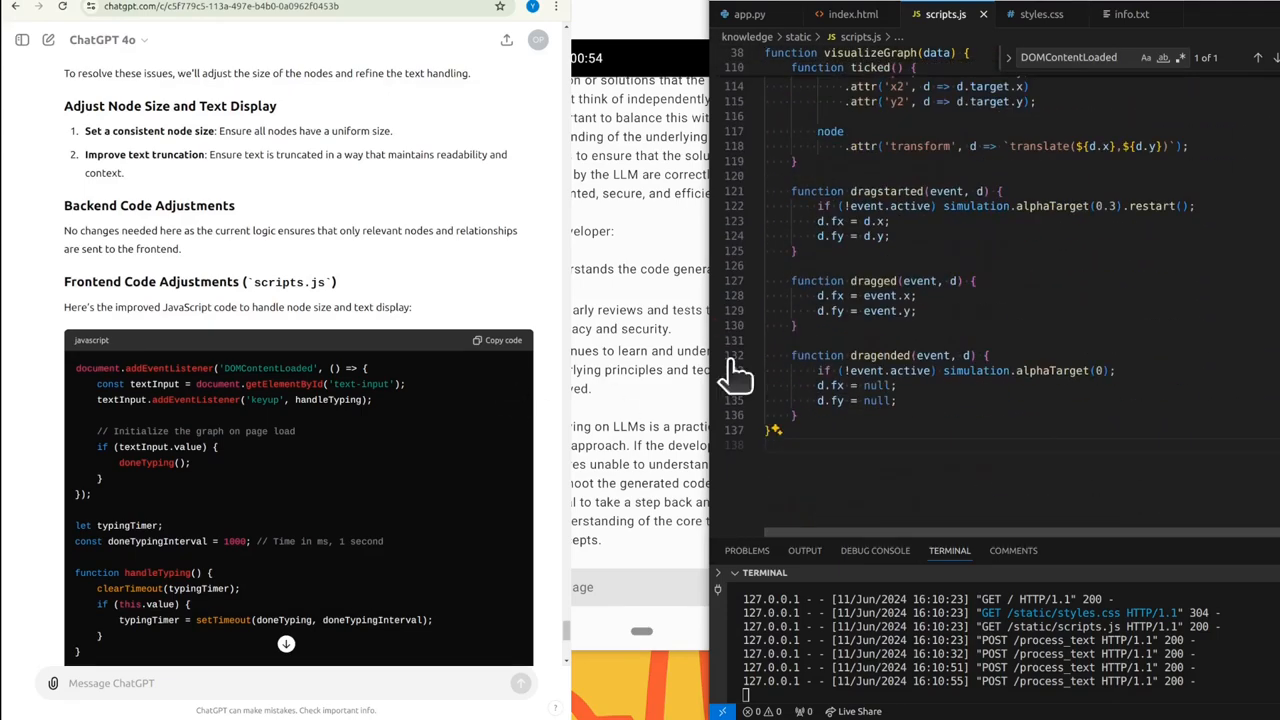
scroll("down", 3)
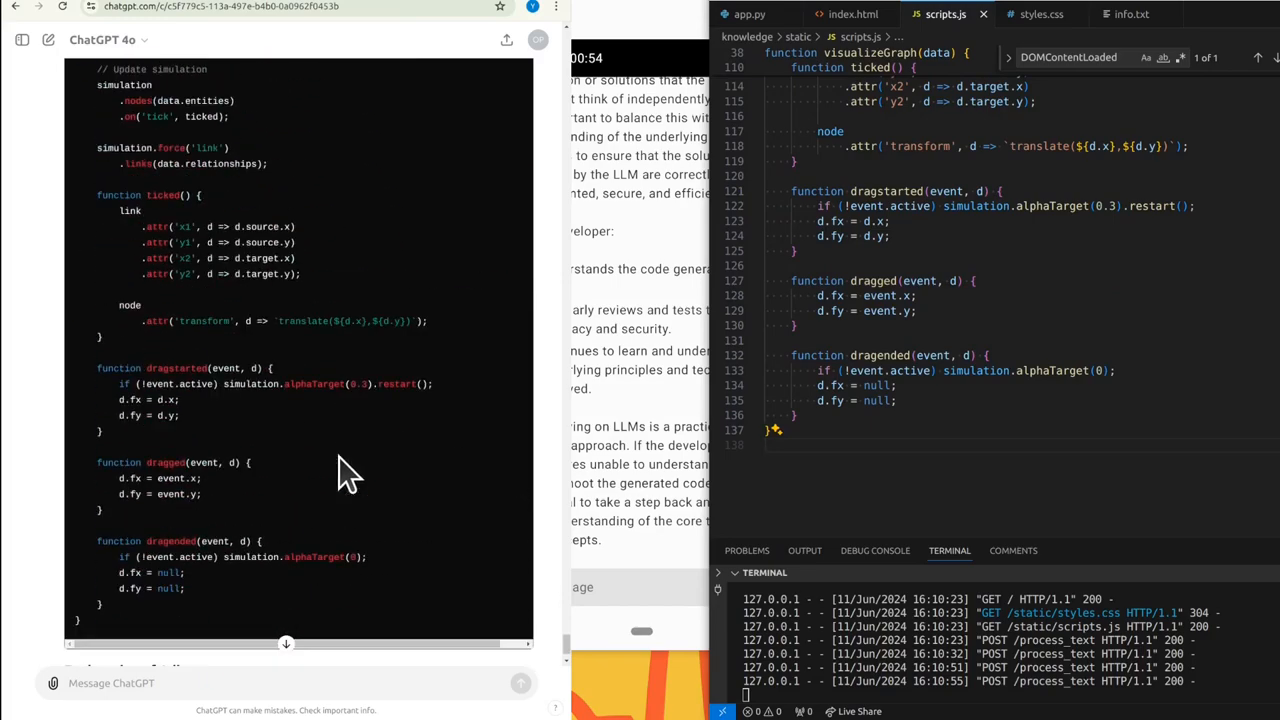
scroll("up", 3)
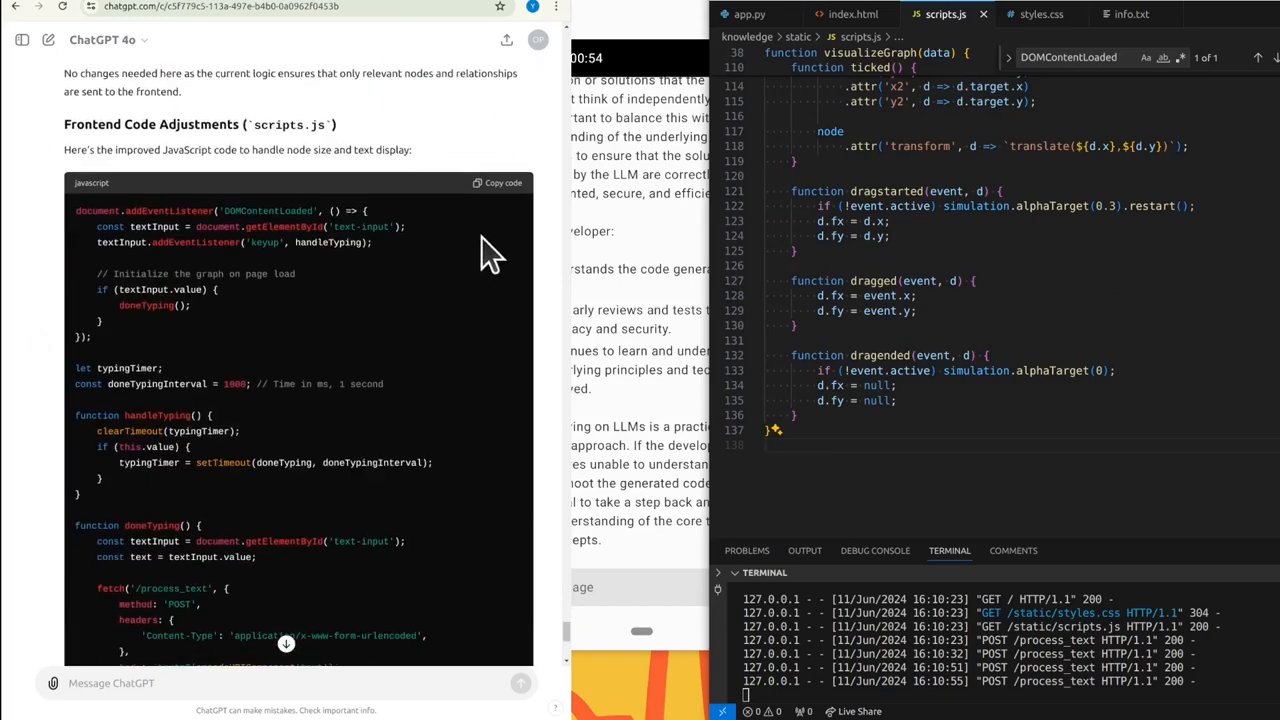
left_click(498, 182)
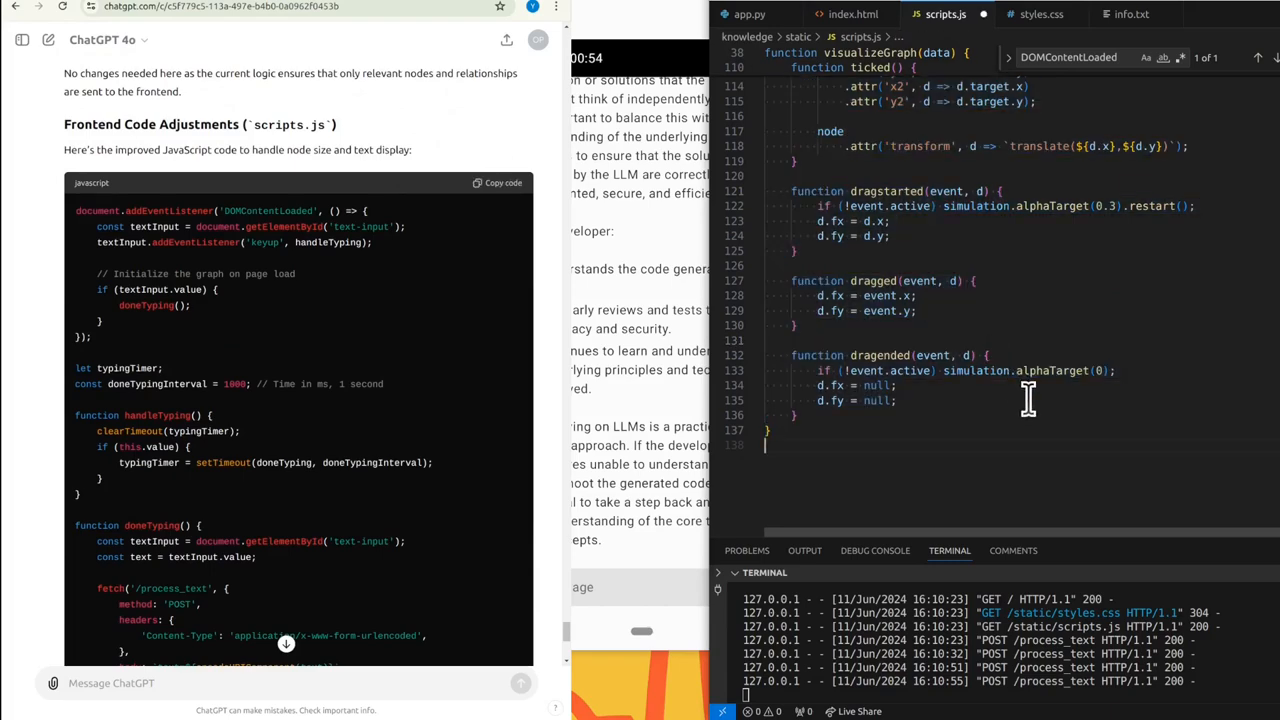
scroll("down", 3)
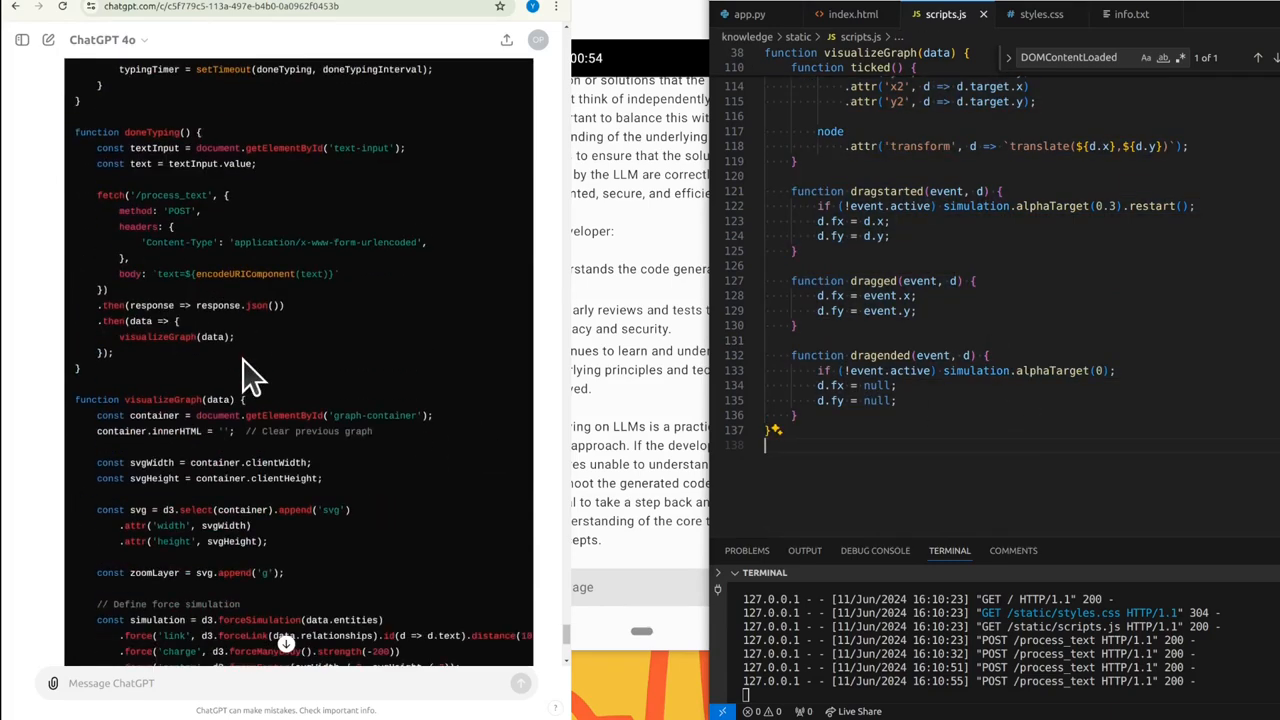
scroll("down", 3)
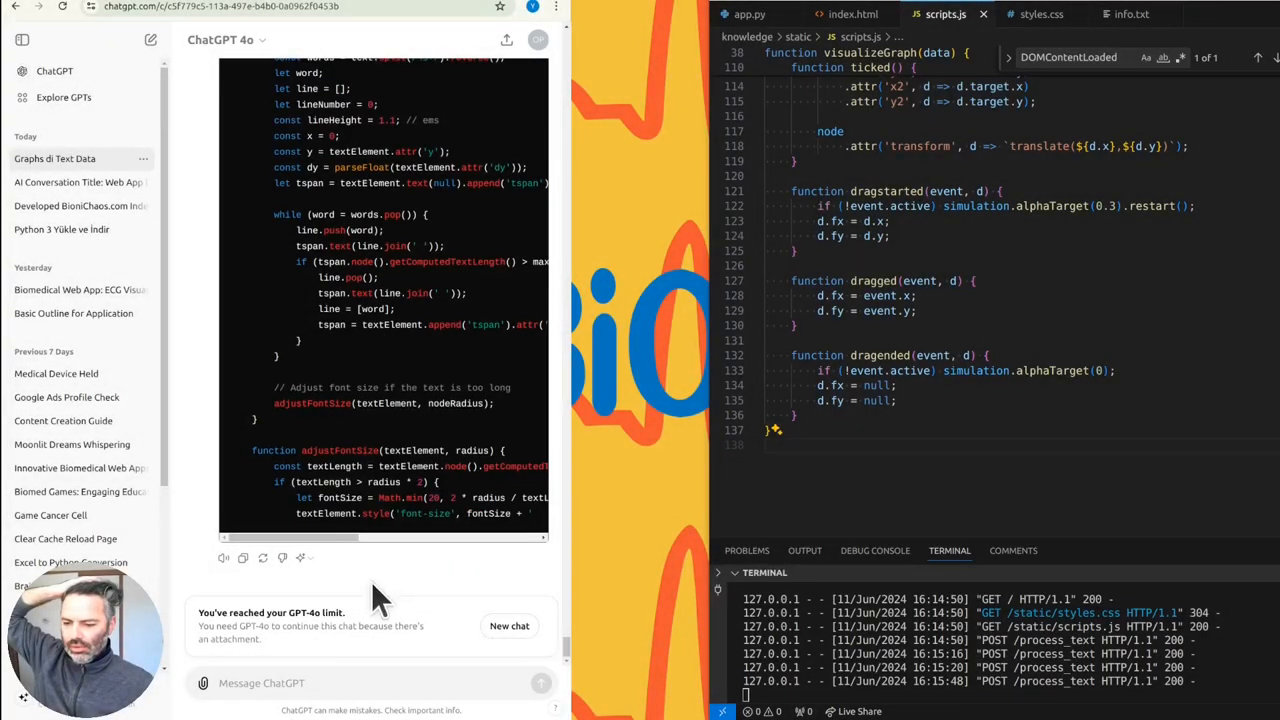
mouse_move(253, 640)
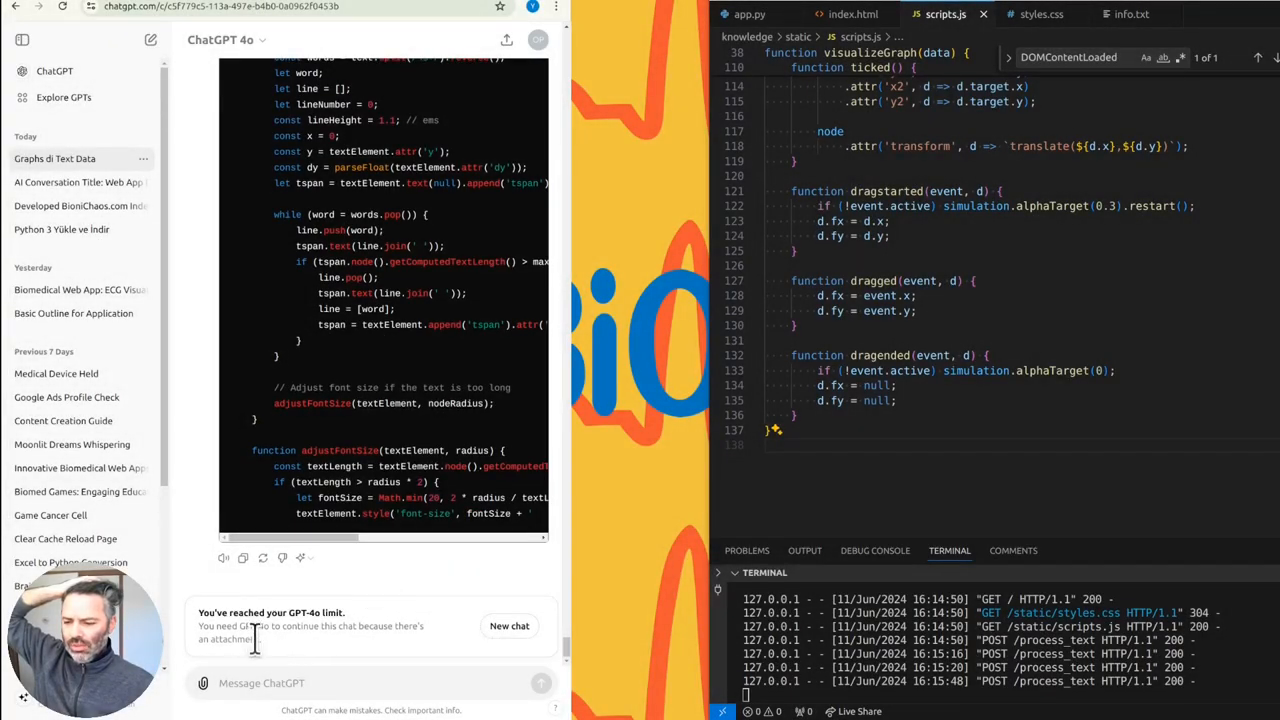
mouse_move(275, 645)
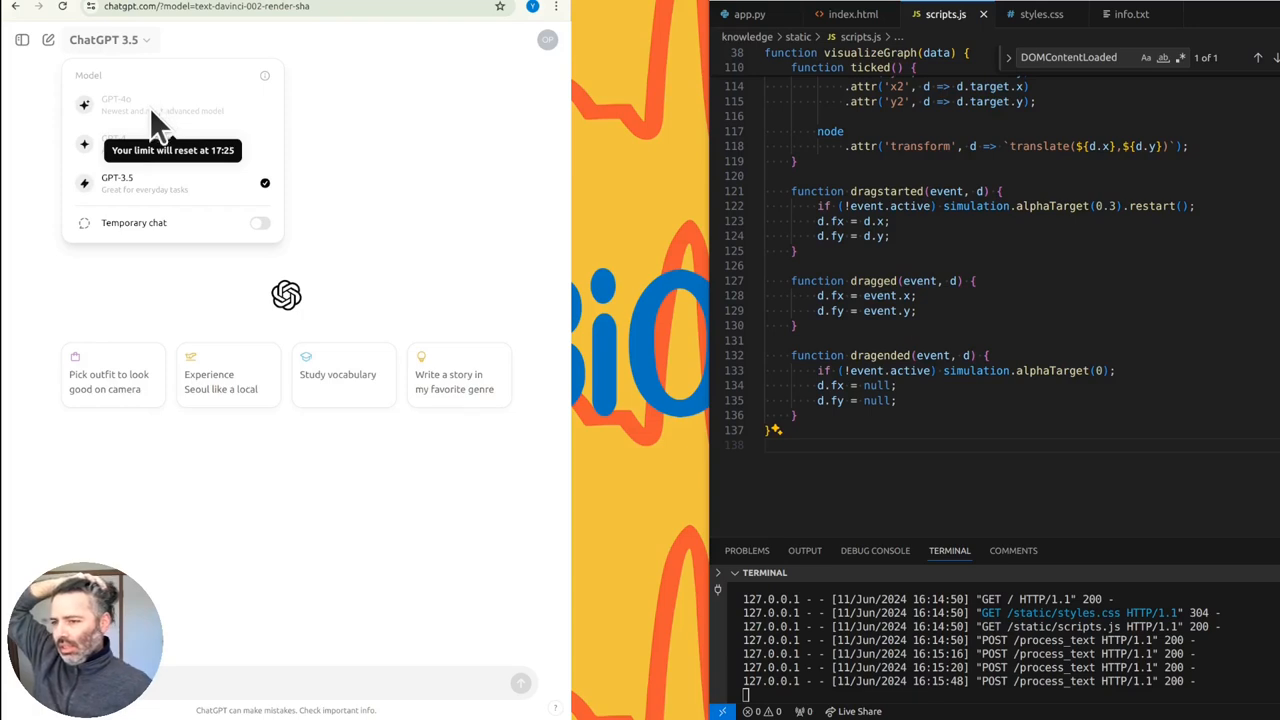
mouse_move(140, 120)
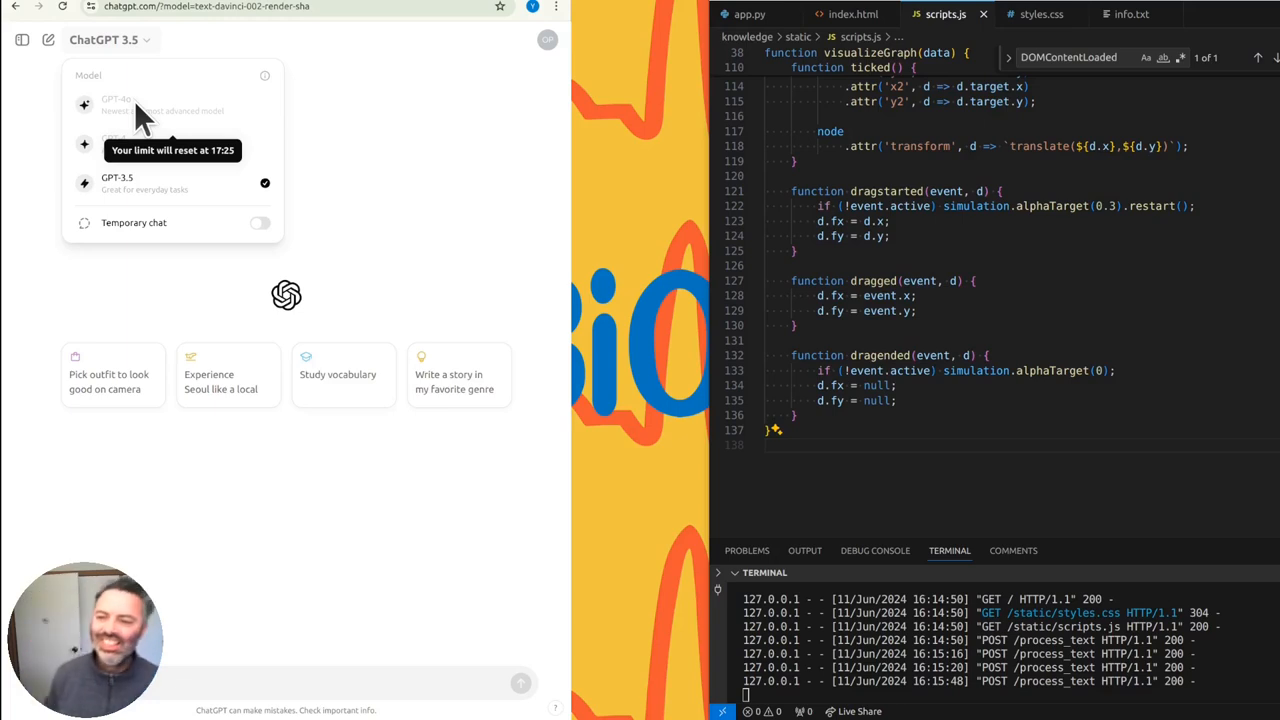
mouse_move(200, 160)
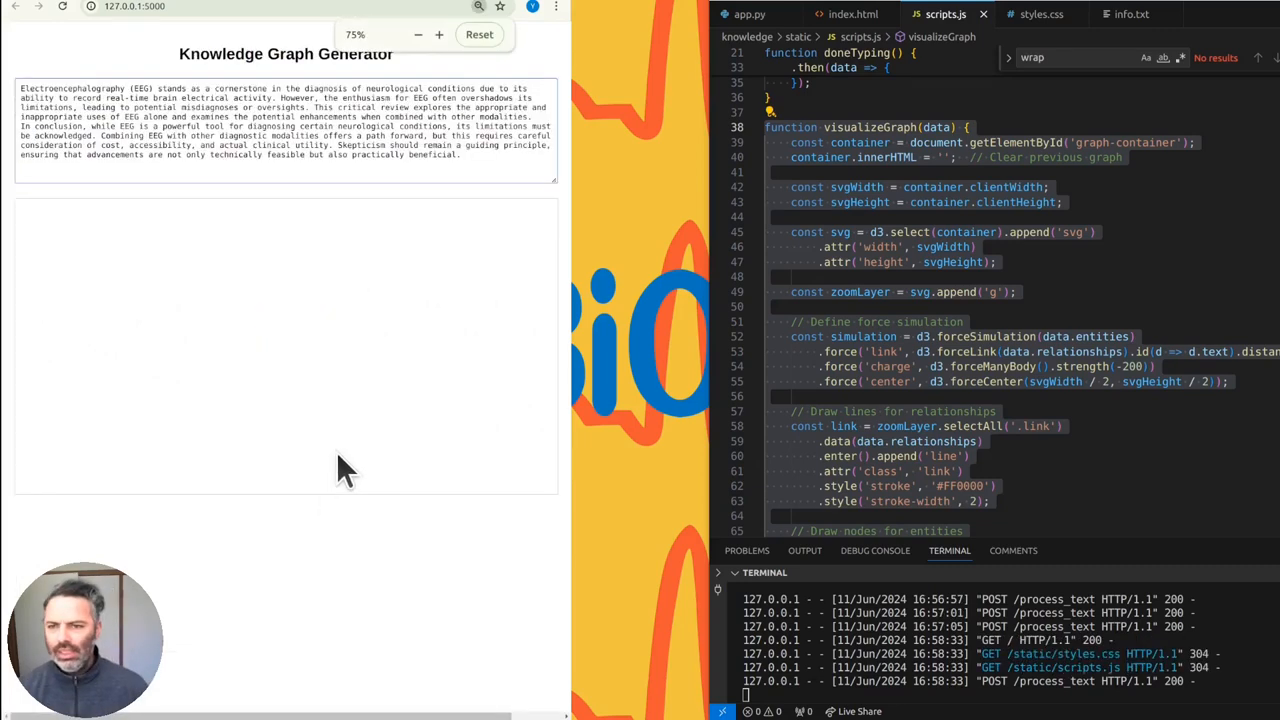
- Return to the localhost:5000 generator tab holding the EEG review paragraph
left_click(439, 34)
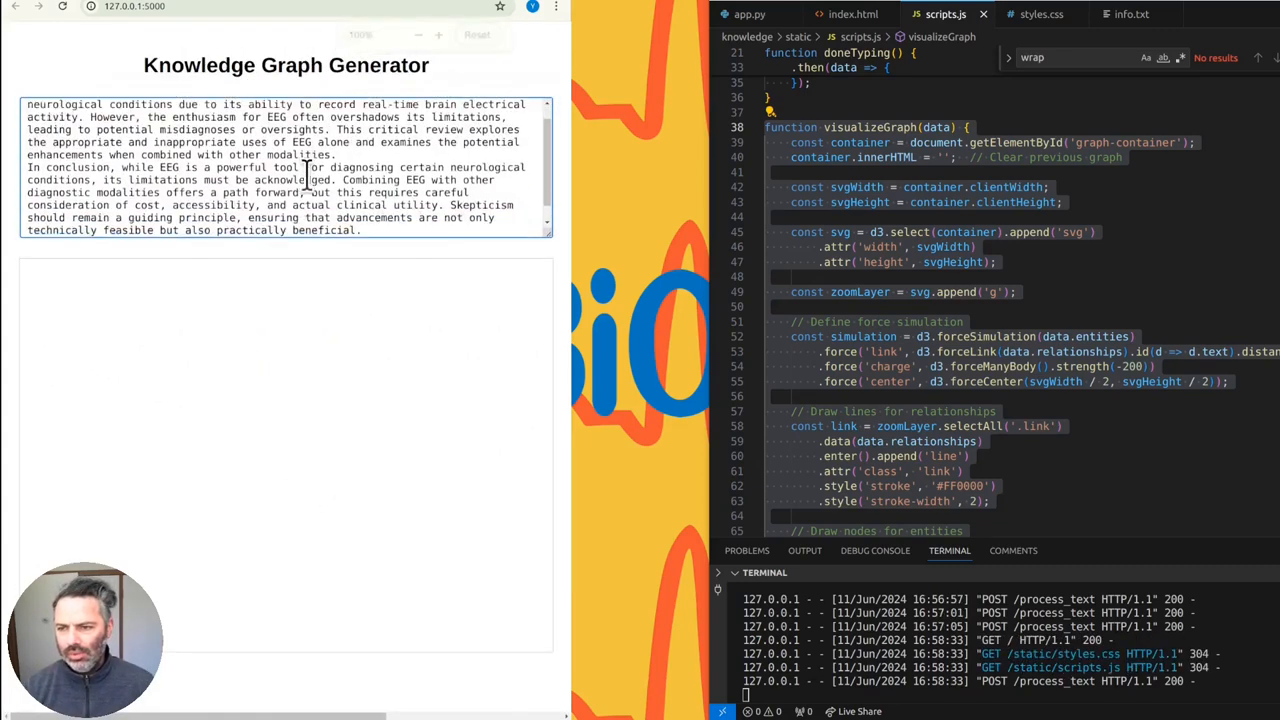